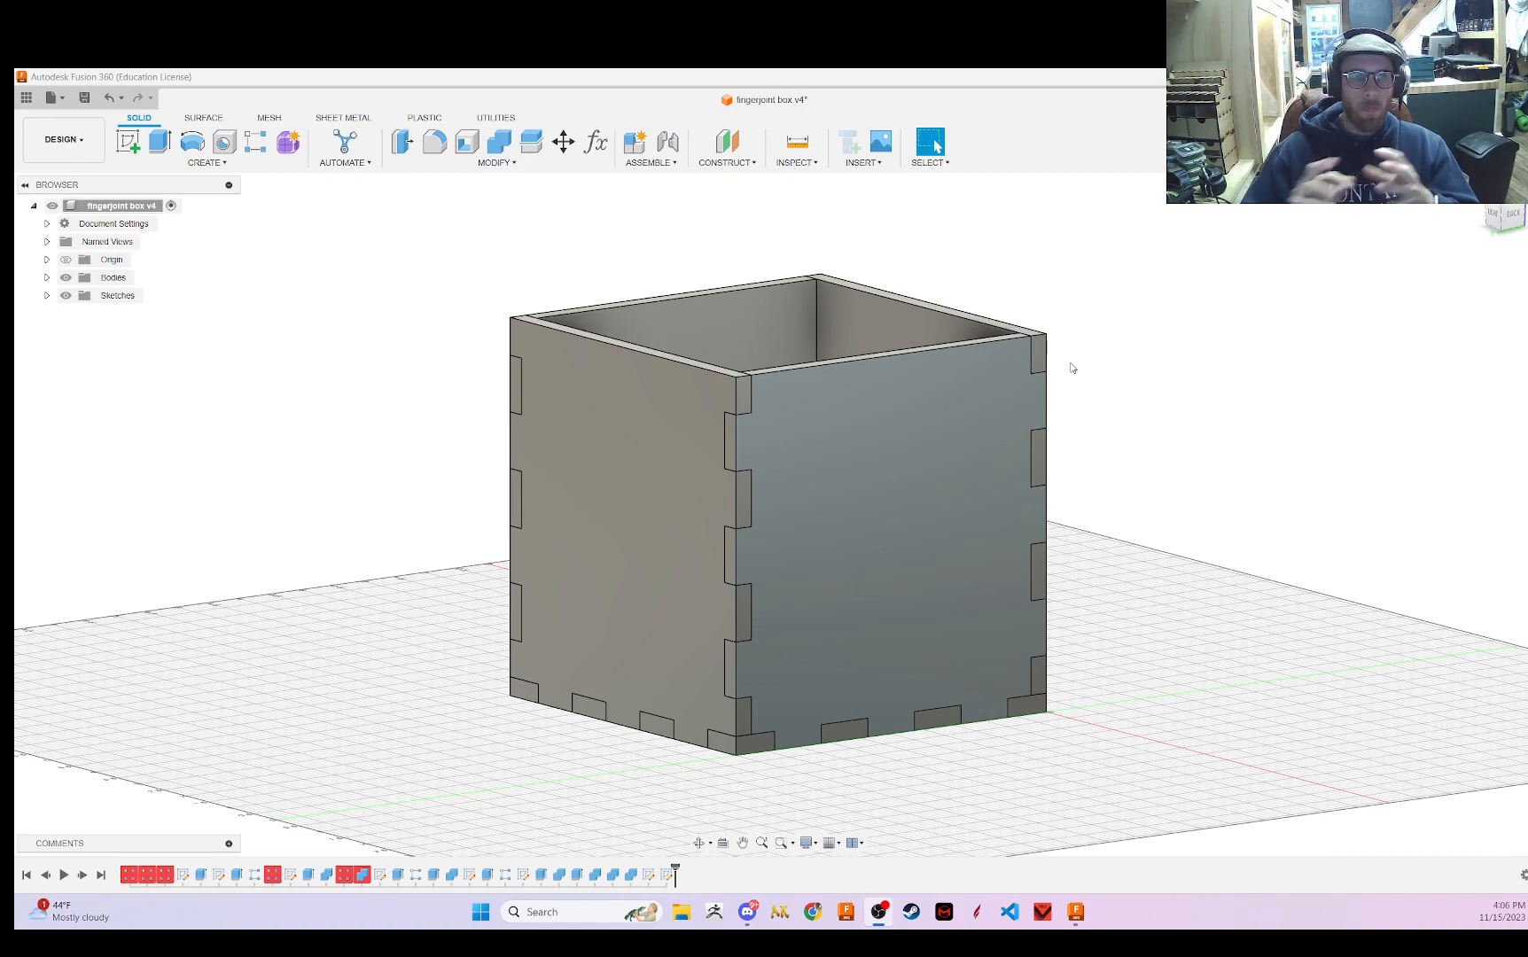
{"action": "mouse_move", "coordinate": [539, 303]}
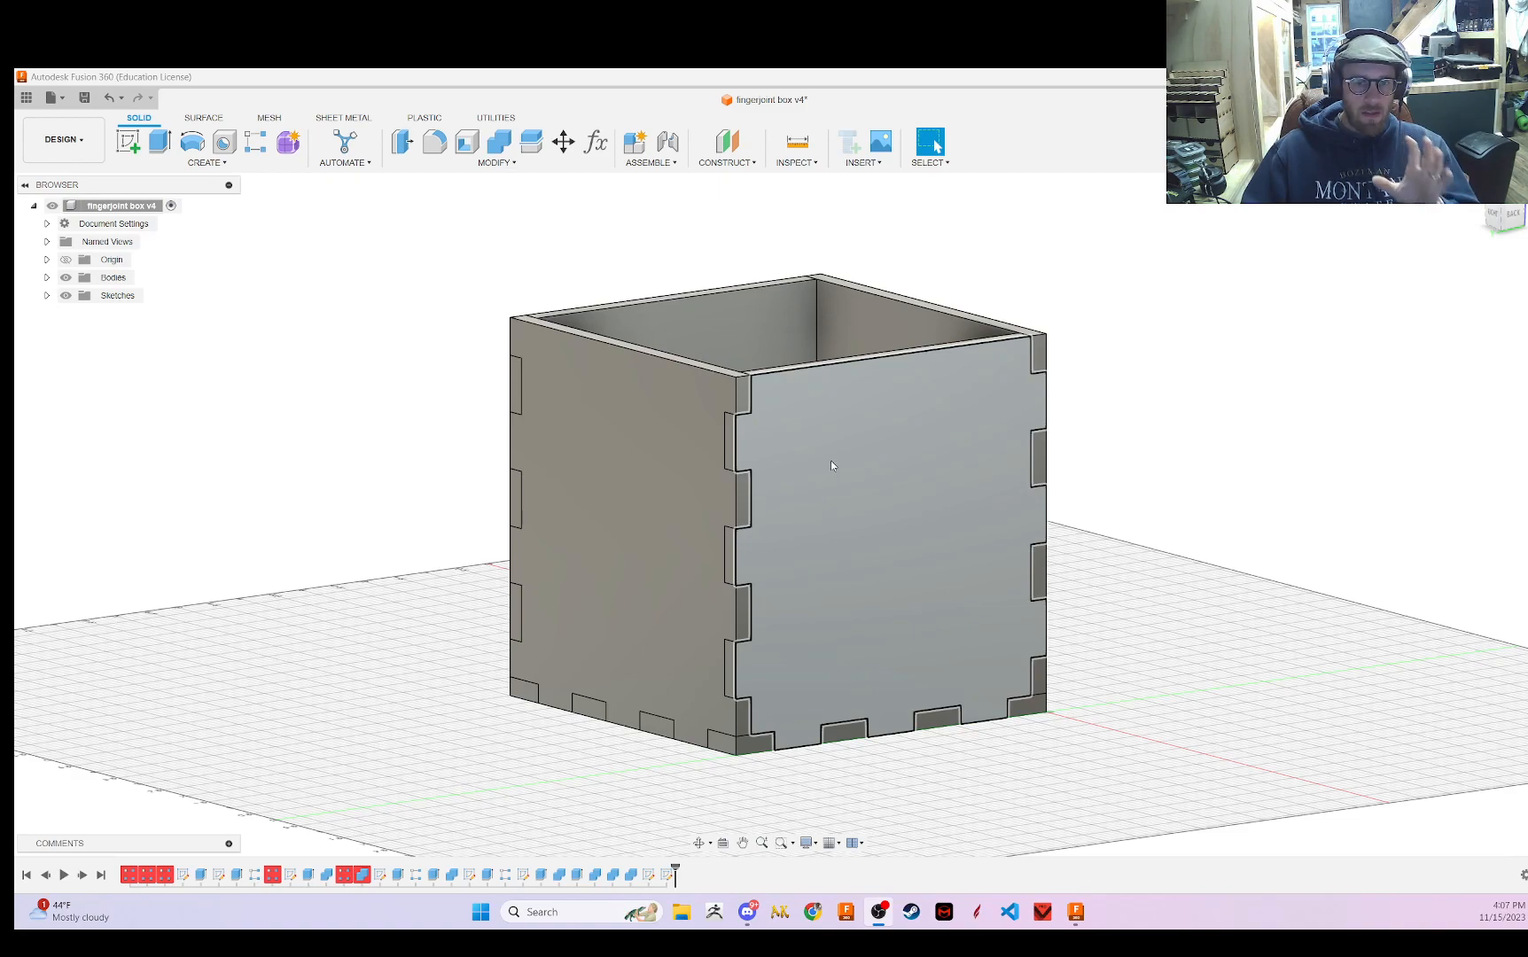
{"action": "mouse_move", "coordinate": [762, 468]}
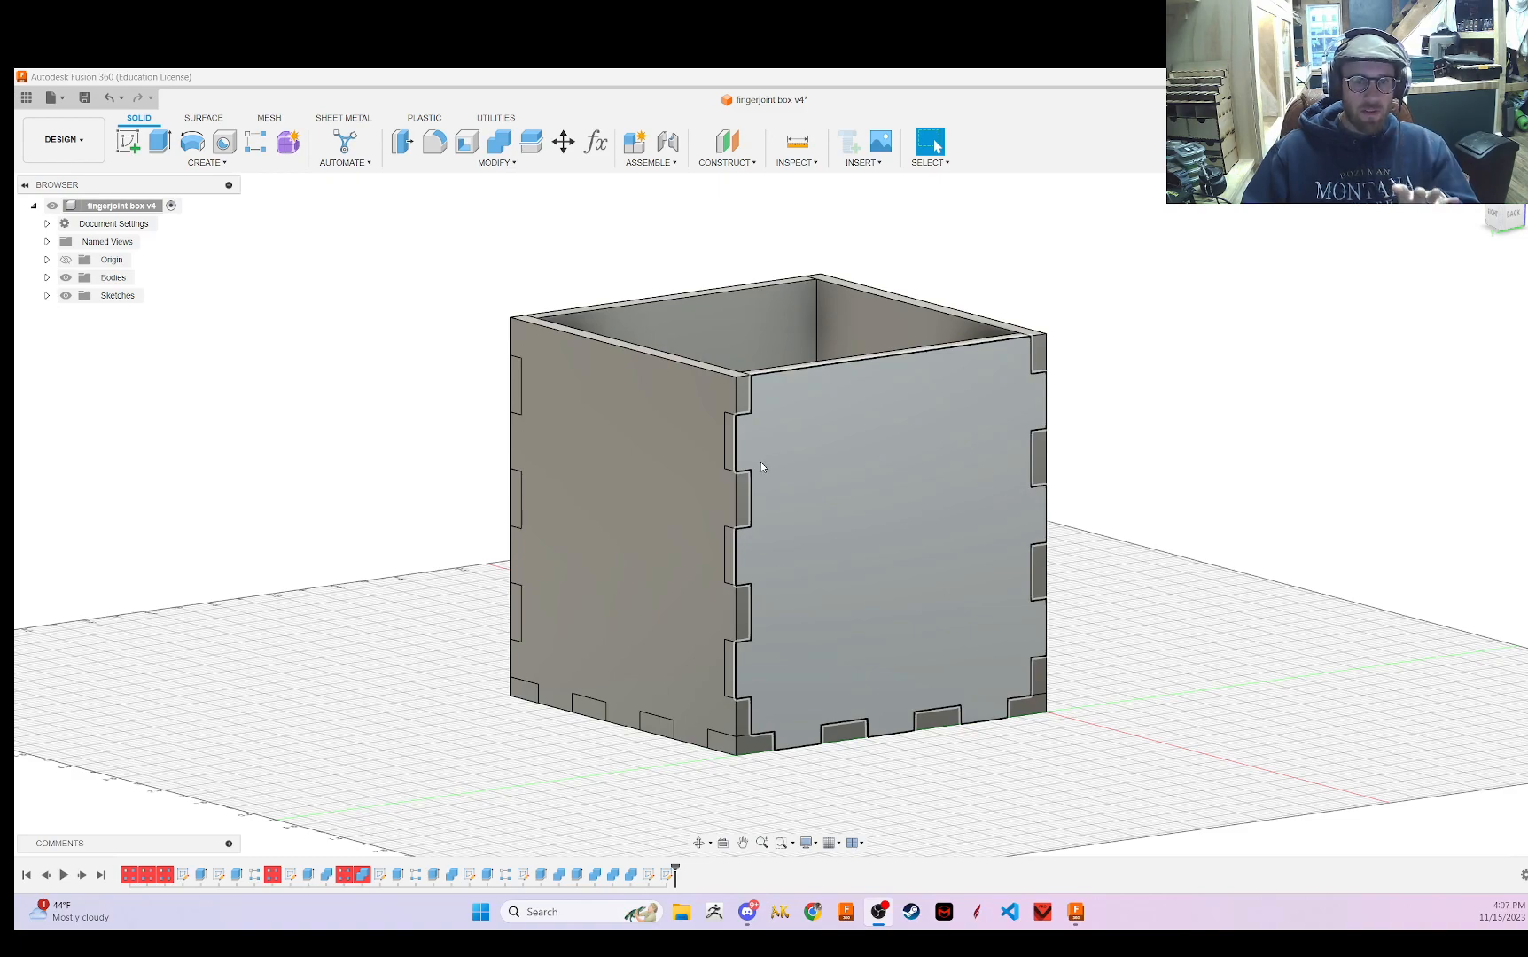
{"action": "mouse_move", "coordinate": [882, 606]}
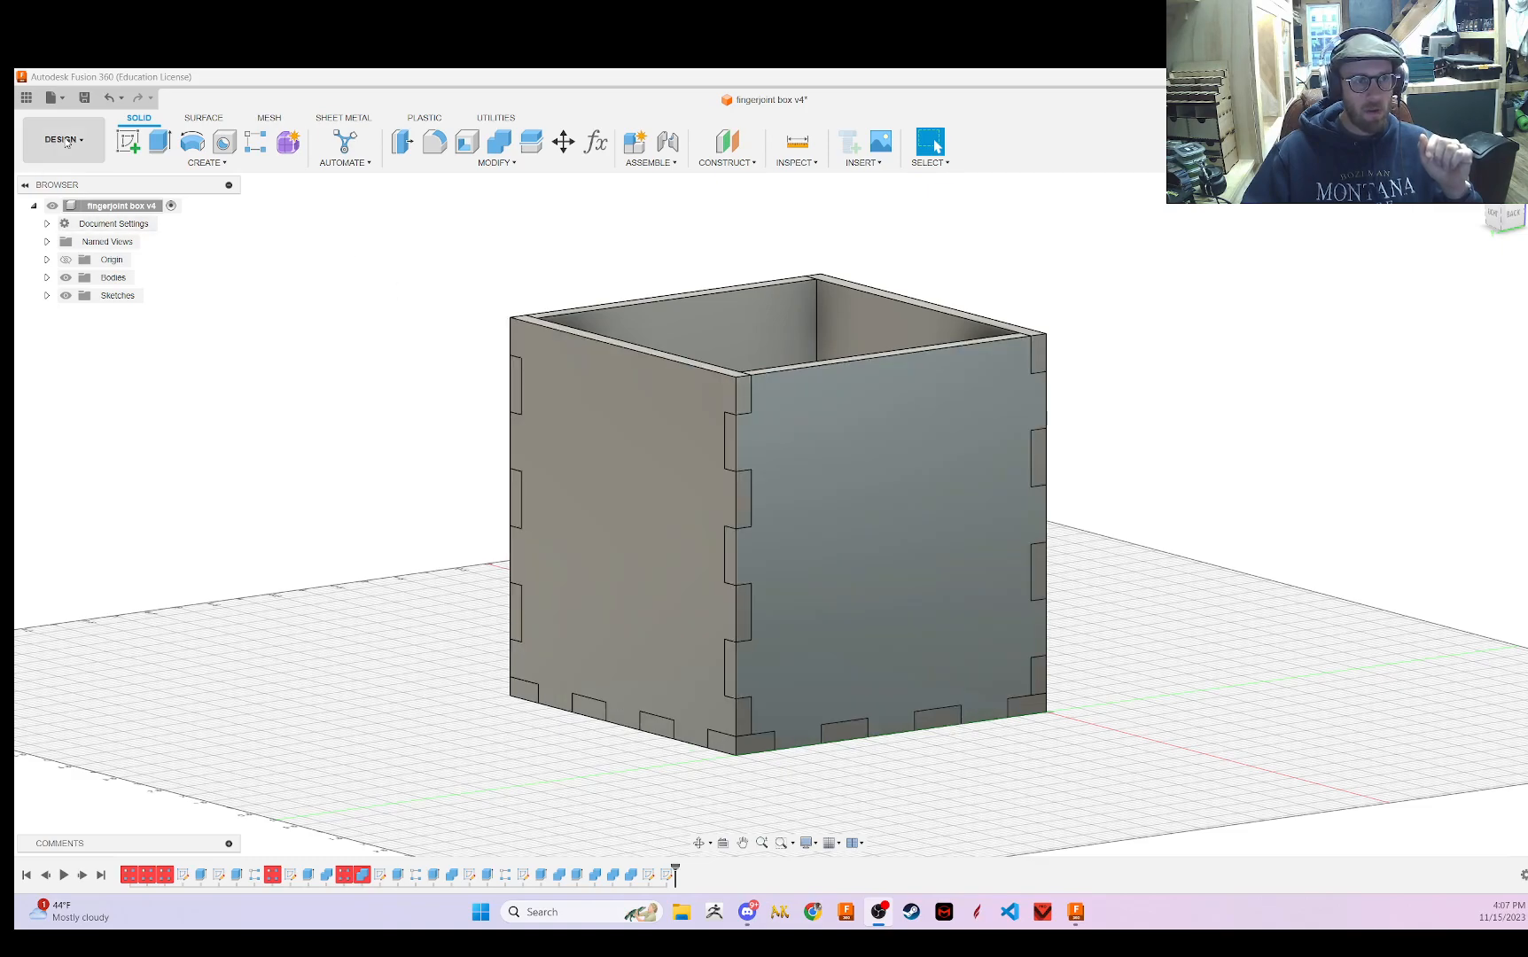
- Switch the finger-joint box file from the Design to the Manufacture workspace
{"action": "left_click", "coordinate": [62, 139]}
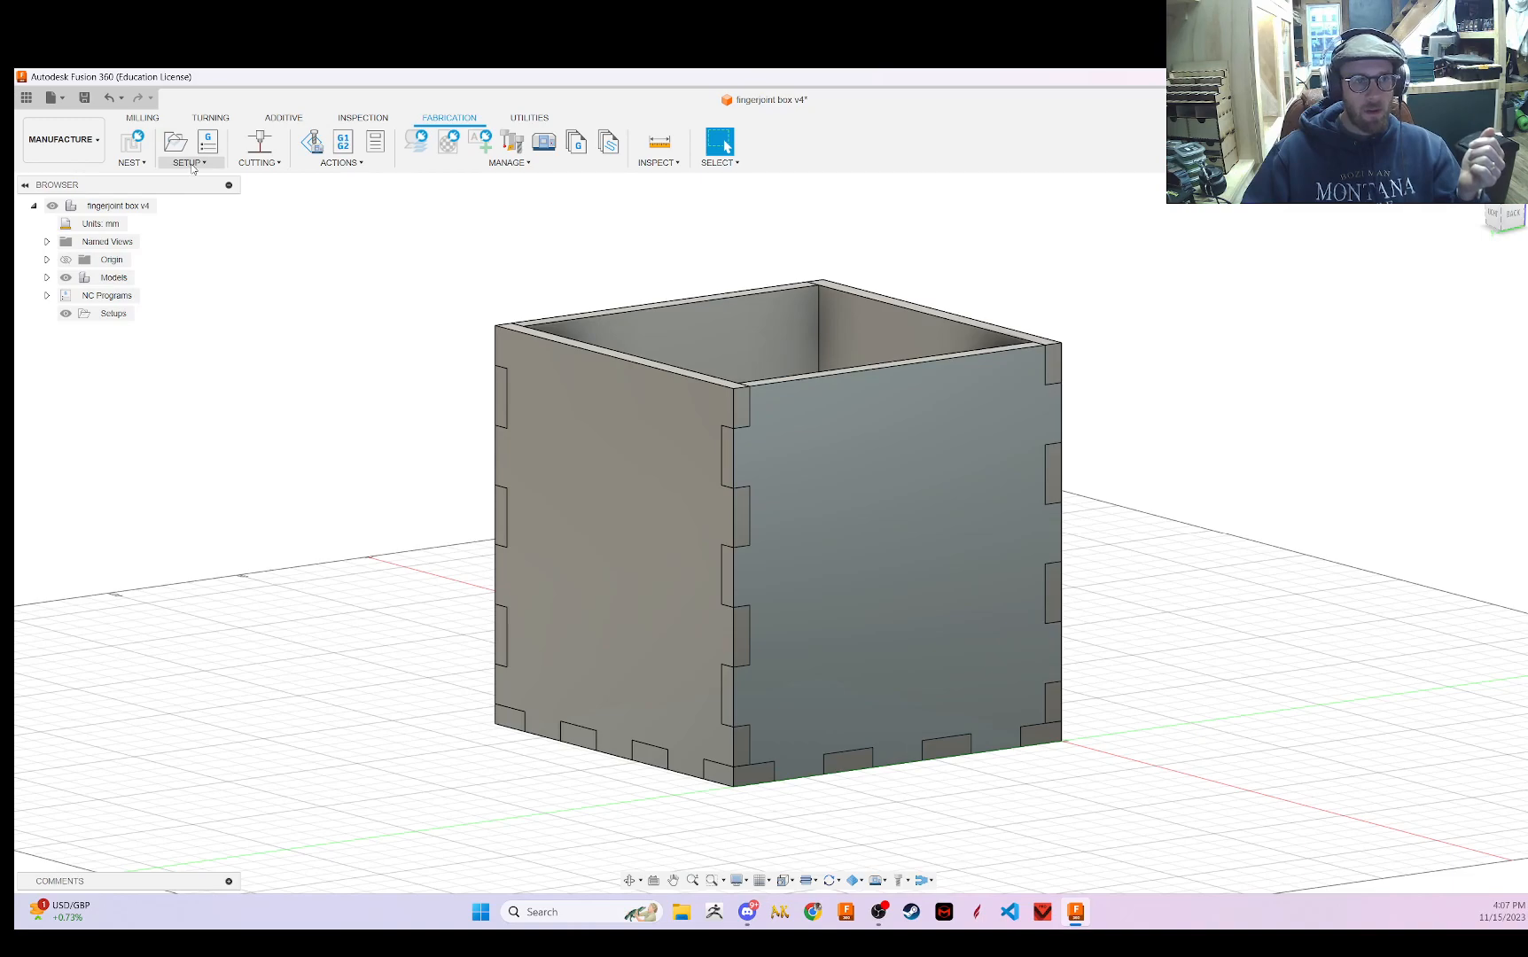
- Create a Cutting setup with work origin at the model origin and the panel body
{"action": "left_click", "coordinate": [186, 146]}
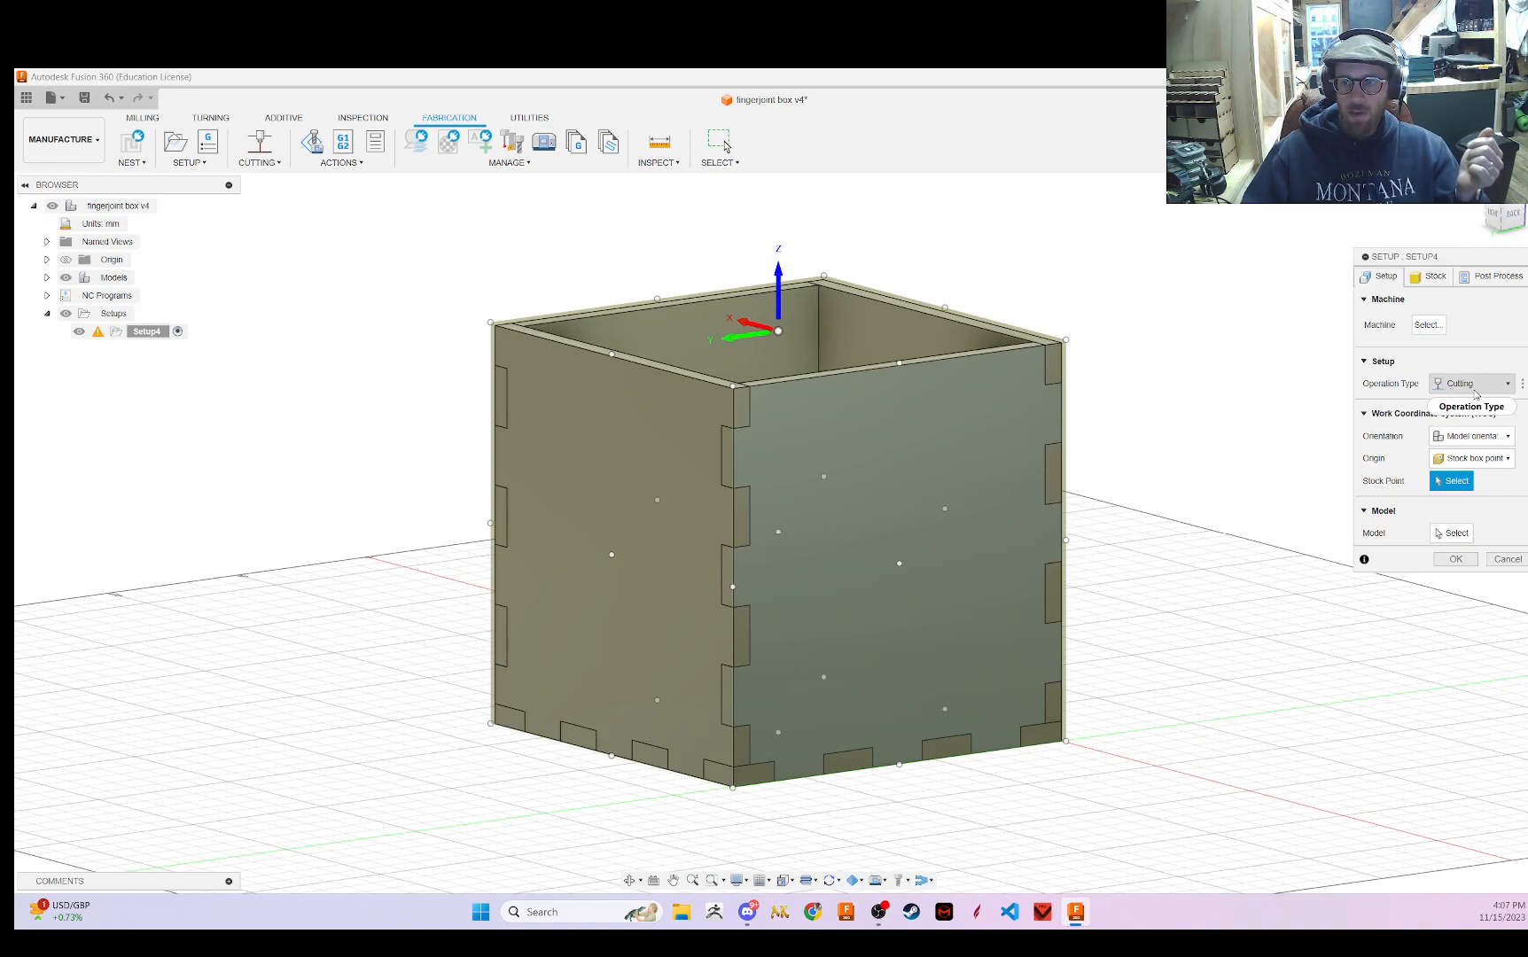
{"action": "left_click", "coordinate": [1456, 481]}
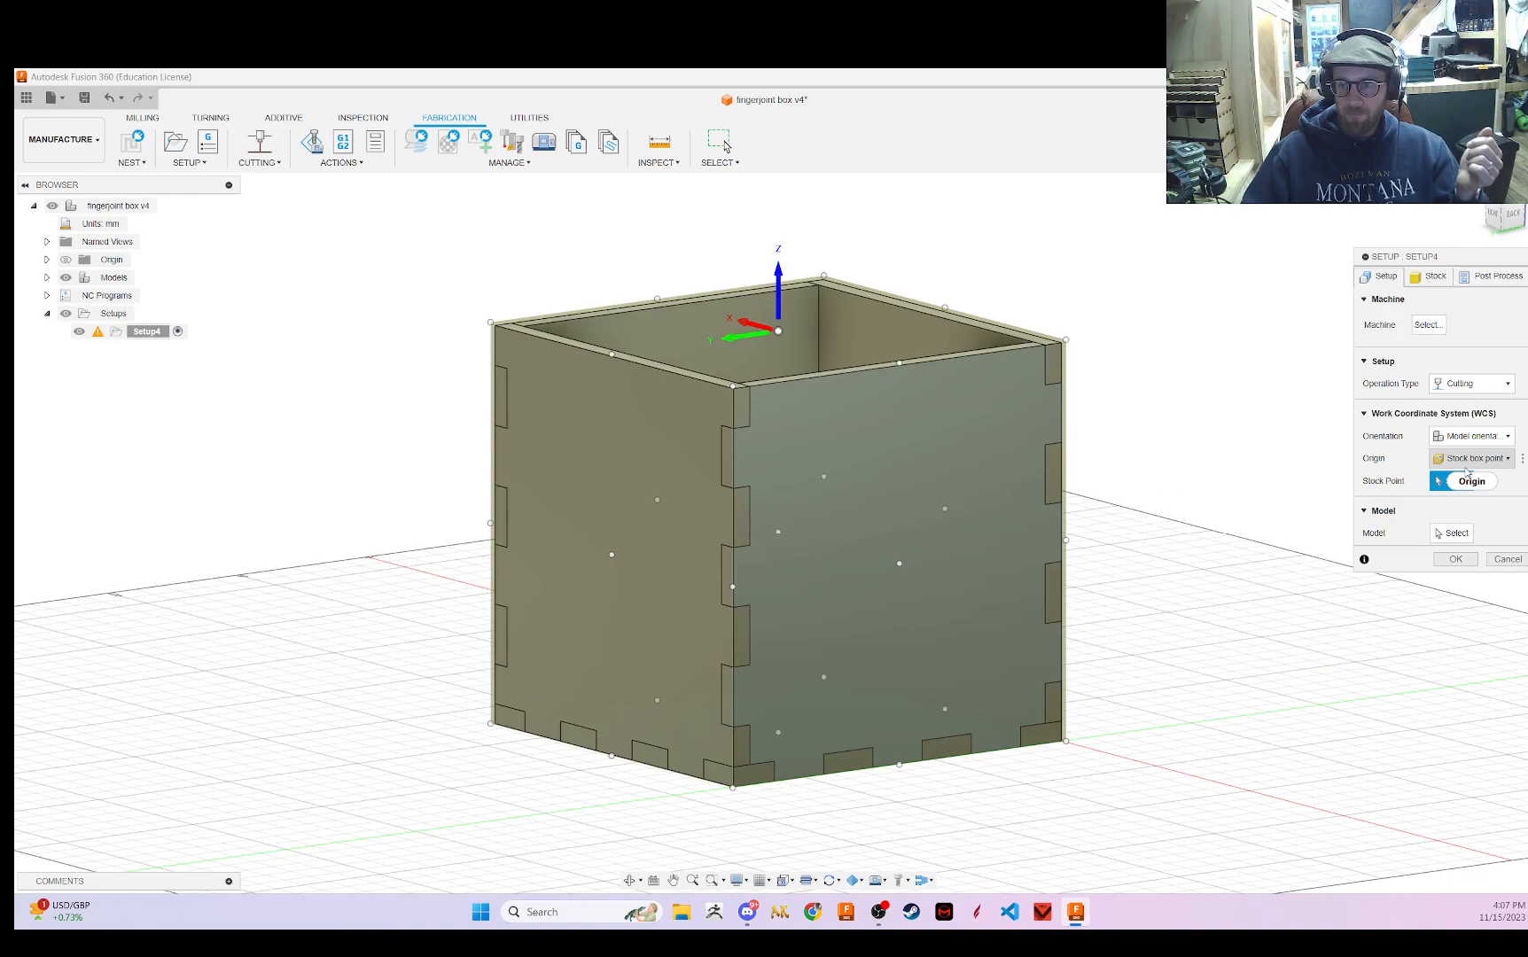
{"action": "left_click", "coordinate": [1472, 458]}
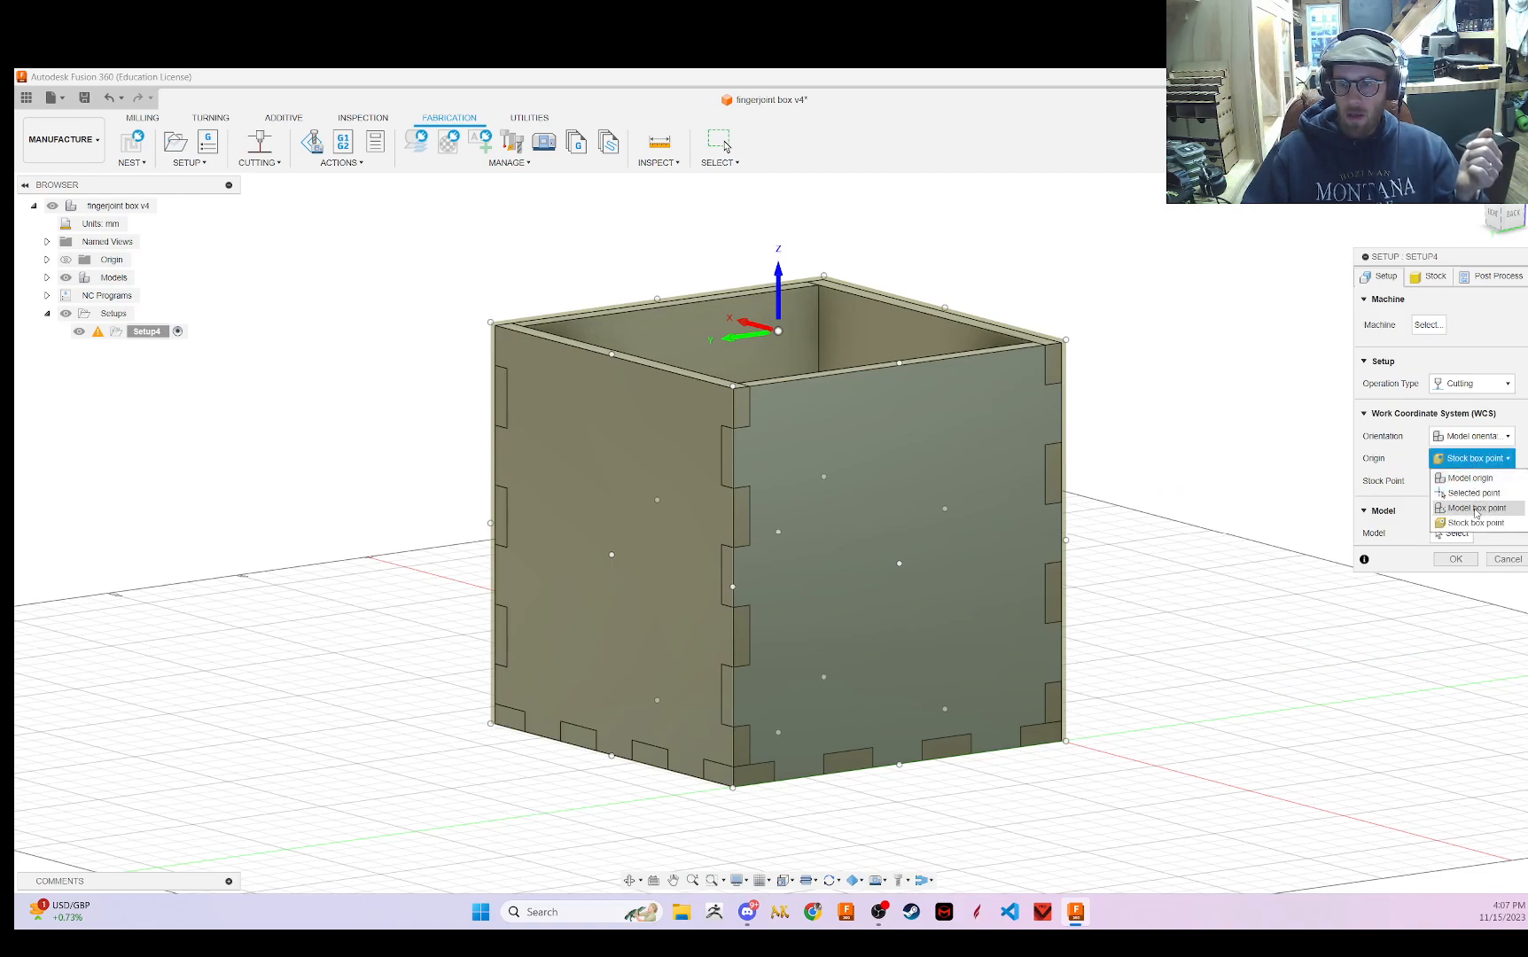
{"action": "left_click", "coordinate": [1475, 508]}
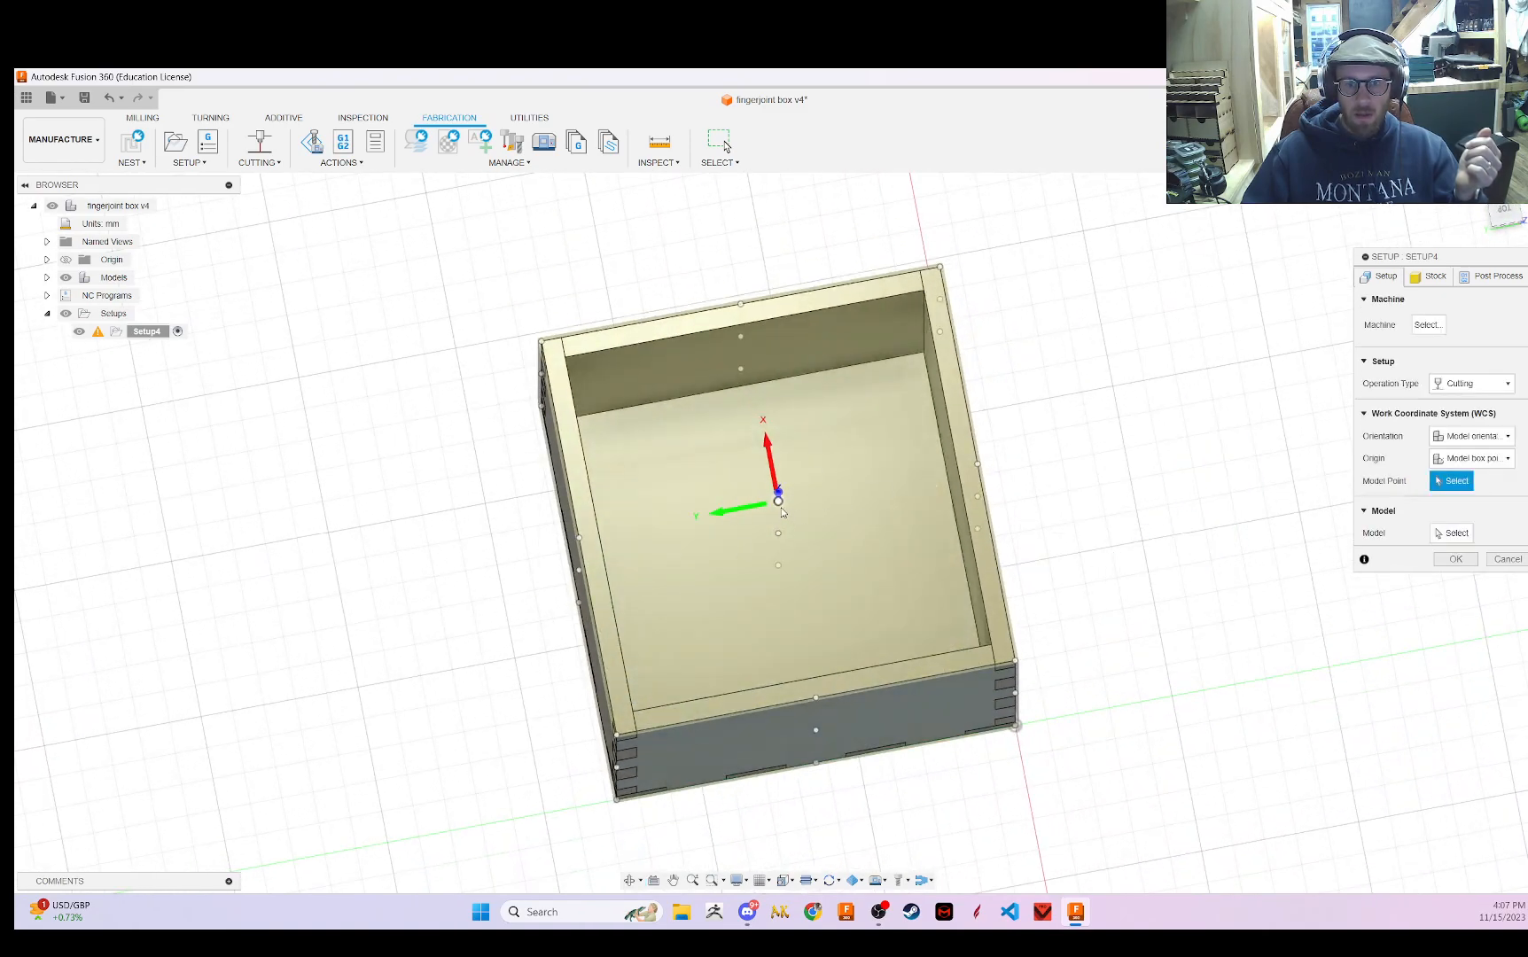
{"action": "left_click", "coordinate": [1471, 458]}
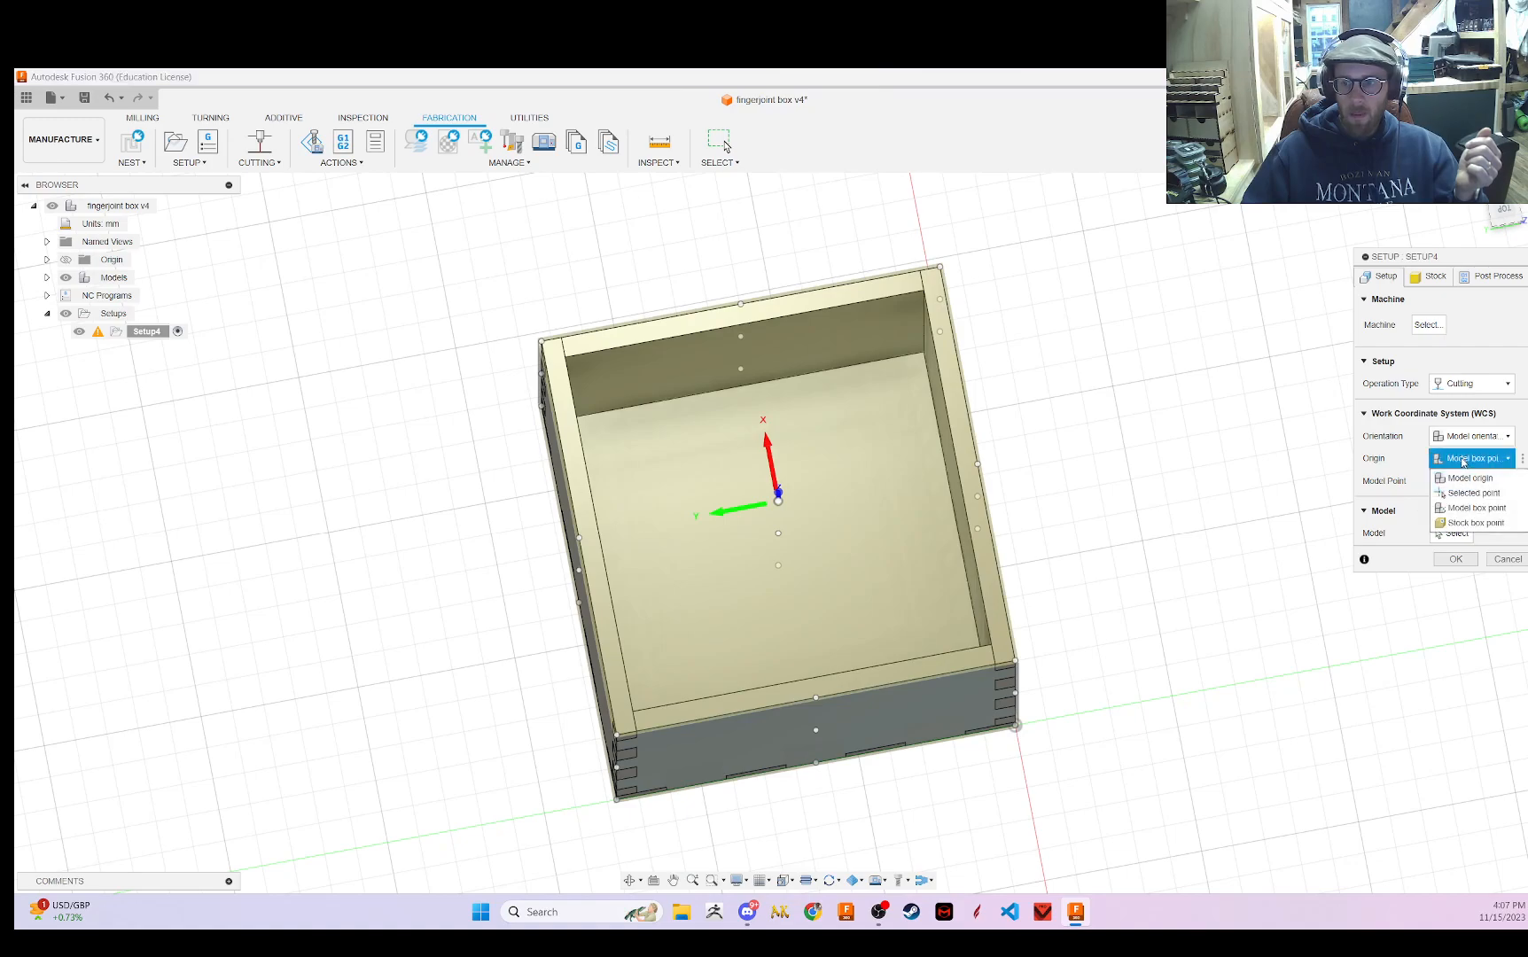
{"action": "left_click", "coordinate": [1470, 478]}
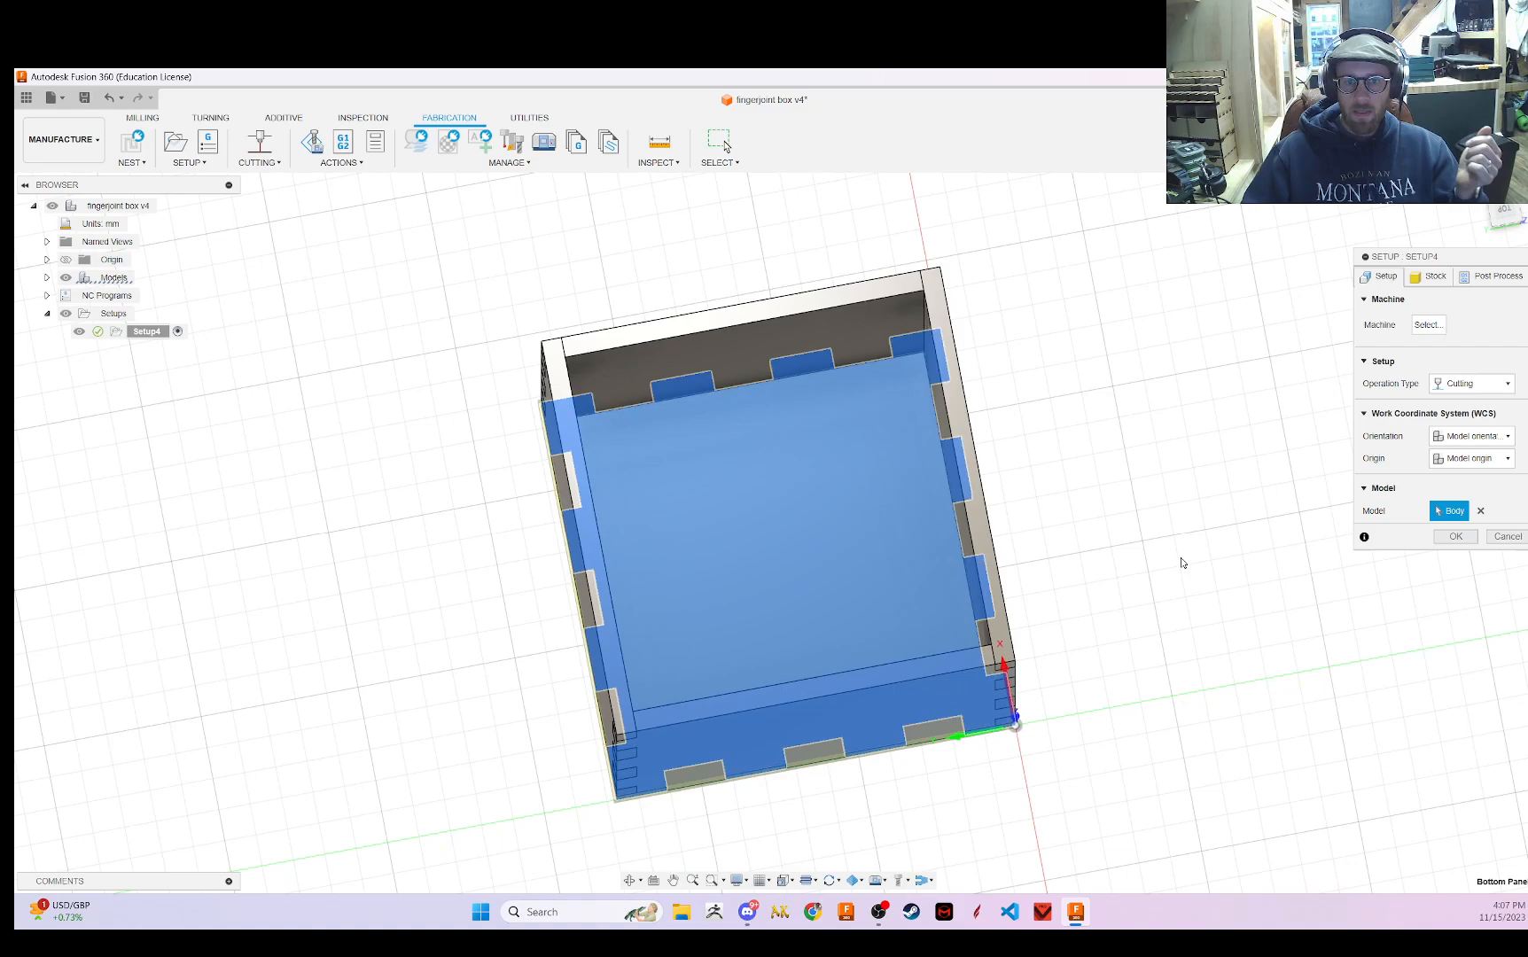
{"action": "mouse_move", "coordinate": [1441, 499]}
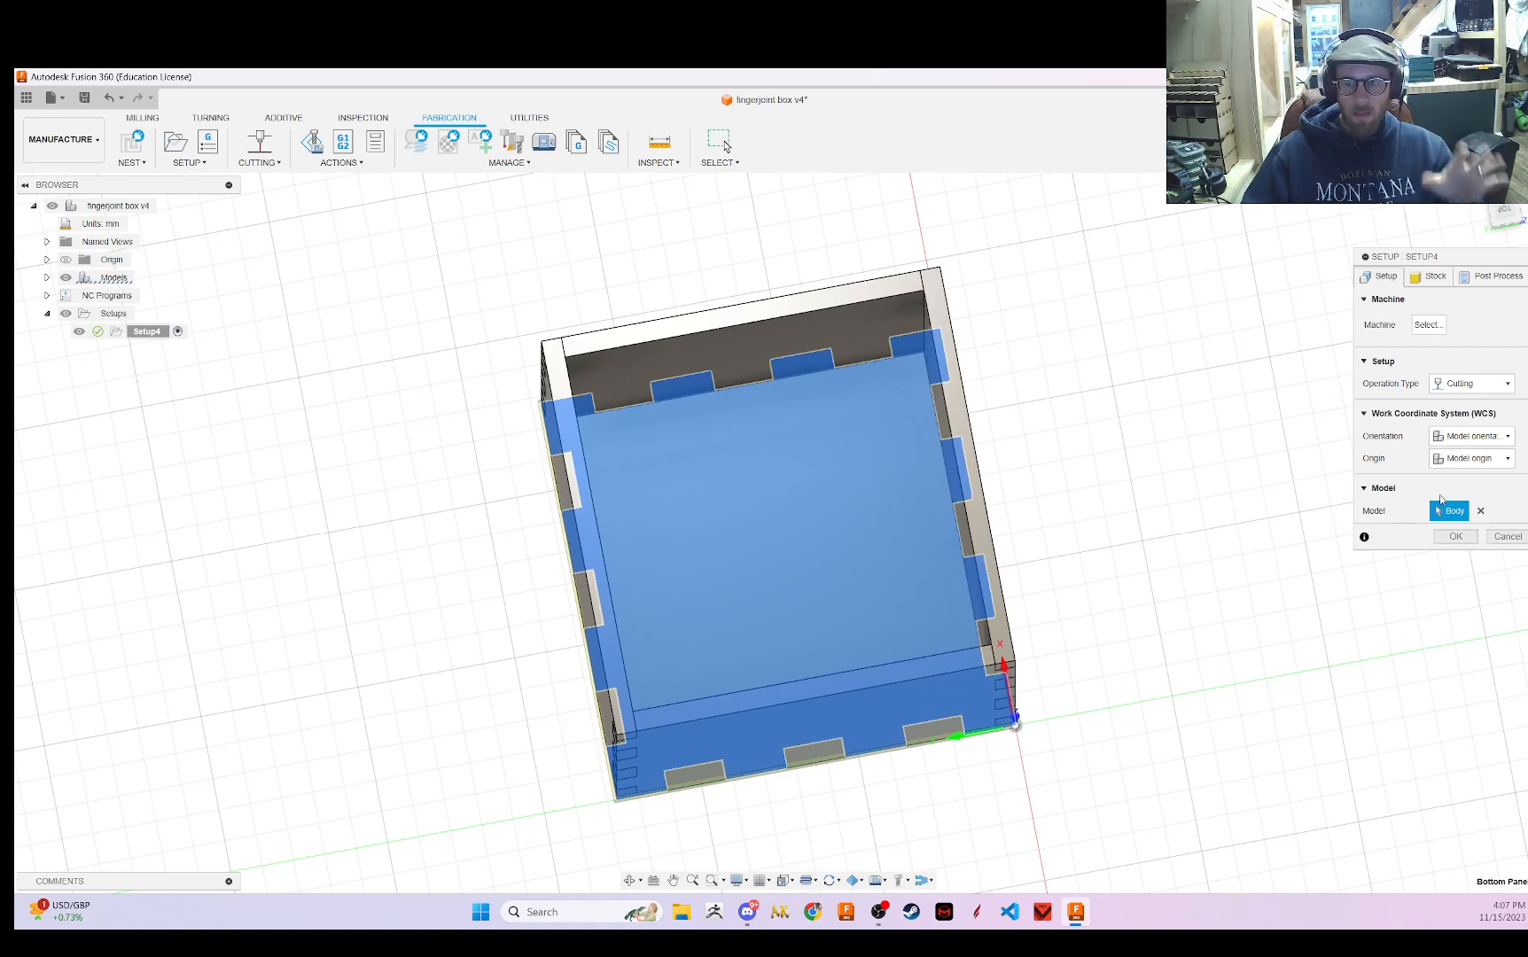
{"action": "mouse_move", "coordinate": [1321, 458]}
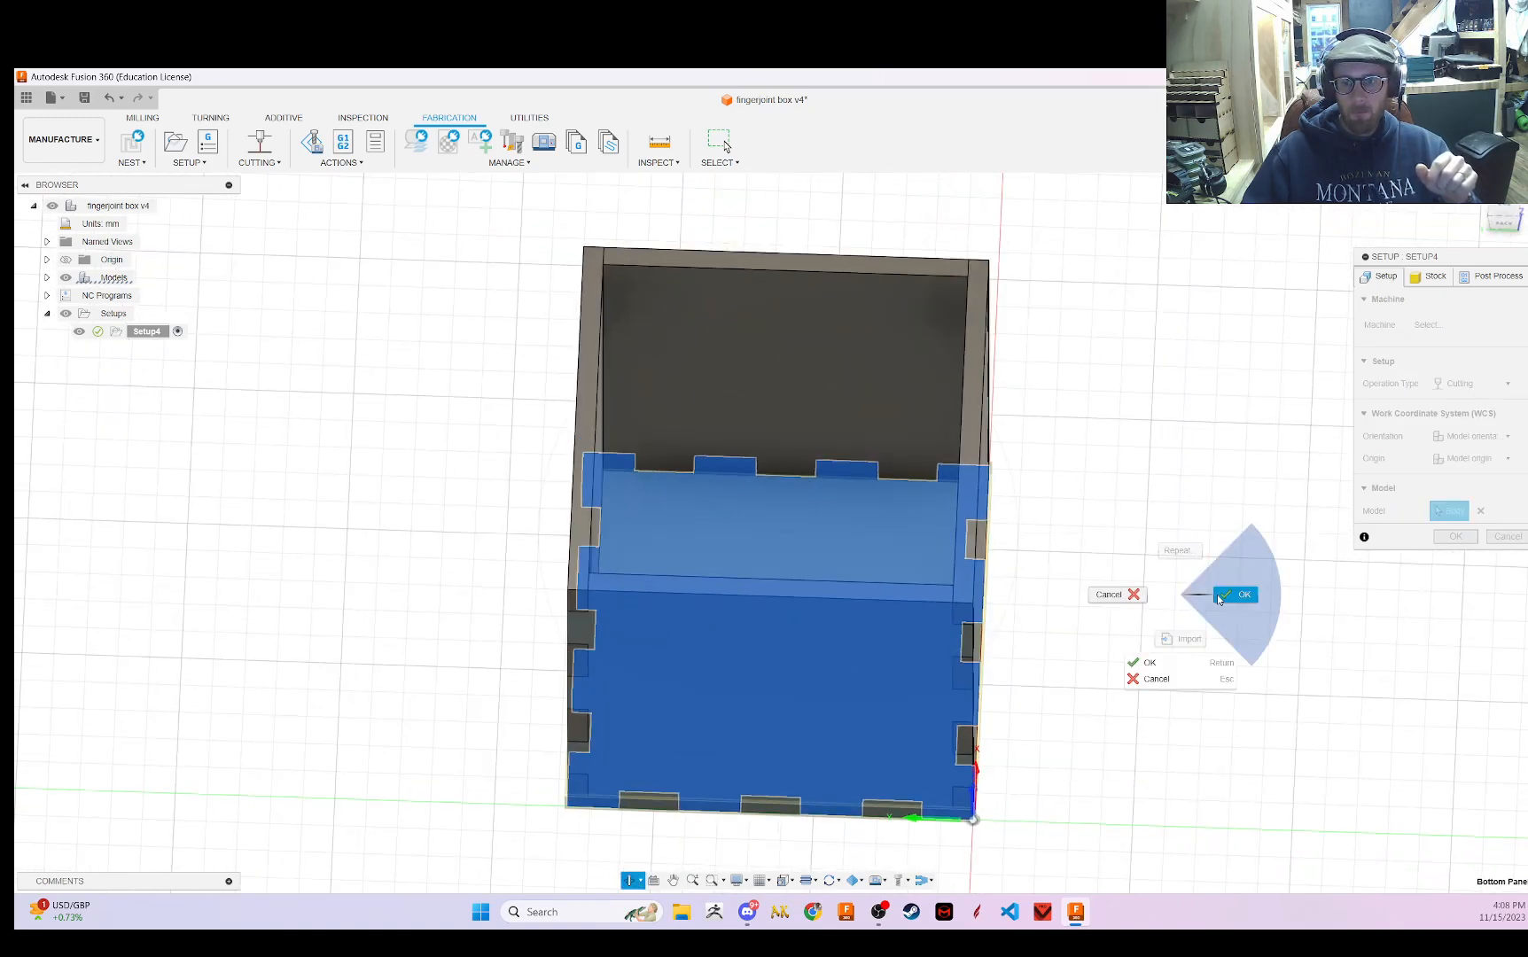
{"action": "left_click", "coordinate": [1243, 595]}
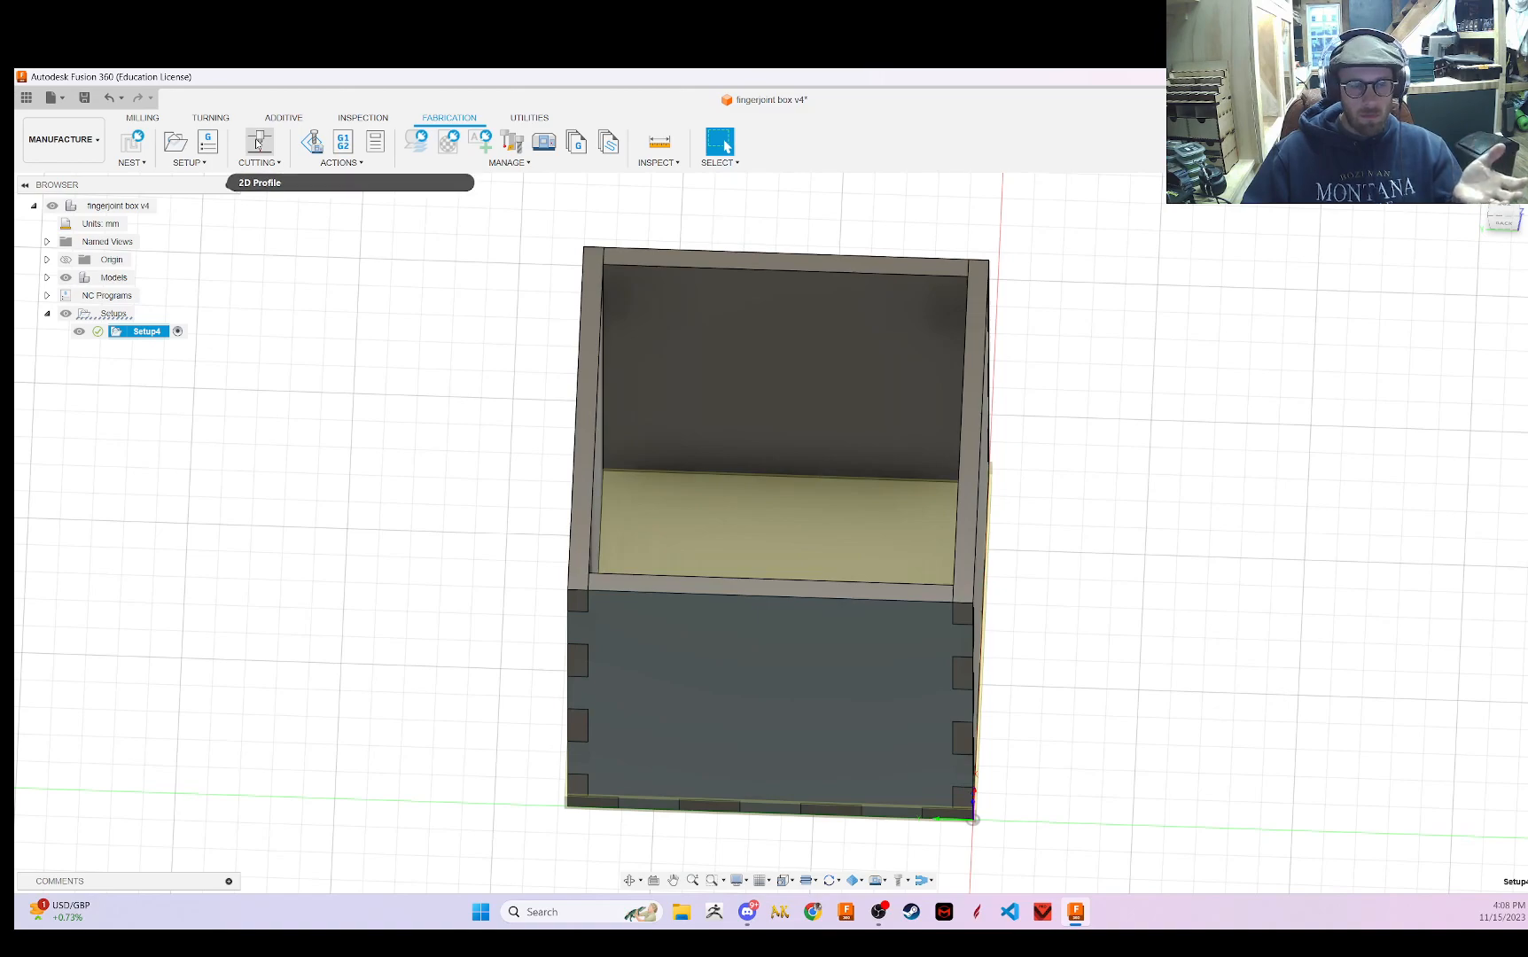
{"action": "mouse_move", "coordinate": [257, 141]}
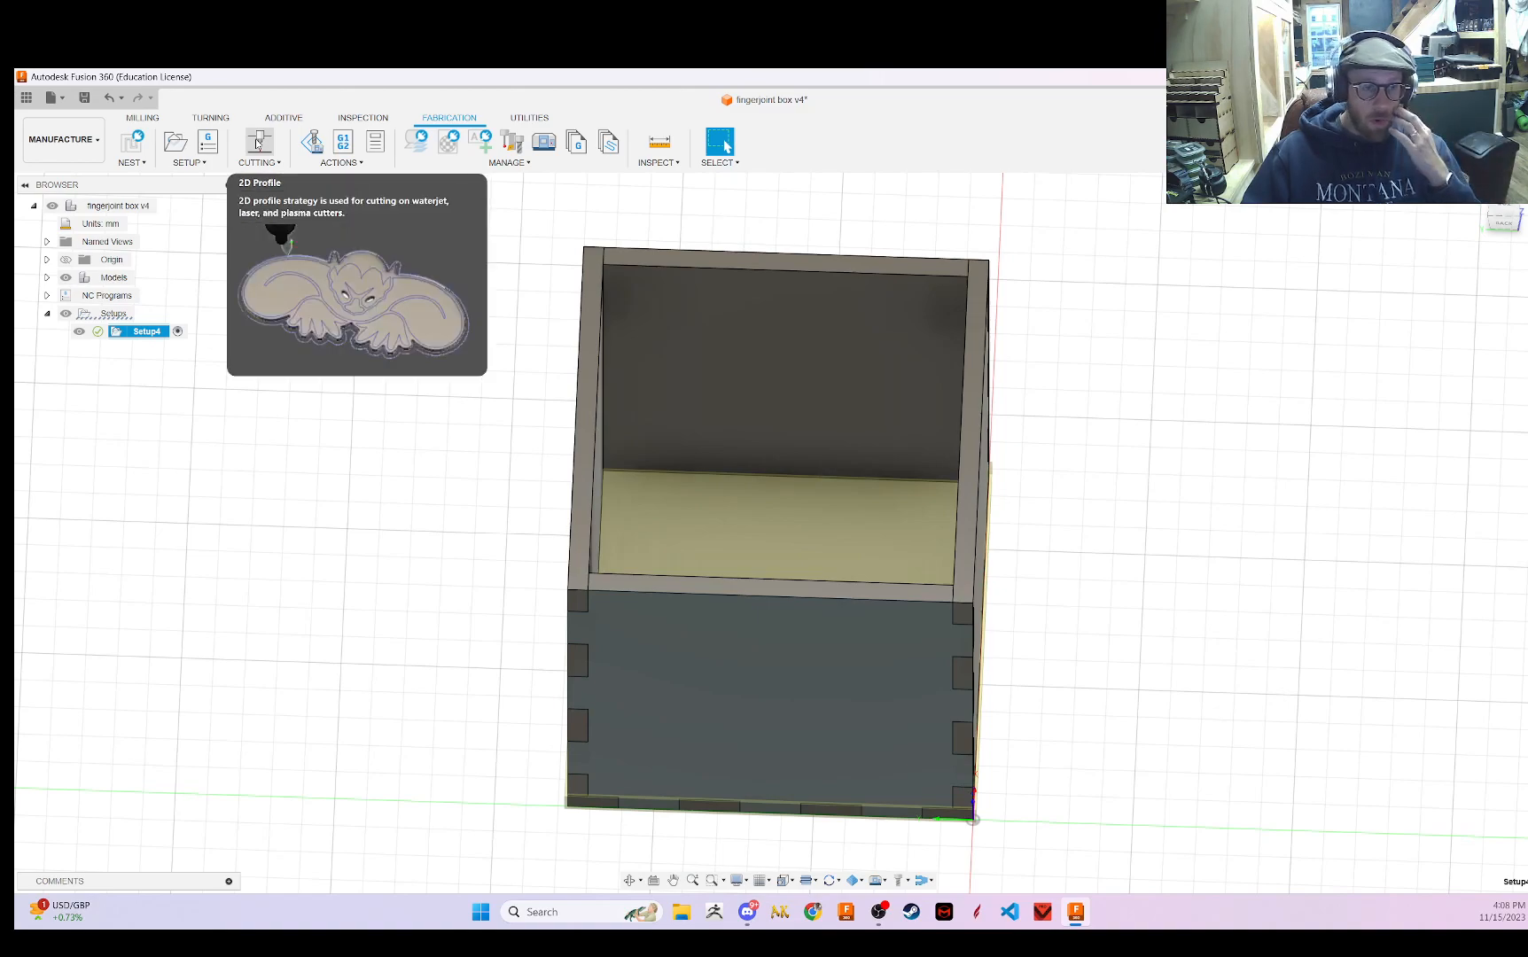
- Add a 2D Profile cutting operation and bring up its tool library
{"action": "left_click", "coordinate": [258, 140]}
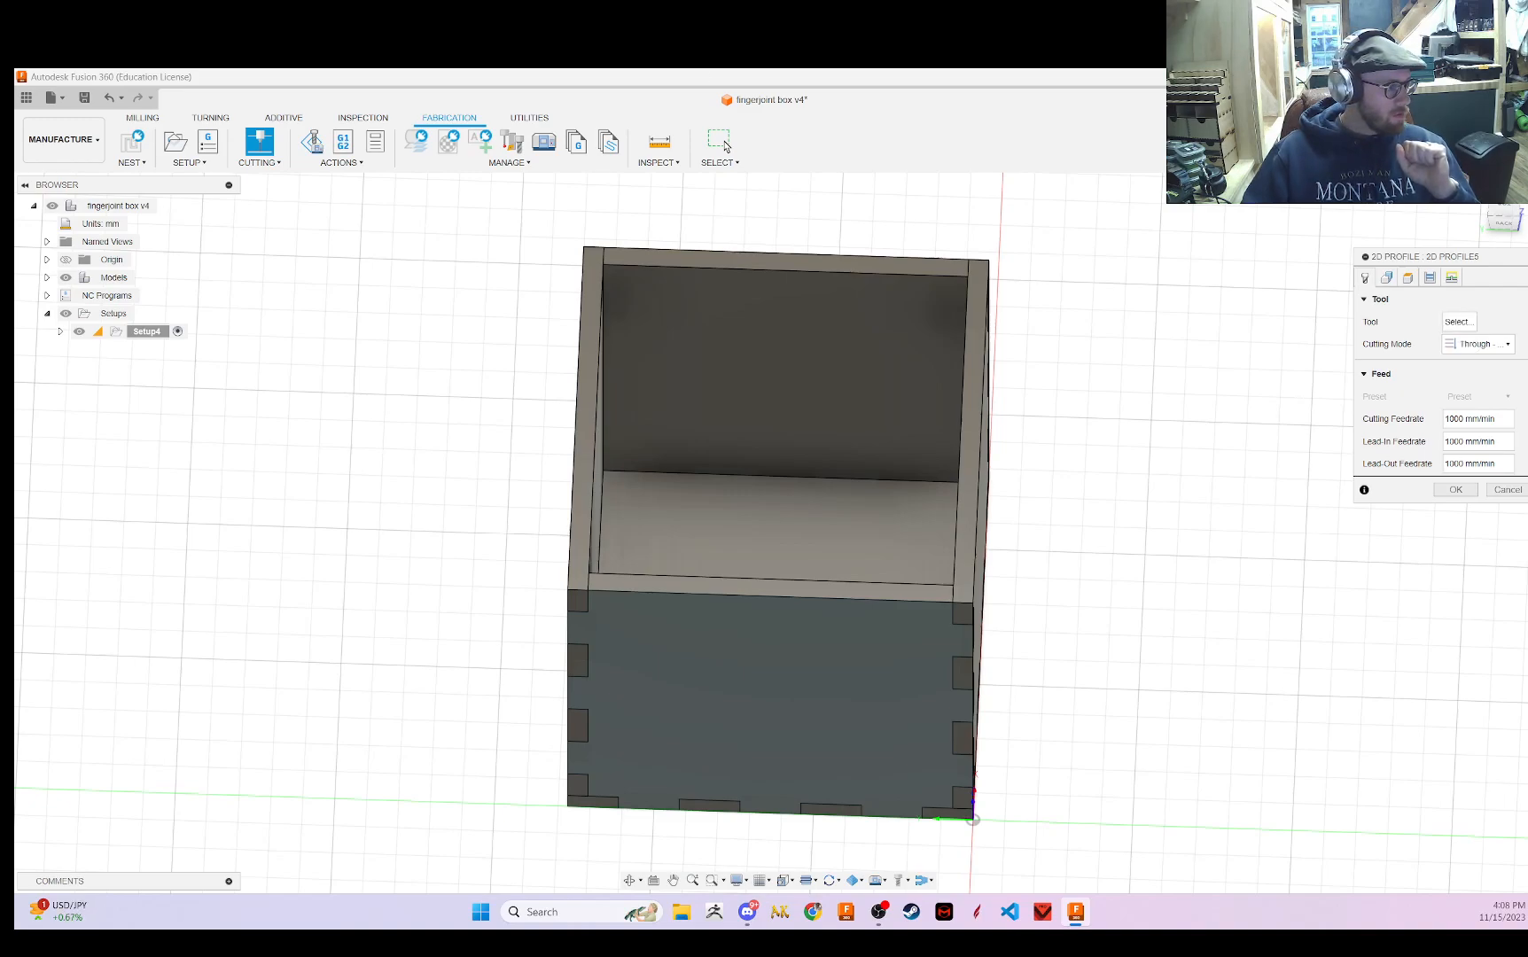
{"action": "left_click", "coordinate": [1459, 321]}
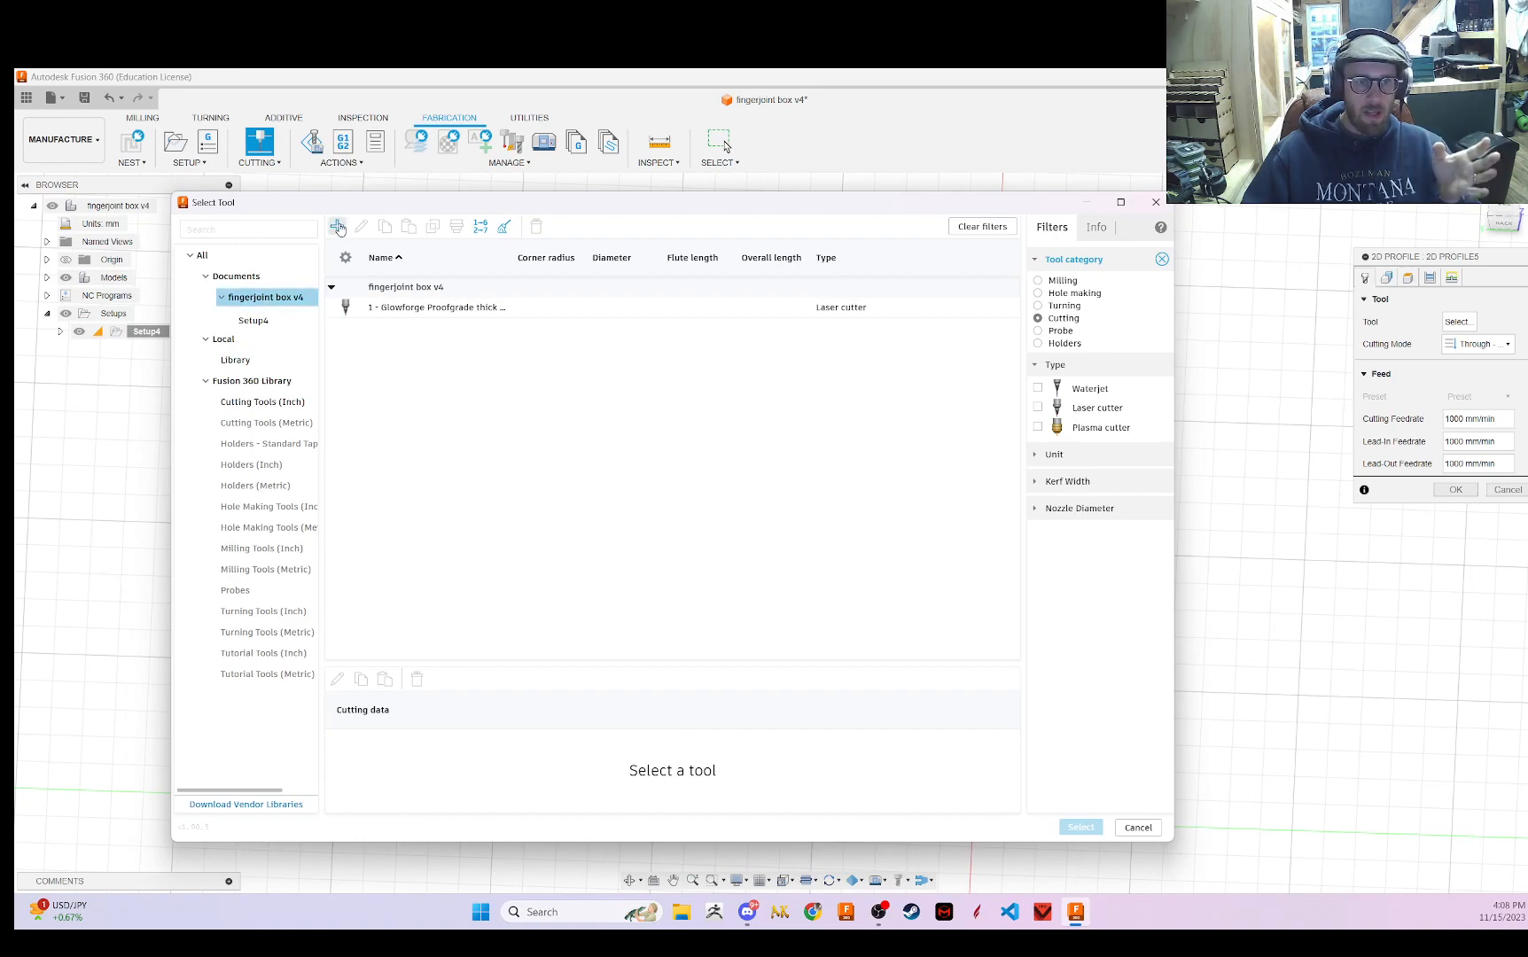
- Define a new laser cutter tool with a kerf width of 0.127 mm
{"action": "left_click", "coordinate": [336, 226]}
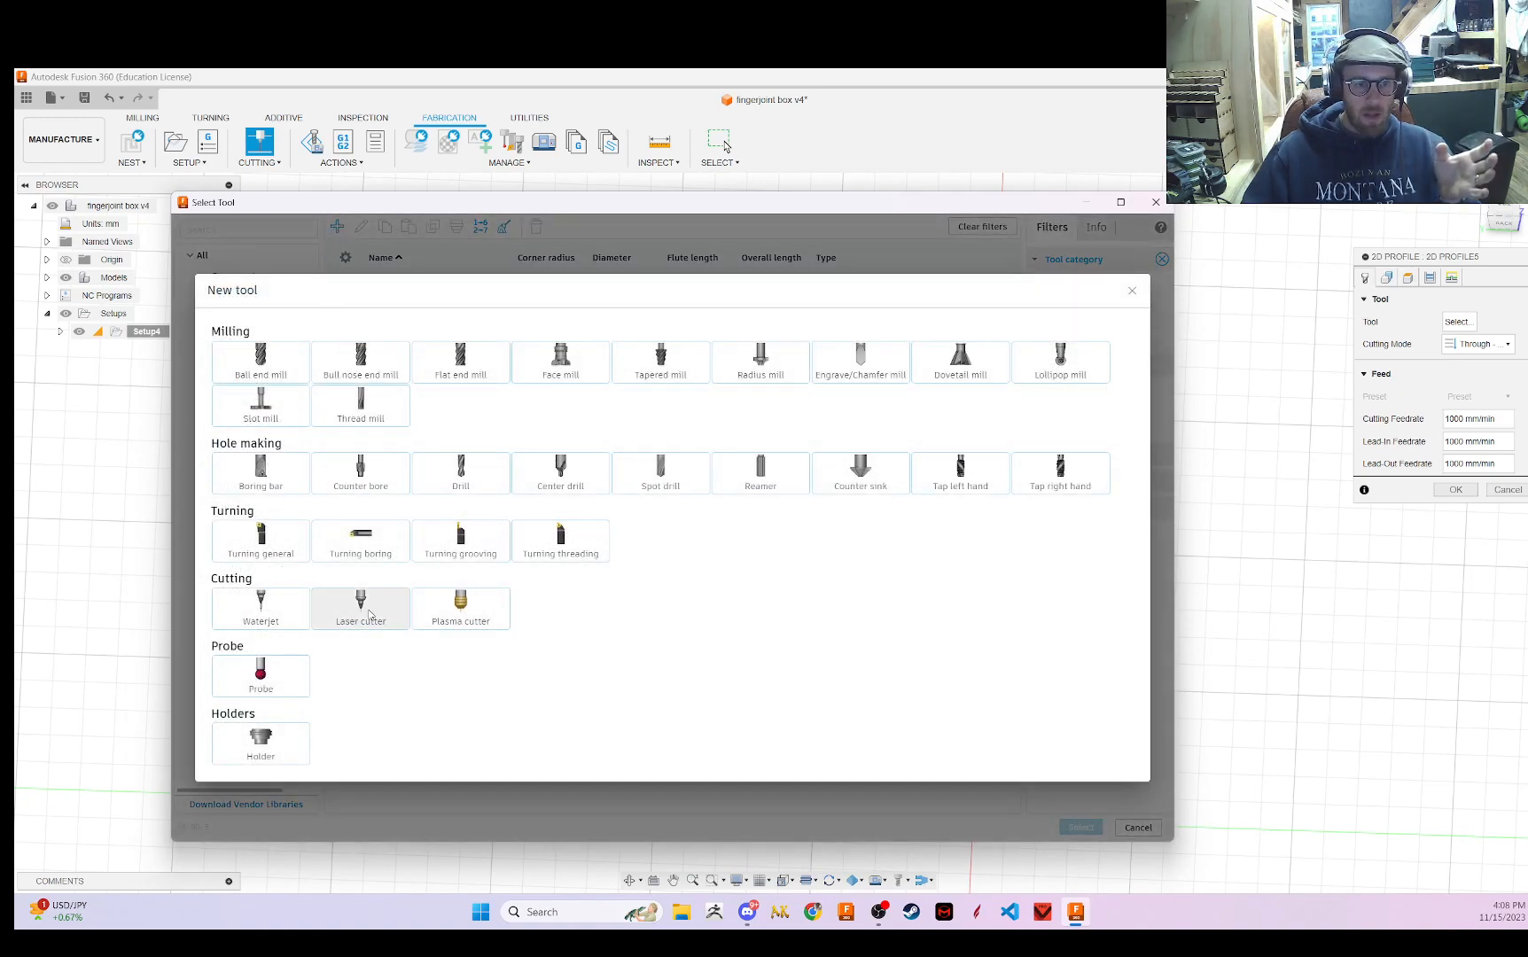
{"action": "left_click", "coordinate": [360, 604]}
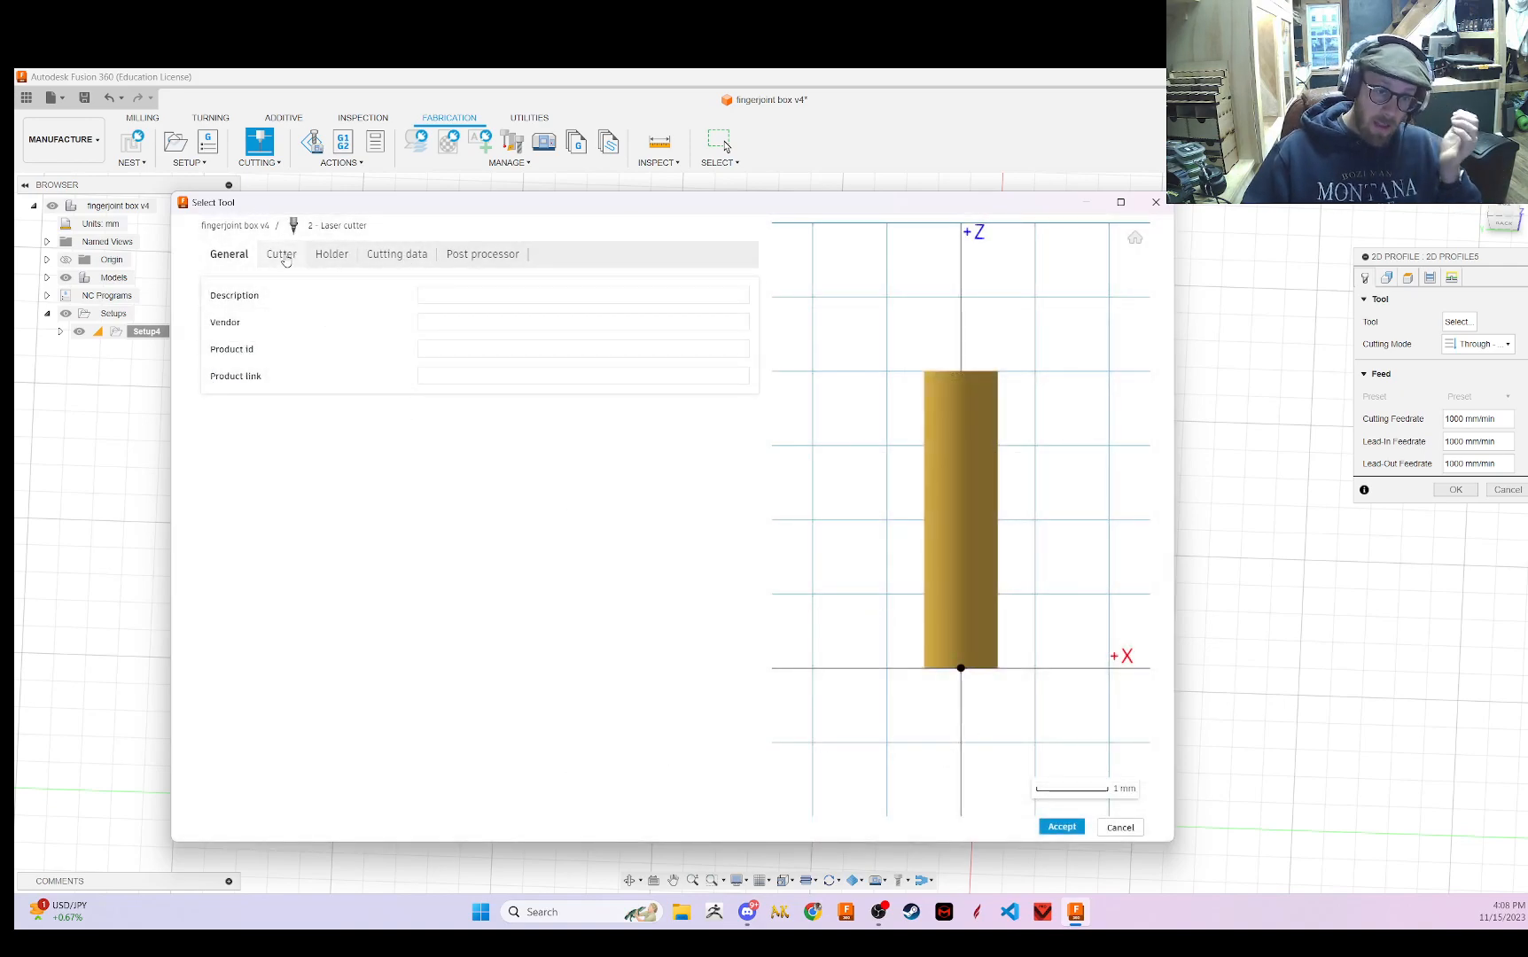
{"action": "left_click", "coordinate": [282, 254]}
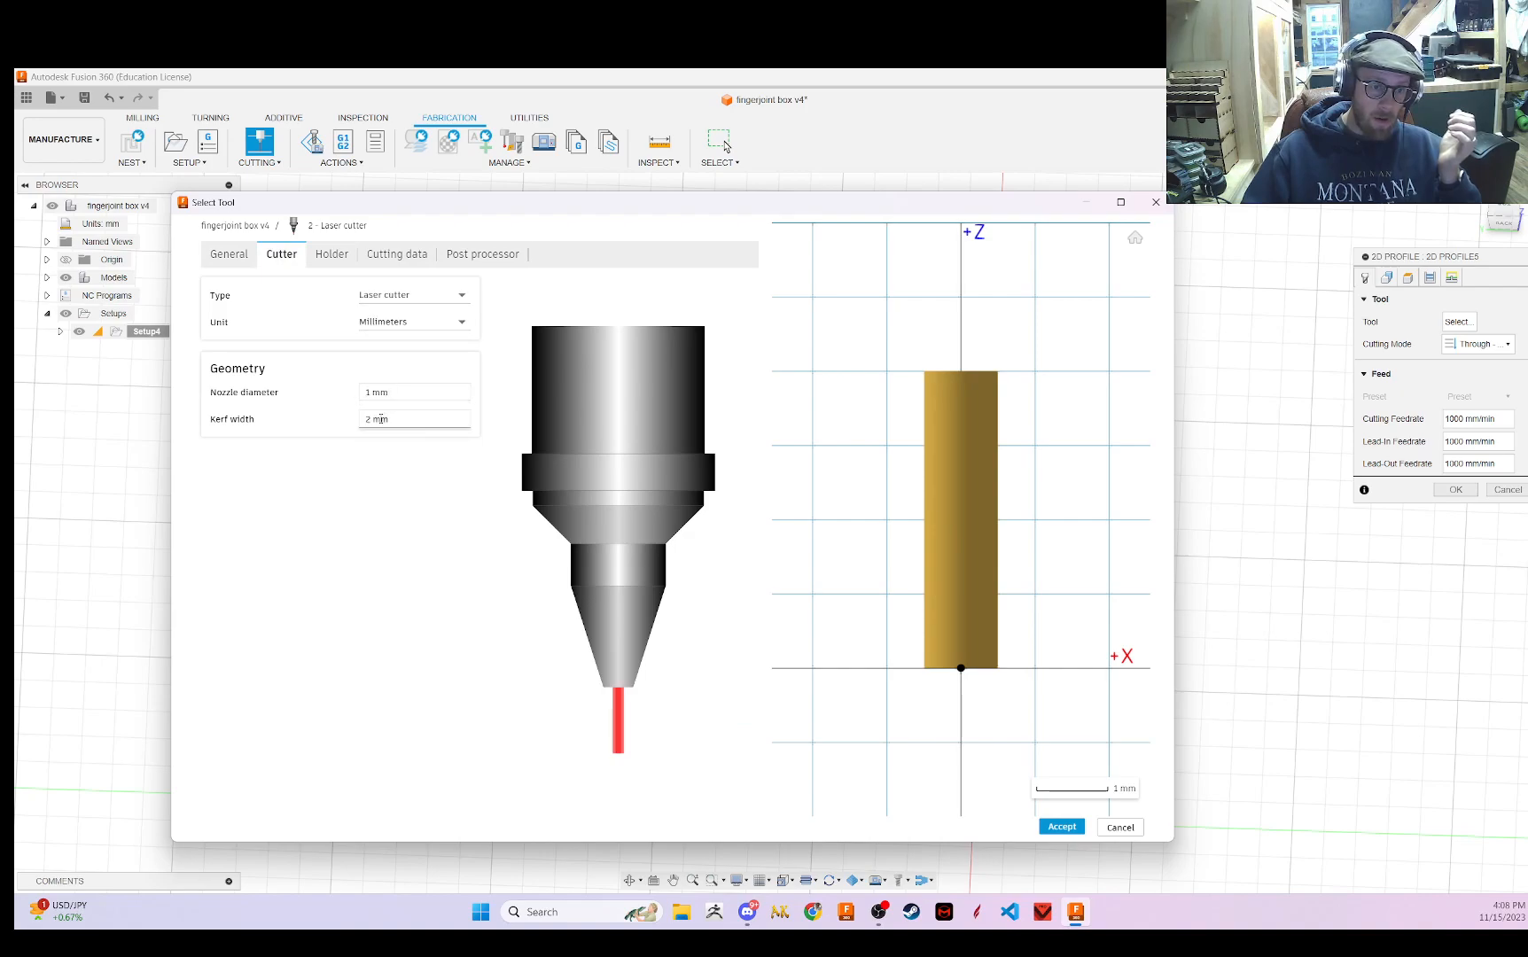
{"action": "left_click", "coordinate": [409, 418]}
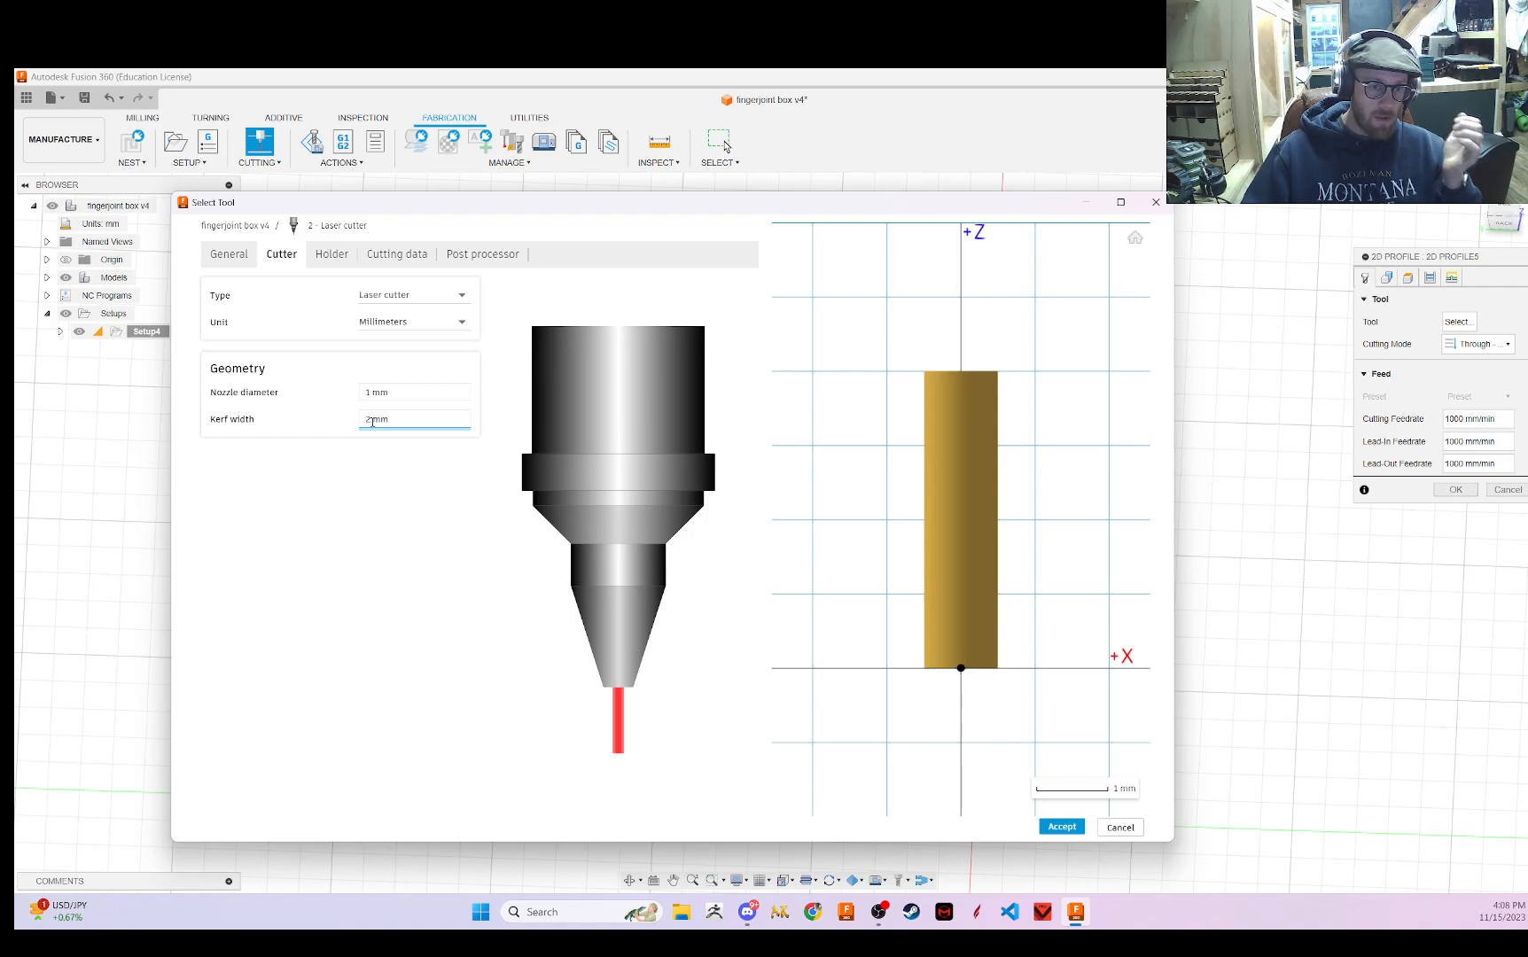
{"action": "left_click", "coordinate": [414, 419]}
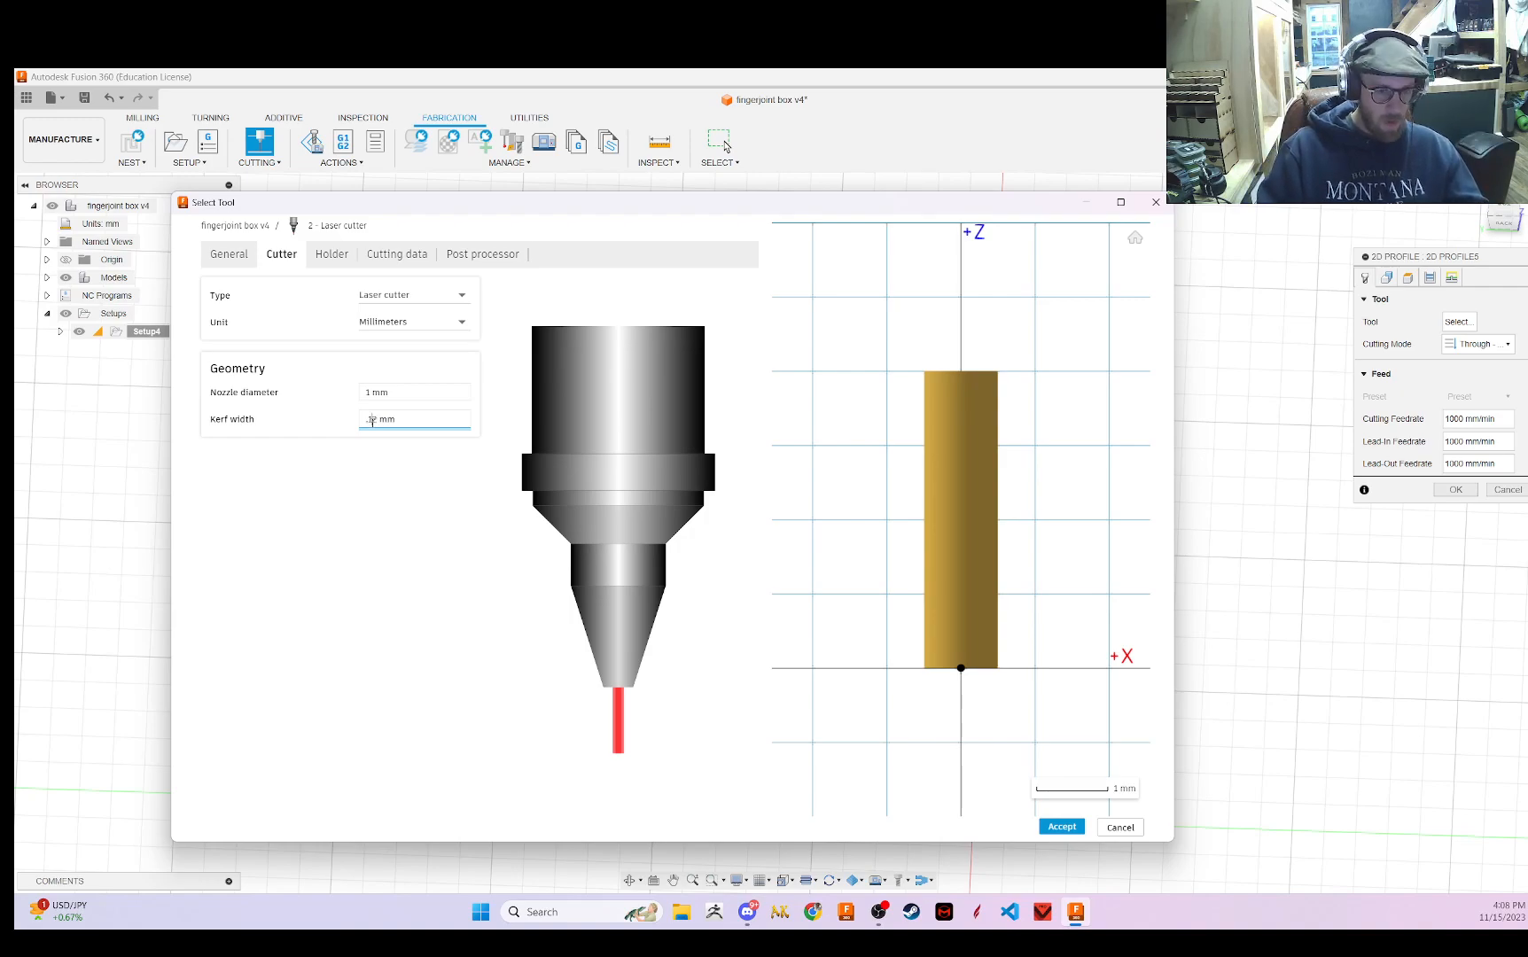
{"action": "type", "text": ".127"}
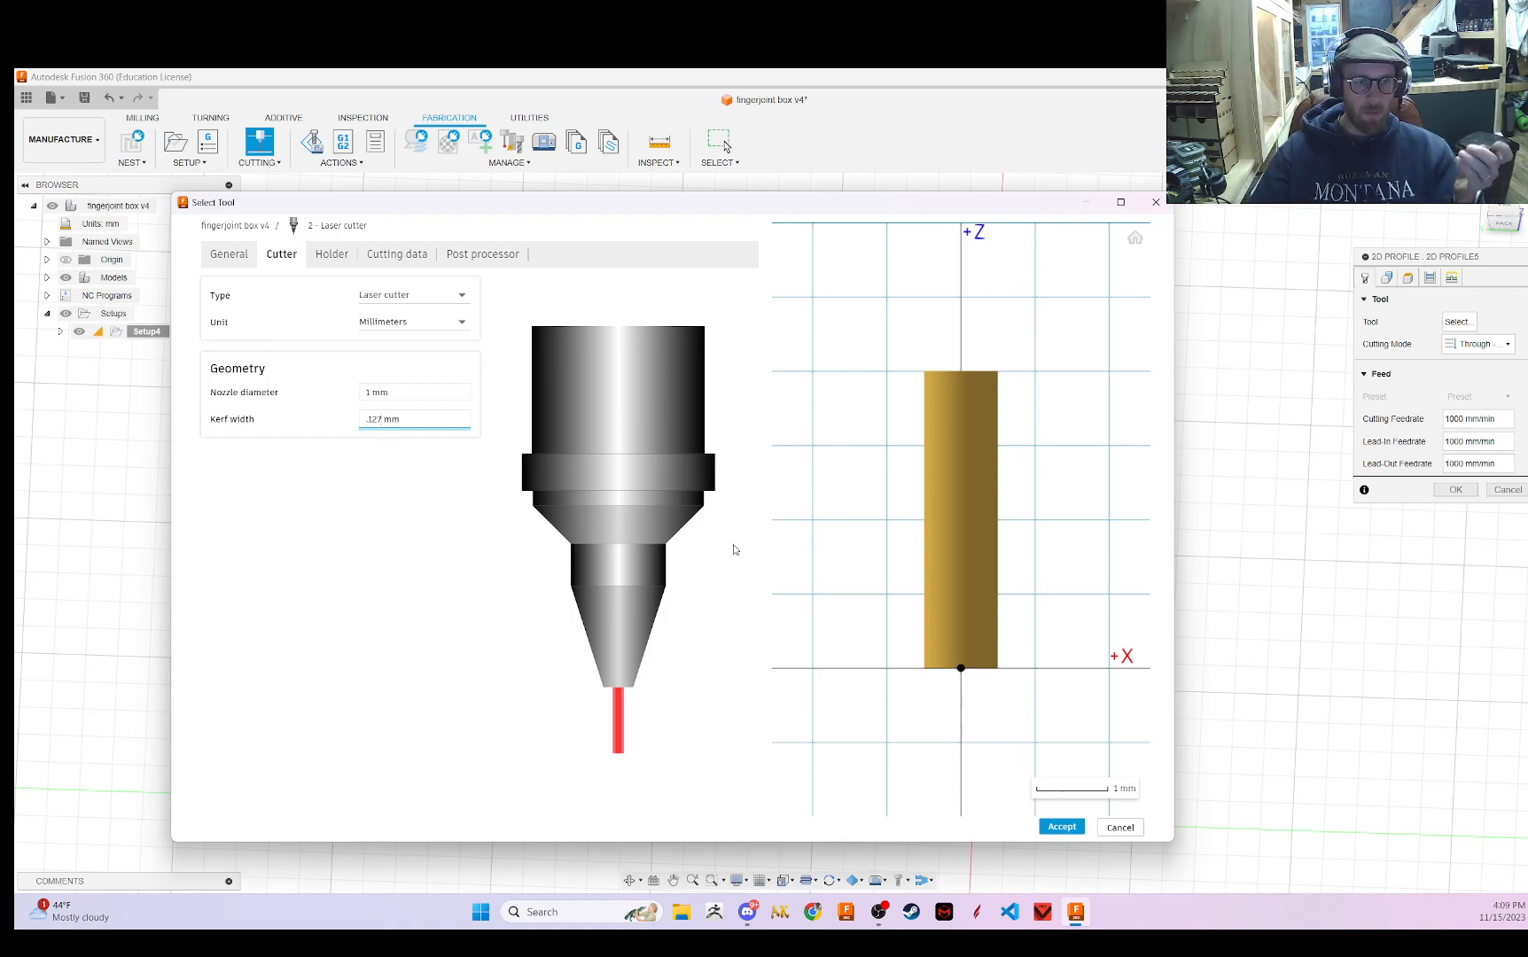
- Name the laser tool Glowforge Tool, save it, and assign it to the profile
{"action": "left_click", "coordinate": [481, 254]}
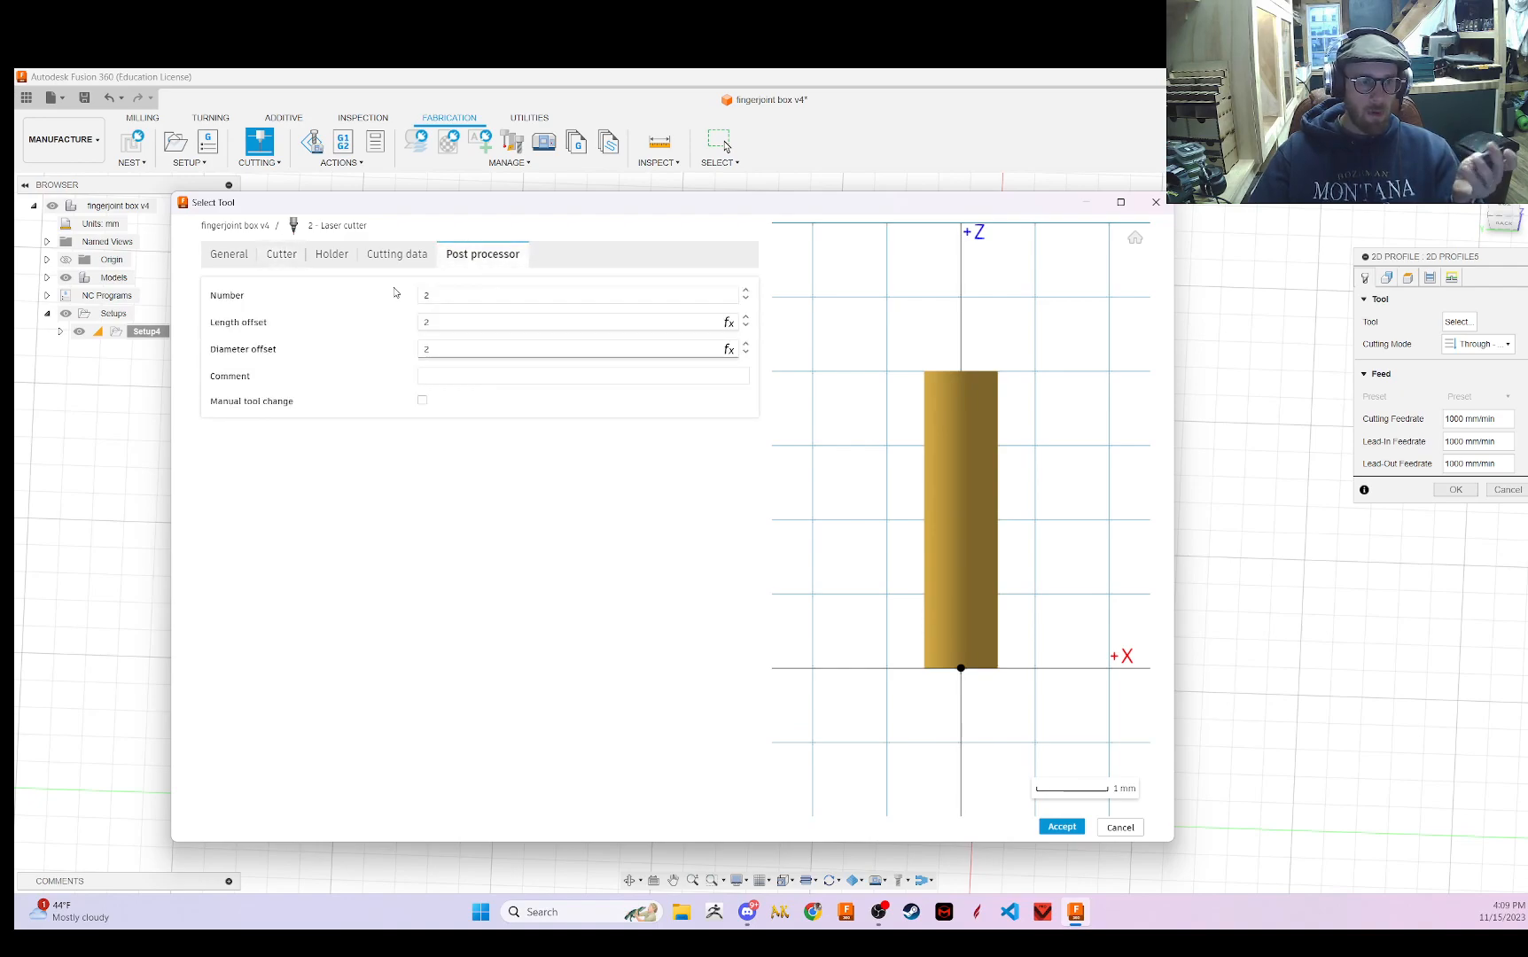
{"action": "left_click", "coordinate": [331, 254]}
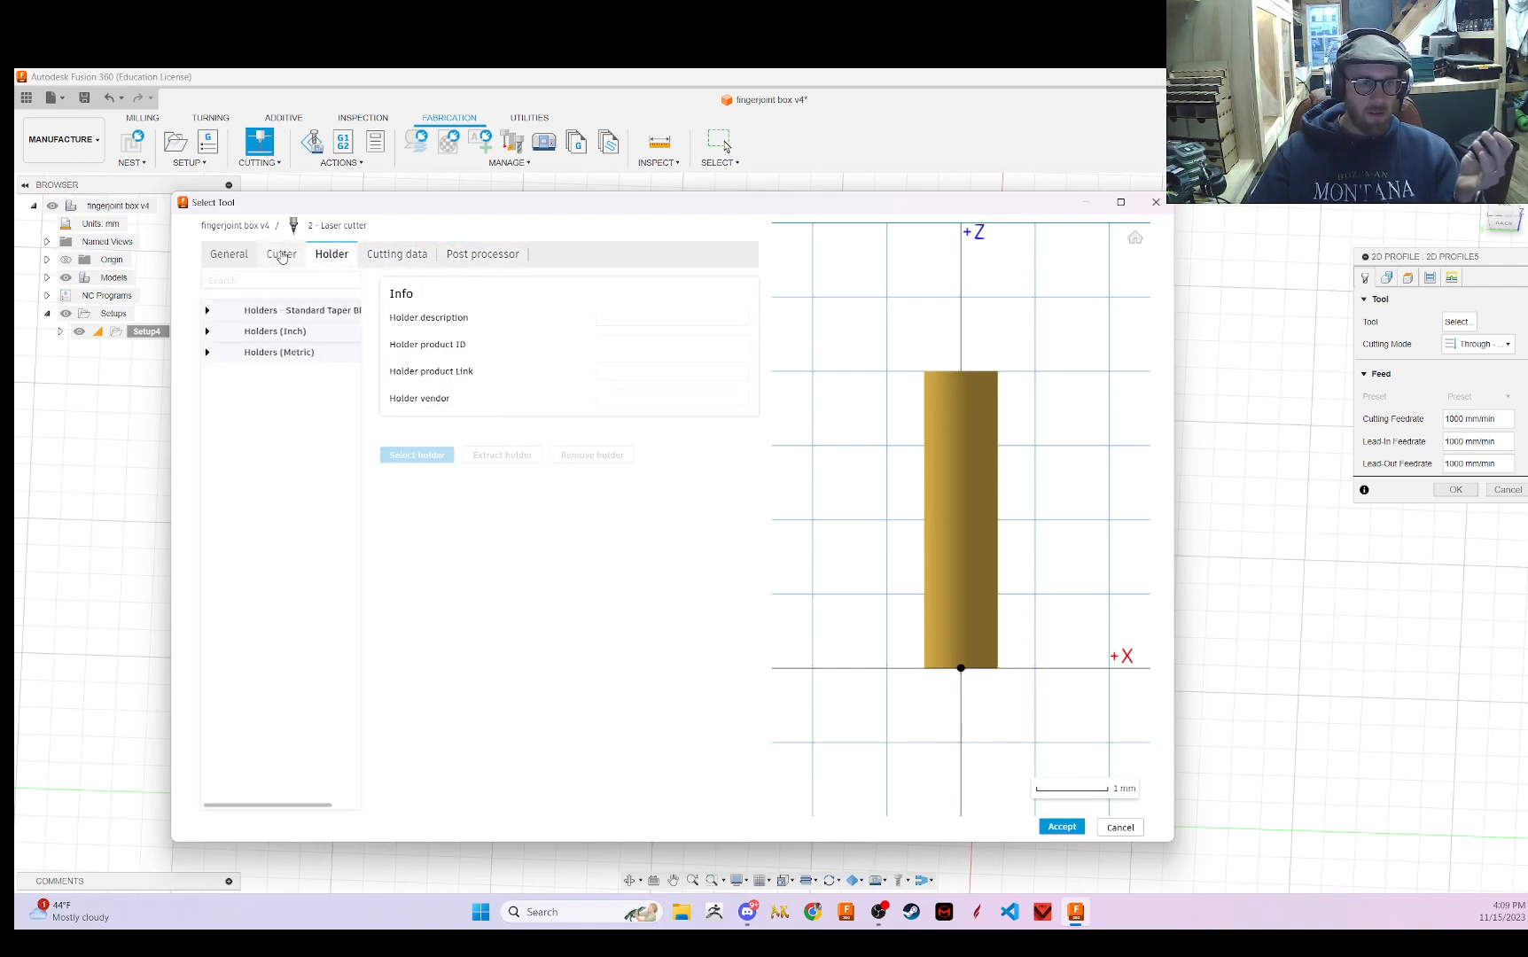
{"action": "left_click", "coordinate": [228, 254]}
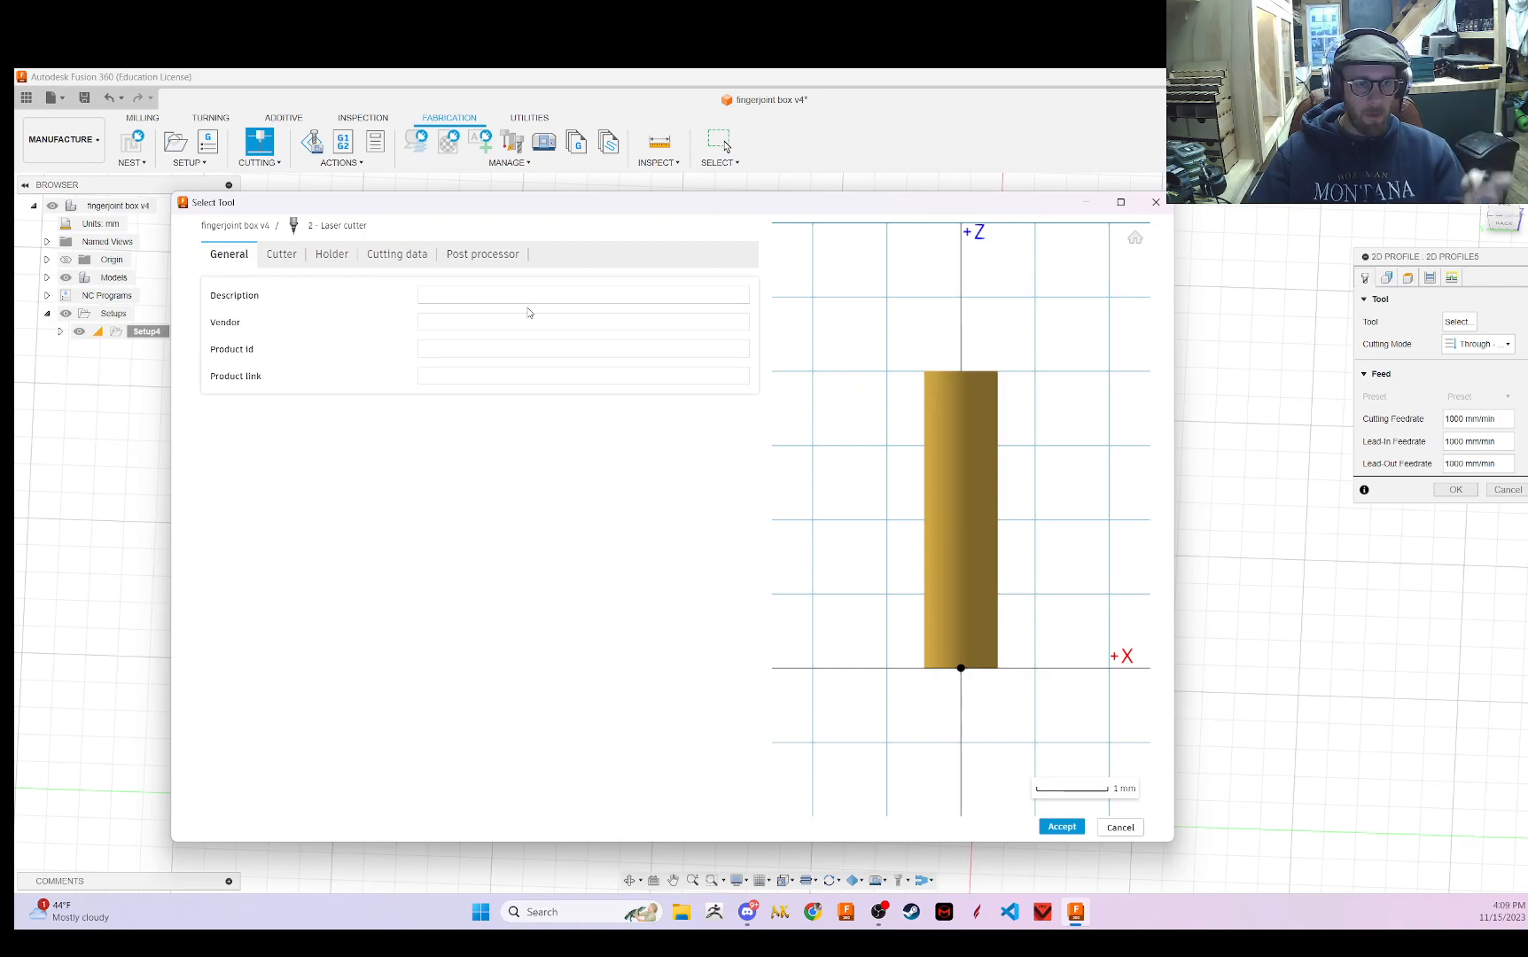
{"action": "type", "text": "Glowforge Tool"}
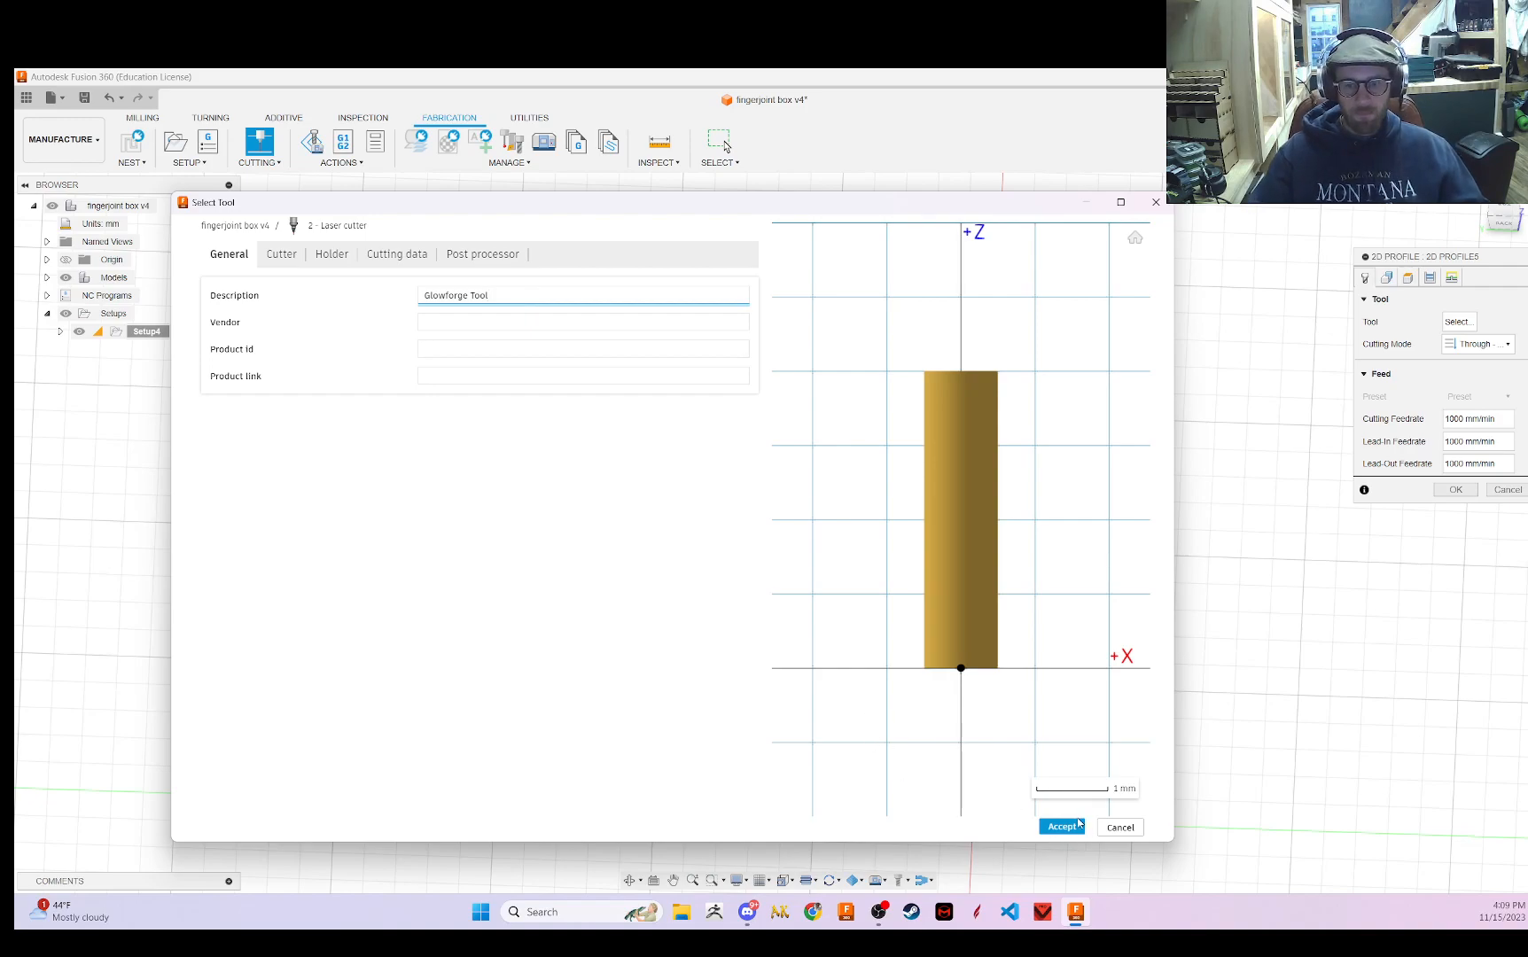
{"action": "left_click", "coordinate": [1060, 826]}
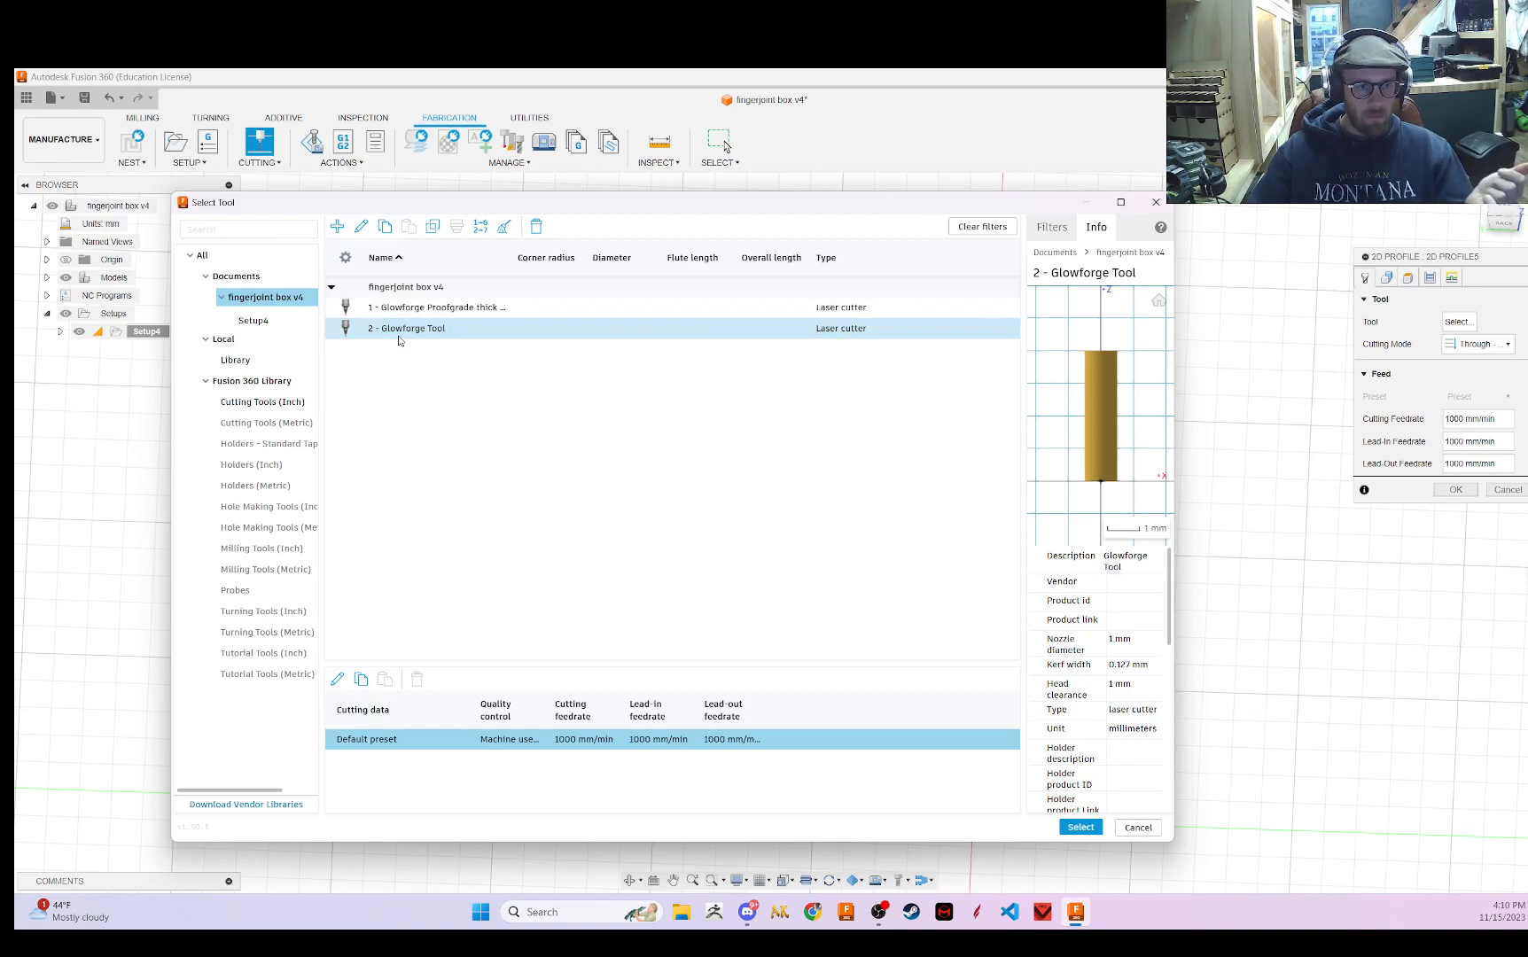
{"action": "left_click", "coordinate": [1079, 827]}
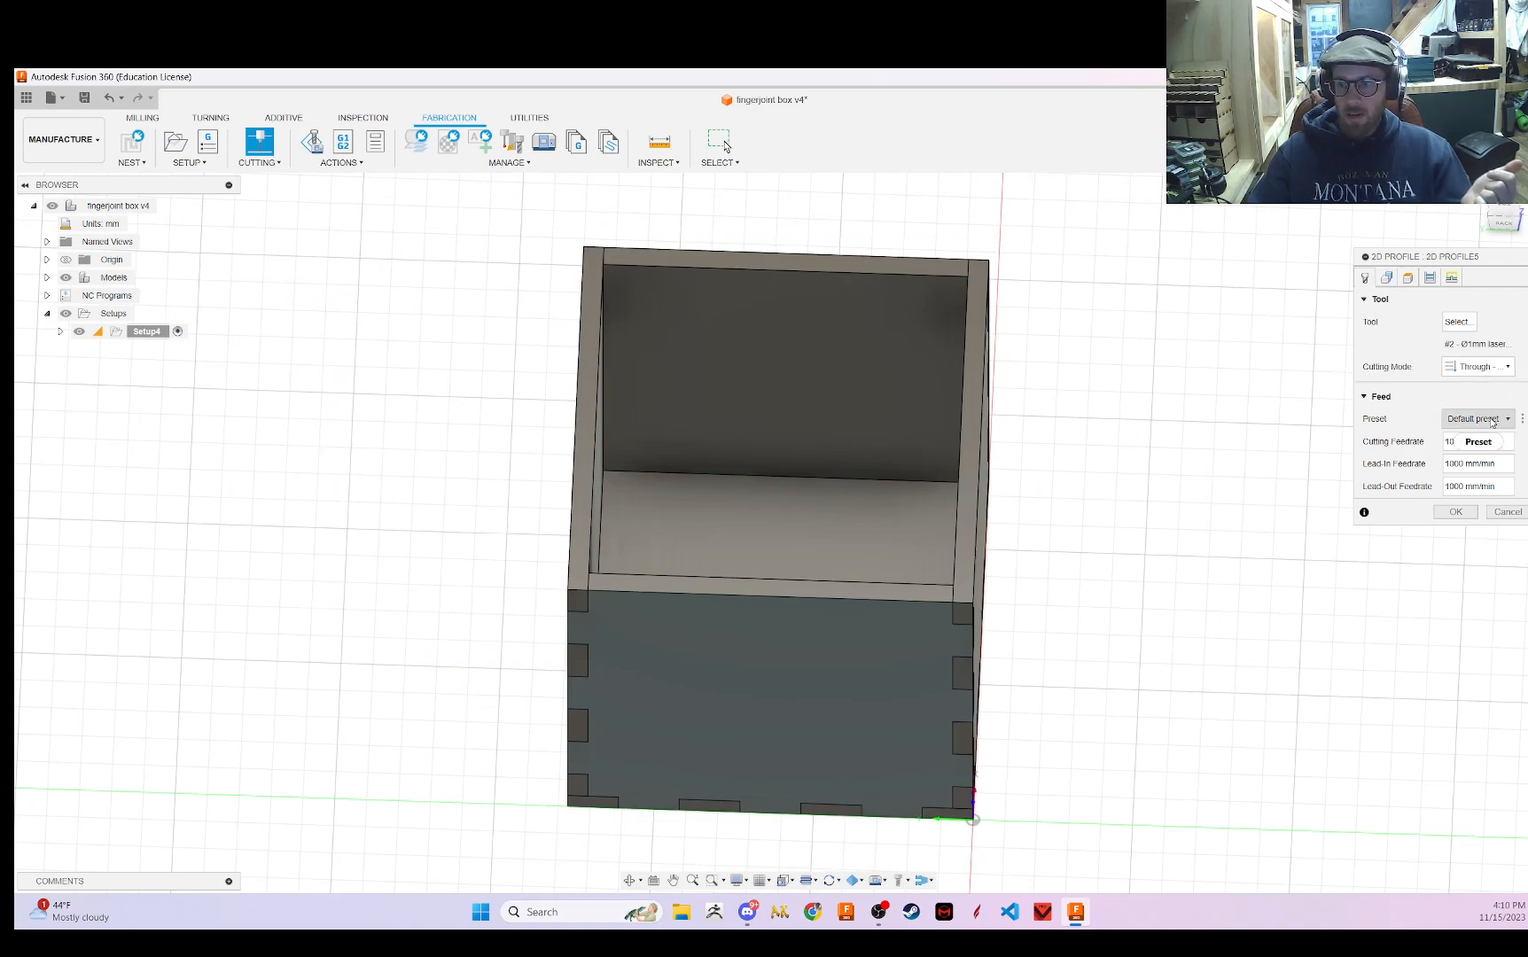
- Use the floor panel face as the profile contour and generate the toolpath
{"action": "left_click", "coordinate": [1387, 277]}
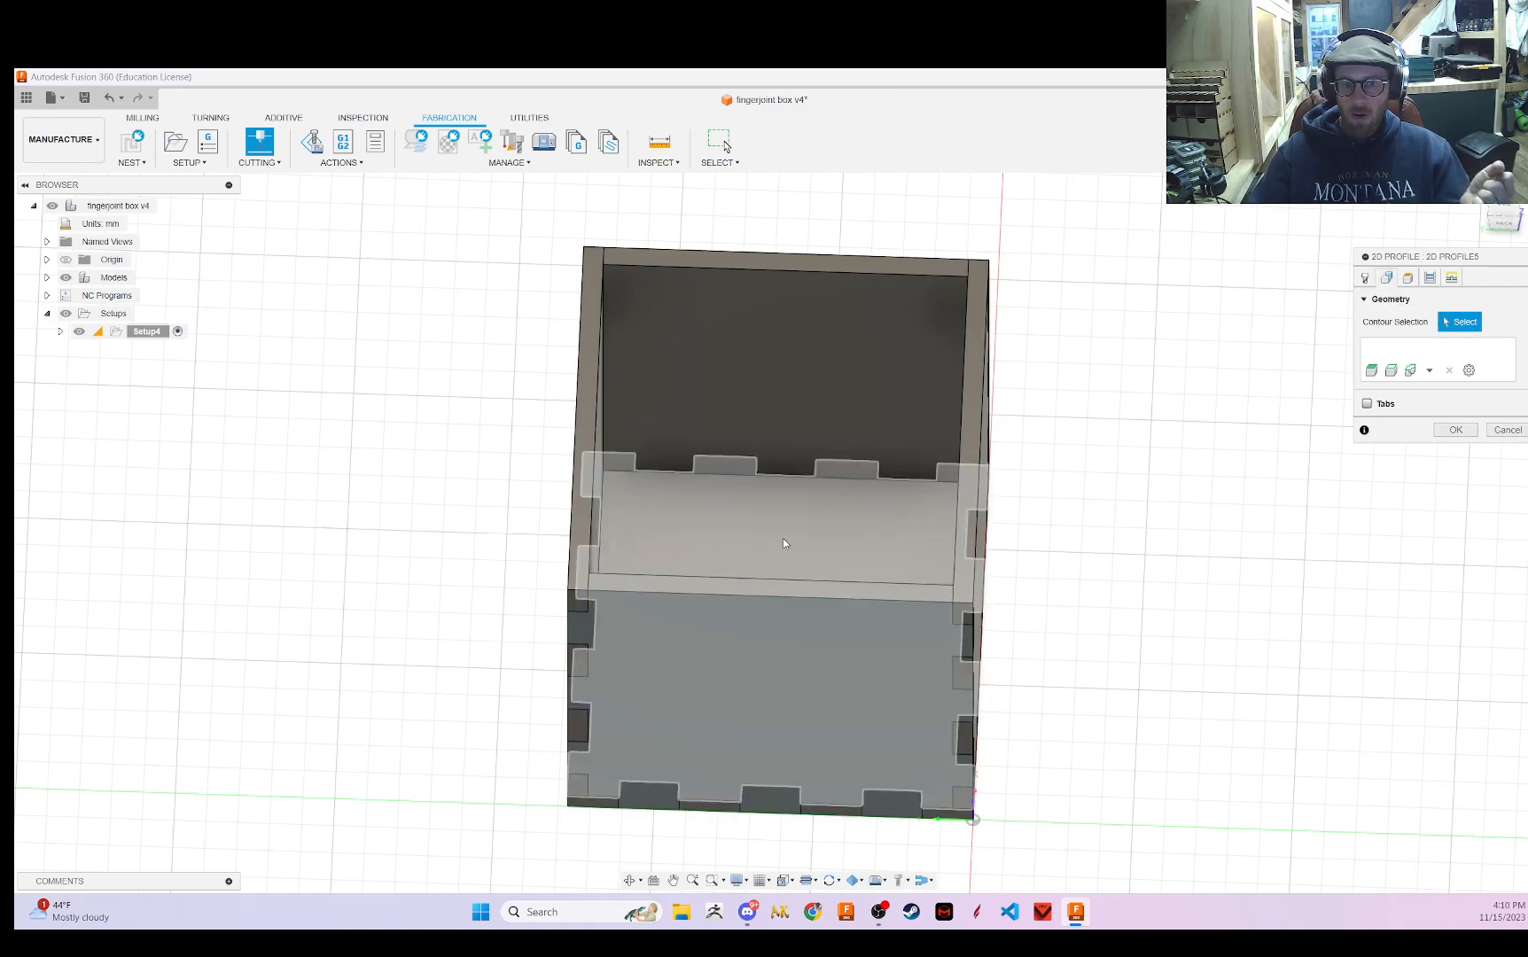
{"action": "left_click", "coordinate": [782, 543]}
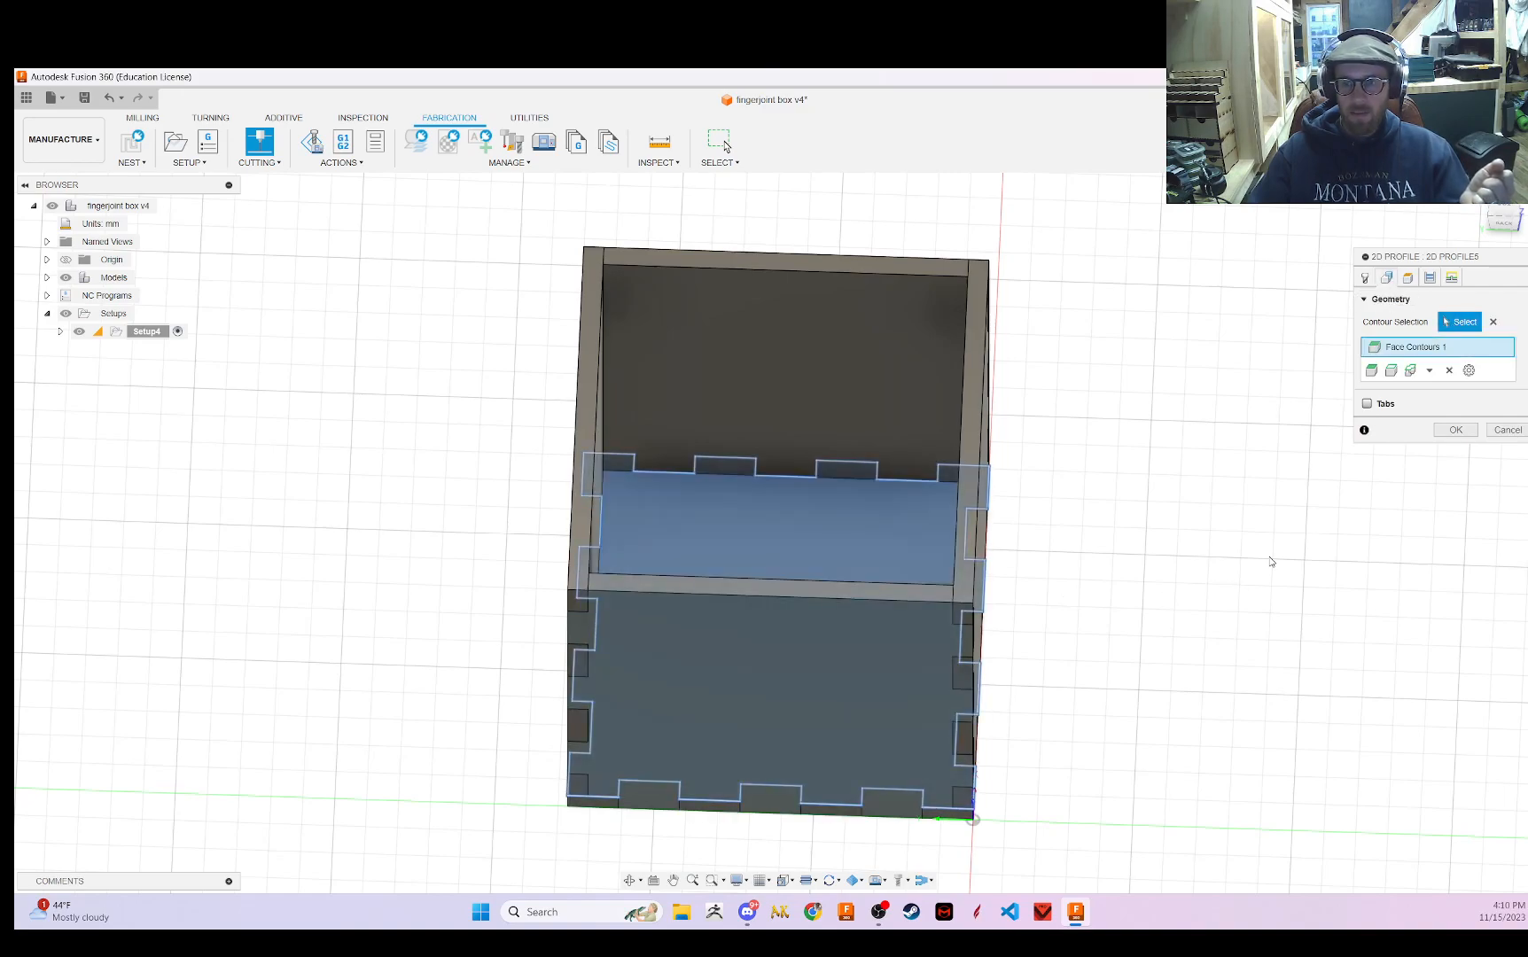
{"action": "left_click", "coordinate": [1455, 430]}
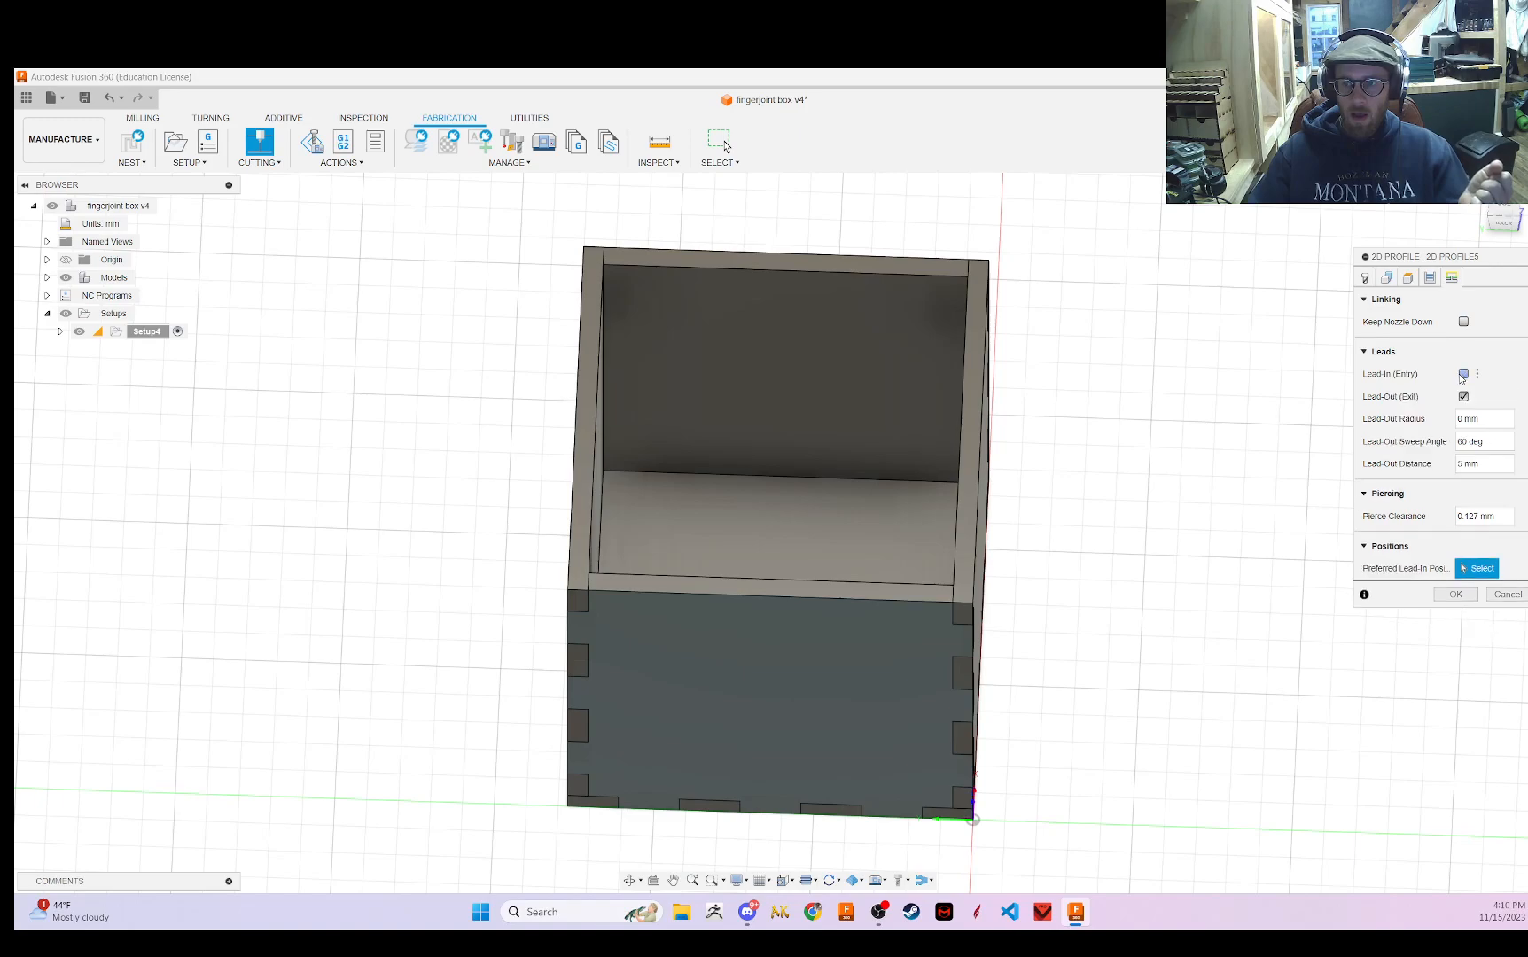
{"action": "left_click", "coordinate": [1461, 374]}
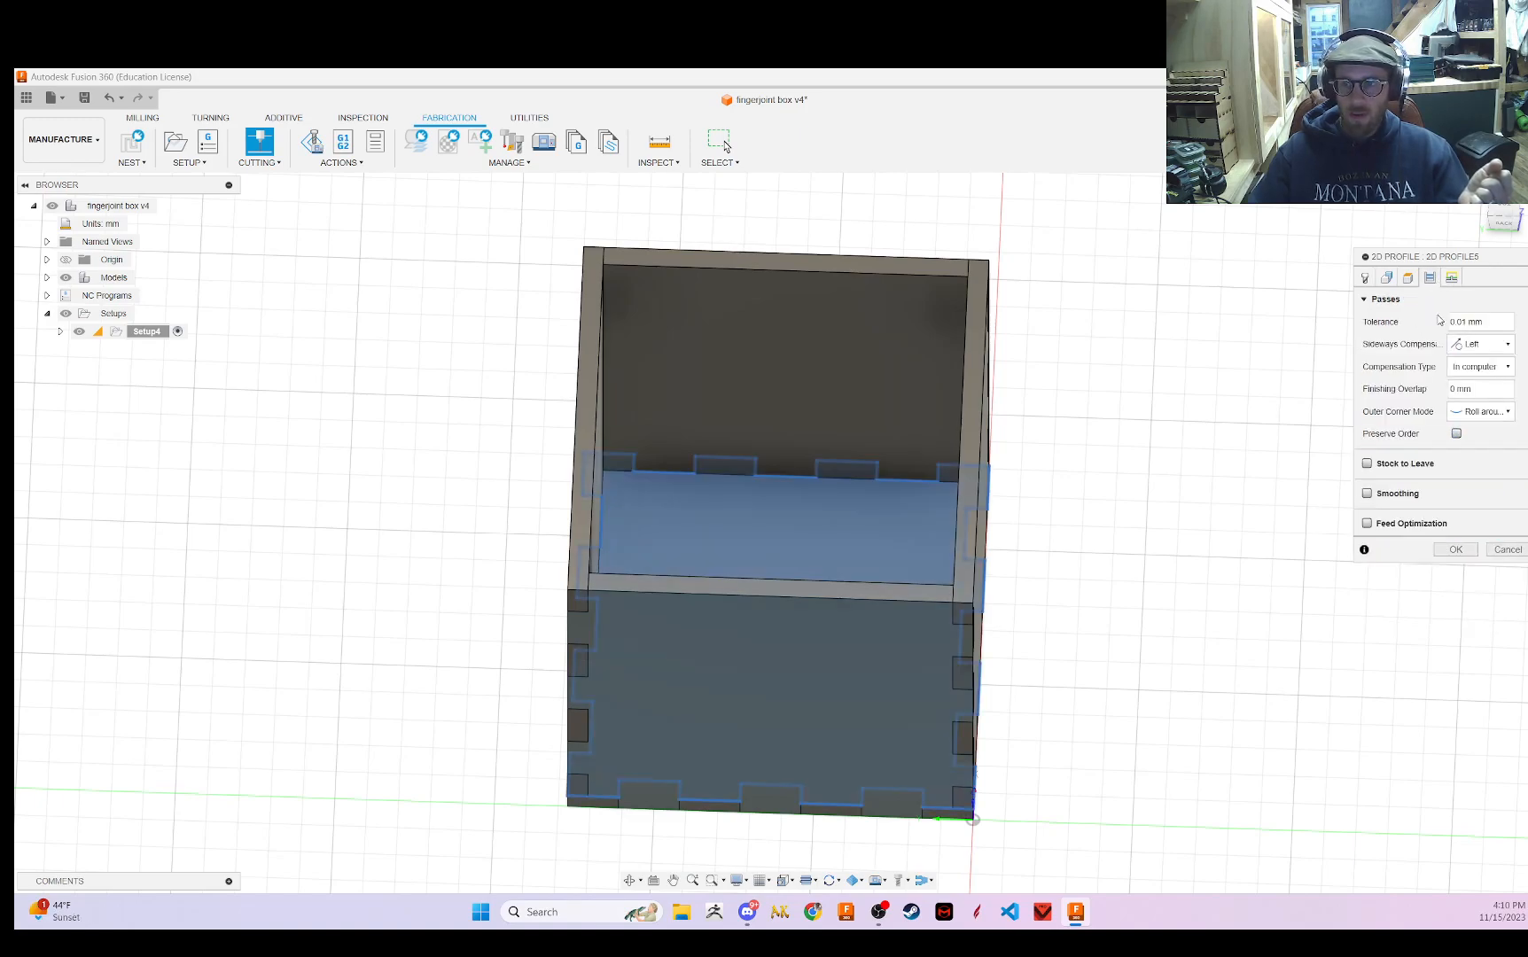
{"action": "left_click", "coordinate": [1387, 278]}
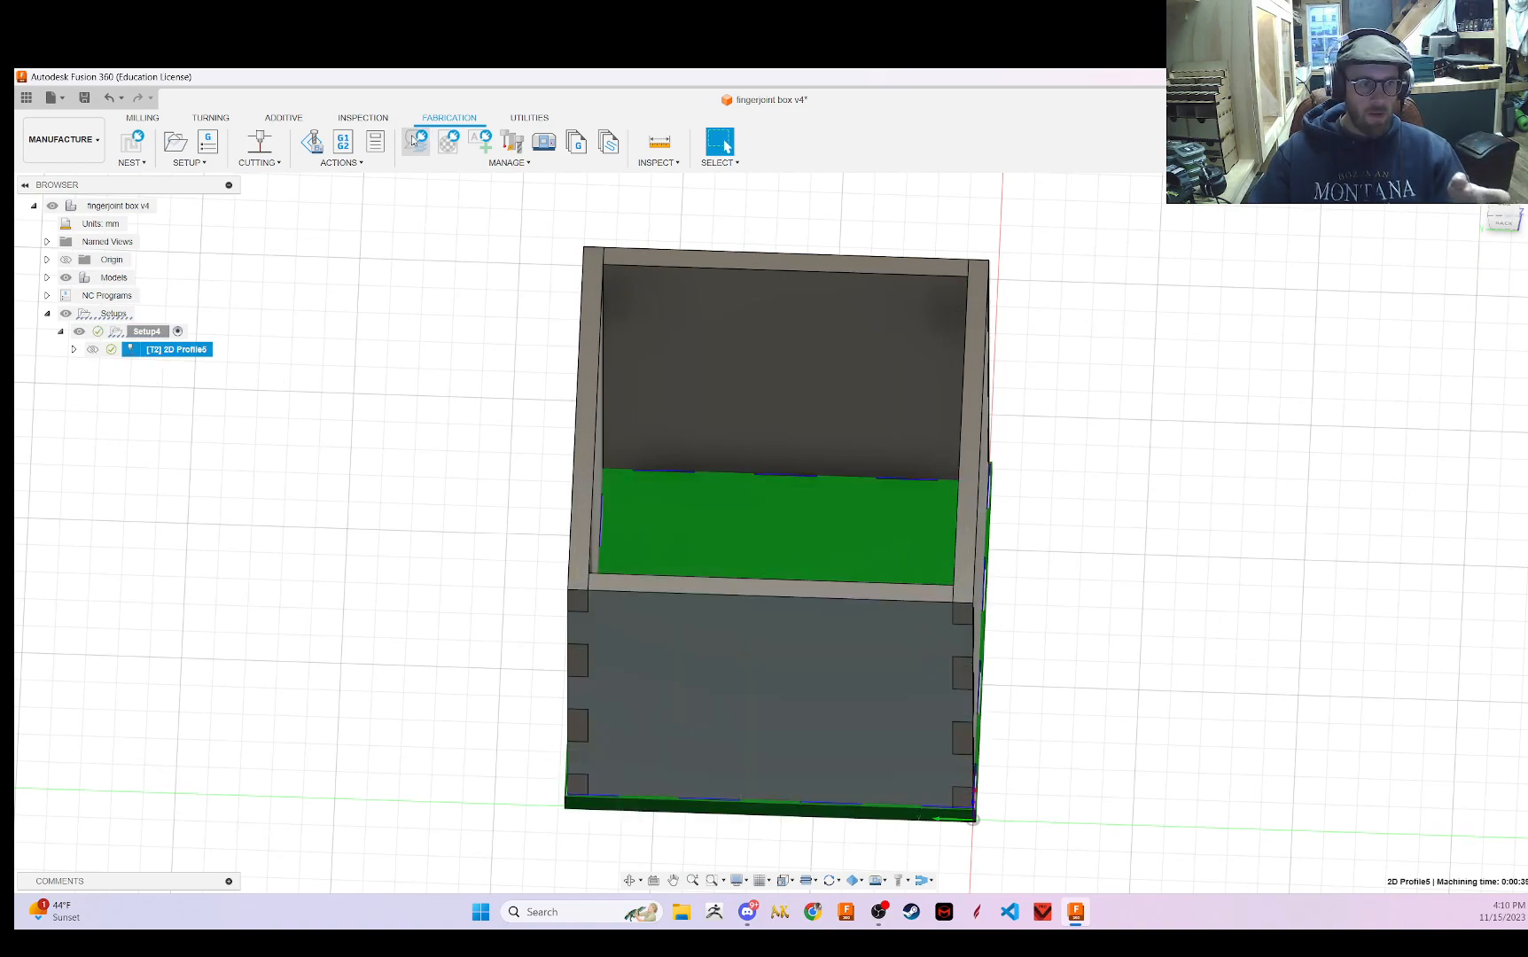
- Create an NC program from the expanded 2D Profile operation's context menu
{"action": "left_click", "coordinate": [341, 163]}
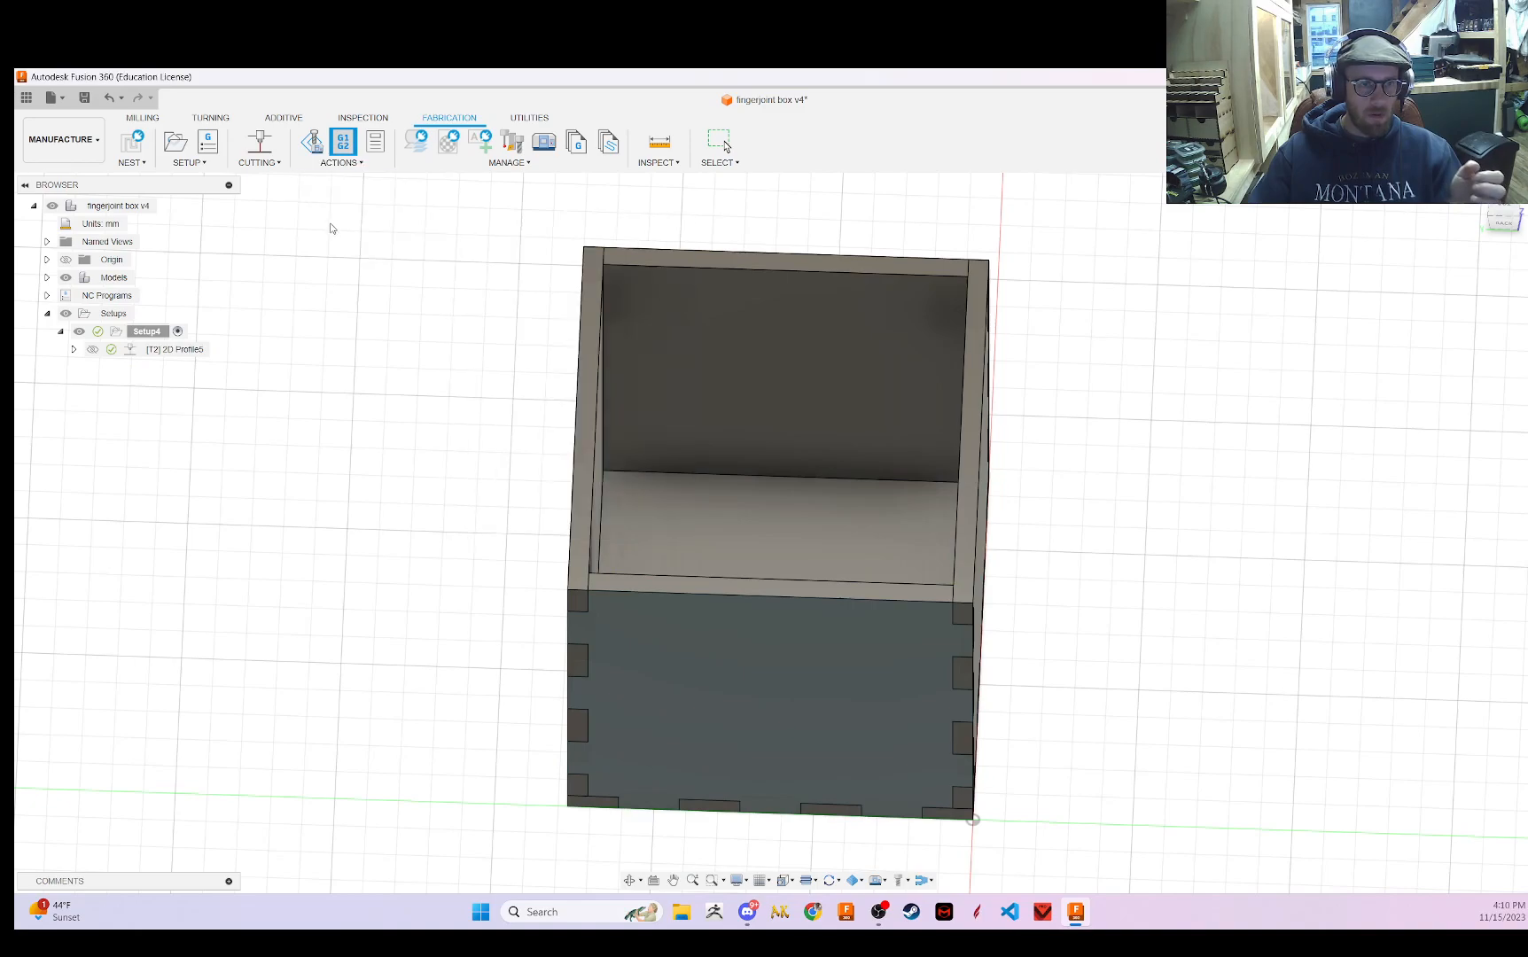
{"action": "mouse_move", "coordinate": [706, 286]}
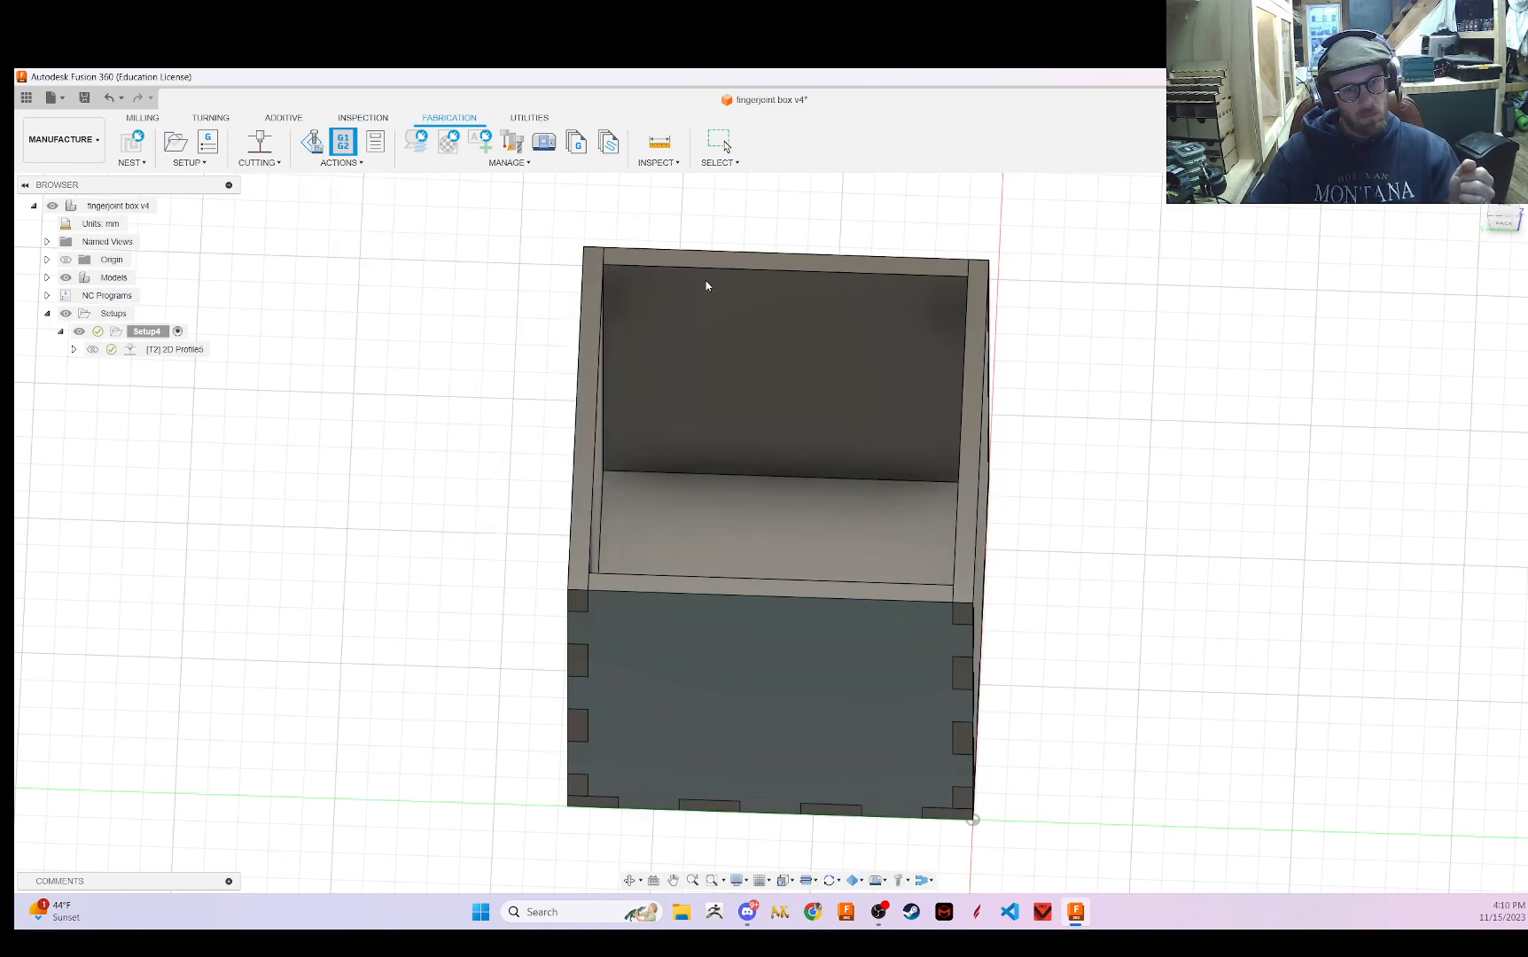
{"action": "mouse_move", "coordinate": [624, 294]}
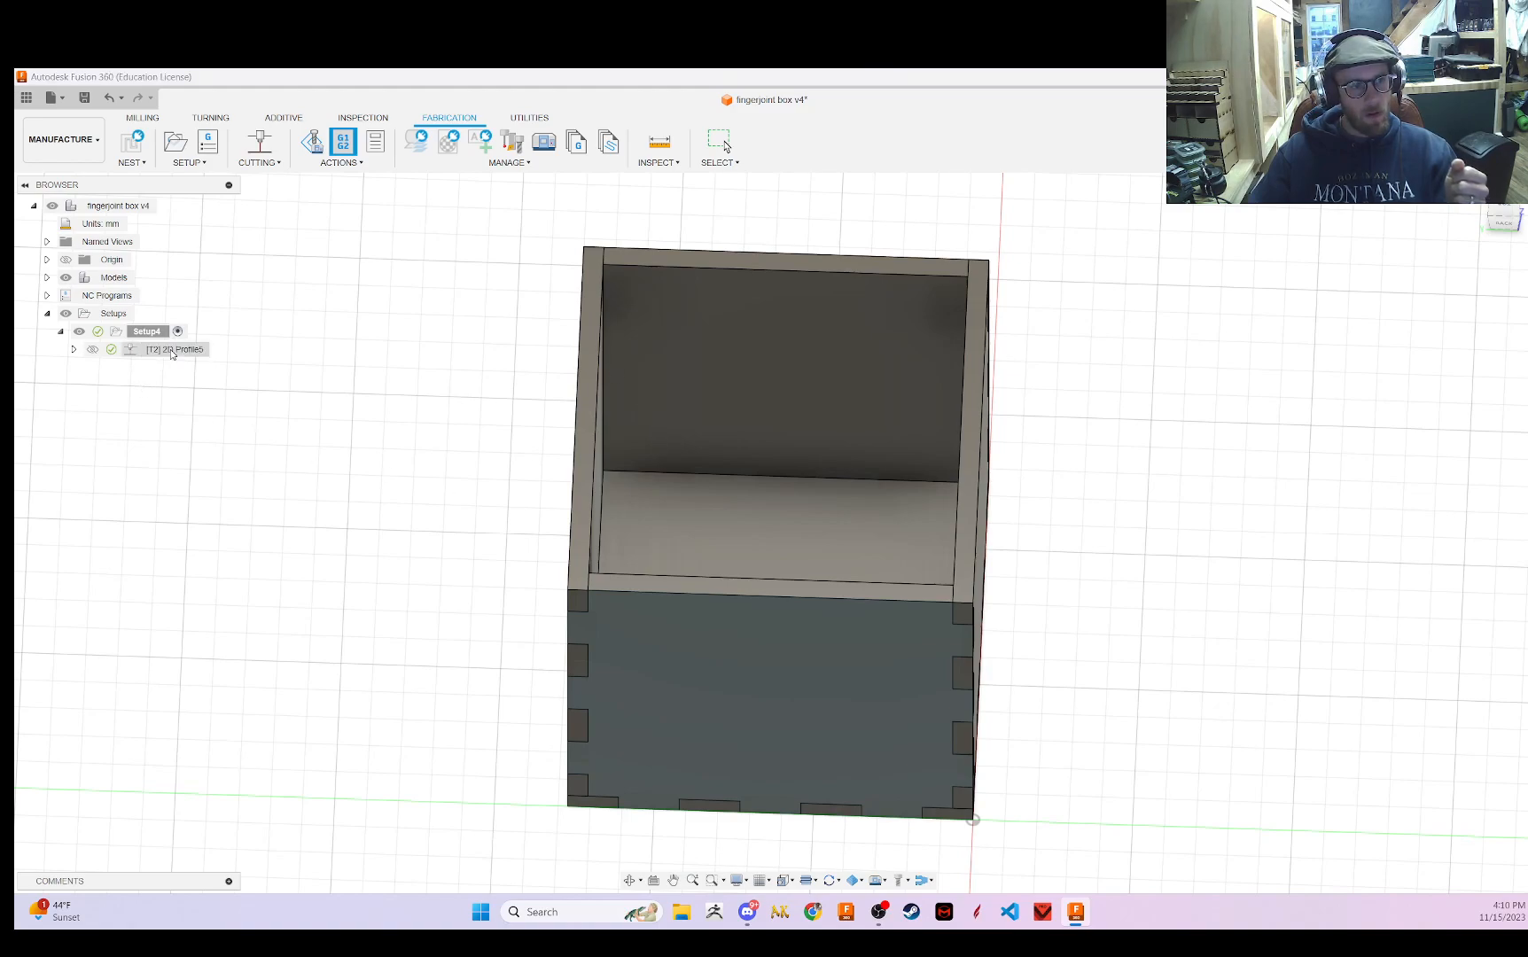
{"action": "left_click", "coordinate": [74, 349]}
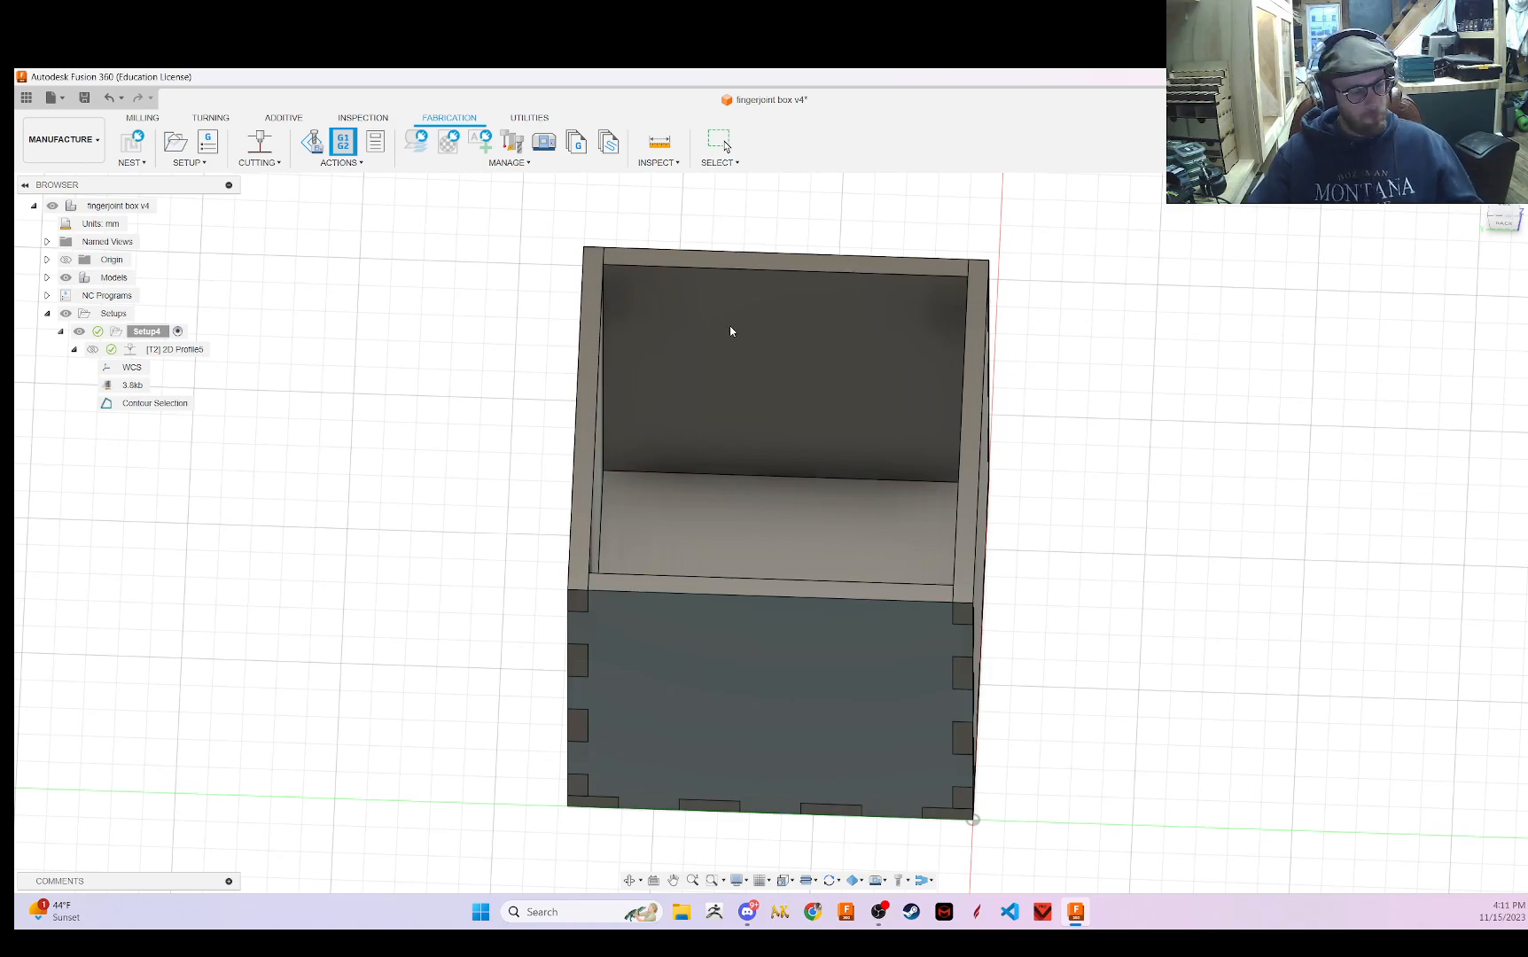
{"action": "left_click", "coordinate": [719, 140]}
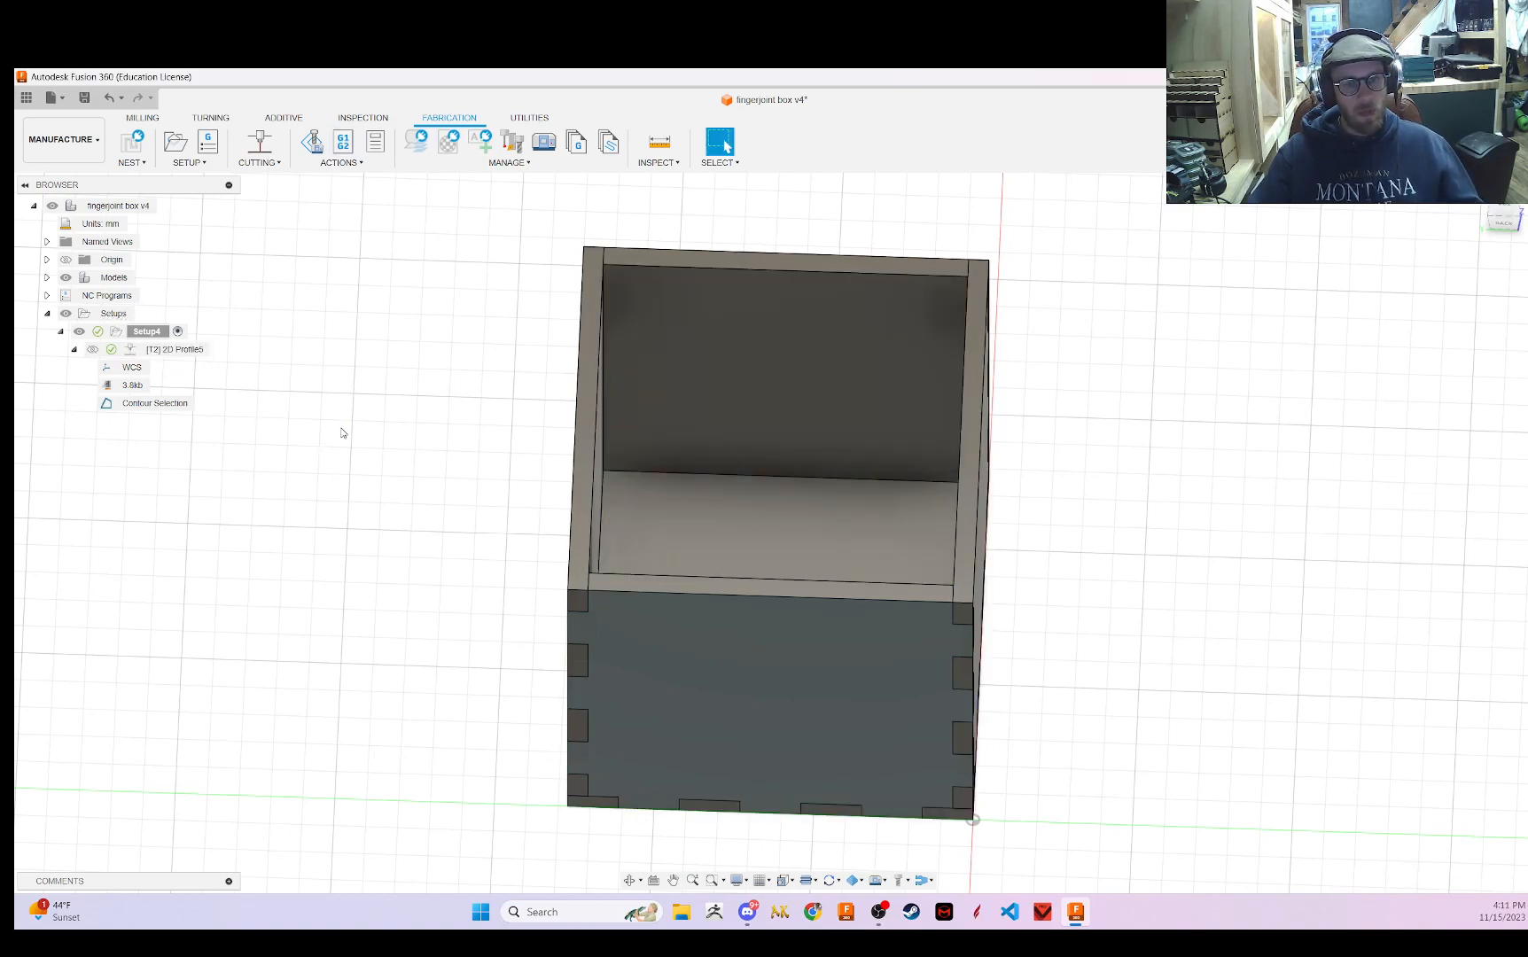
{"action": "right_click", "coordinate": [177, 350]}
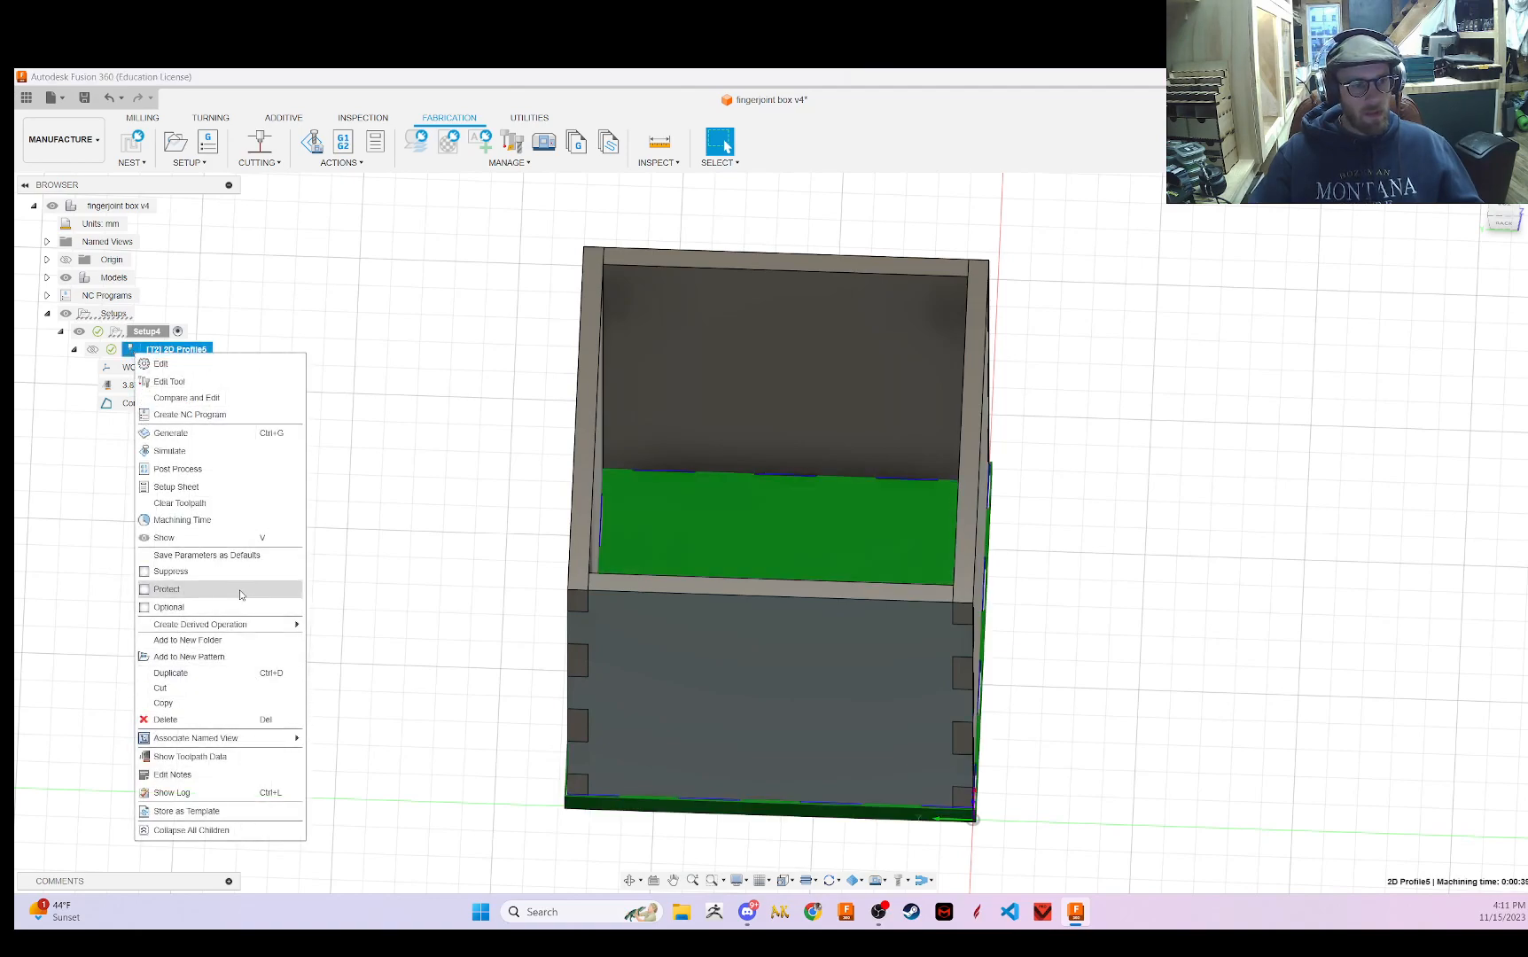
{"action": "left_click", "coordinate": [199, 478]}
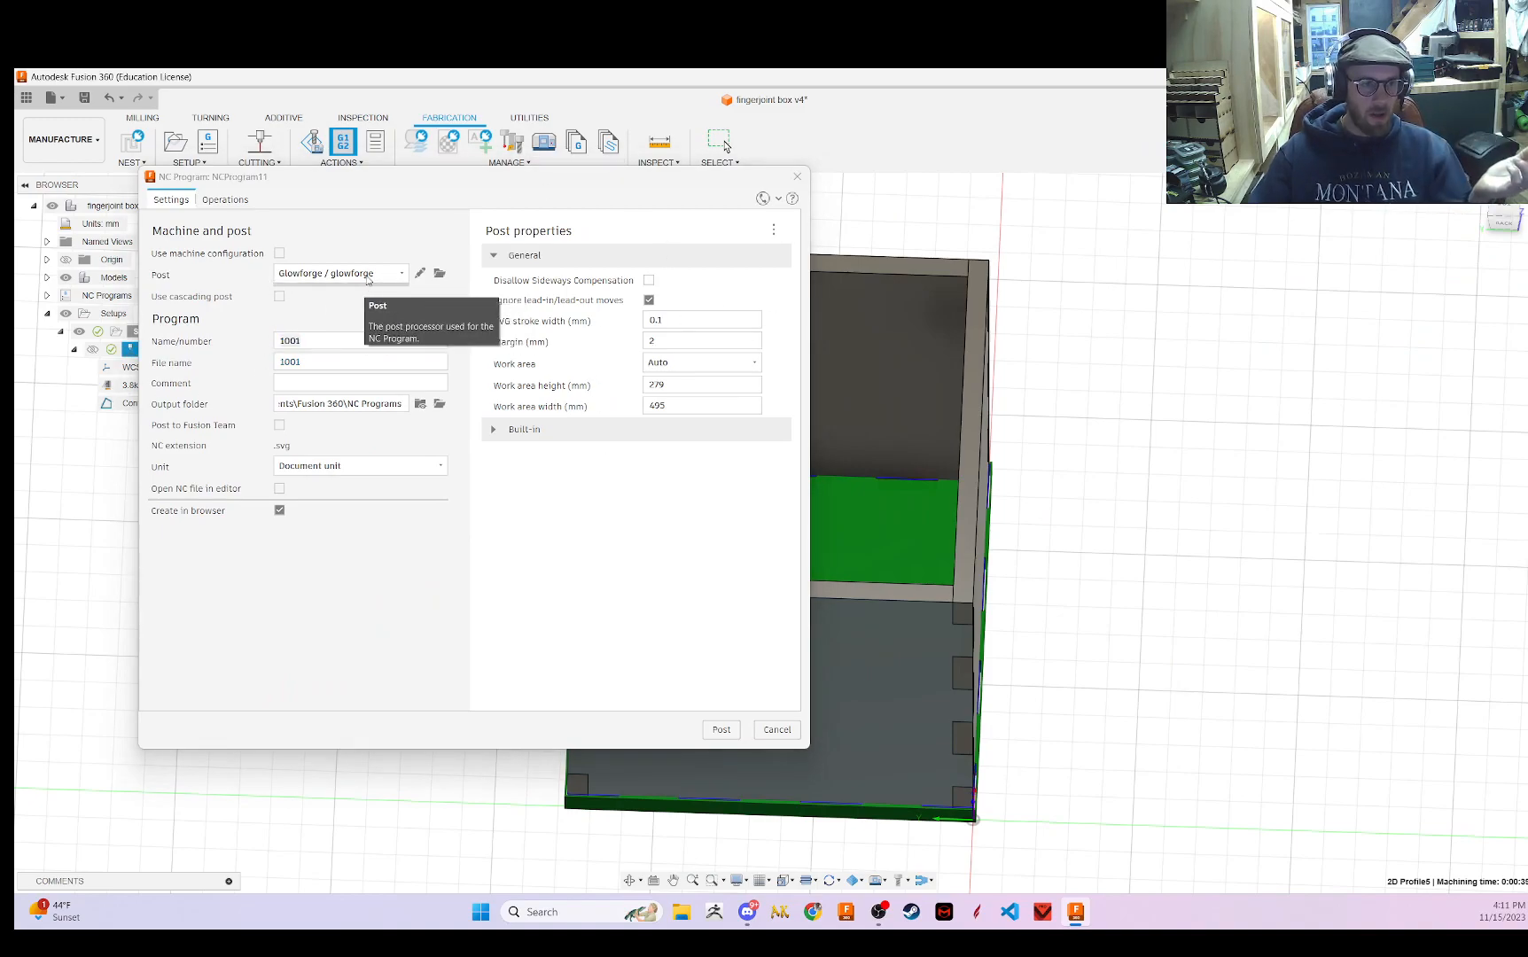
- Delete the locally stored Glowforge post processor from the post library
{"action": "left_click", "coordinate": [401, 273]}
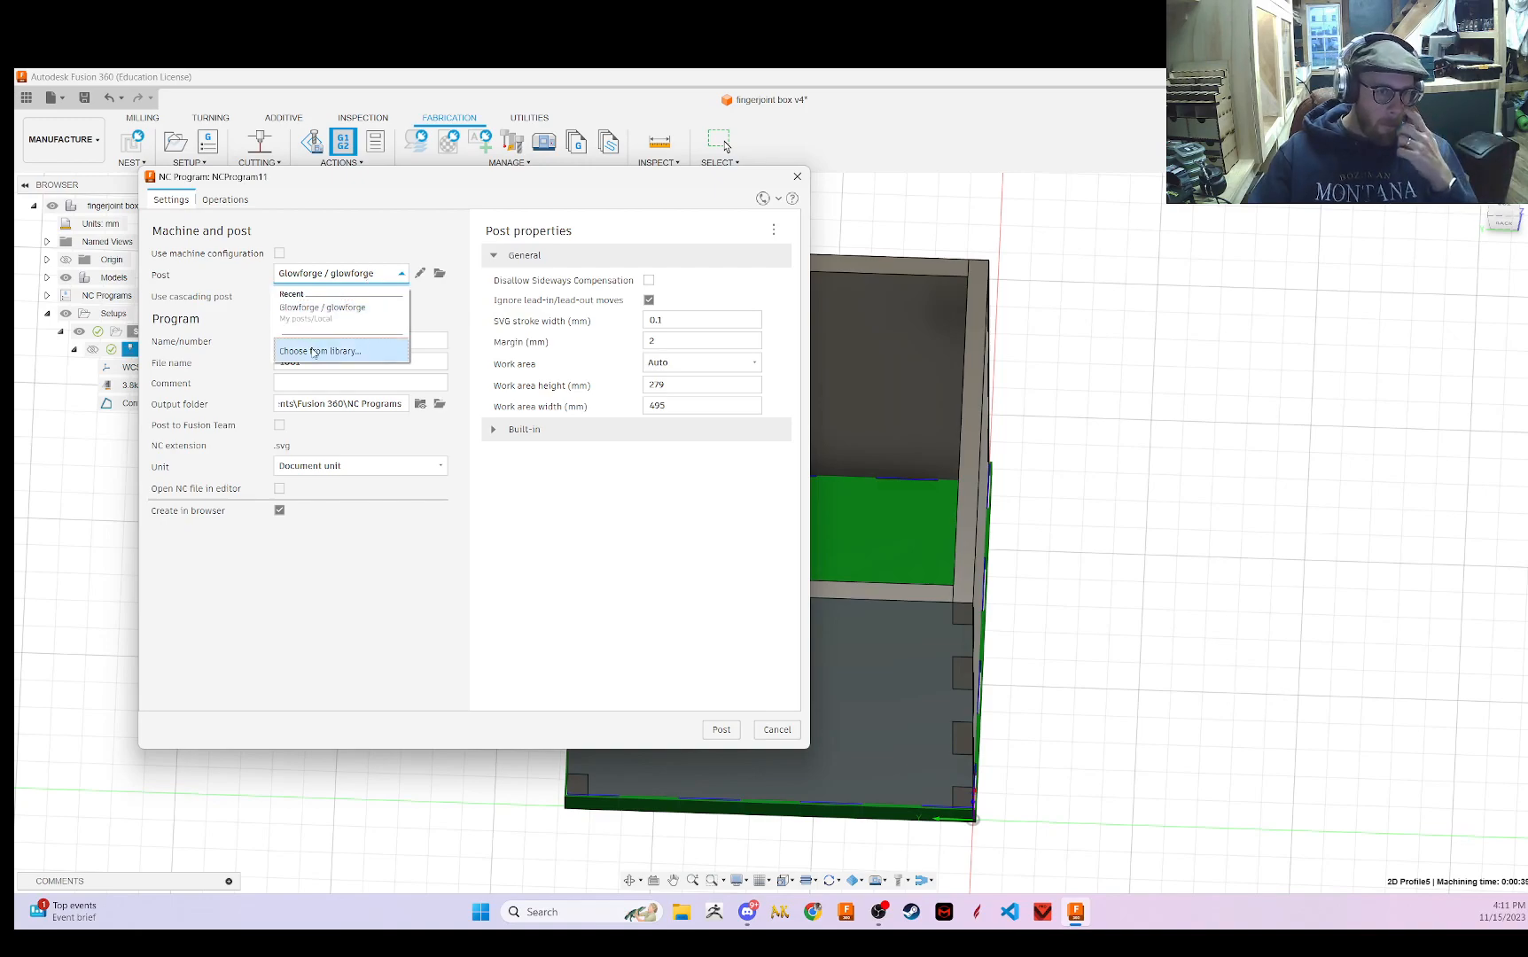
{"action": "left_click", "coordinate": [320, 351]}
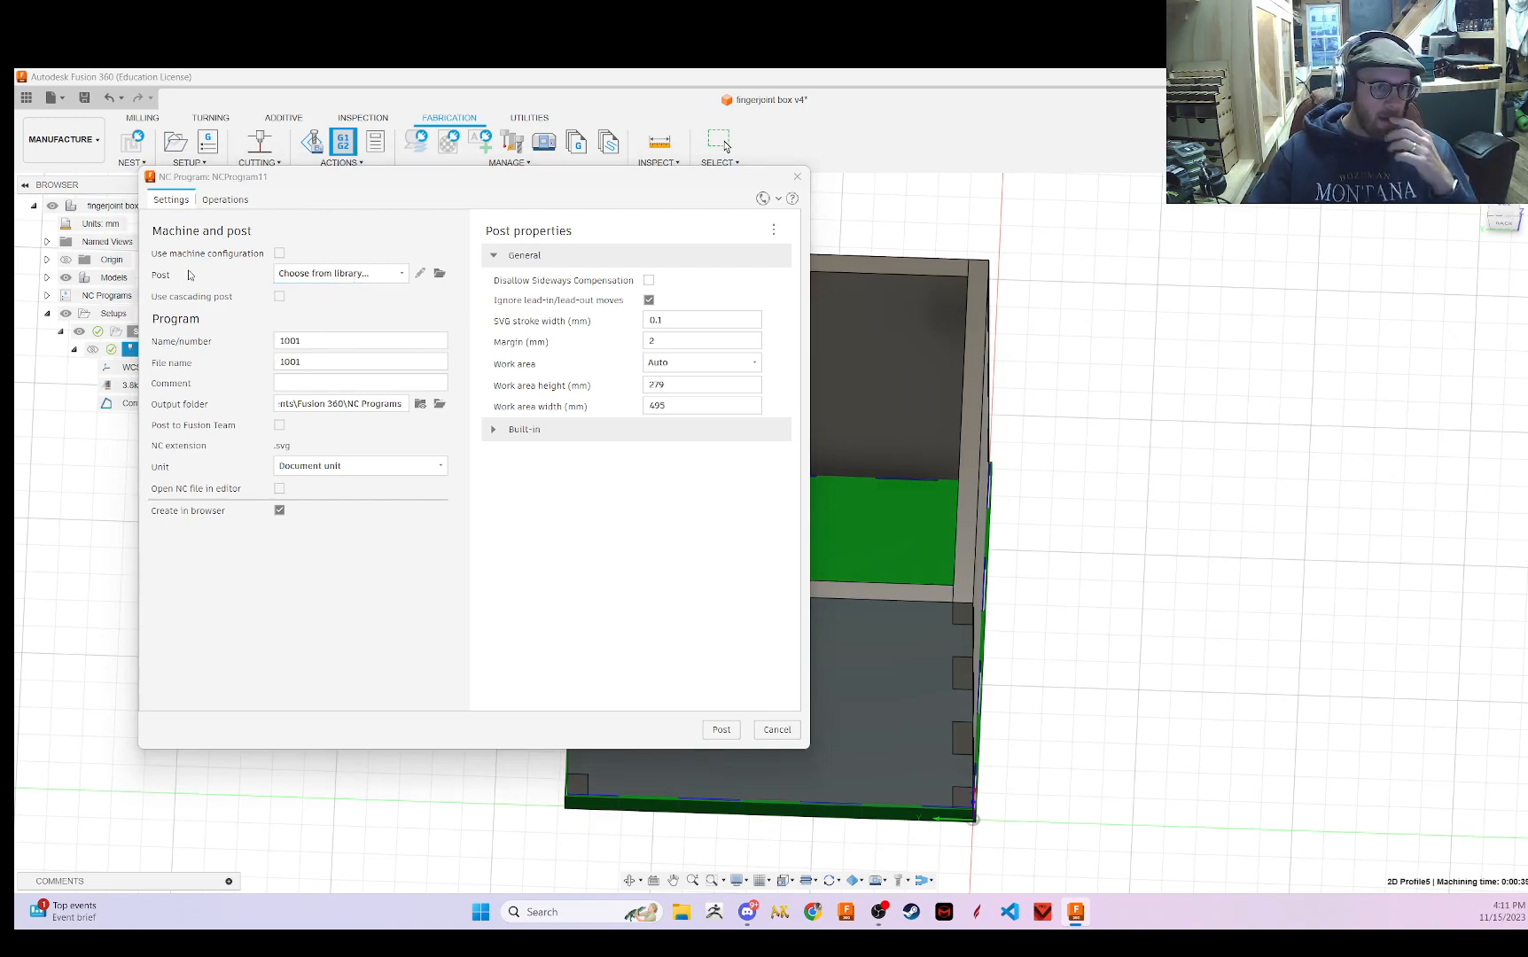
{"action": "left_click", "coordinate": [341, 273]}
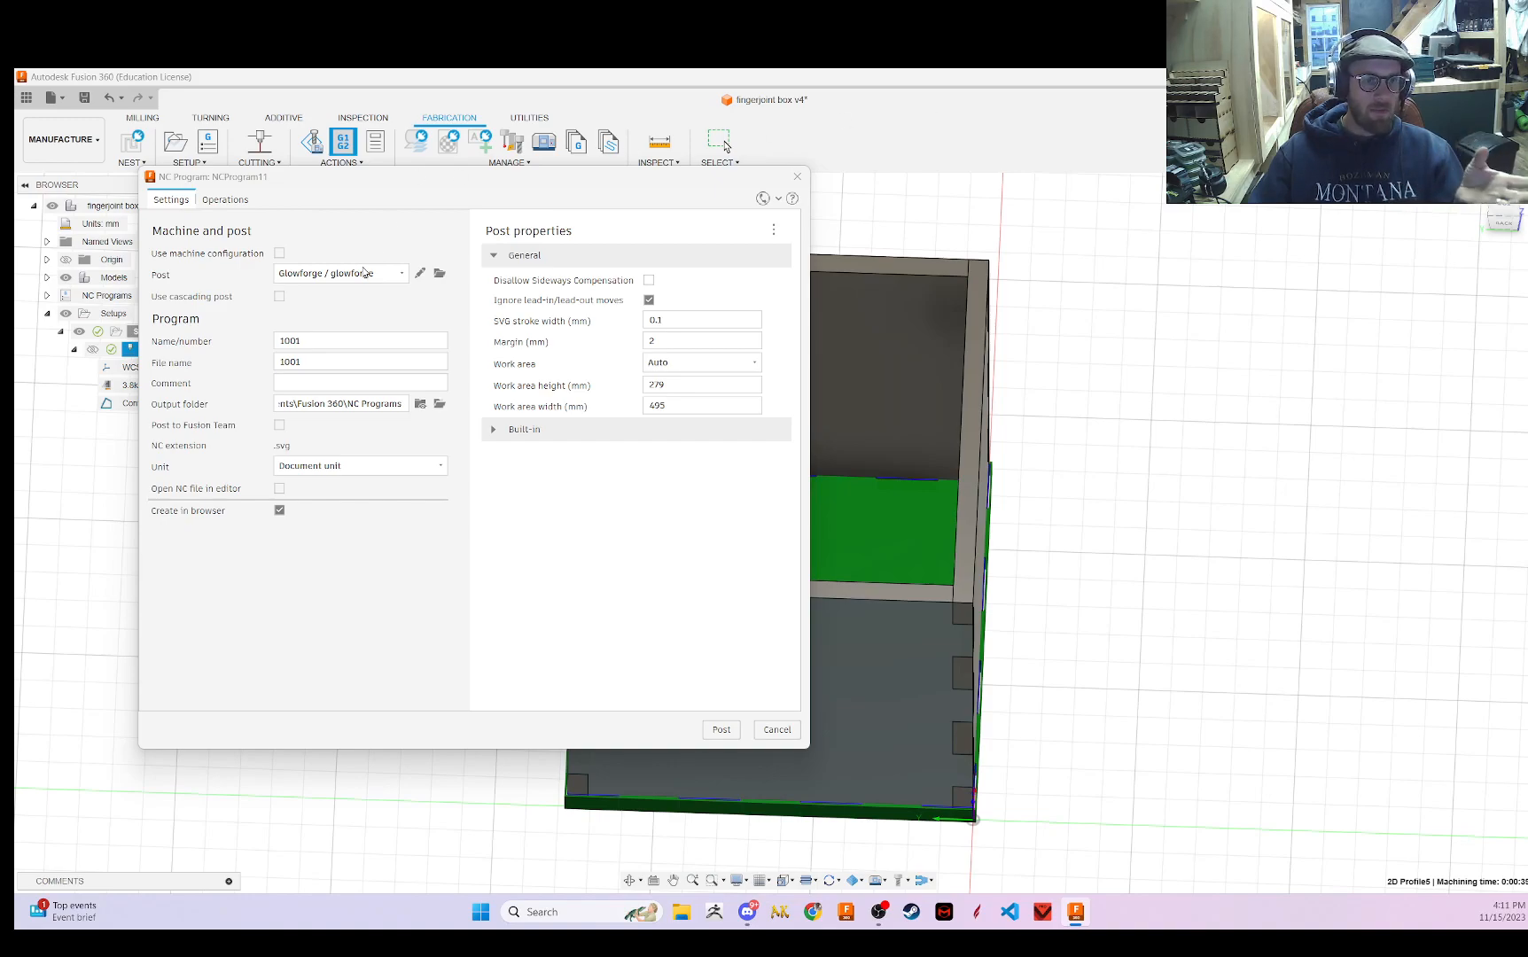
{"action": "mouse_move", "coordinate": [597, 551]}
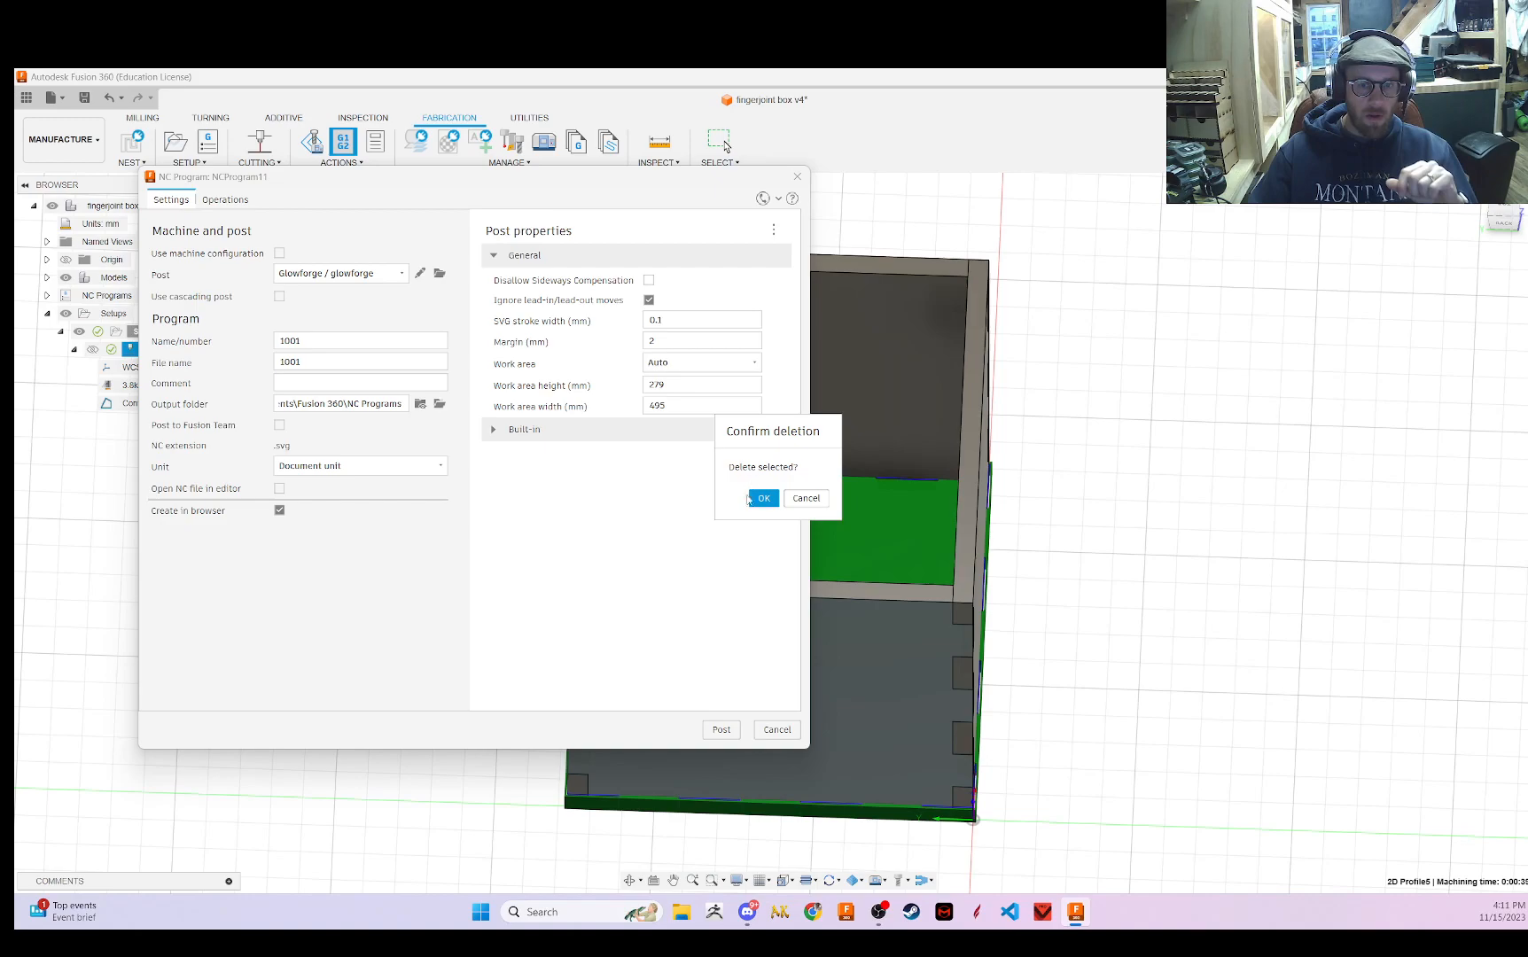
{"action": "left_click", "coordinate": [763, 498]}
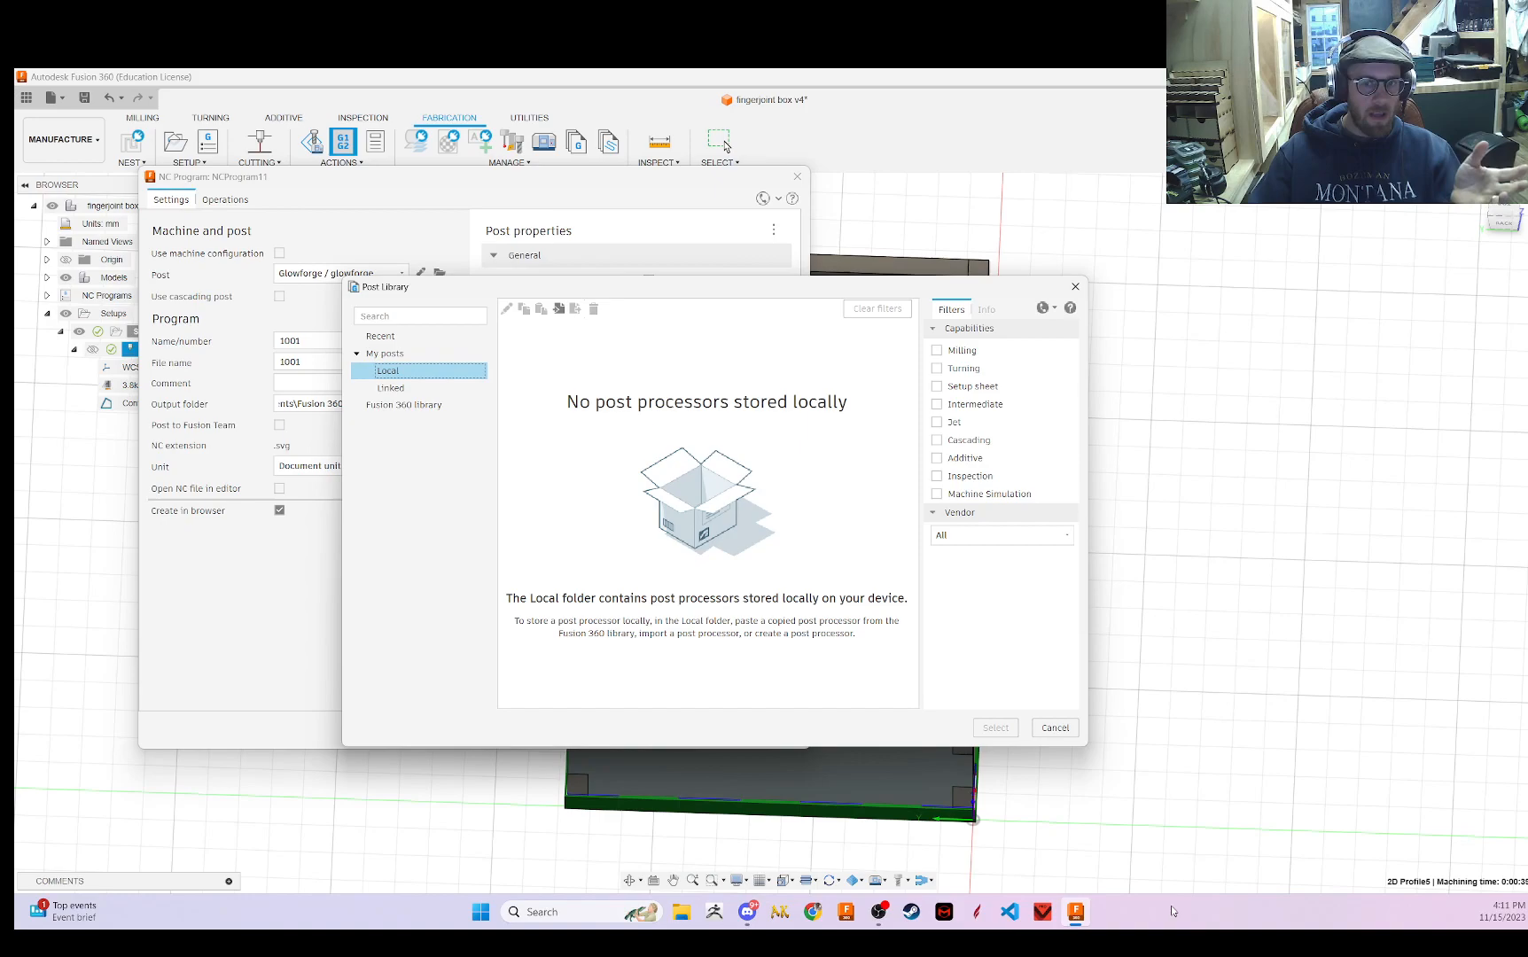
- Reopen the post library and search it for 'glow'
{"action": "left_click", "coordinate": [1053, 726]}
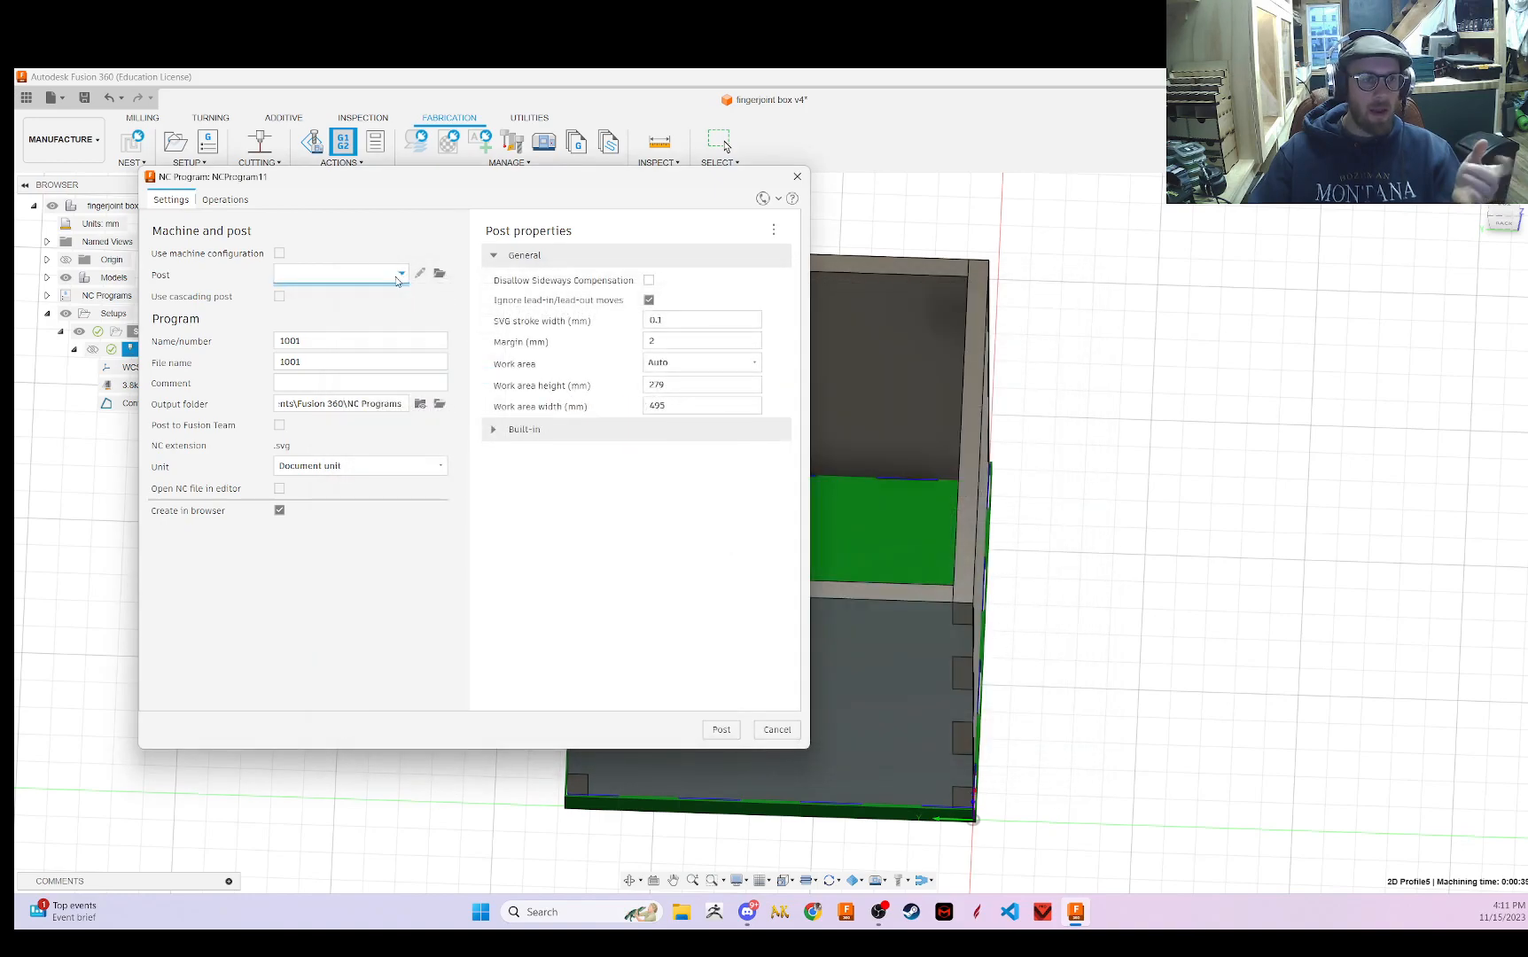
{"action": "left_click", "coordinate": [401, 273]}
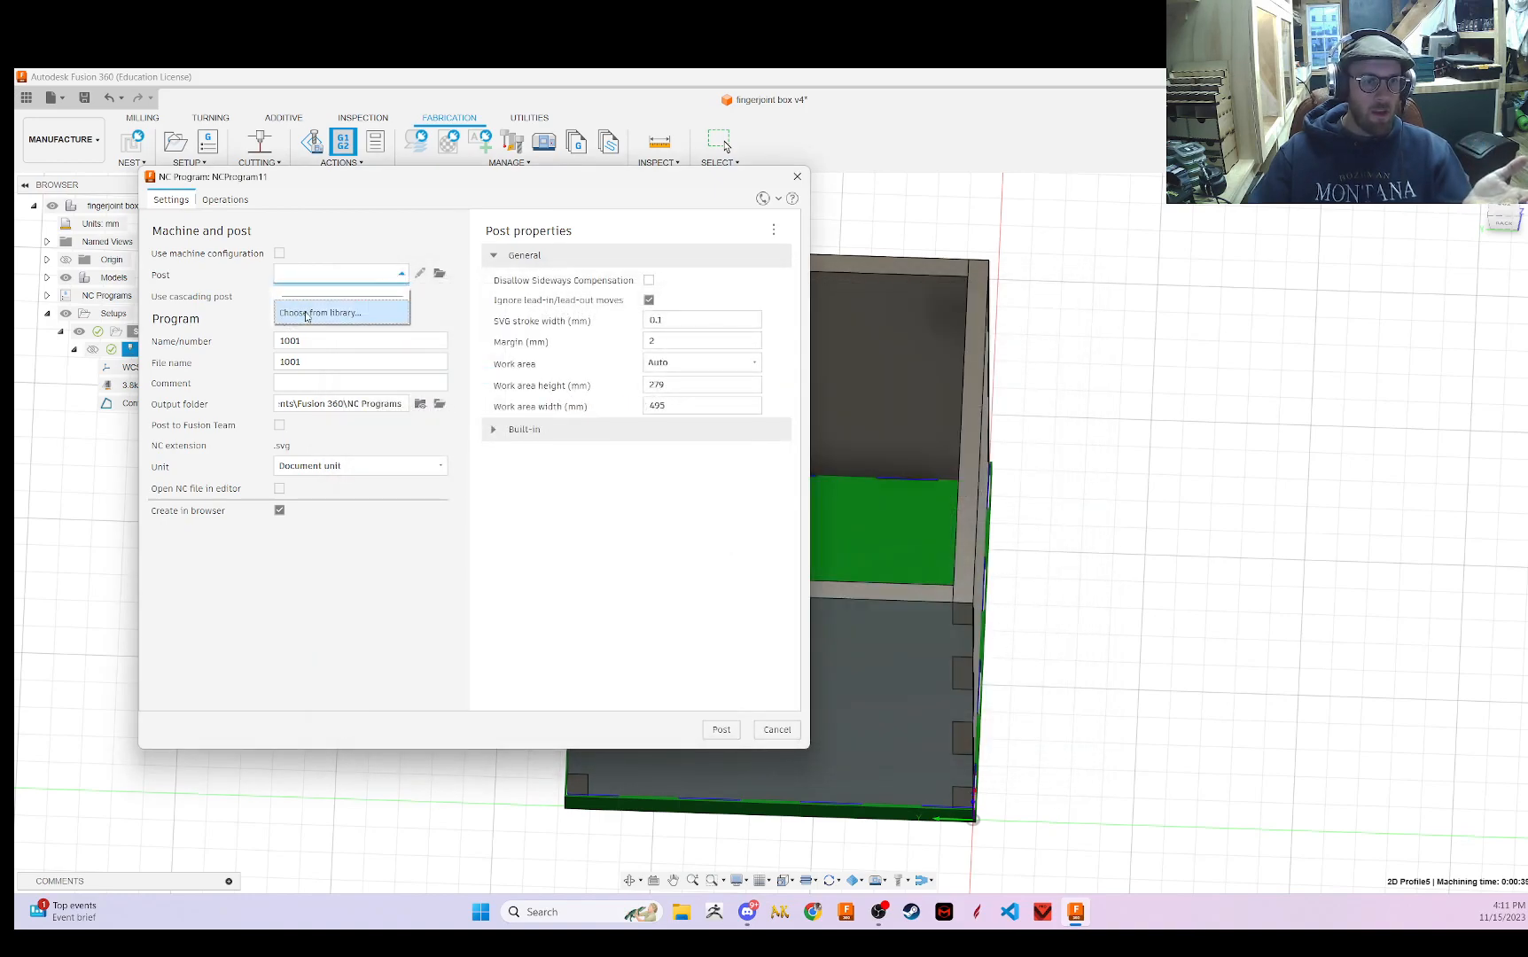
{"action": "left_click", "coordinate": [320, 312]}
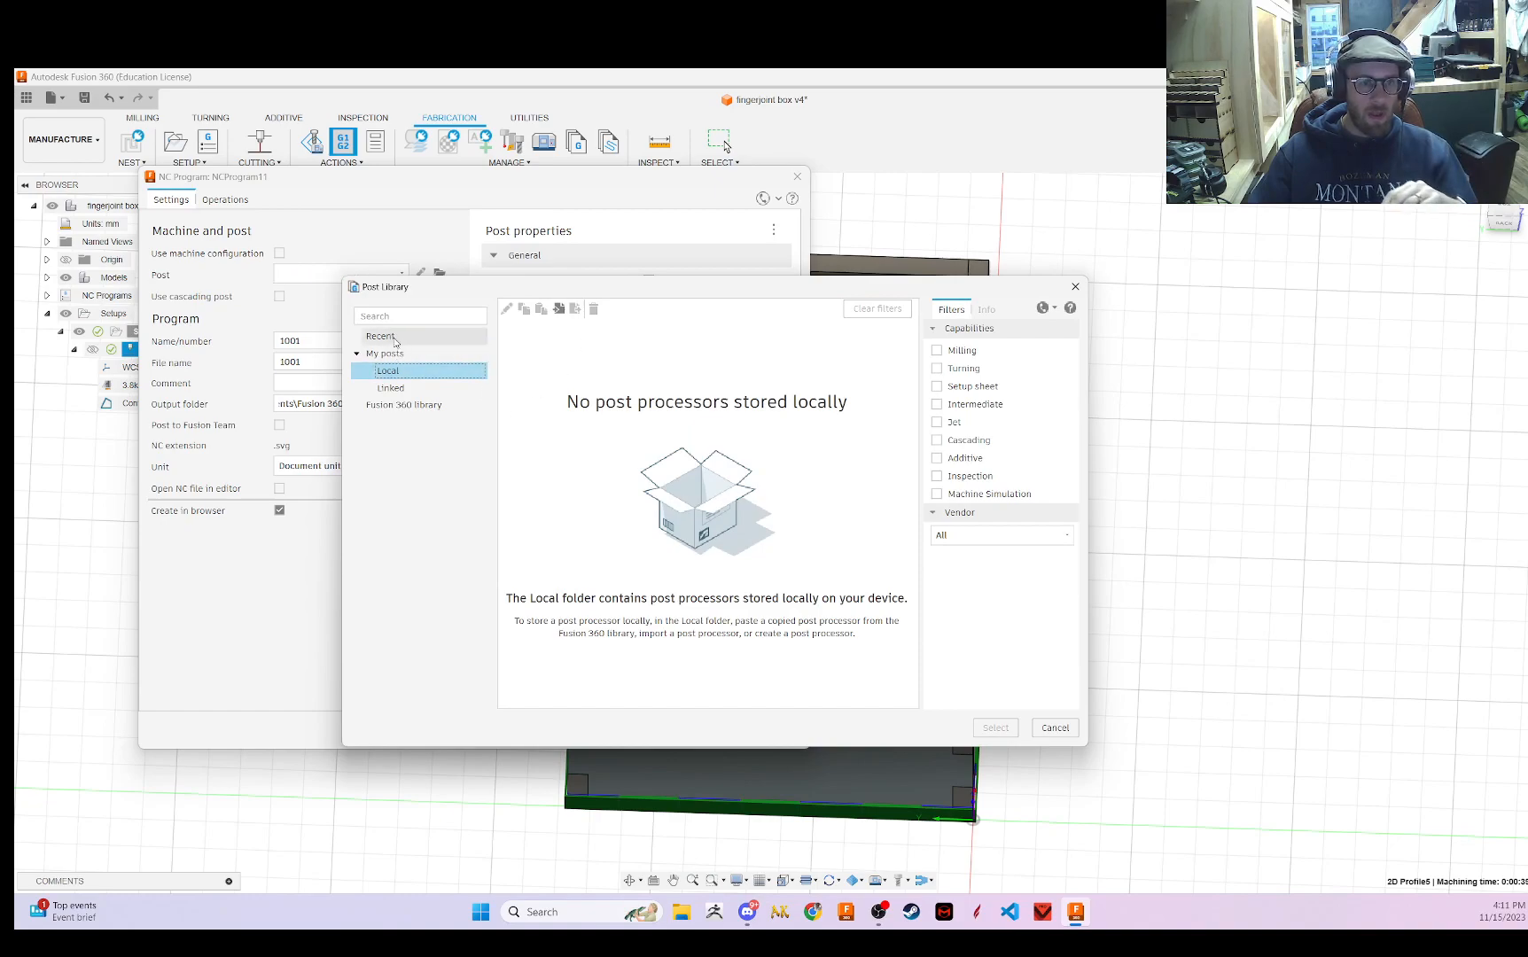
{"action": "left_click", "coordinate": [419, 314]}
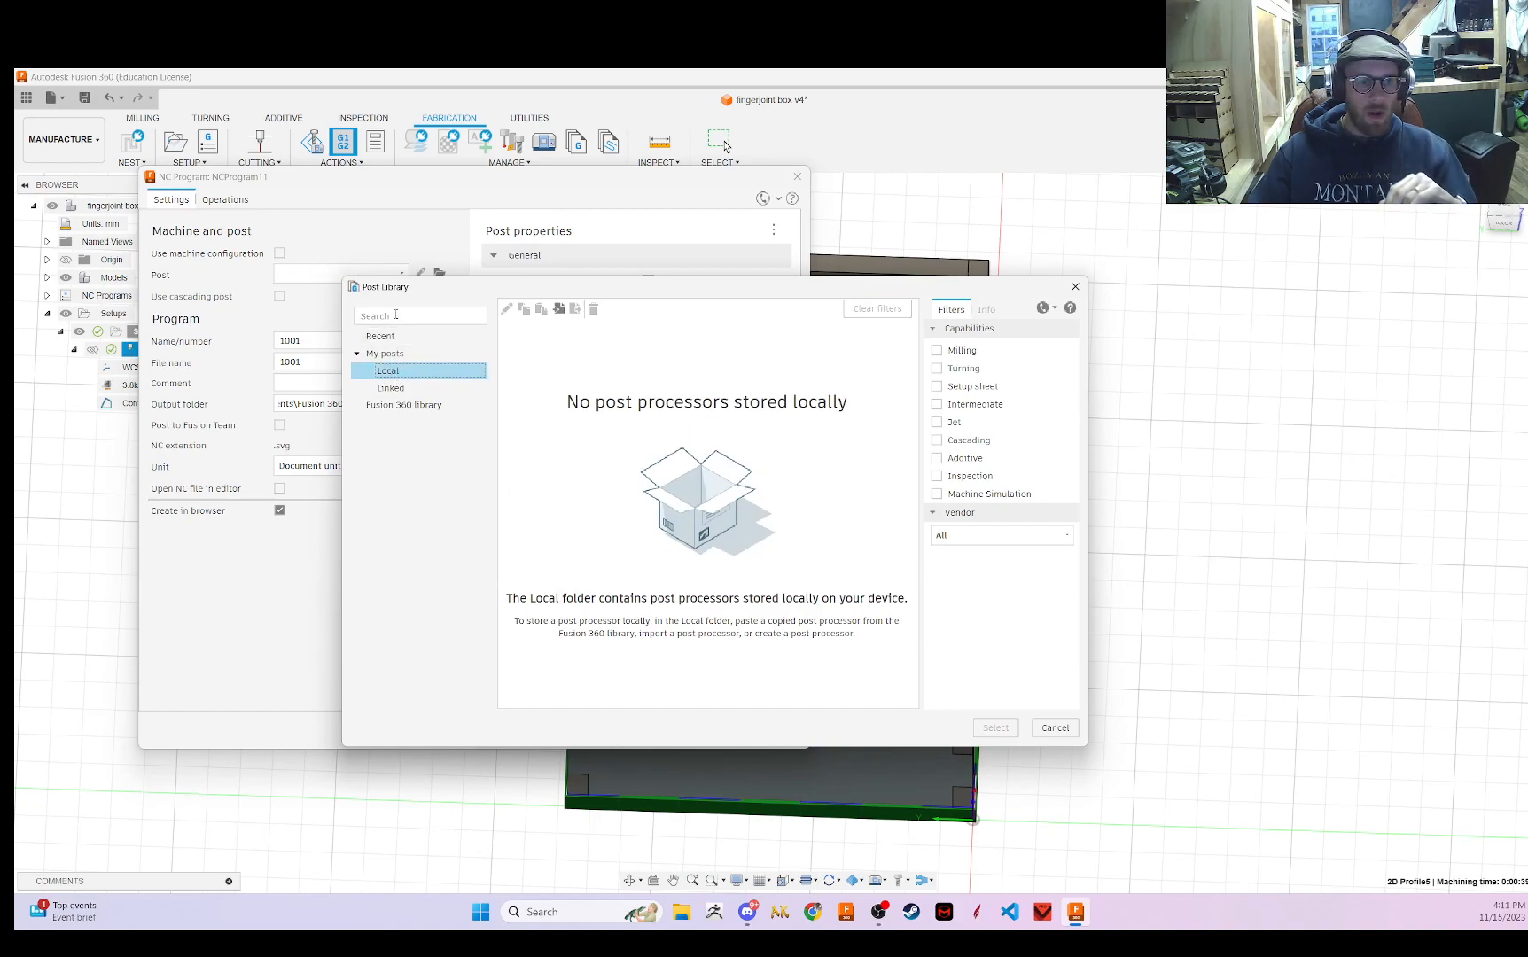
{"action": "mouse_move", "coordinate": [844, 586]}
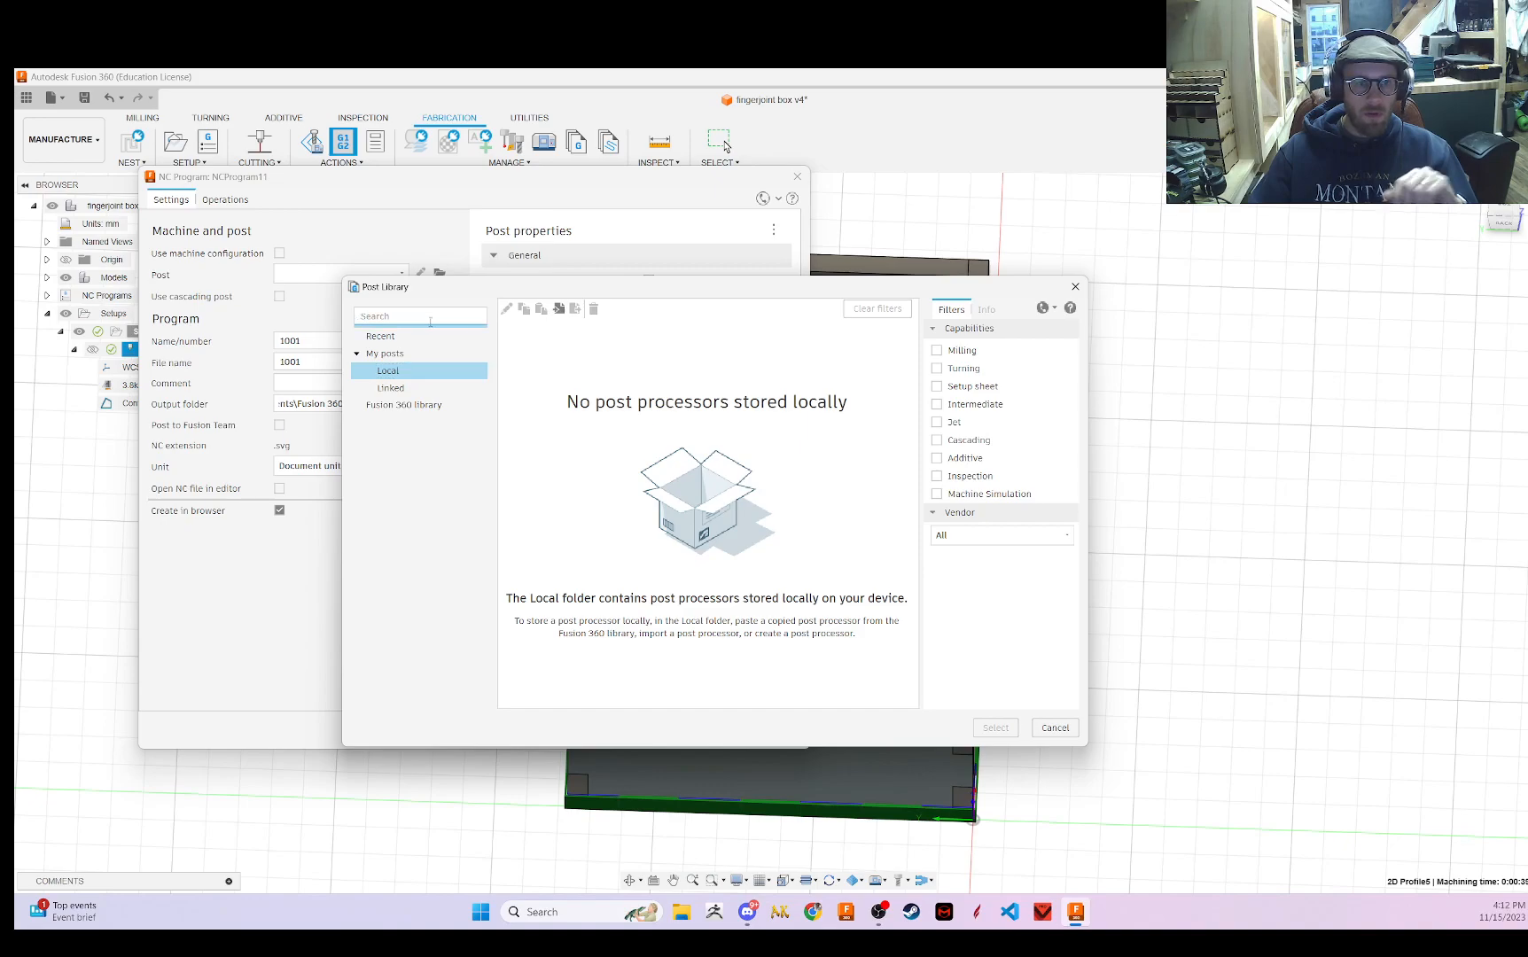
{"action": "type", "text": "glow"}
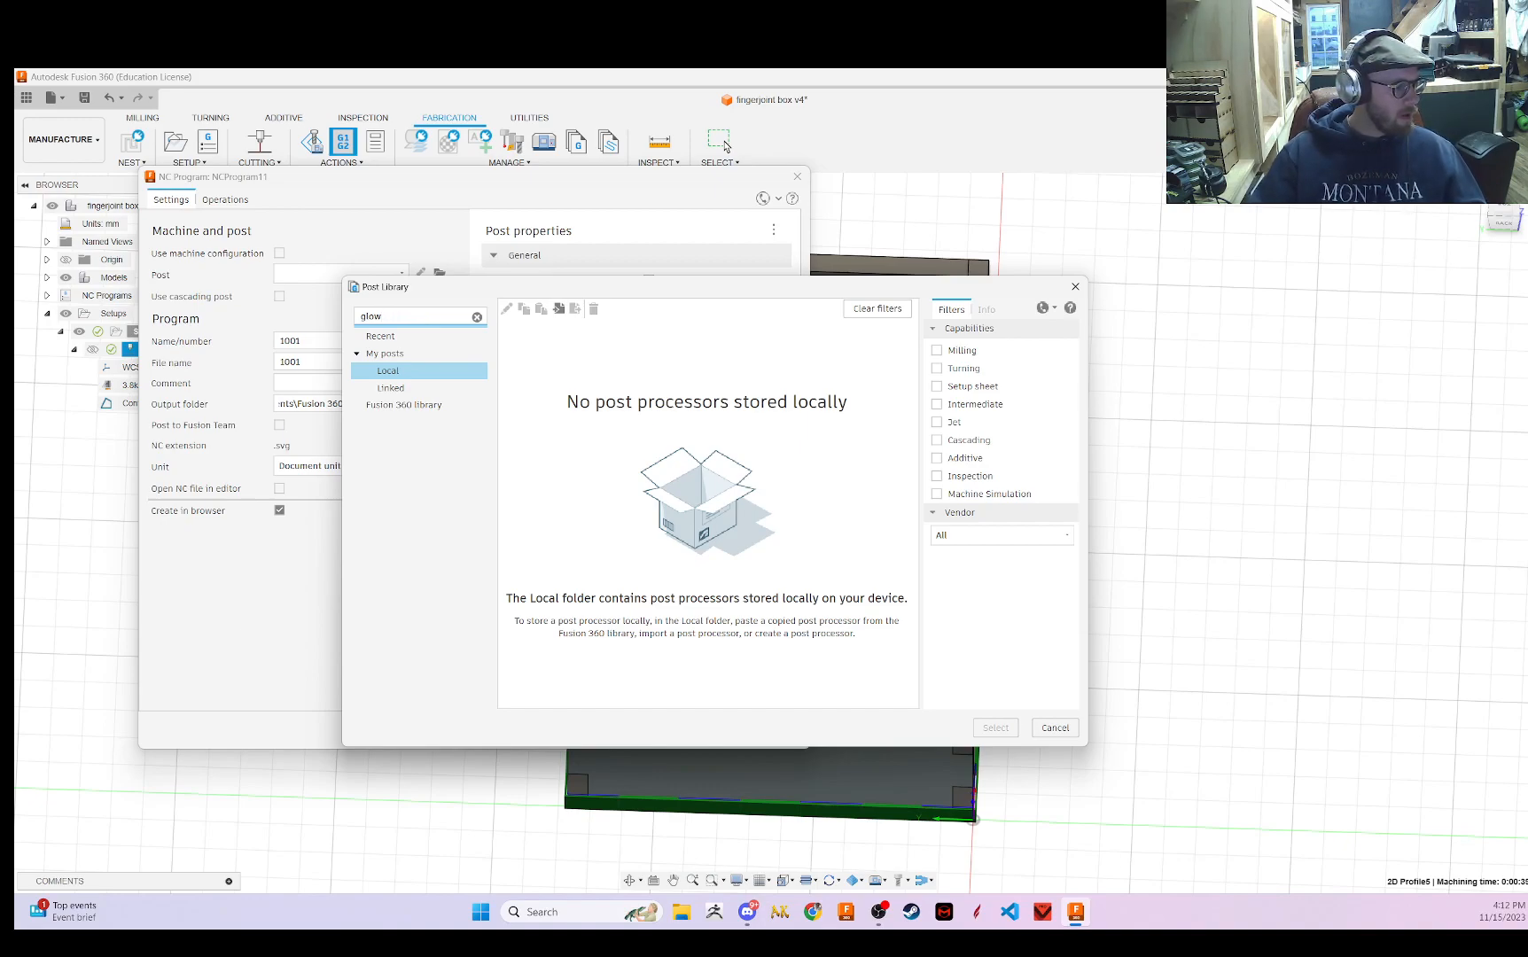
{"action": "left_click", "coordinate": [477, 317]}
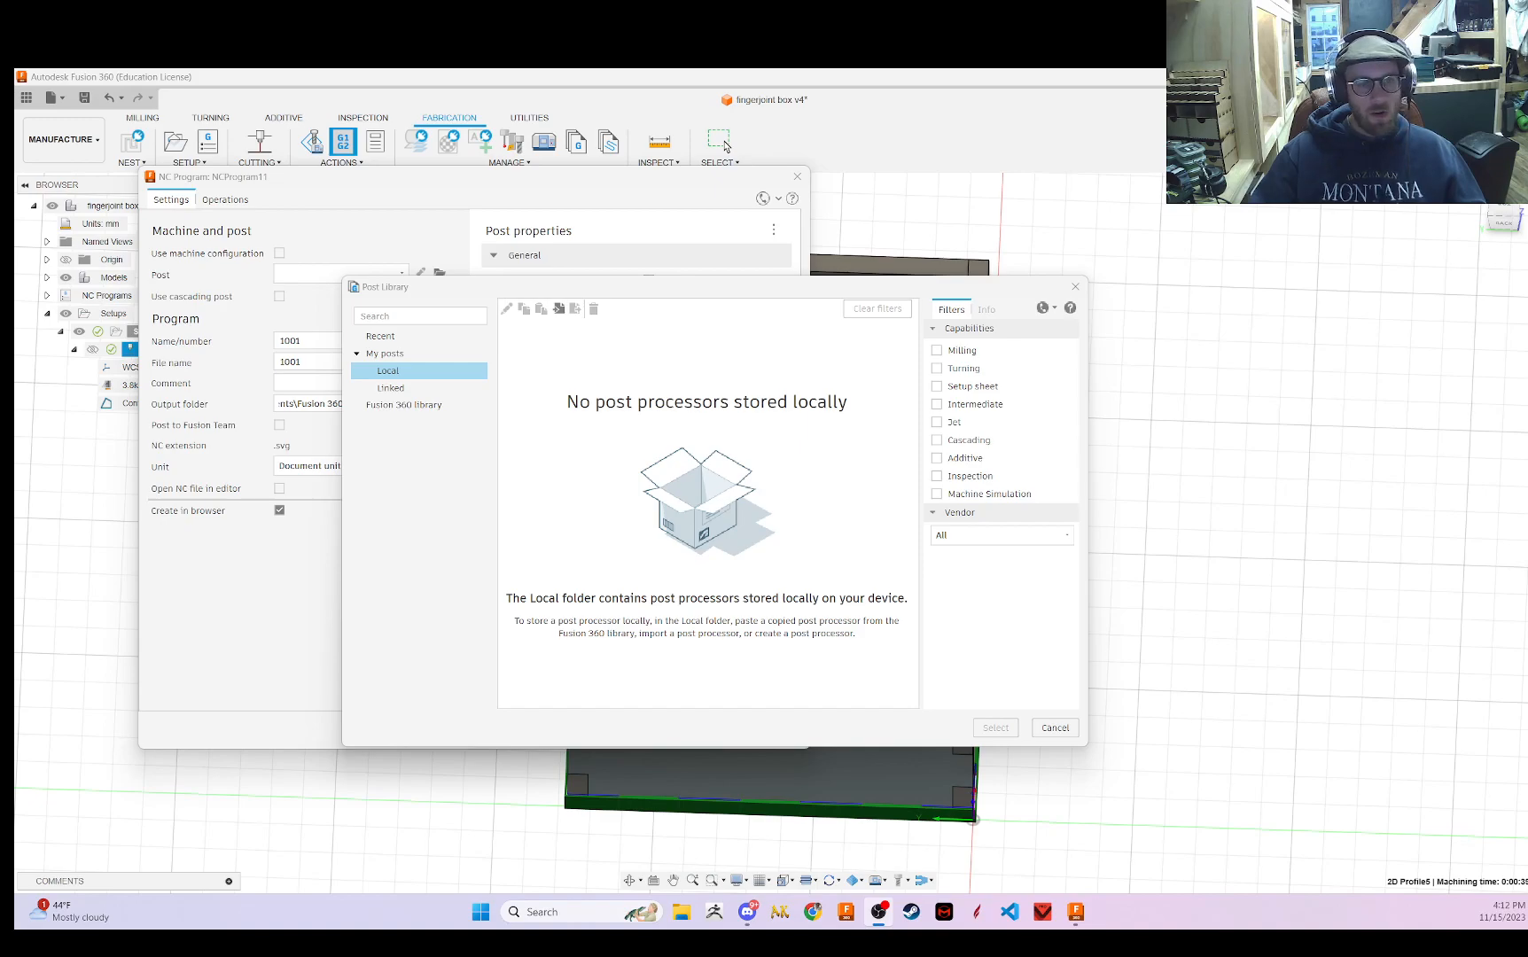
- Select the Glowforge post from the Fusion 360 Library and copy it to local posts
{"action": "left_click", "coordinate": [403, 404]}
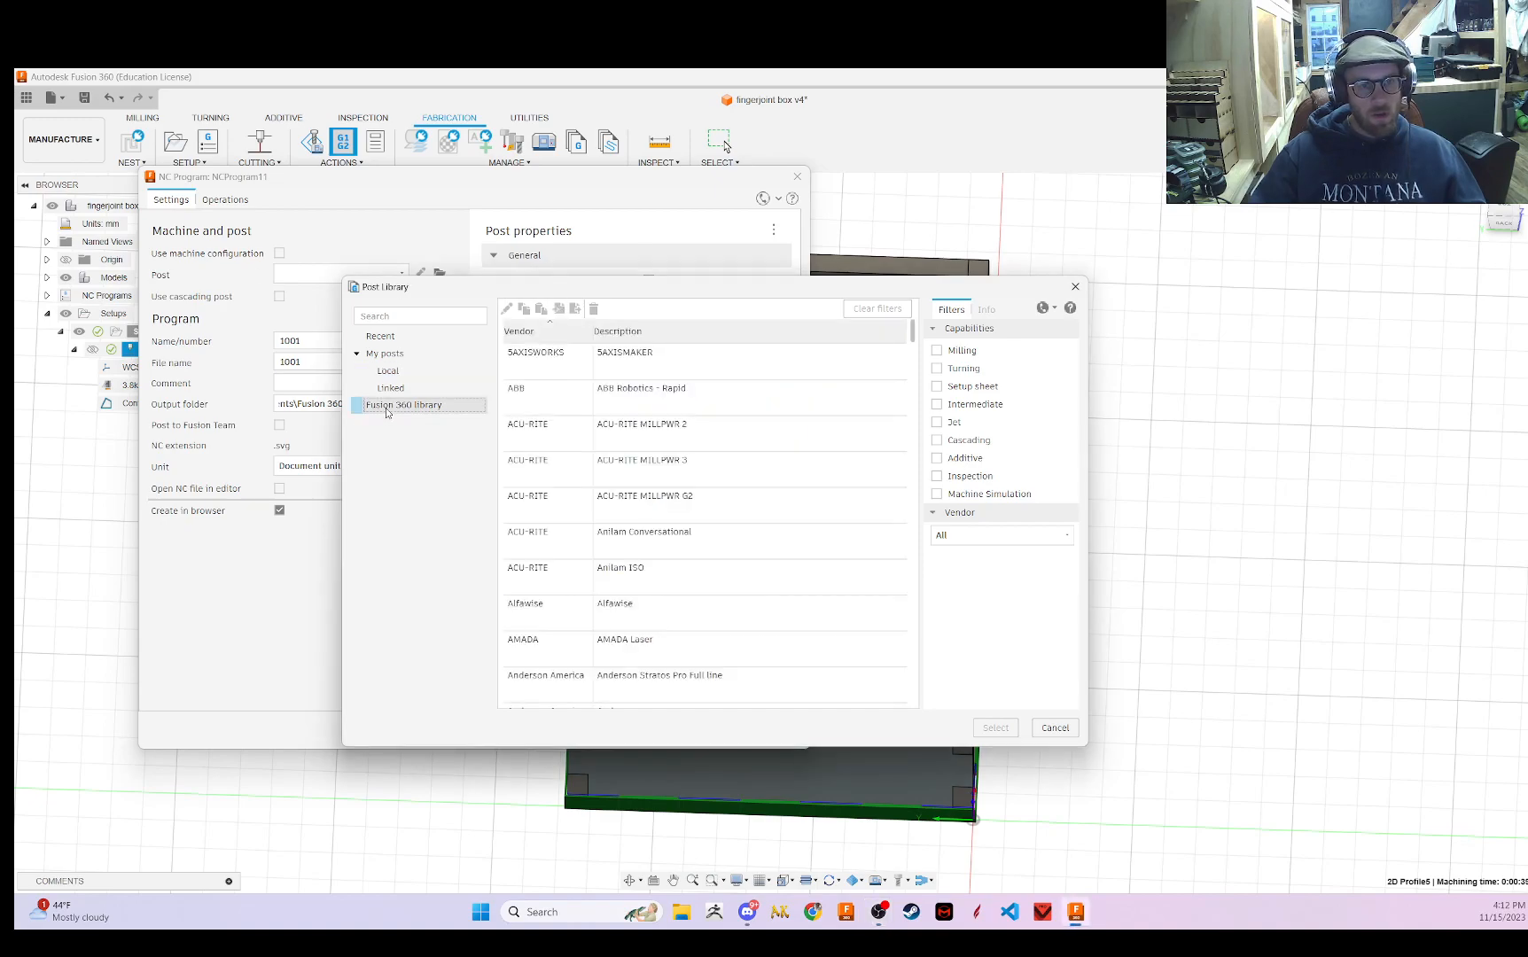
{"action": "left_click", "coordinate": [403, 404]}
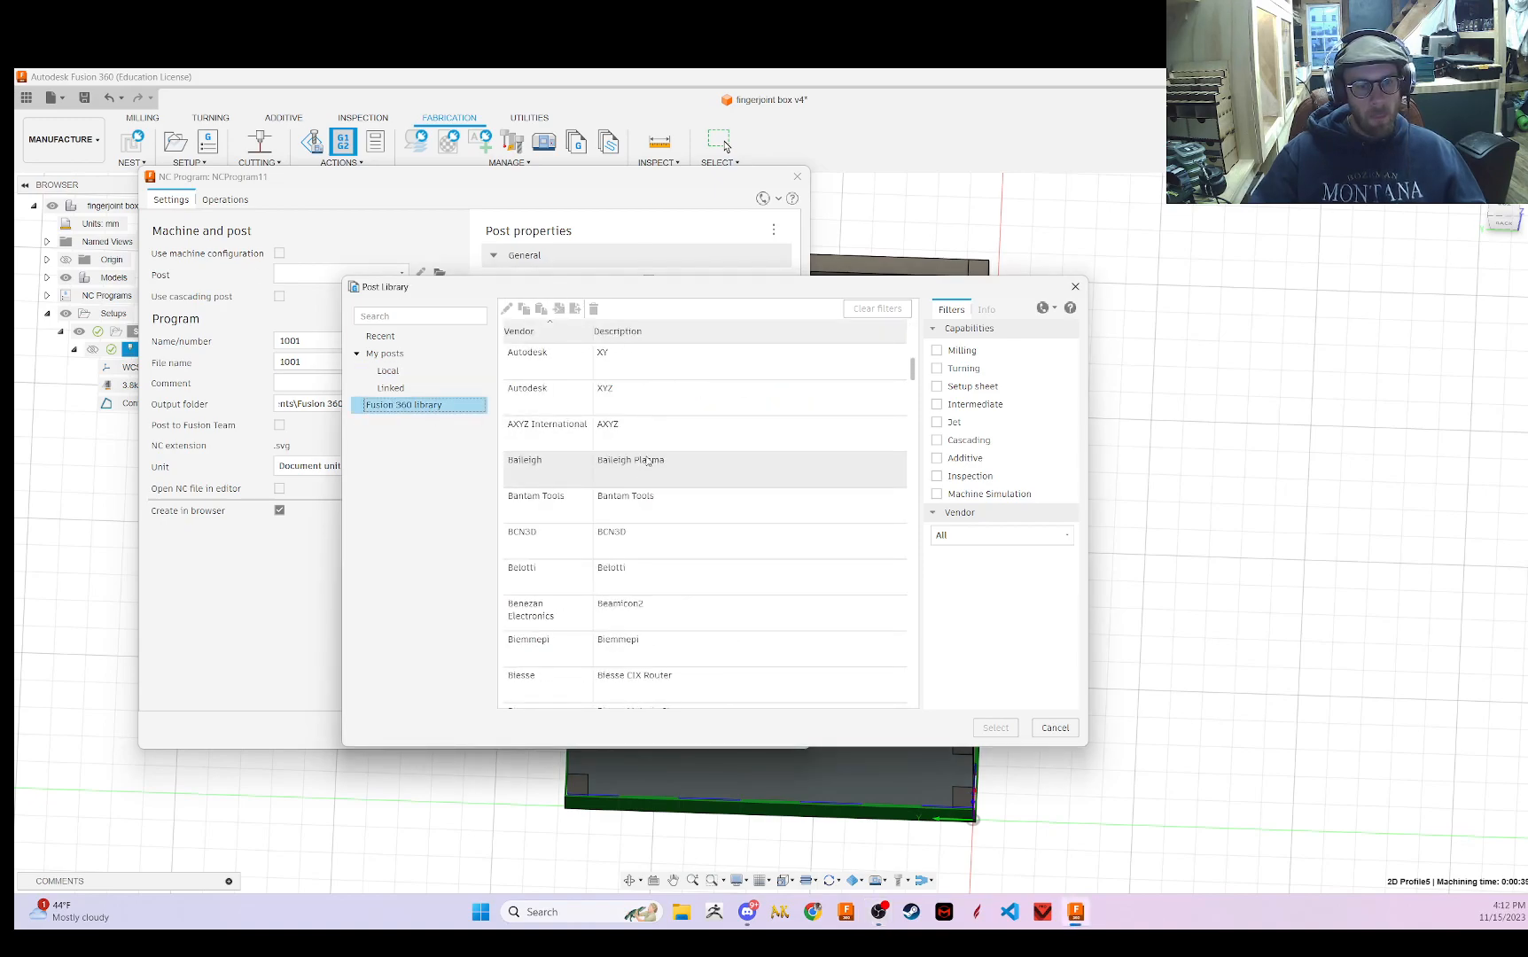
{"action": "scroll", "scroll_direction": "down", "scroll_amount": 3}
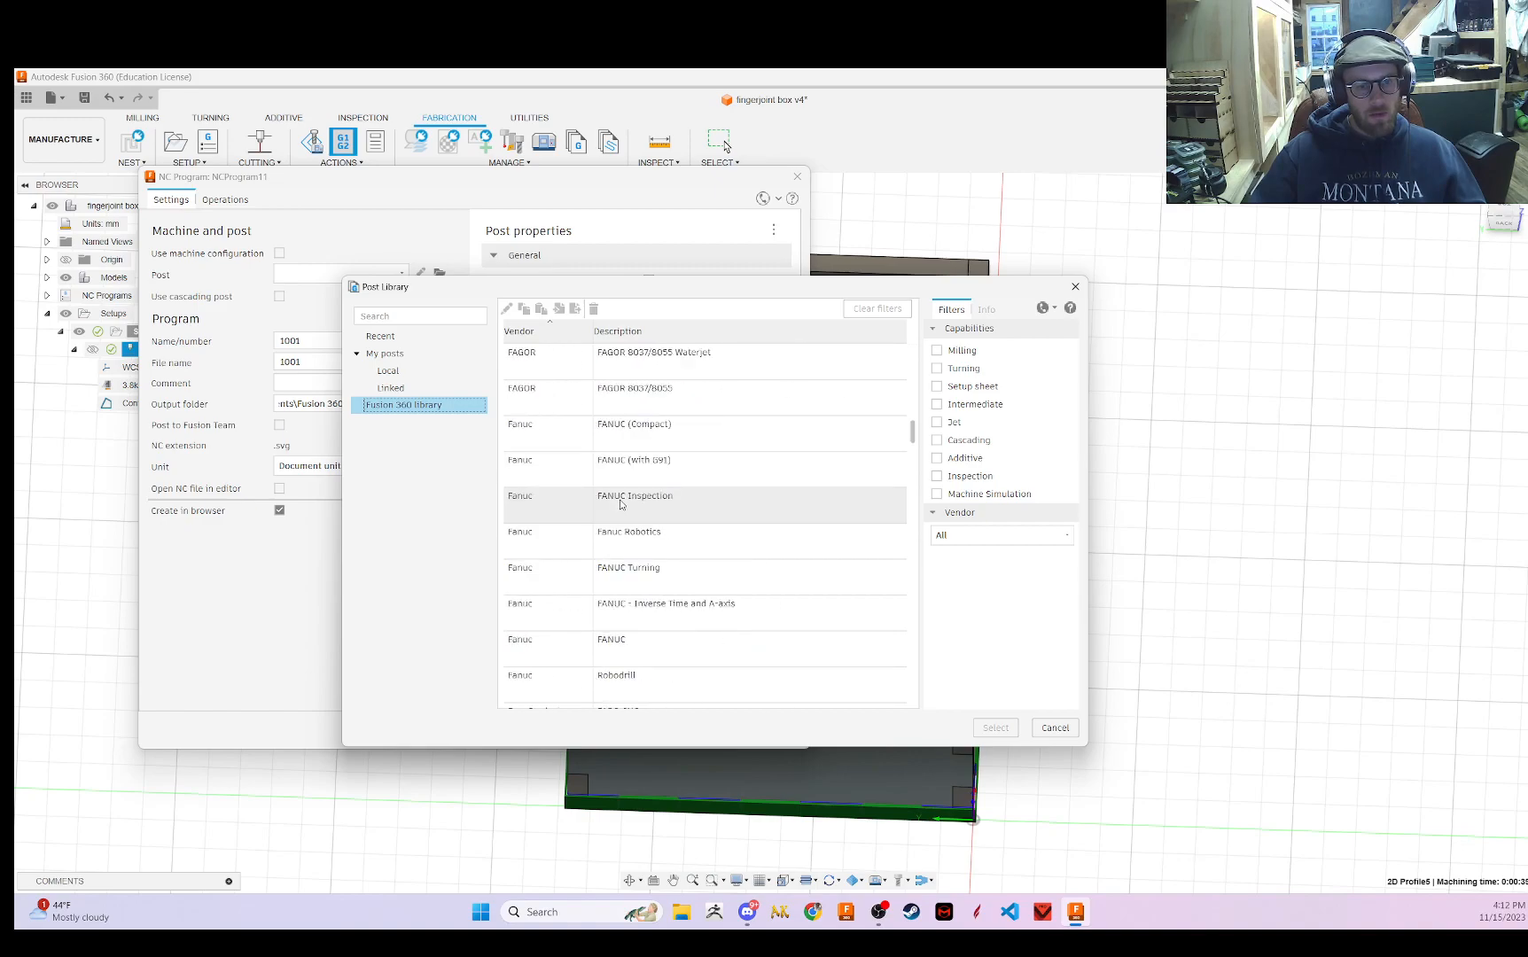
{"action": "scroll", "scroll_direction": "down", "scroll_amount": 3}
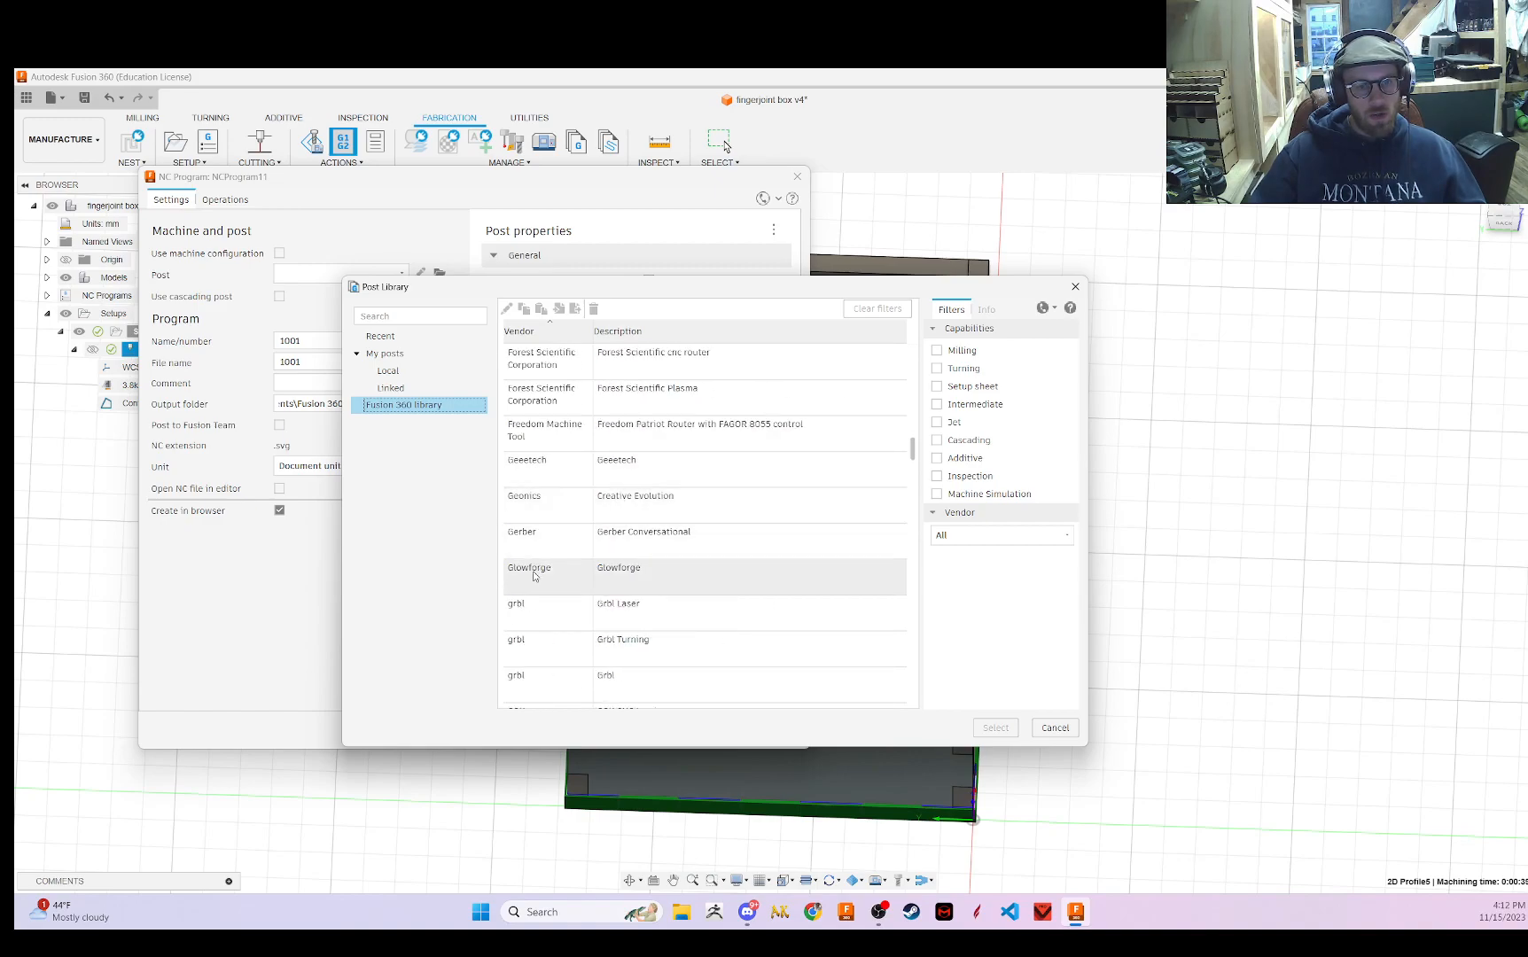
{"action": "left_click", "coordinate": [618, 567]}
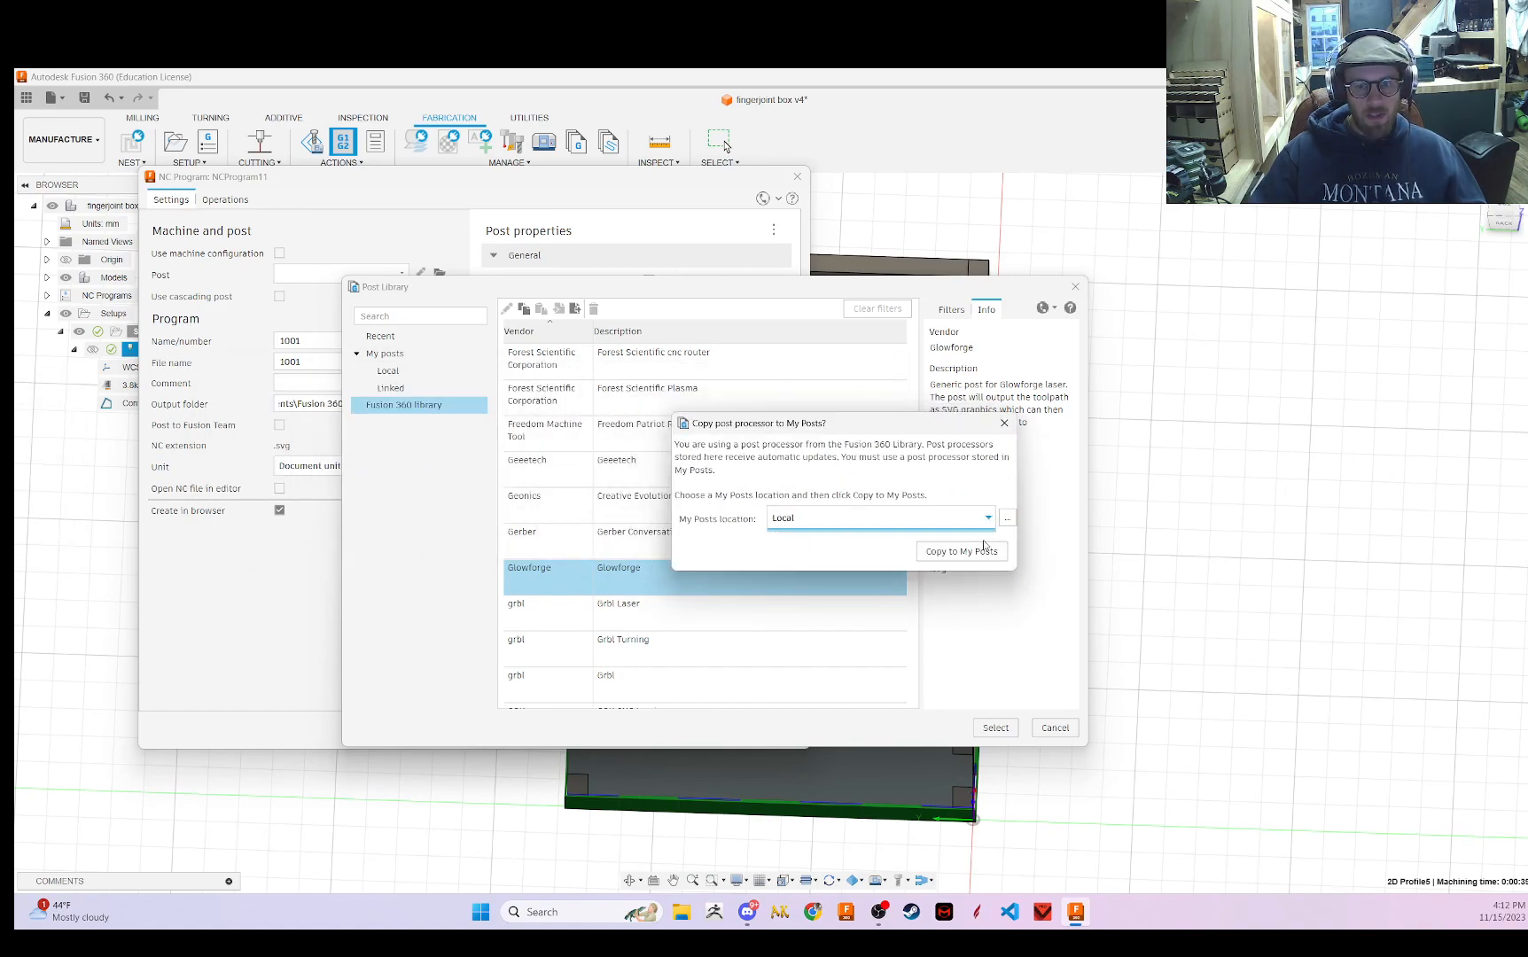
{"action": "left_click", "coordinate": [960, 551]}
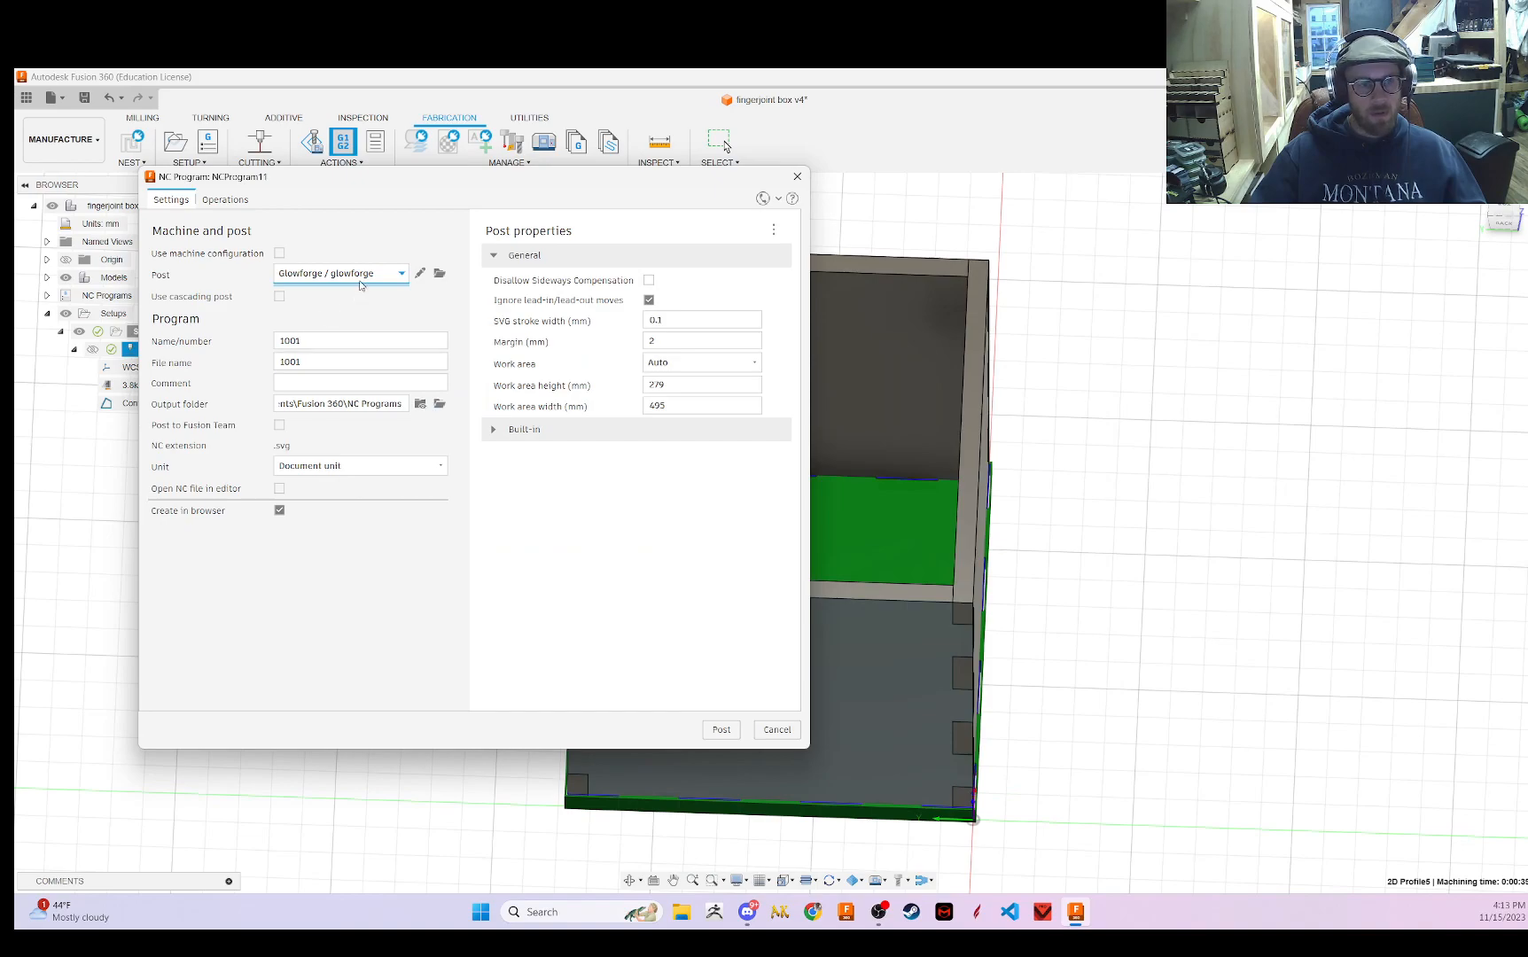
- Name the NC program 'Bottom Panel' and post it with the Glowforge post
{"action": "left_click", "coordinate": [360, 341]}
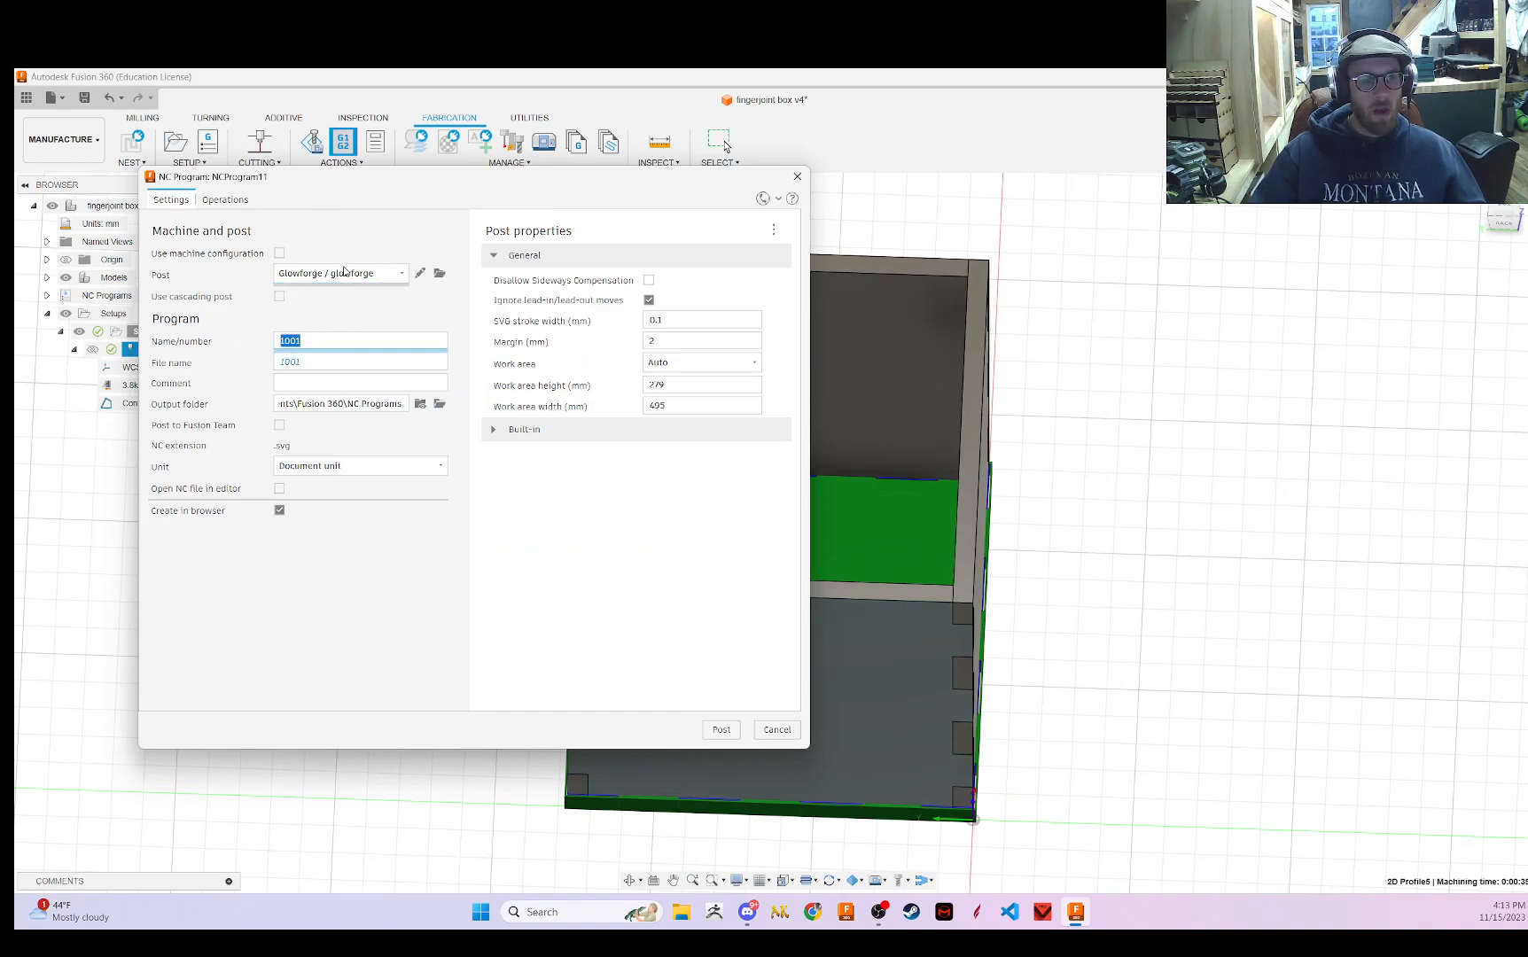
{"action": "mouse_move", "coordinate": [280, 253]}
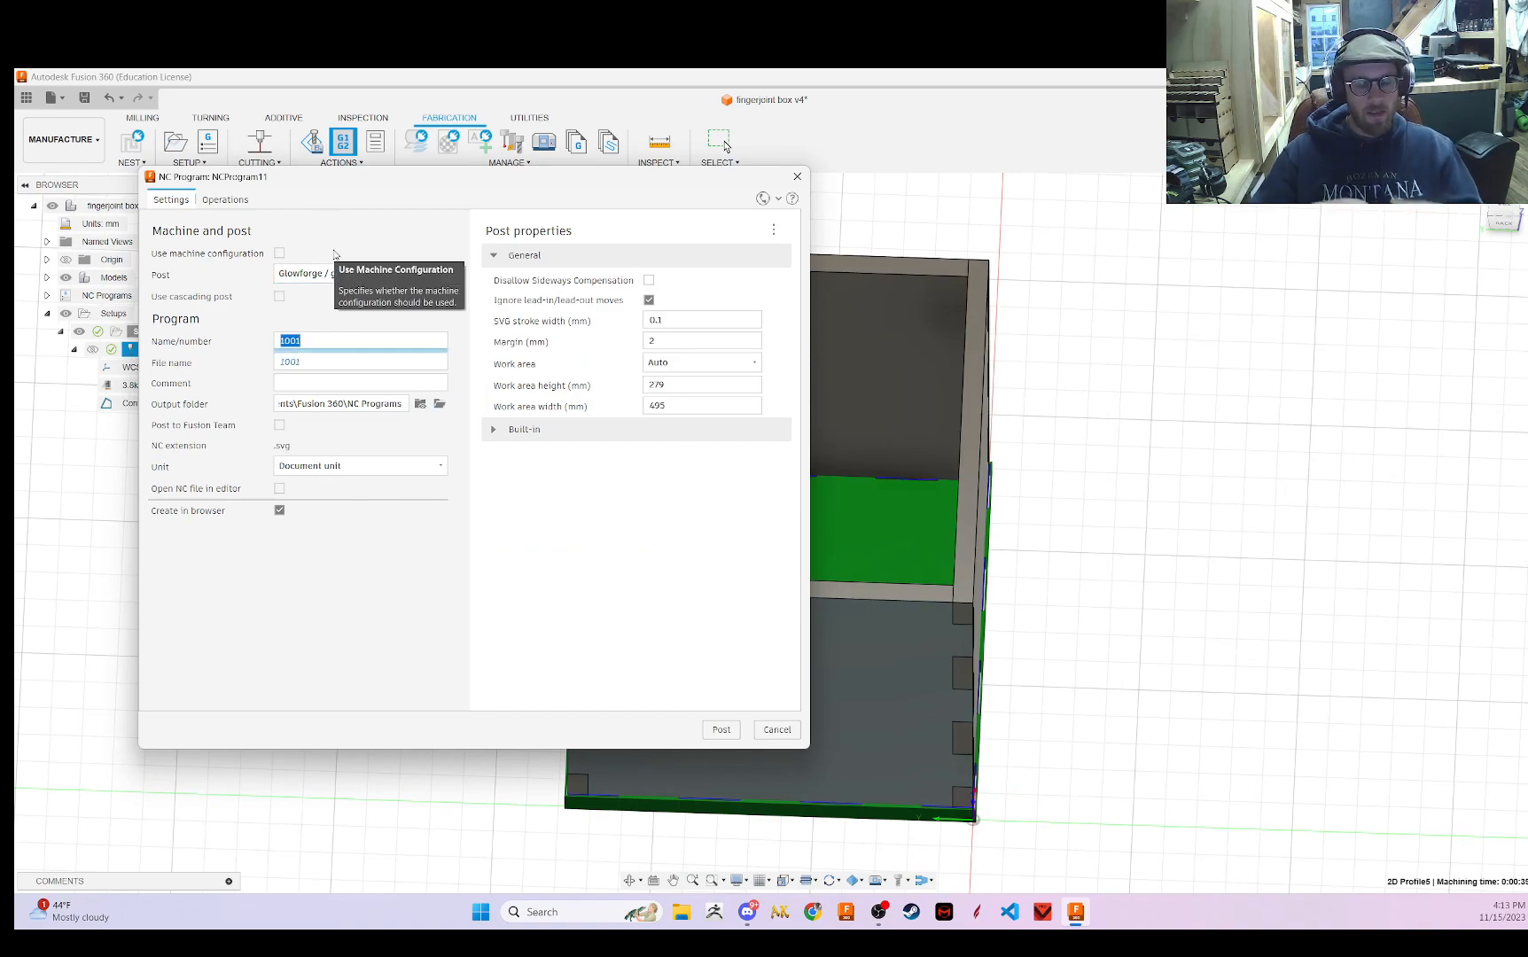
{"action": "mouse_move", "coordinate": [324, 347]}
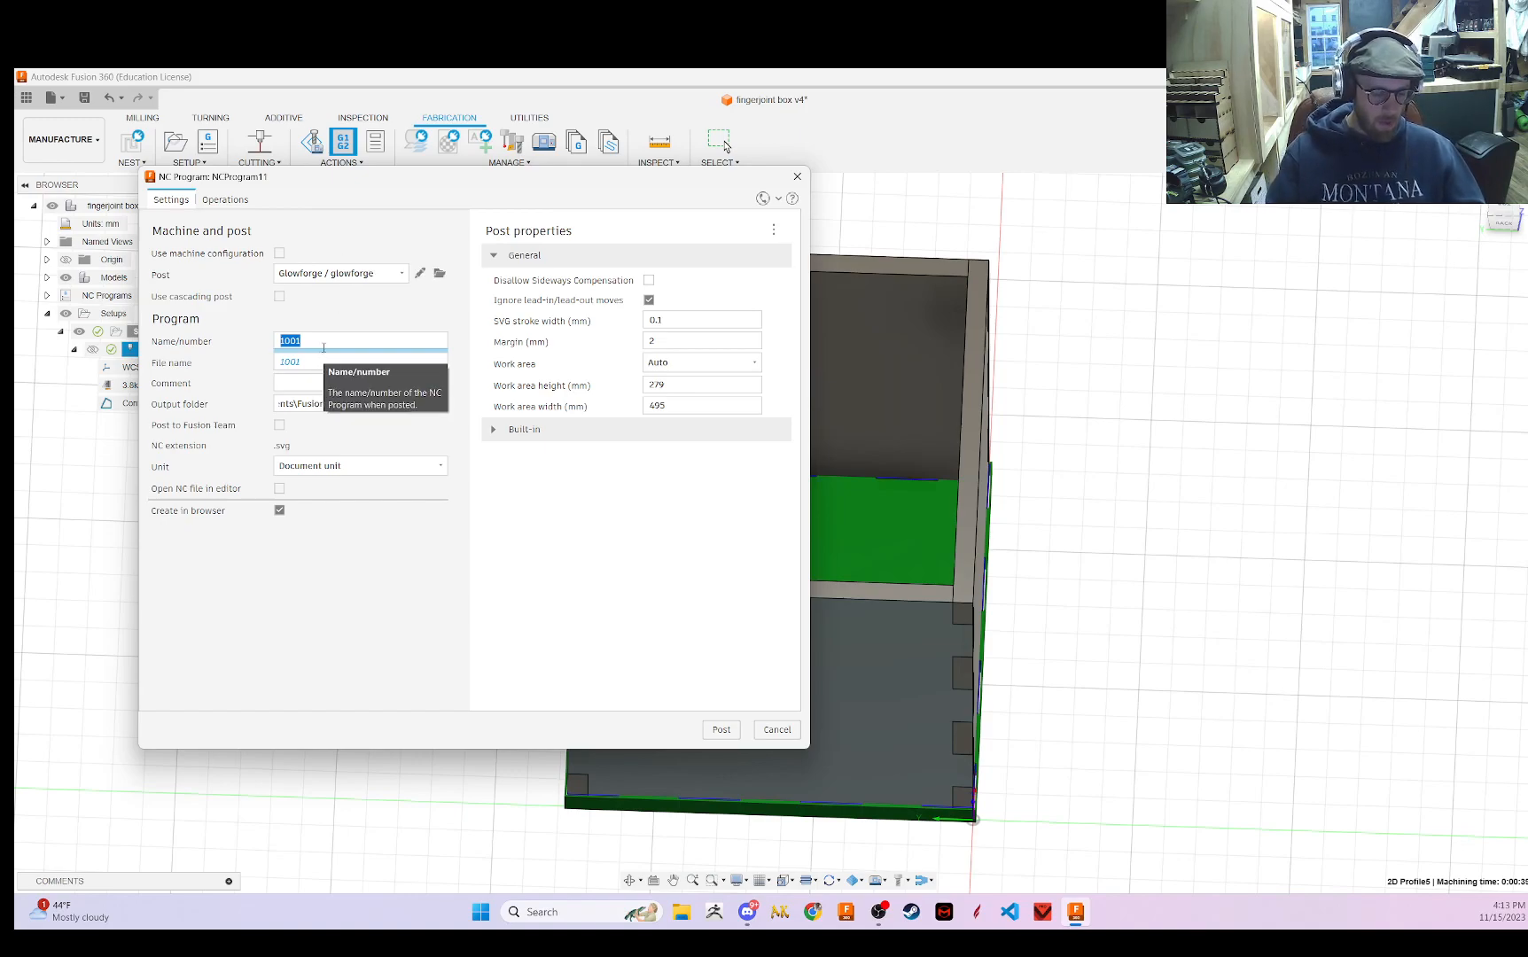
{"action": "type", "text": "Bottom Panne"}
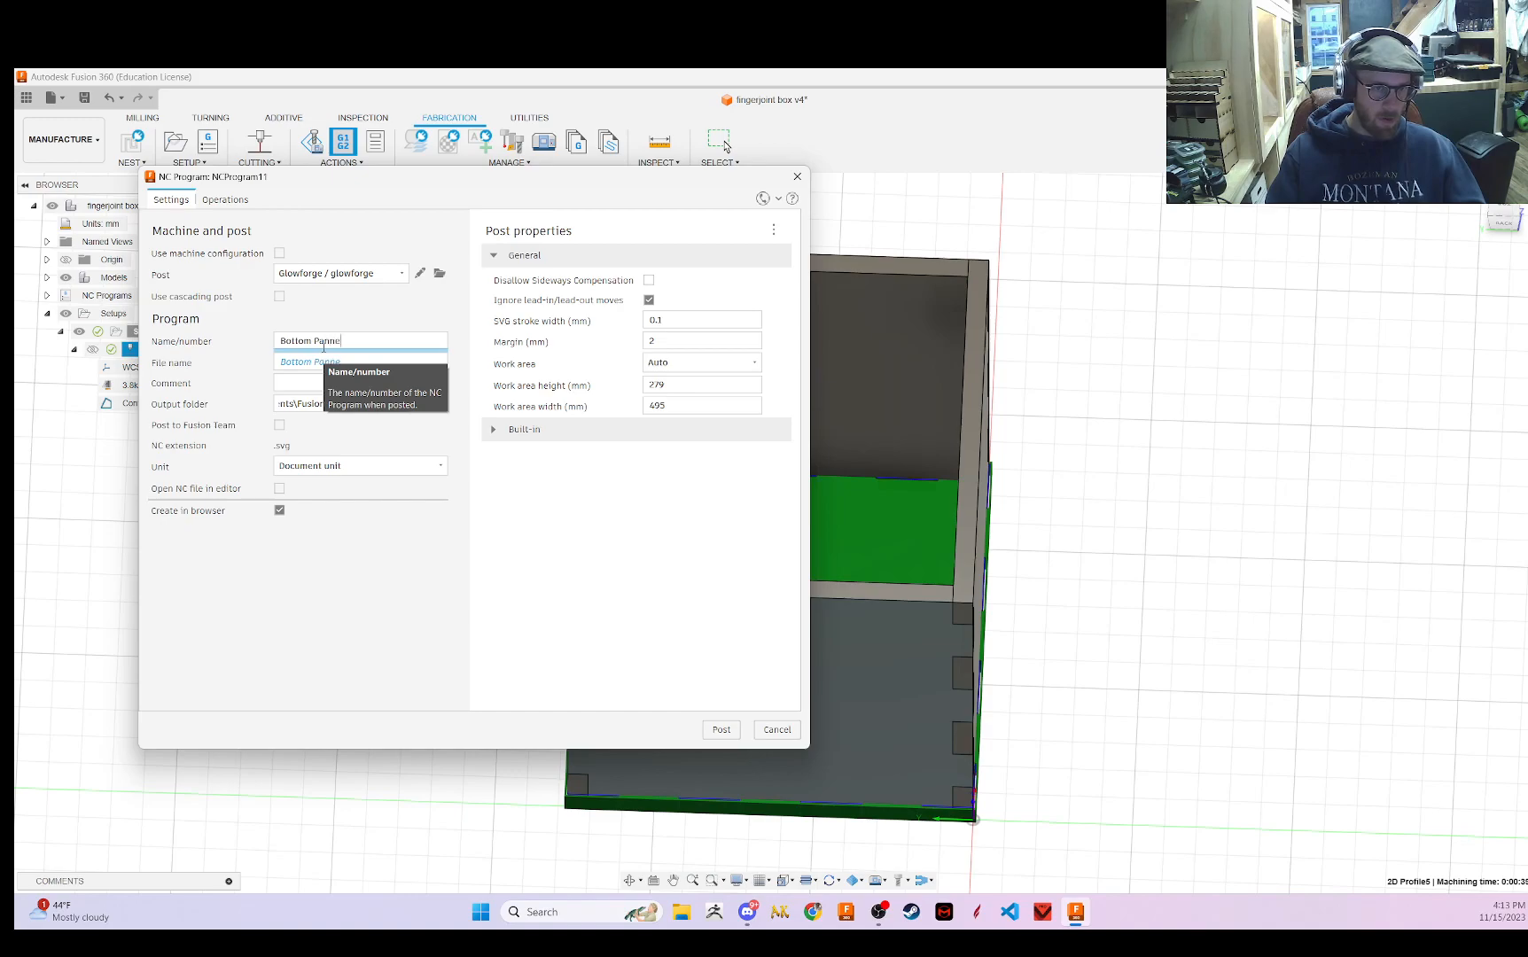
{"action": "type", "text": "l"}
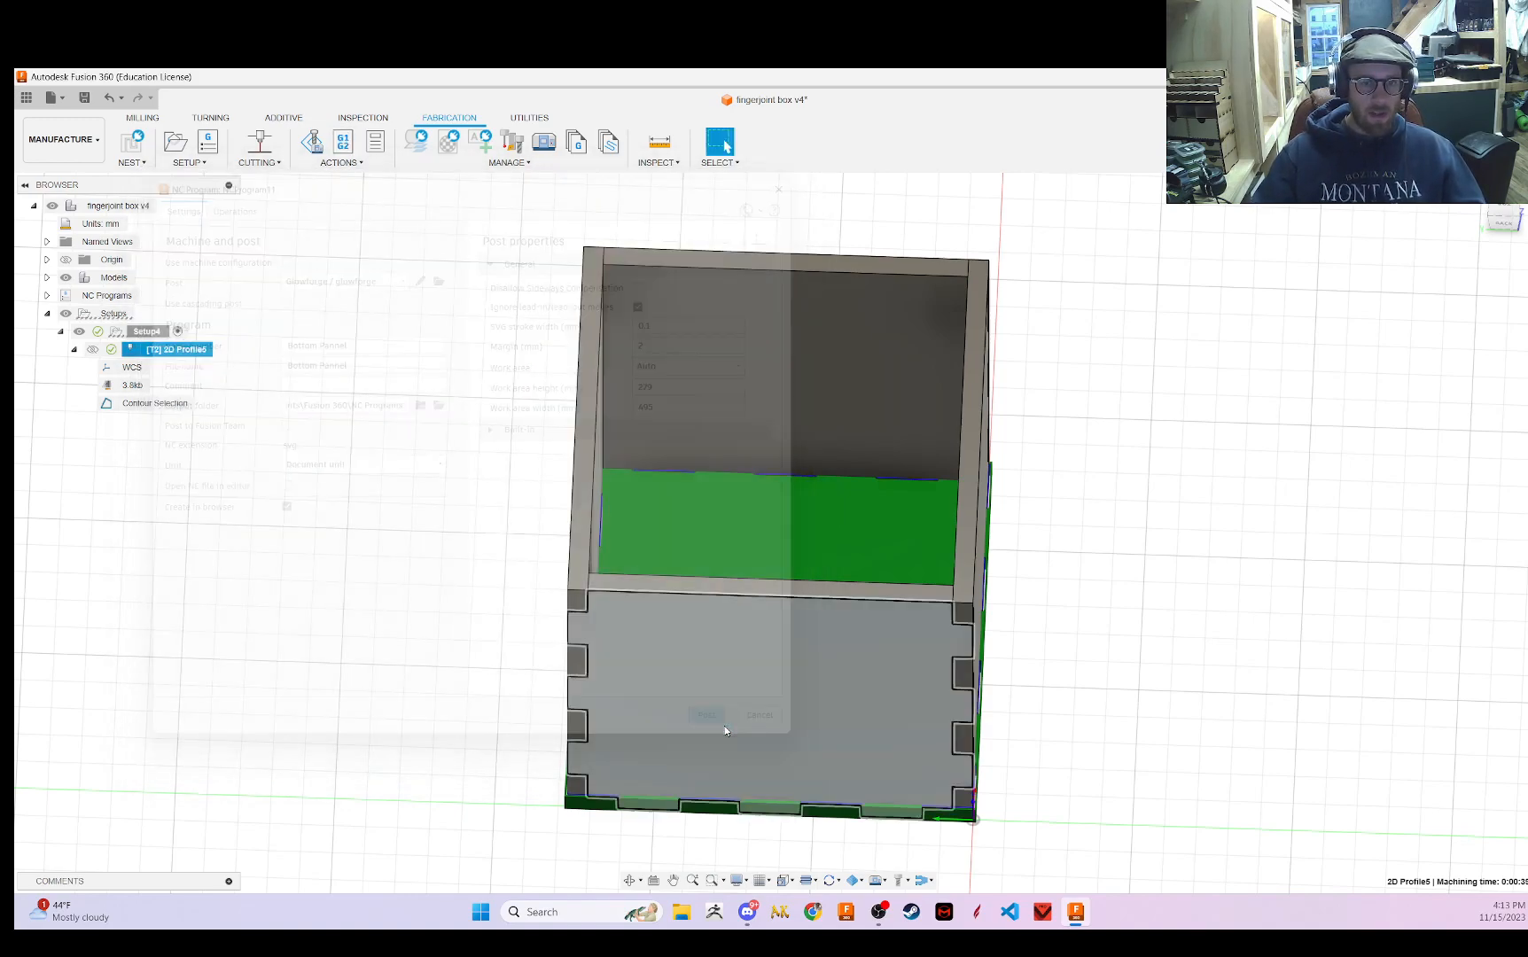
{"action": "left_click", "coordinate": [705, 714]}
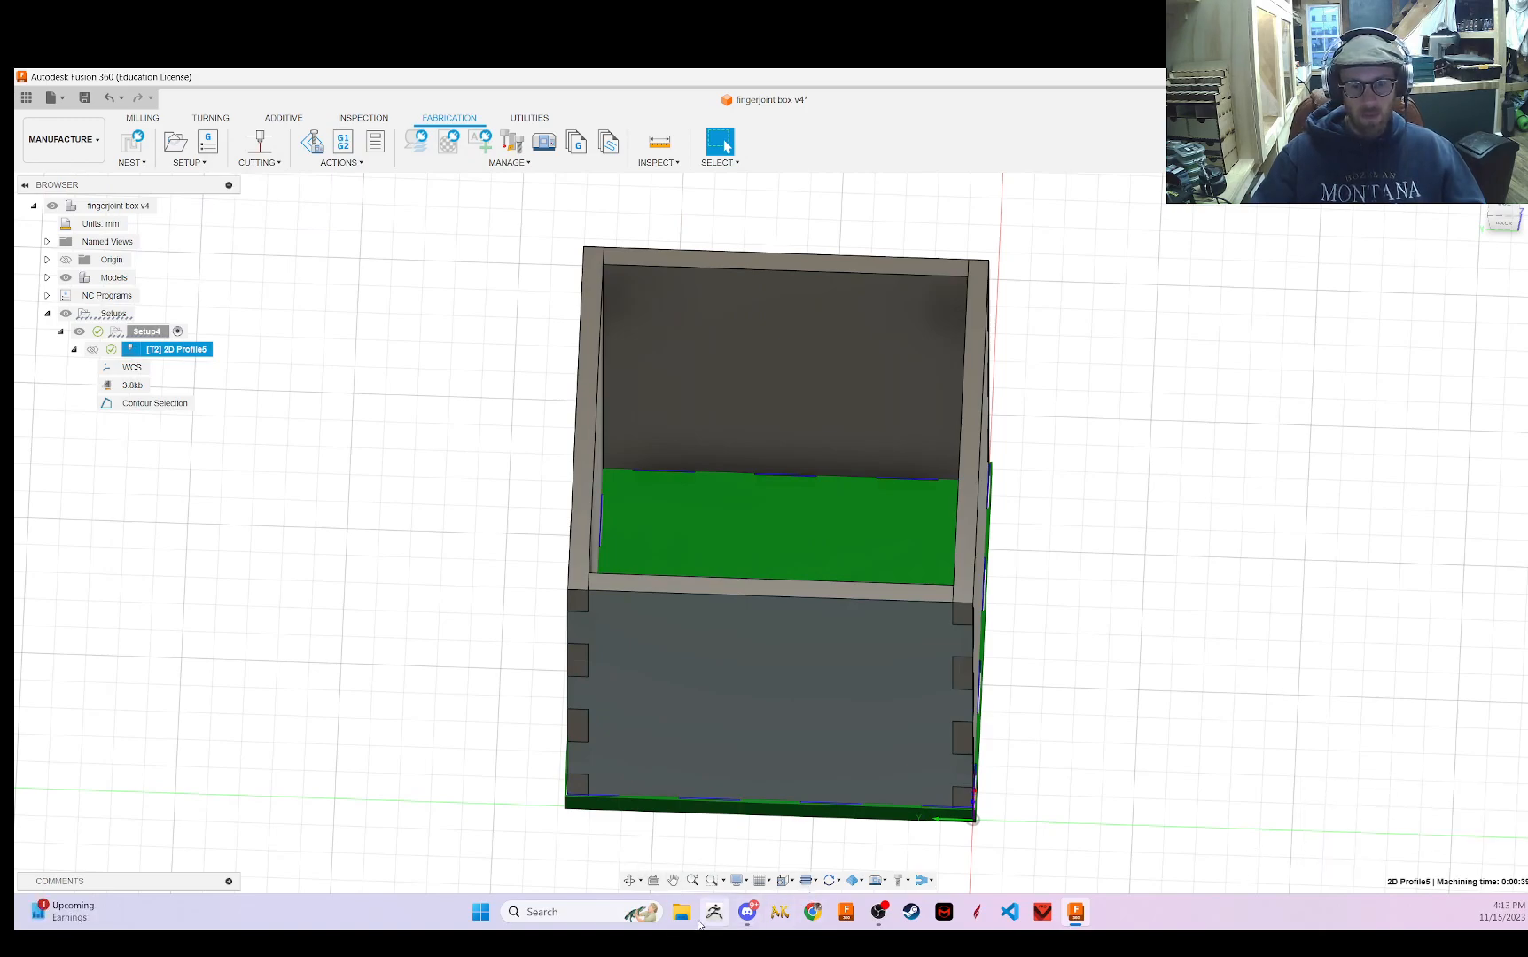
{"action": "mouse_move", "coordinate": [1328, 437]}
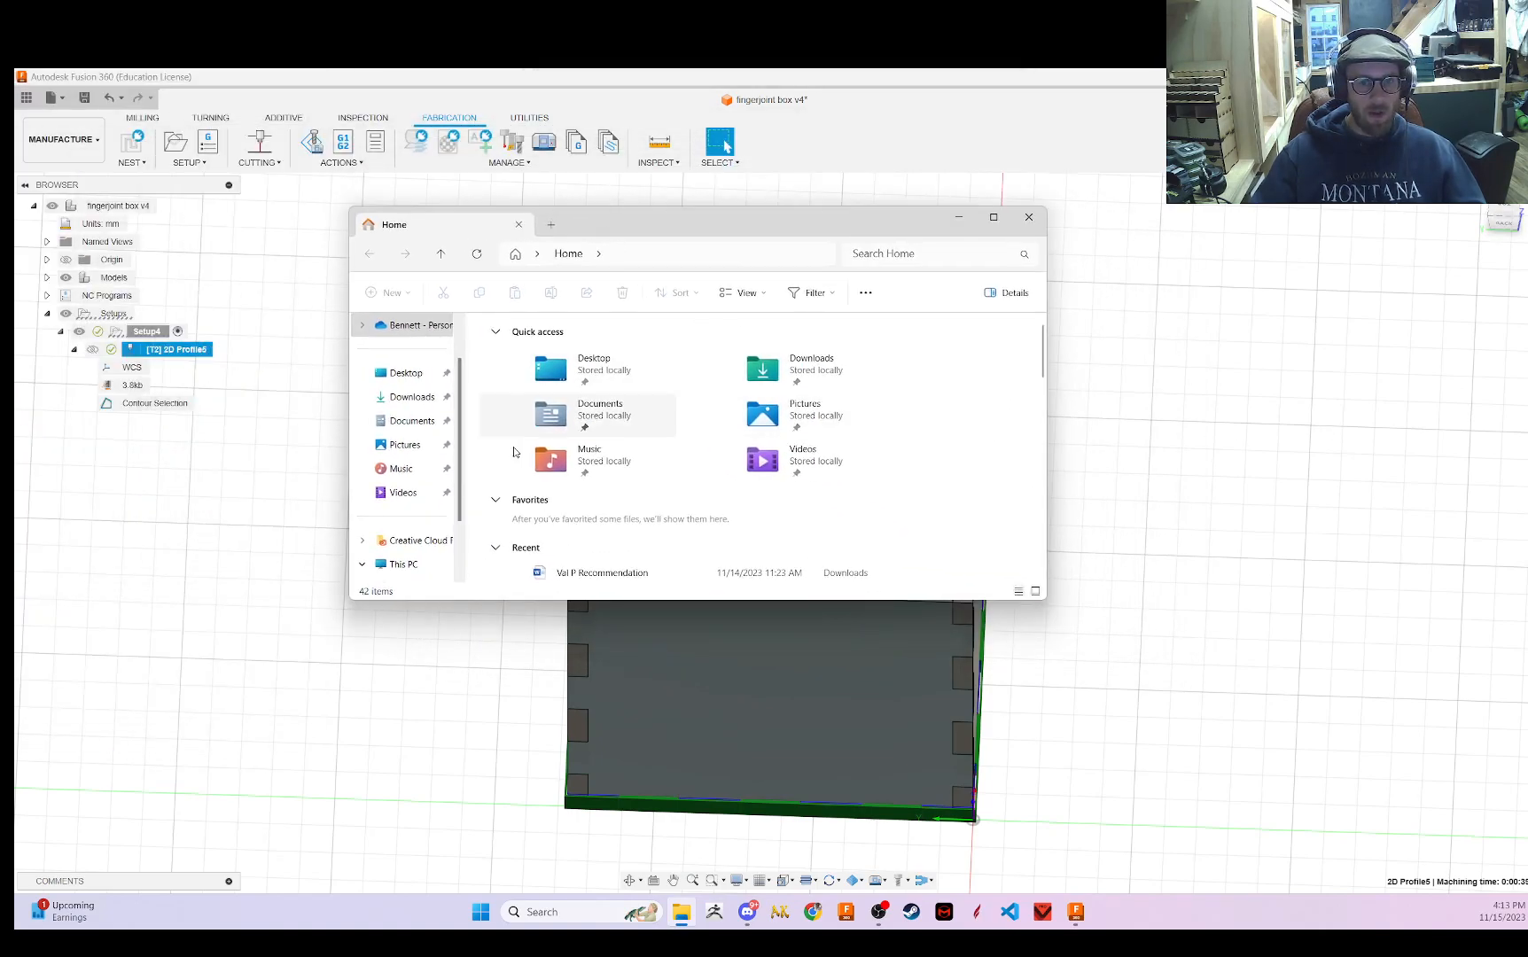
{"action": "left_click", "coordinate": [411, 420]}
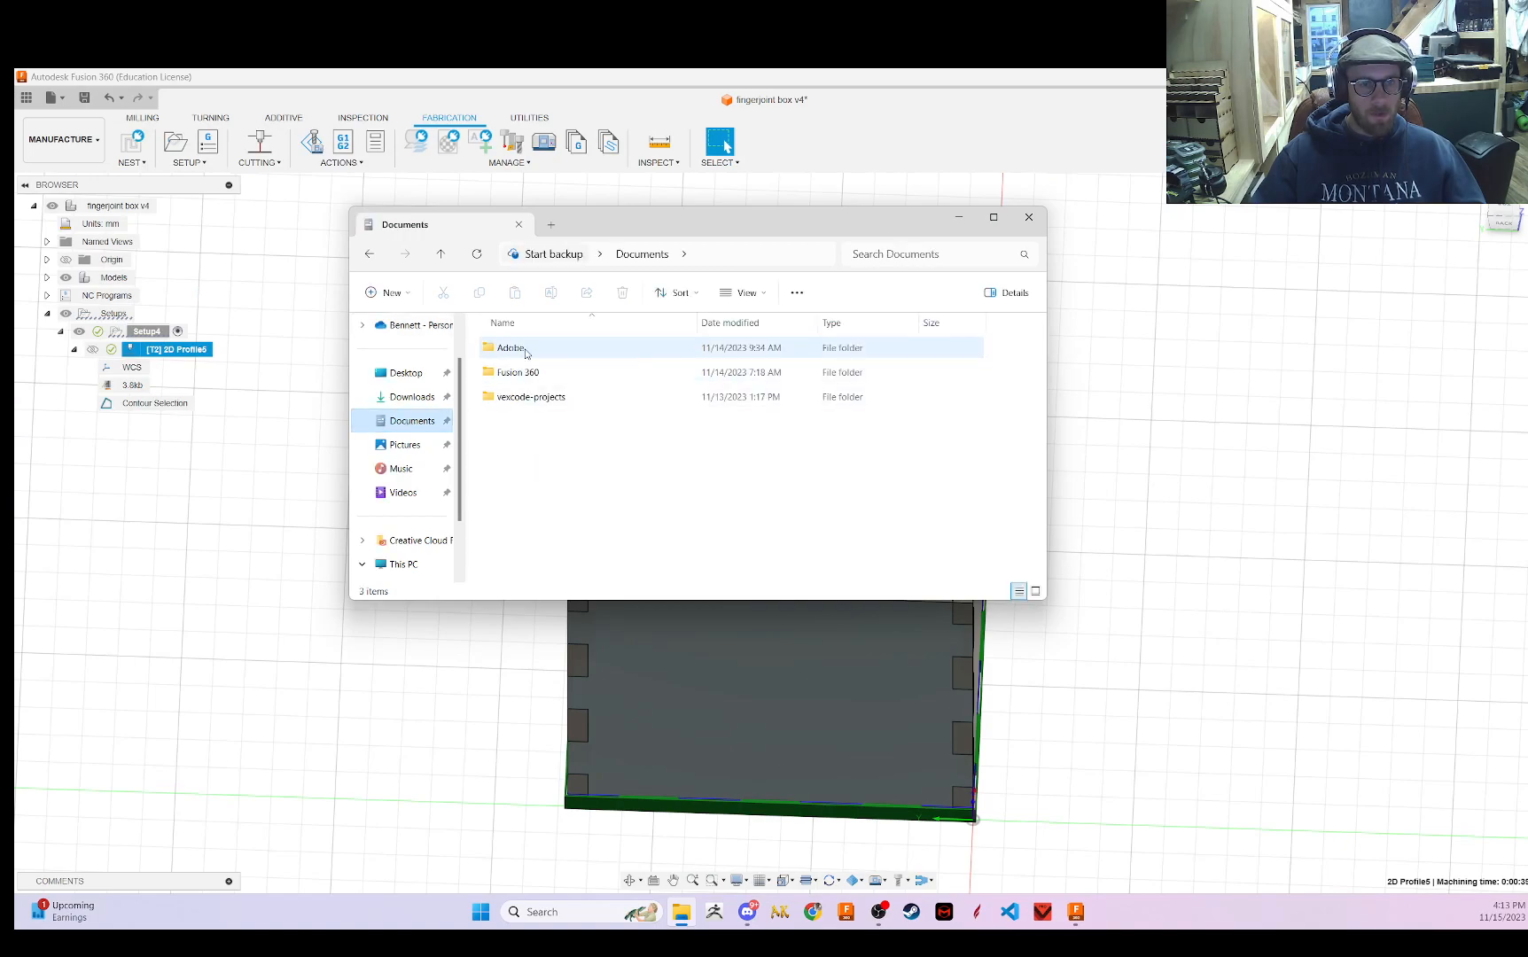
{"action": "double_click", "coordinate": [517, 372]}
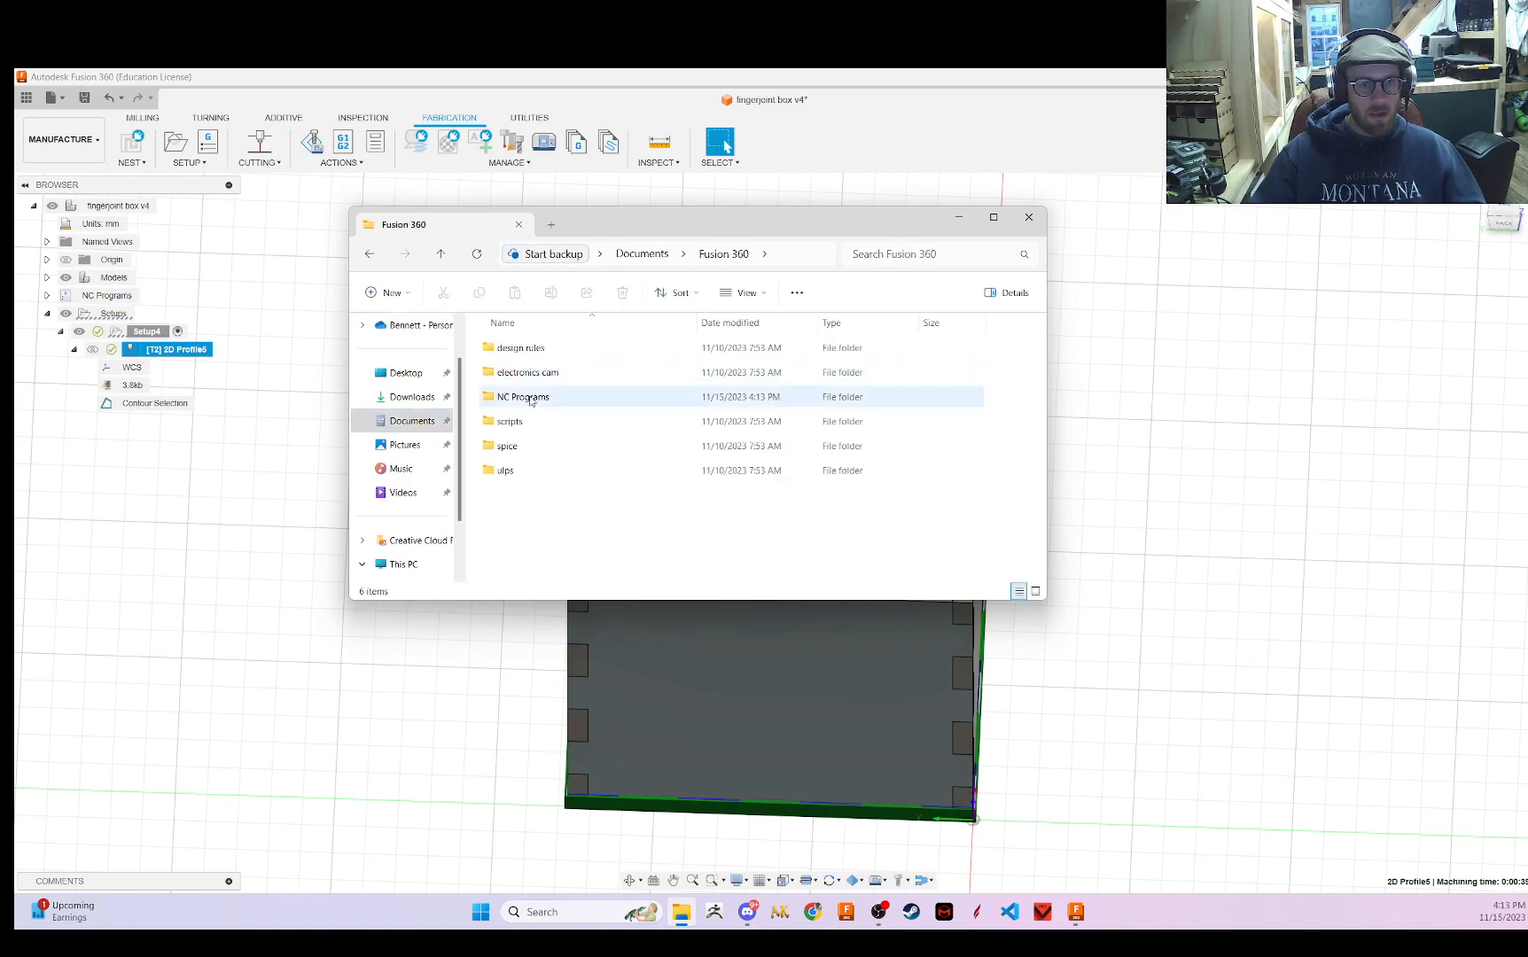
{"action": "double_click", "coordinate": [522, 397]}
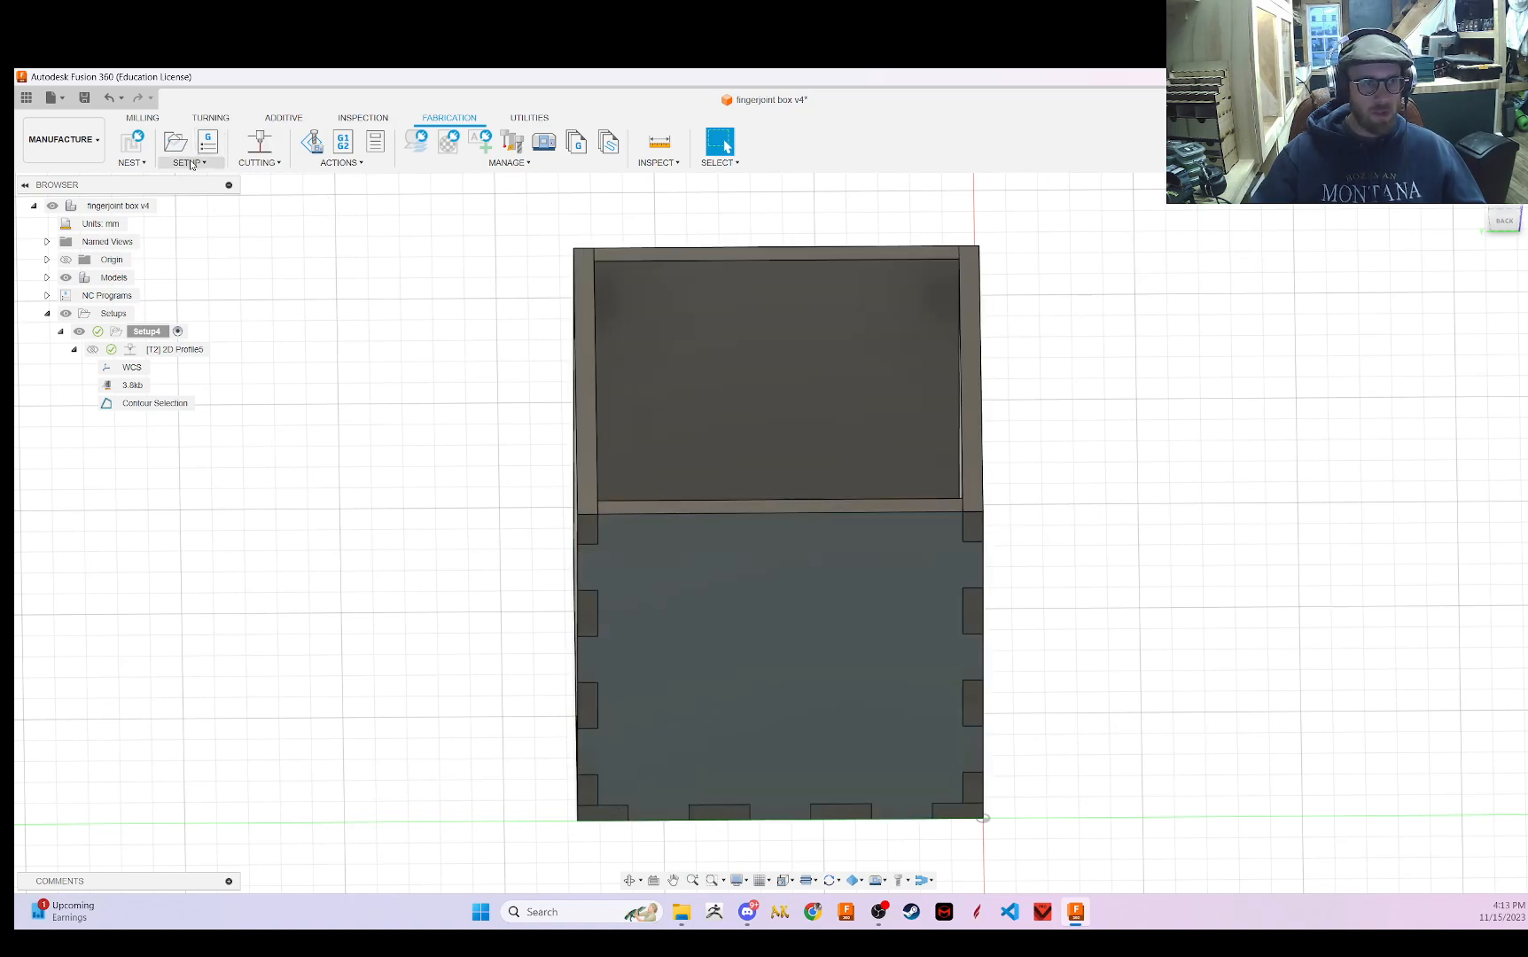
- Add a setup oriented by Z axis/plane & X axis on the side face, origin at model origin
{"action": "left_click", "coordinate": [186, 145]}
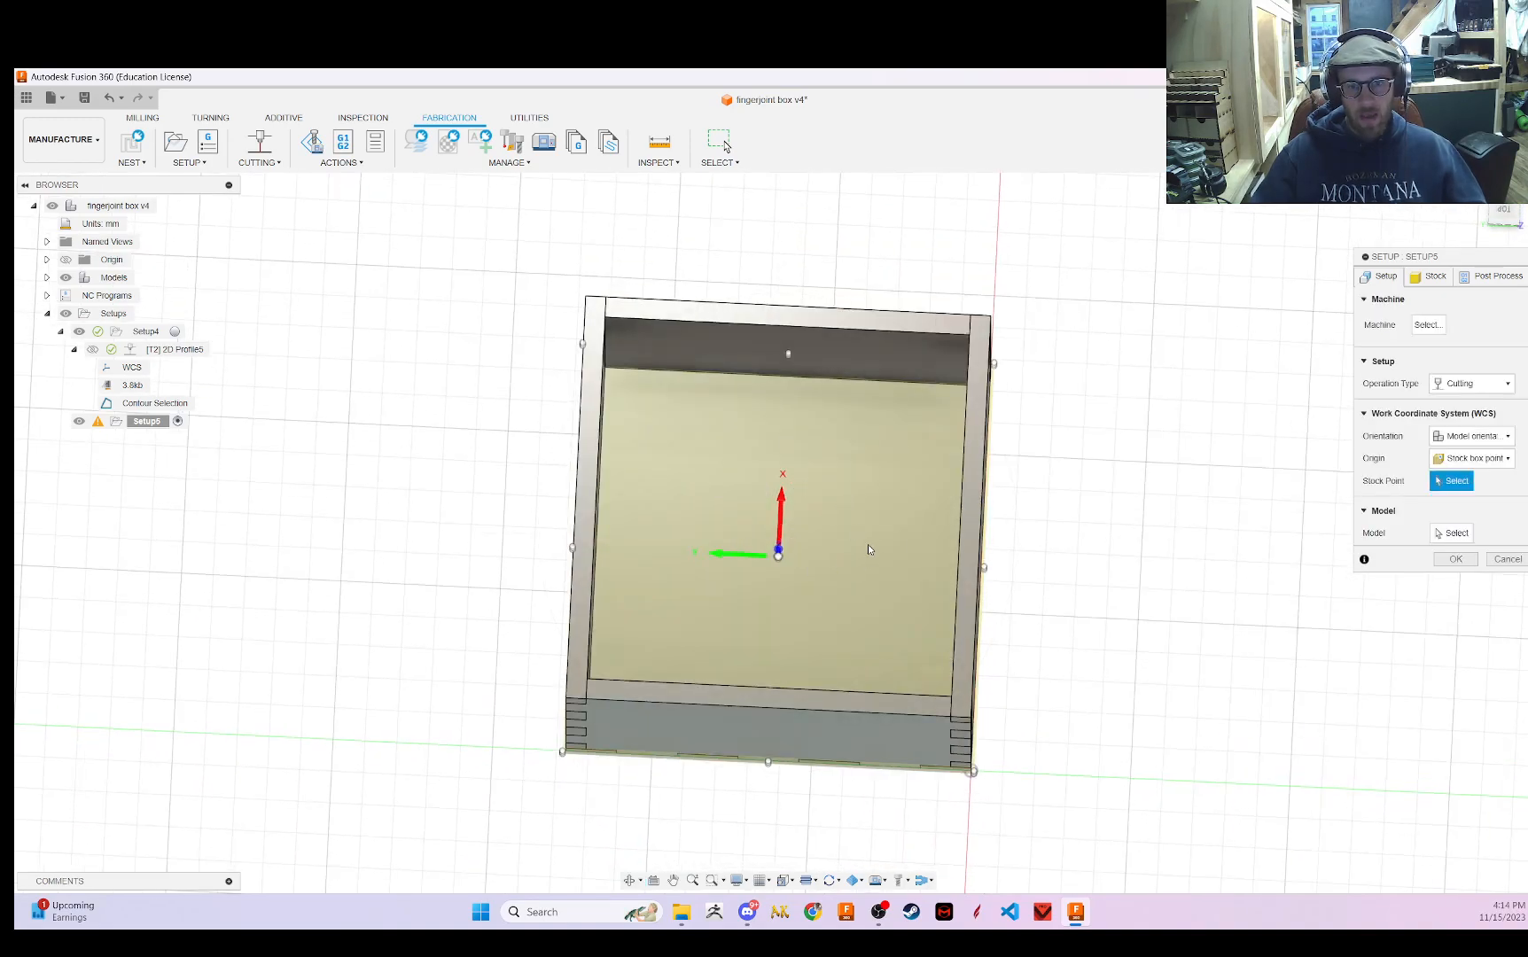
{"action": "mouse_move", "coordinate": [809, 551]}
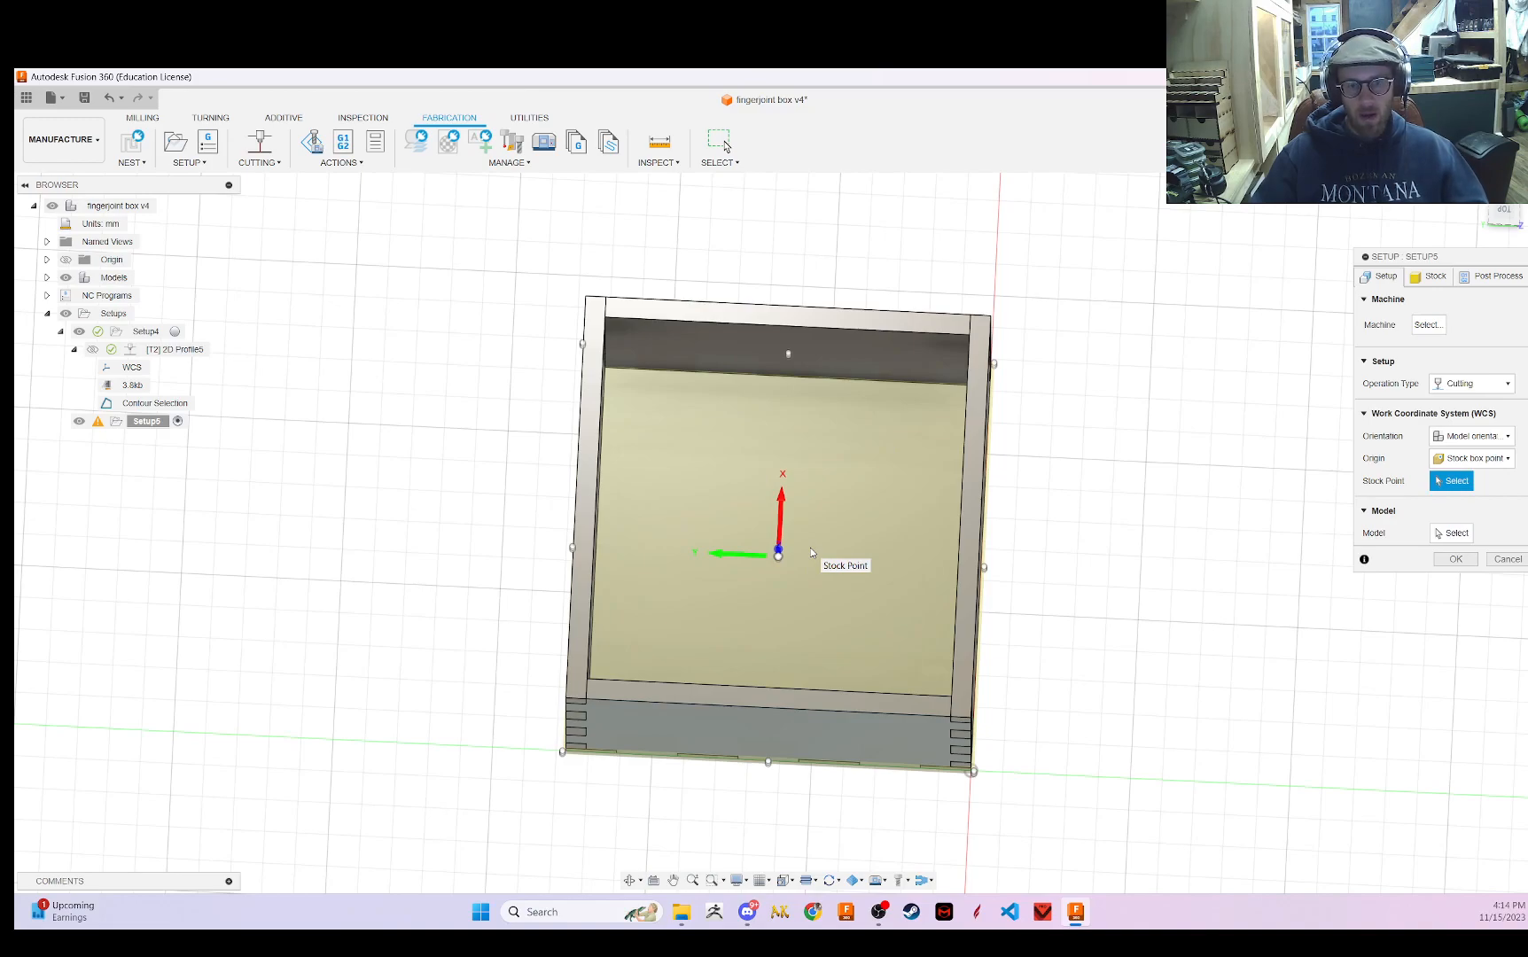
{"action": "mouse_move", "coordinate": [629, 880]}
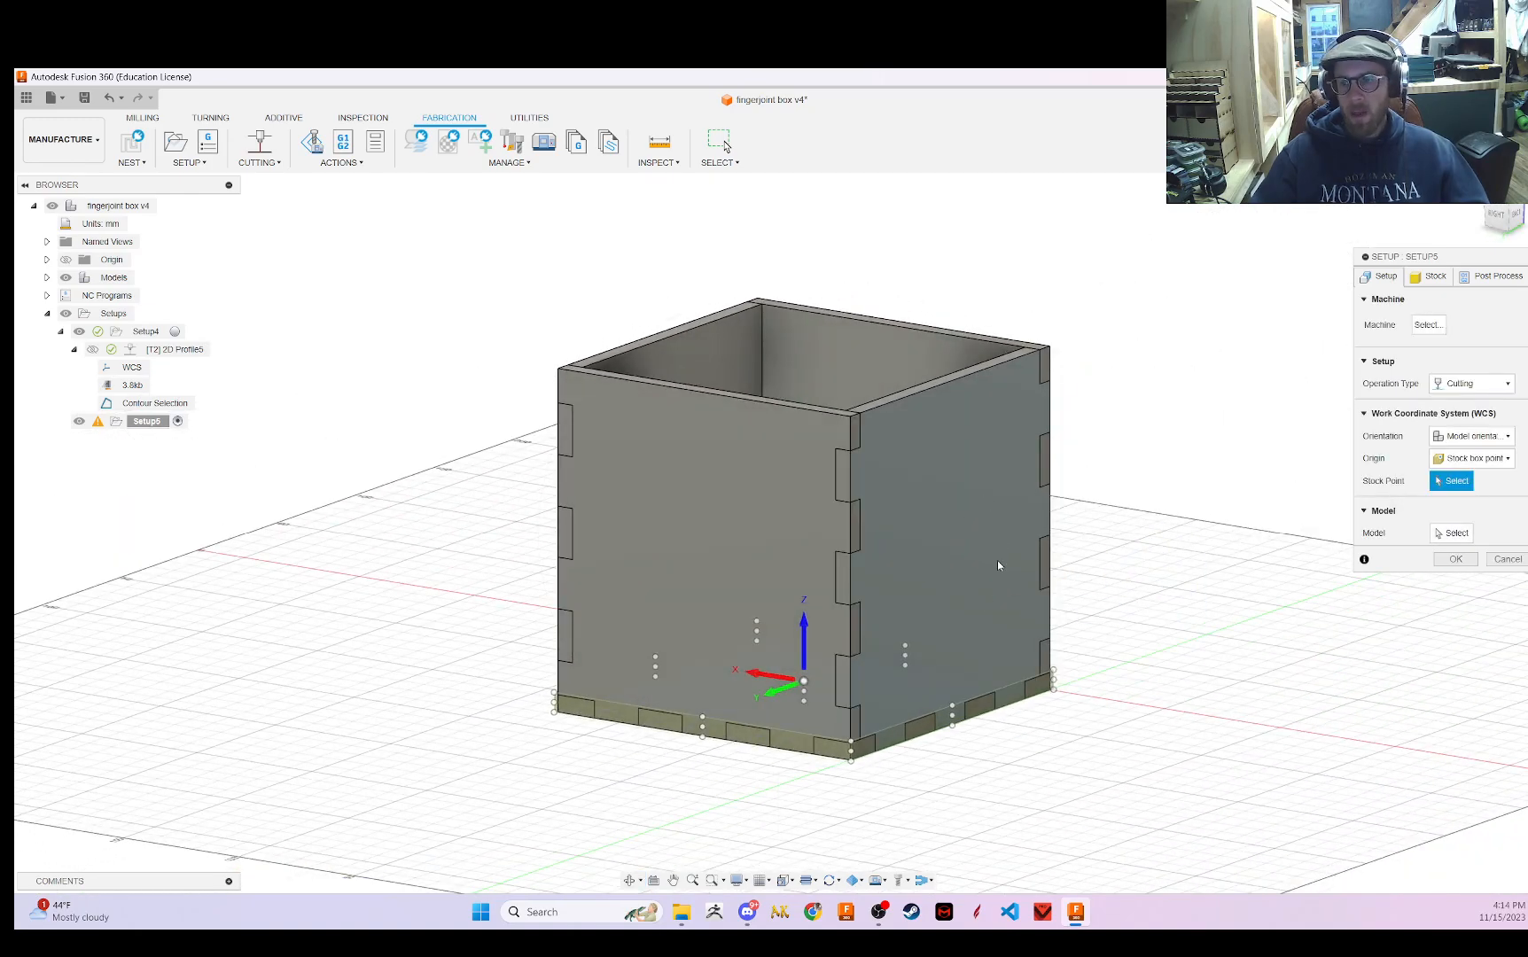
{"action": "mouse_move", "coordinate": [976, 571]}
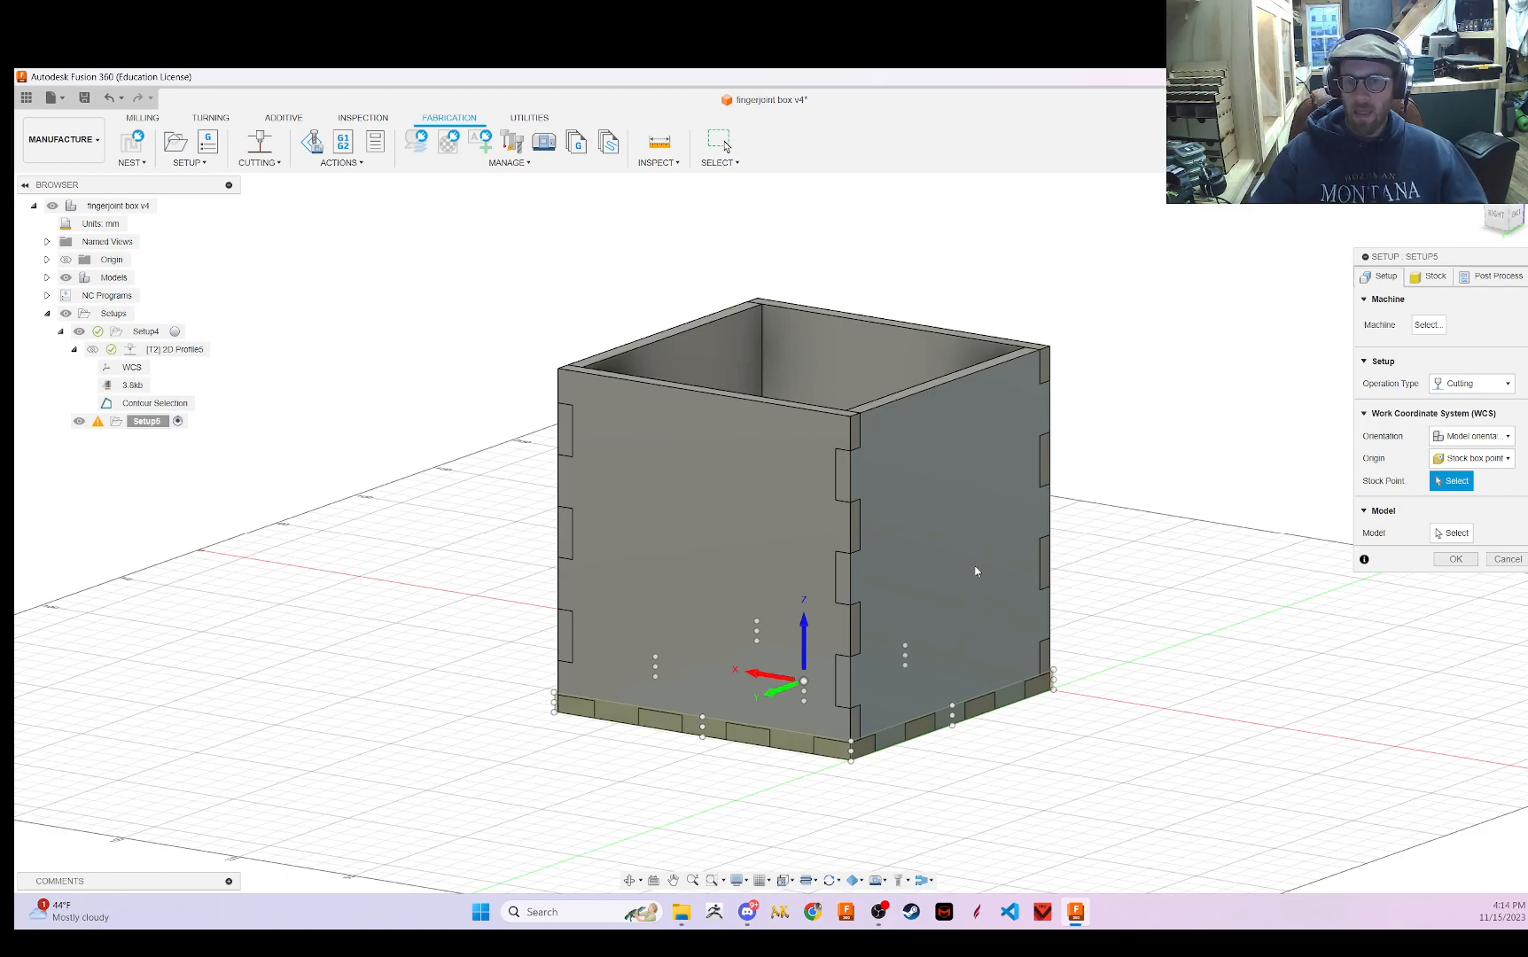
{"action": "mouse_move", "coordinate": [937, 508]}
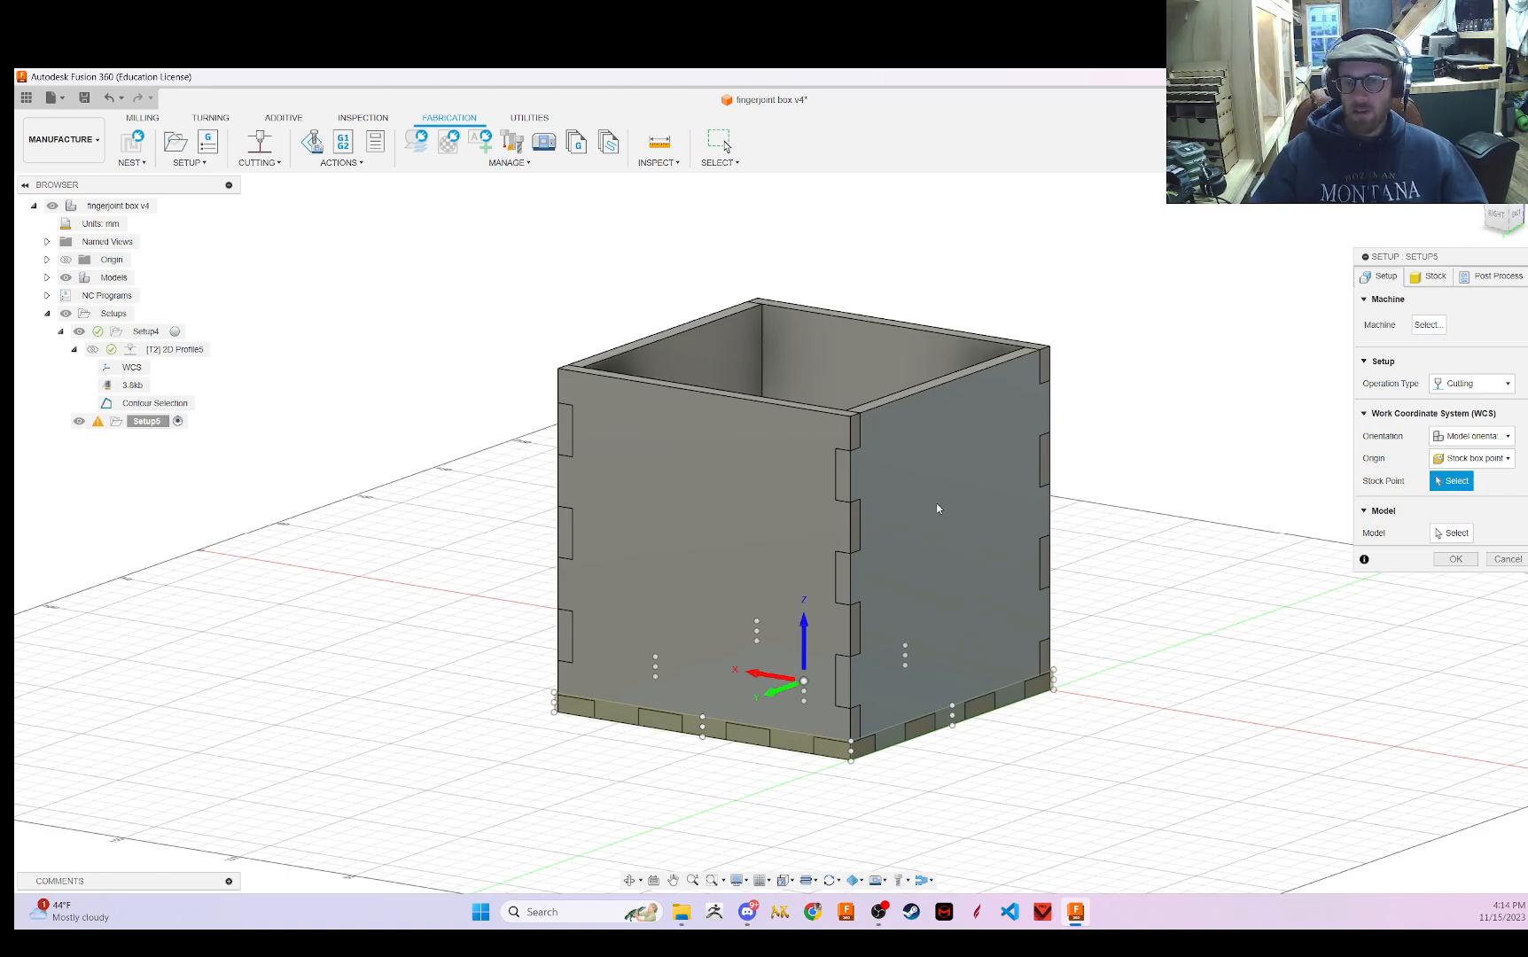
{"action": "left_click", "coordinate": [1471, 436]}
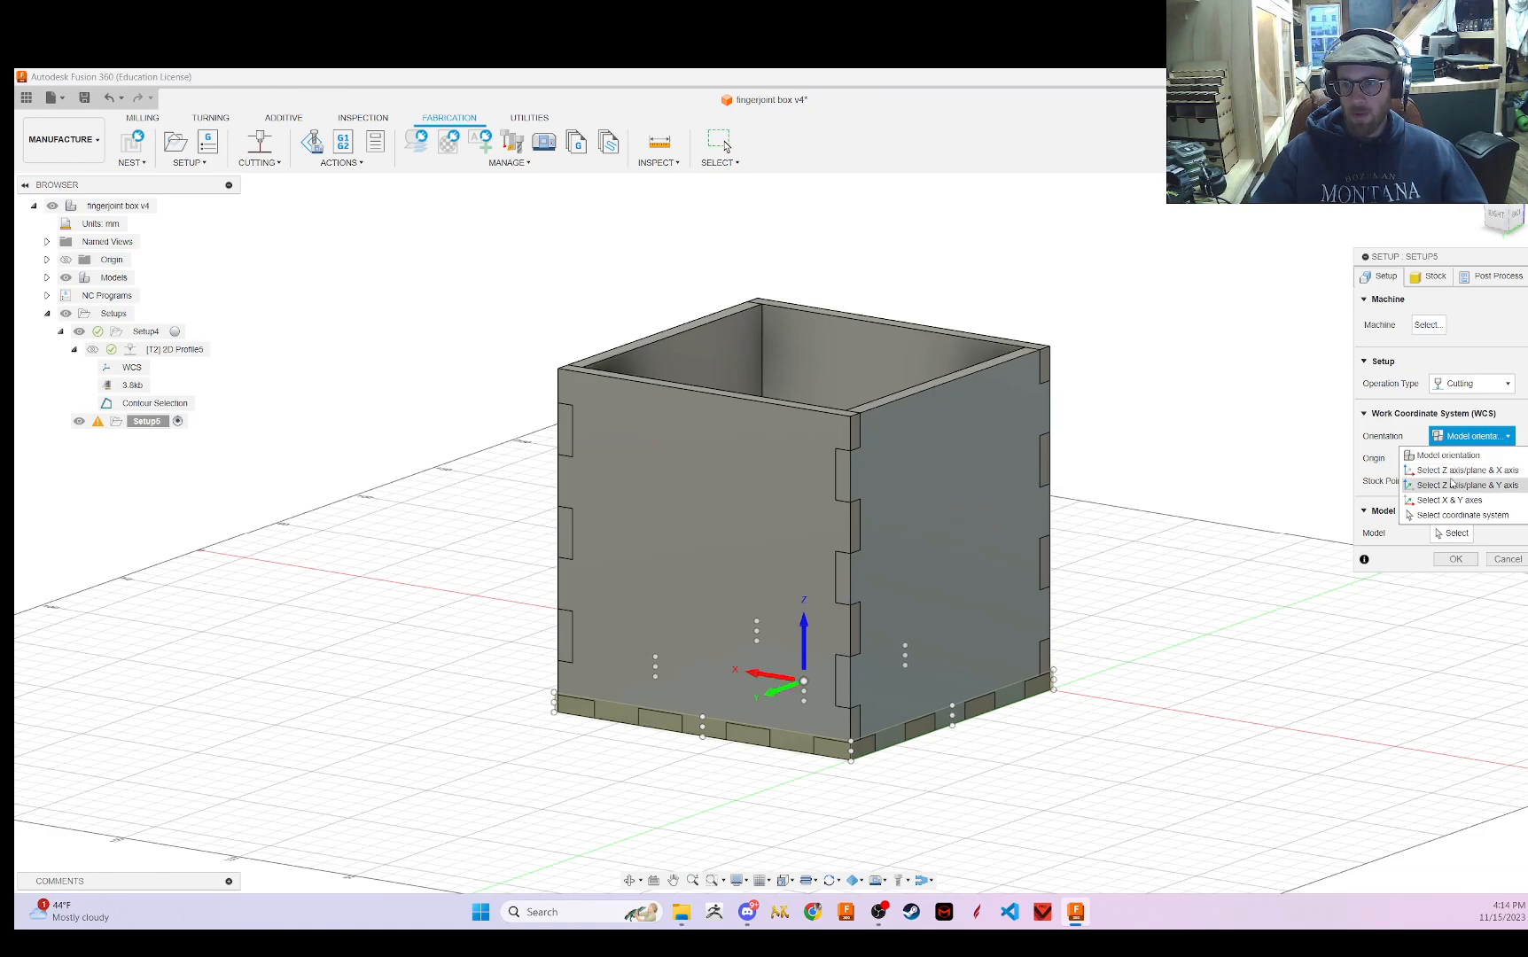
{"action": "left_click", "coordinate": [1467, 470]}
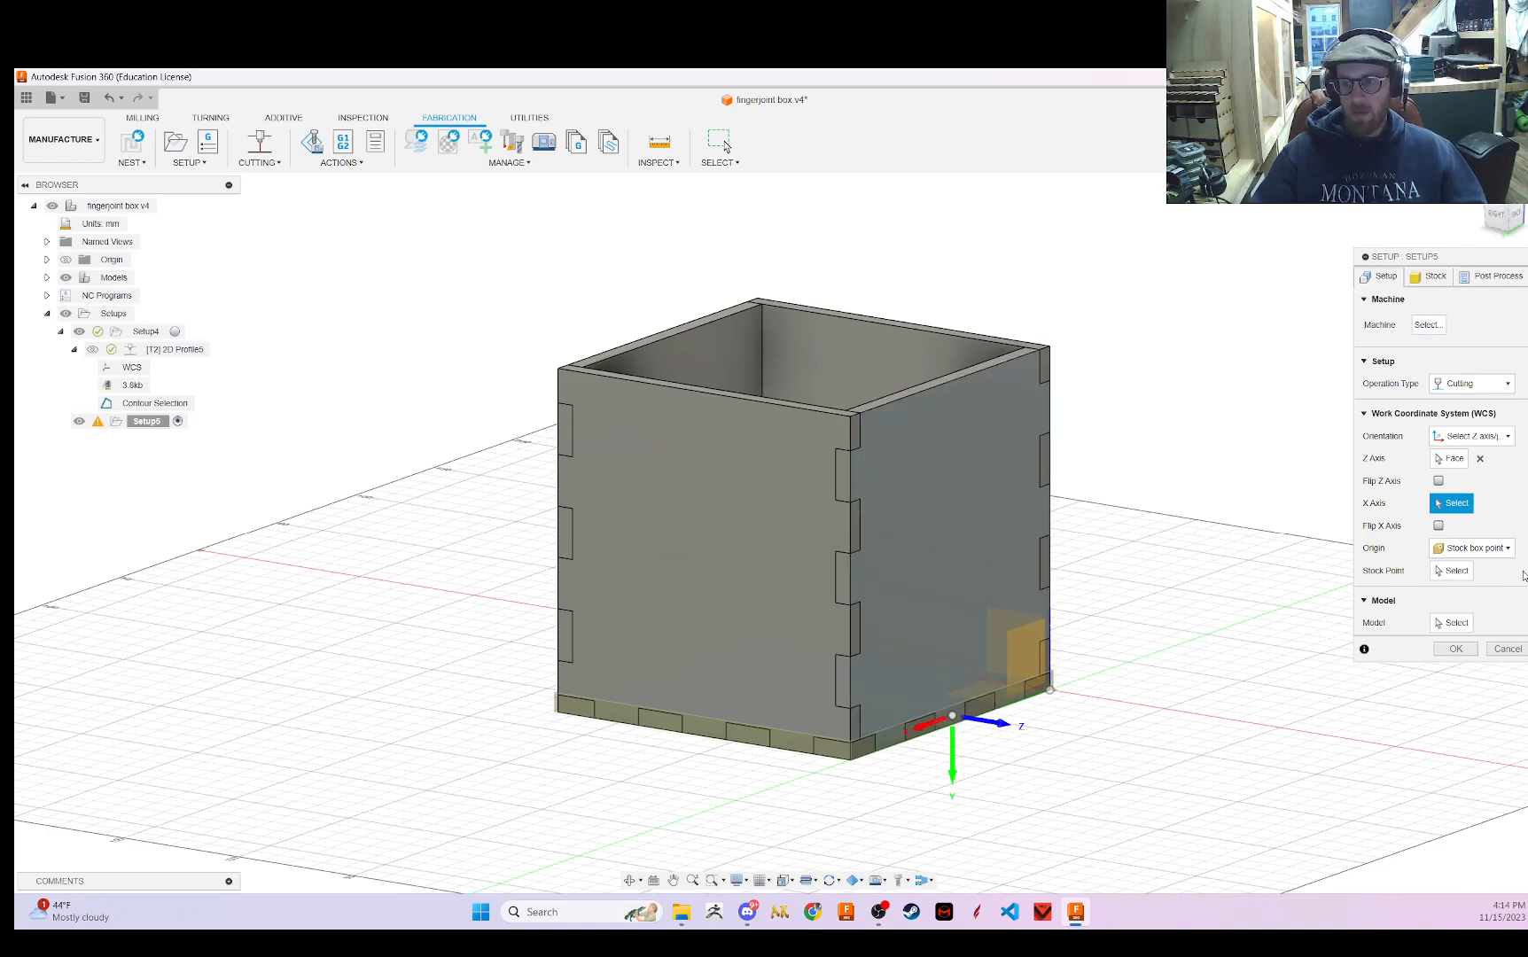
{"action": "left_click", "coordinate": [1455, 647]}
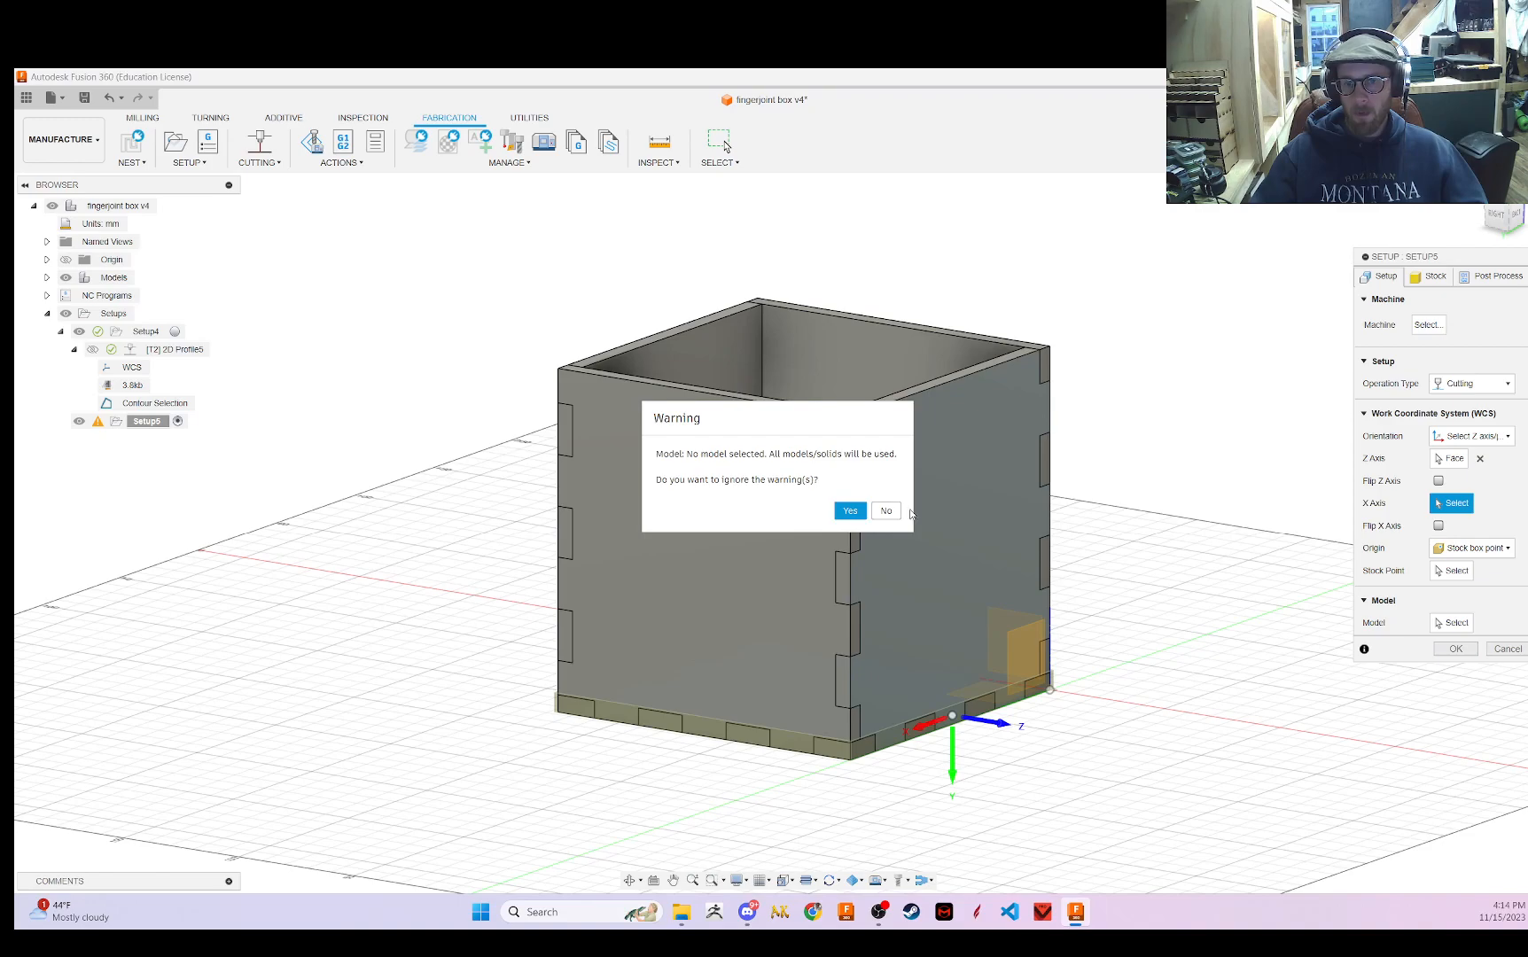
{"action": "left_click", "coordinate": [849, 510]}
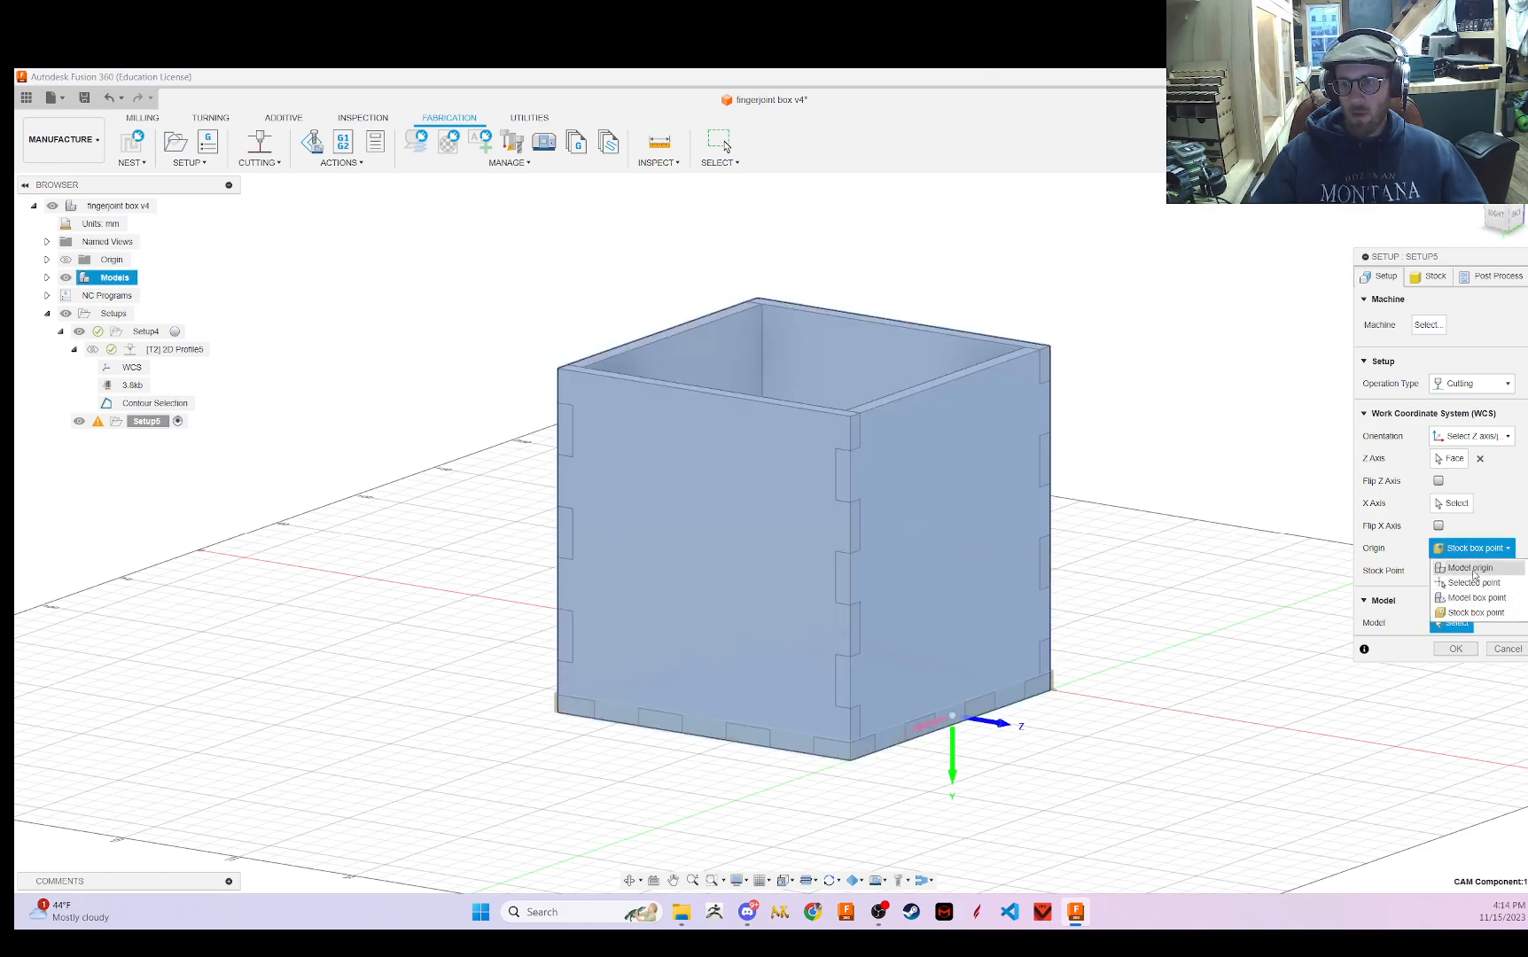
{"action": "left_click", "coordinate": [1470, 567]}
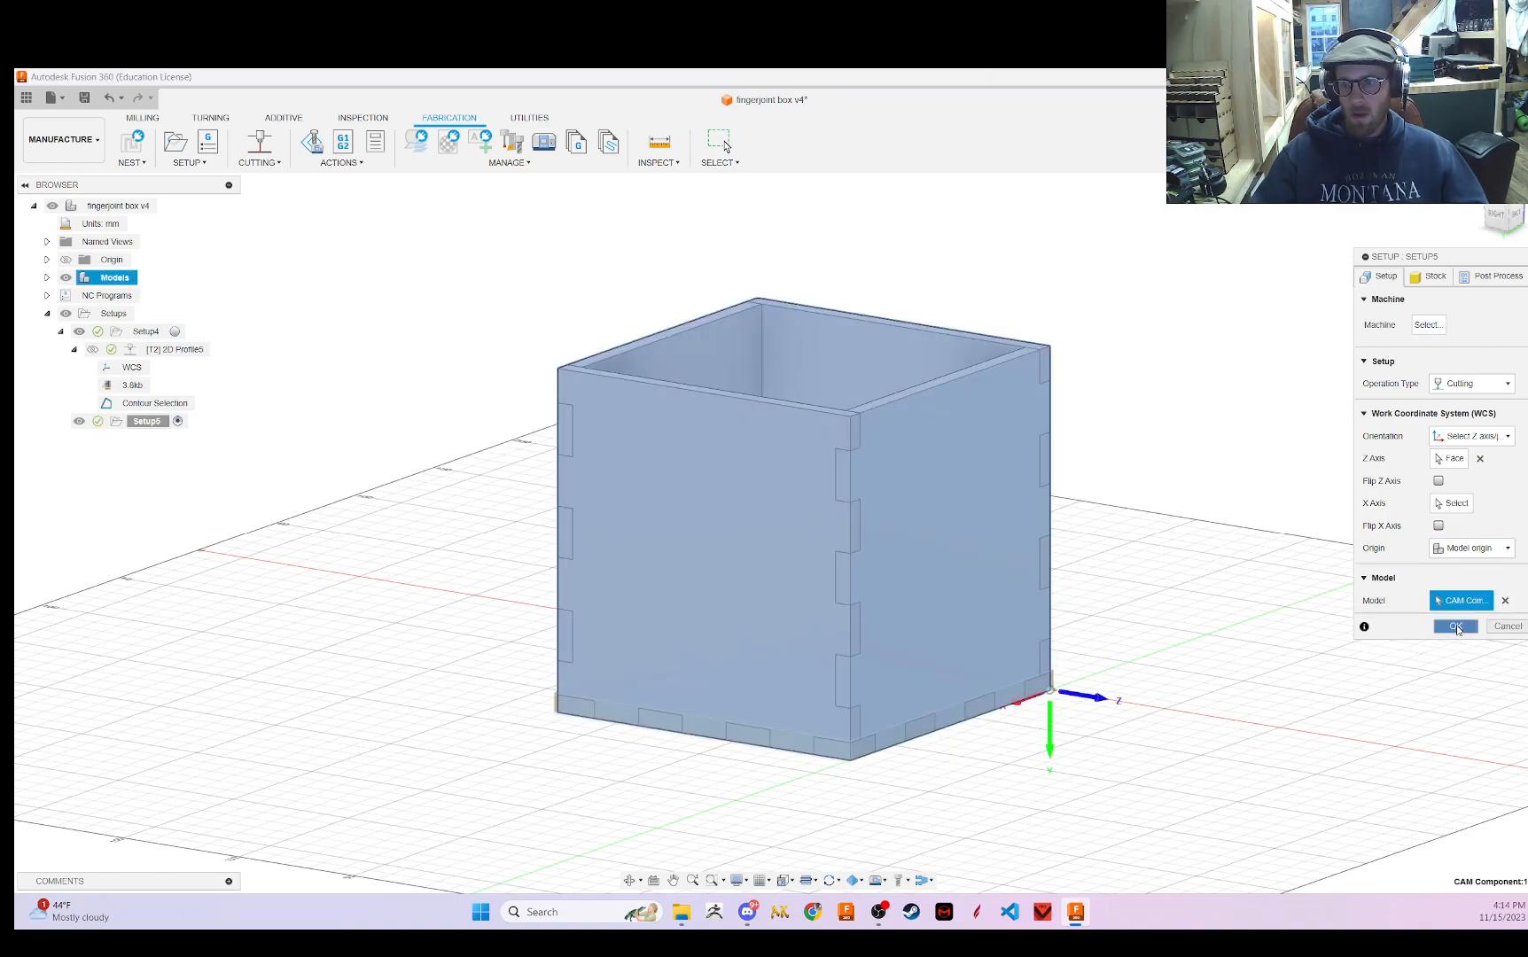
{"action": "left_click", "coordinate": [1456, 626]}
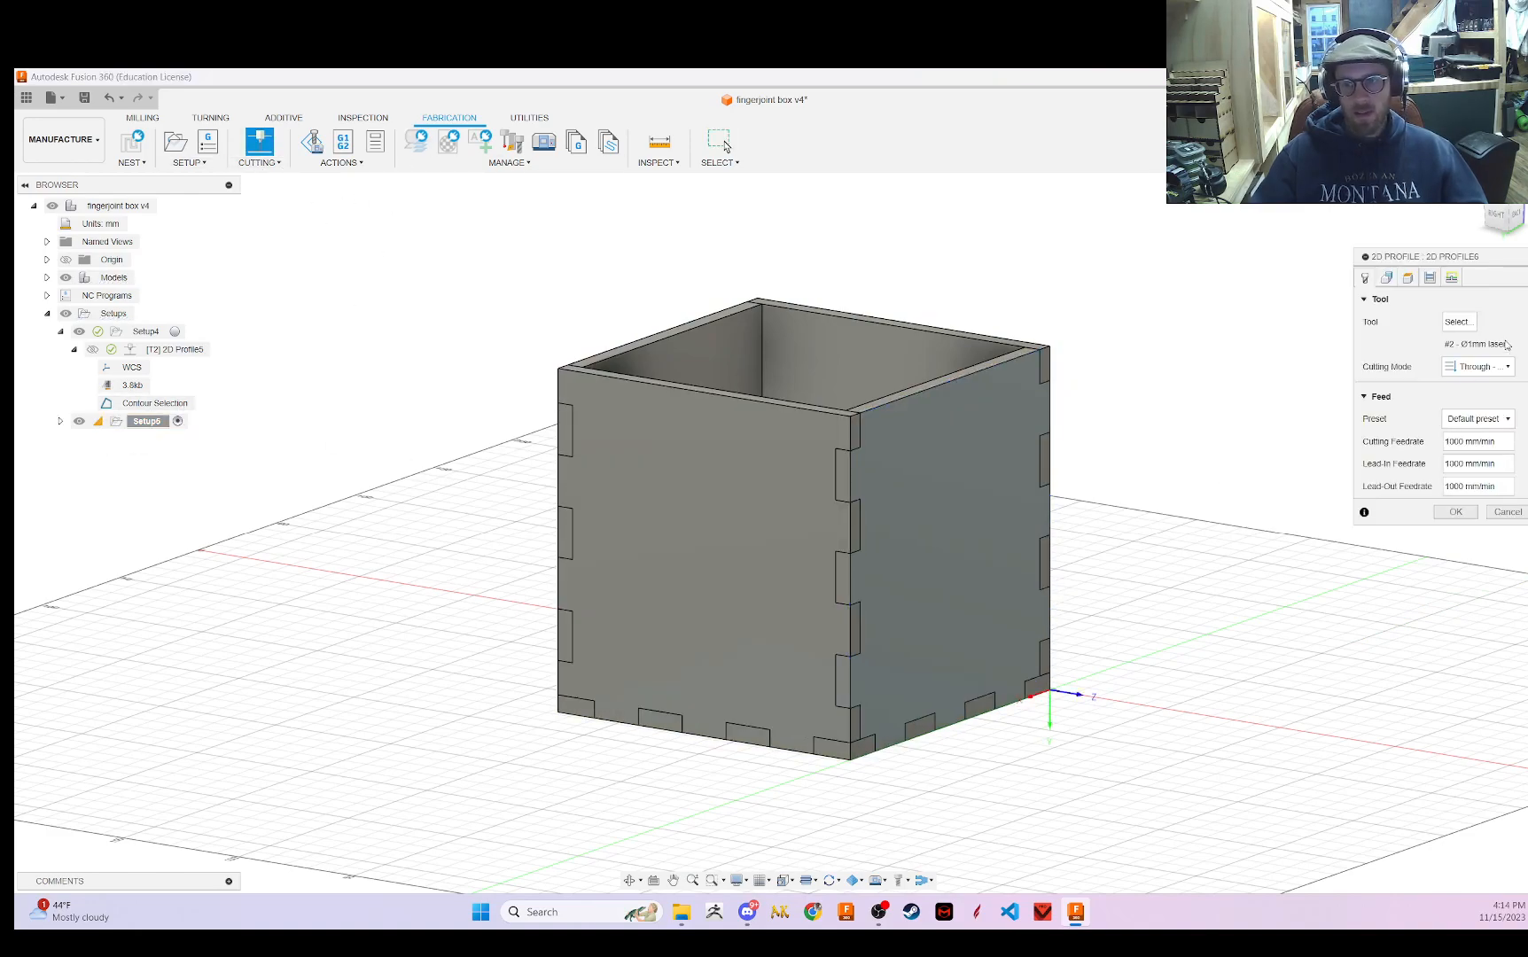
- Add a 2D profile cut using tool 2 - Glowforge Tool along the side panel's outline
{"action": "left_click", "coordinate": [1458, 321]}
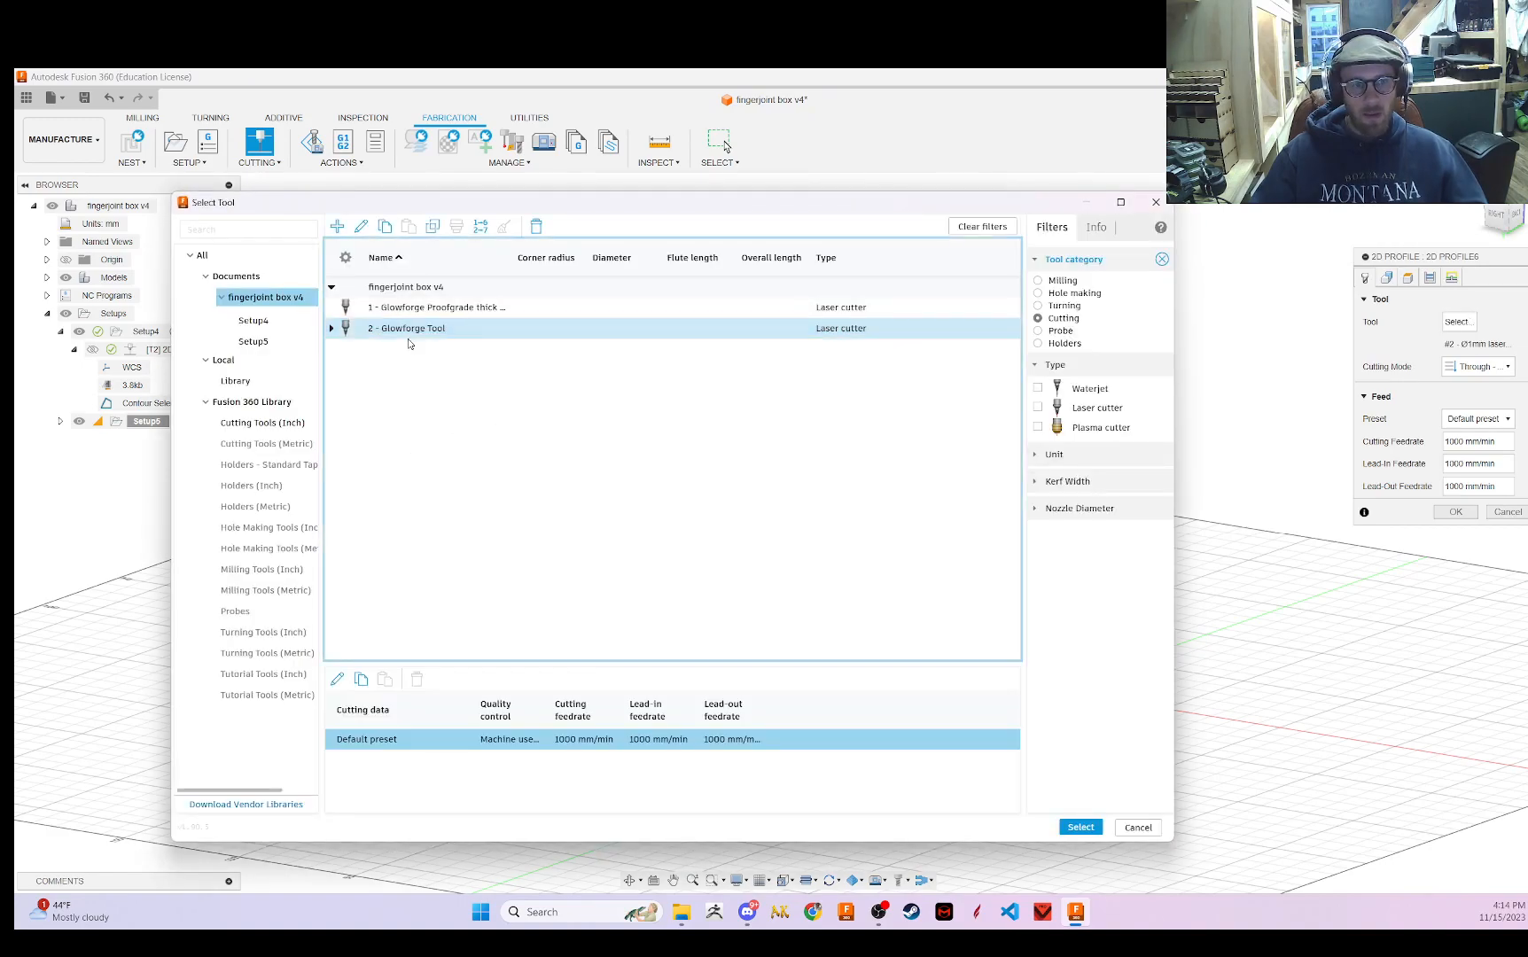
{"action": "left_click", "coordinate": [1079, 826]}
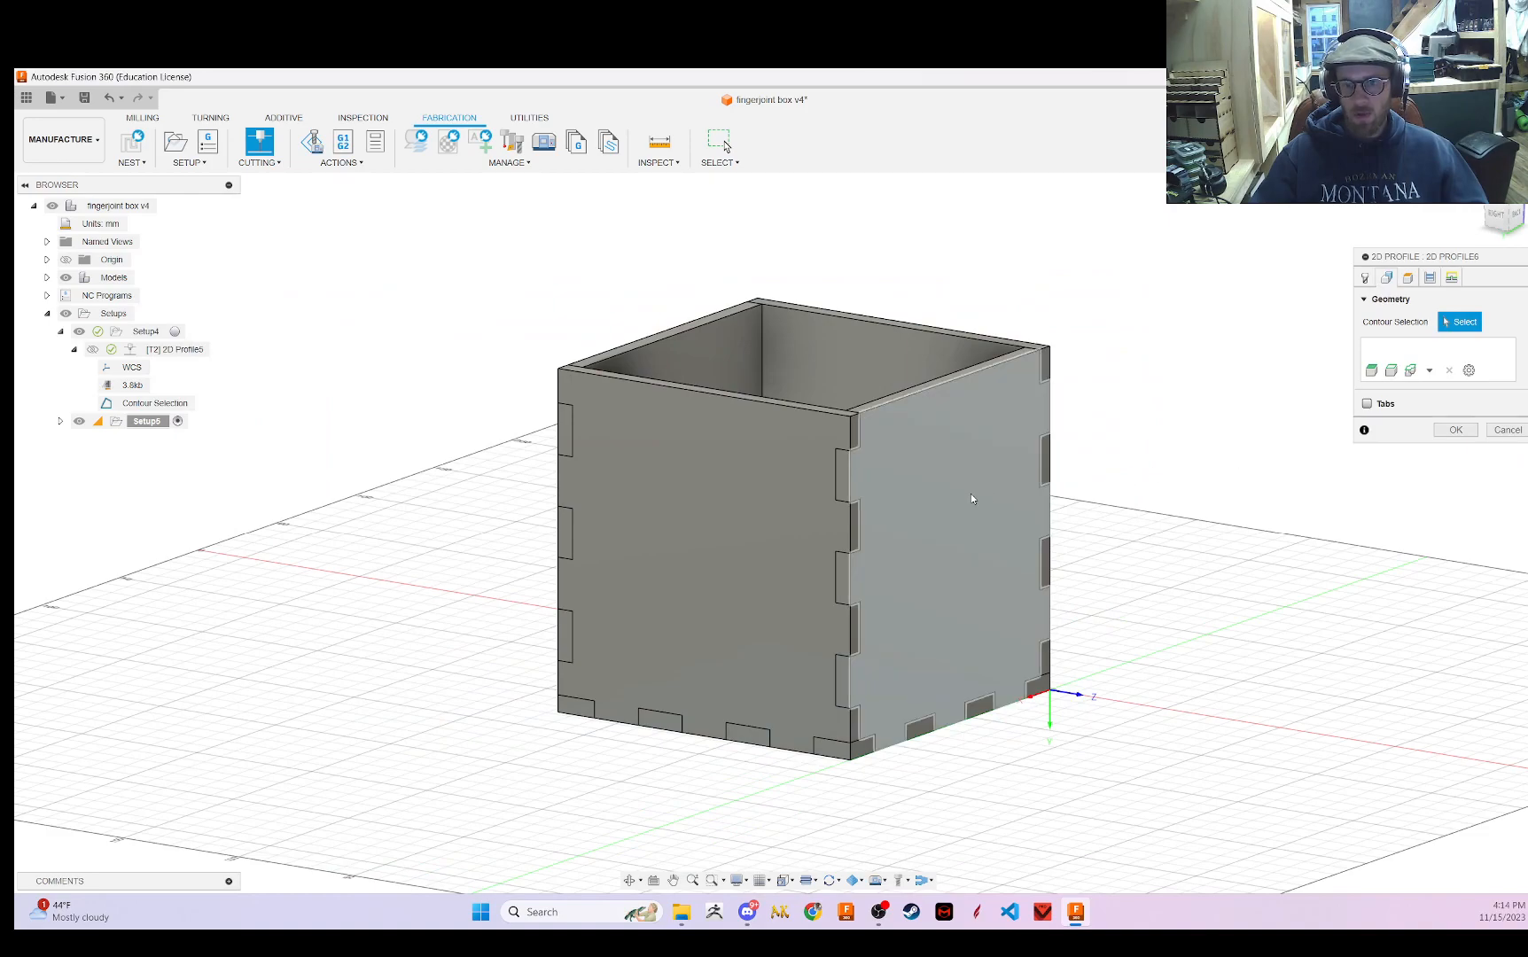
{"action": "left_click", "coordinate": [1455, 430]}
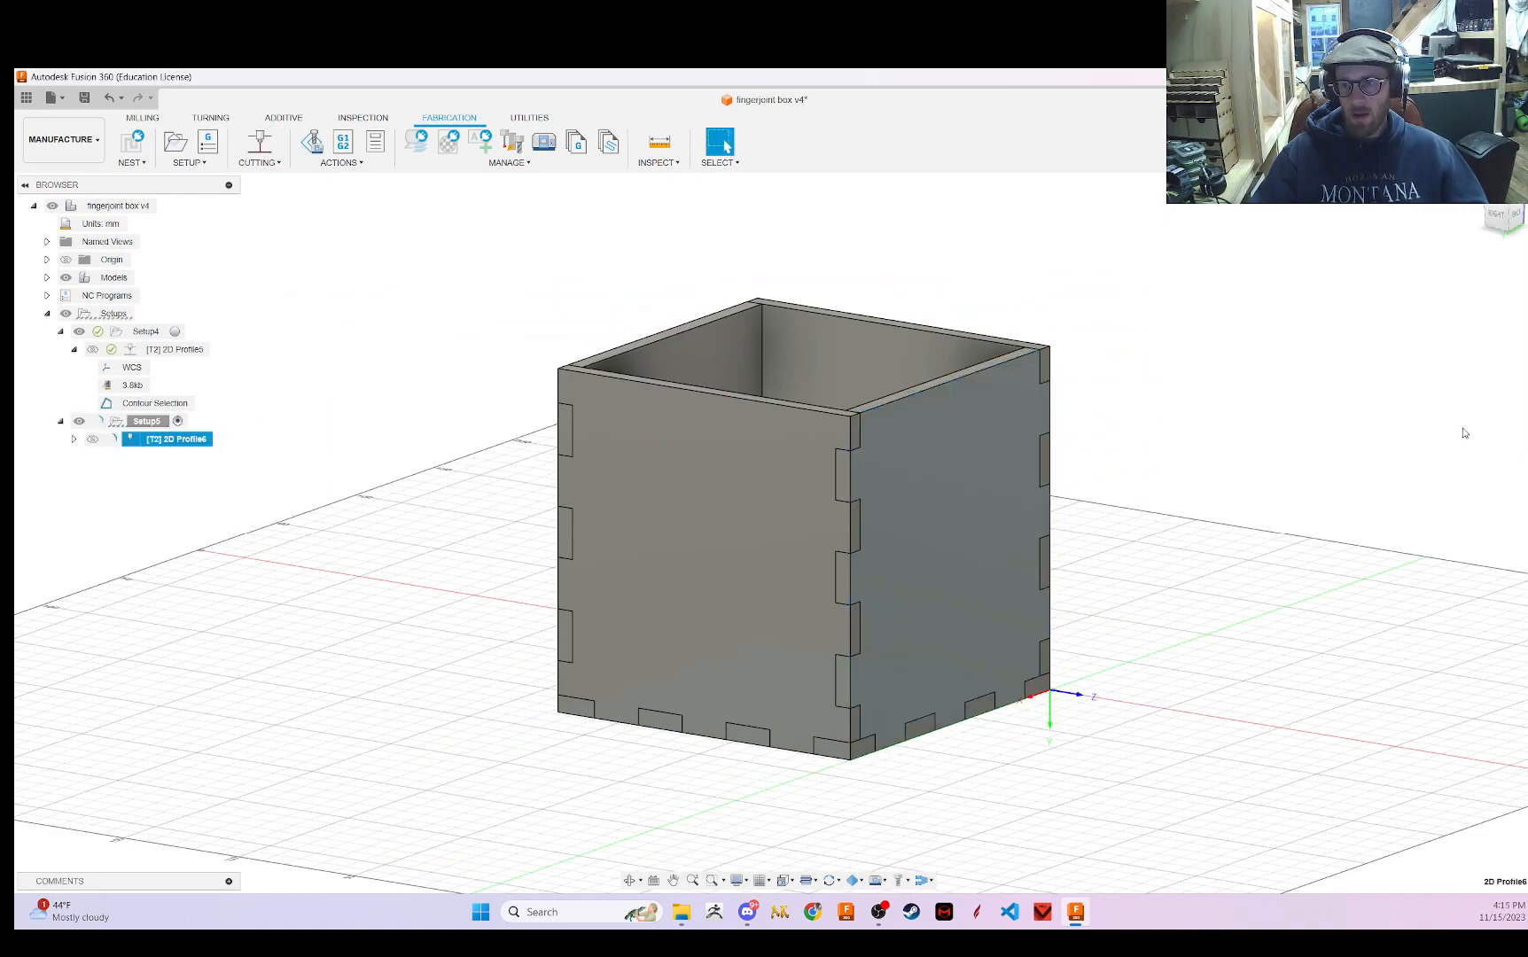
{"action": "left_click", "coordinate": [167, 439]}
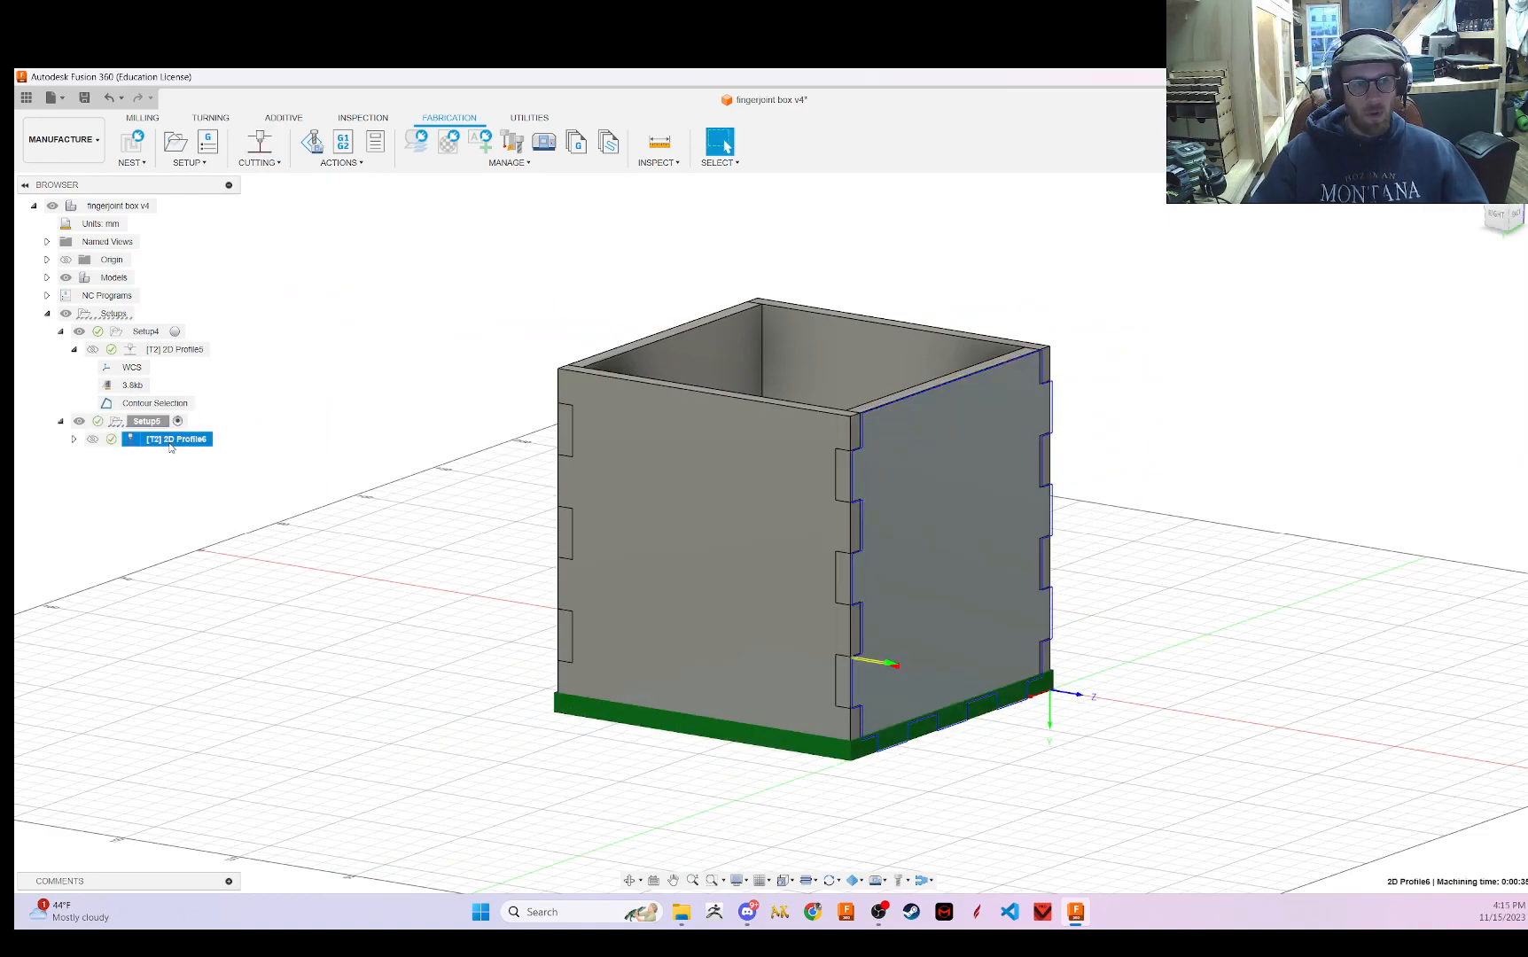
- Post the side panel toolpath as 'Right' with the Glowforge post, overwriting the existing file
{"action": "right_click", "coordinate": [167, 438]}
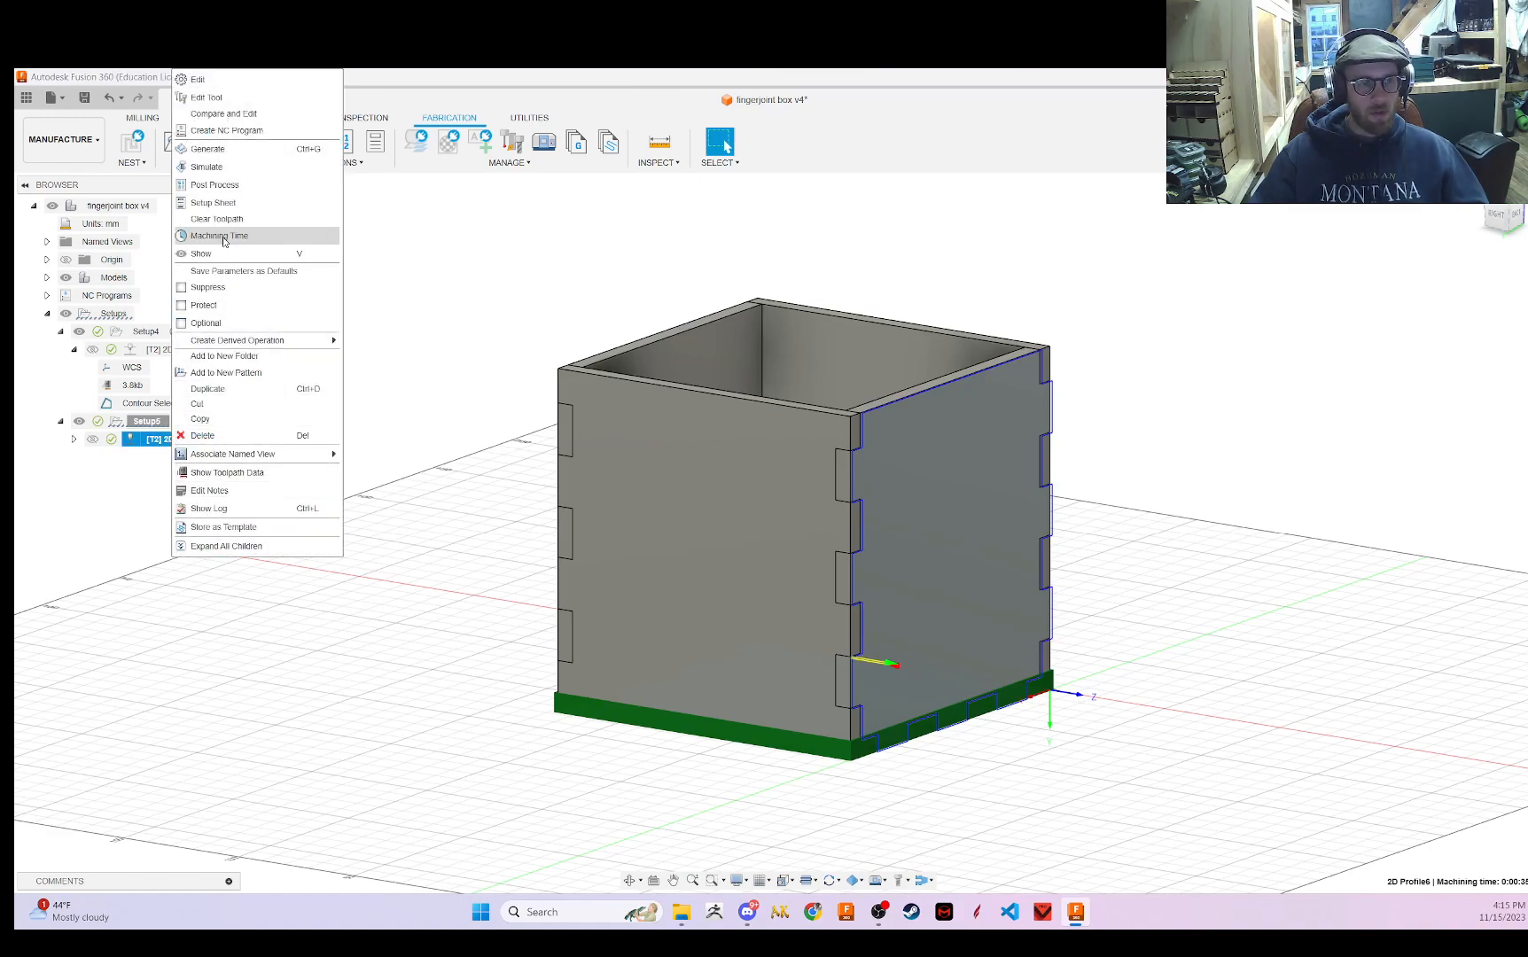
{"action": "left_click", "coordinate": [213, 184]}
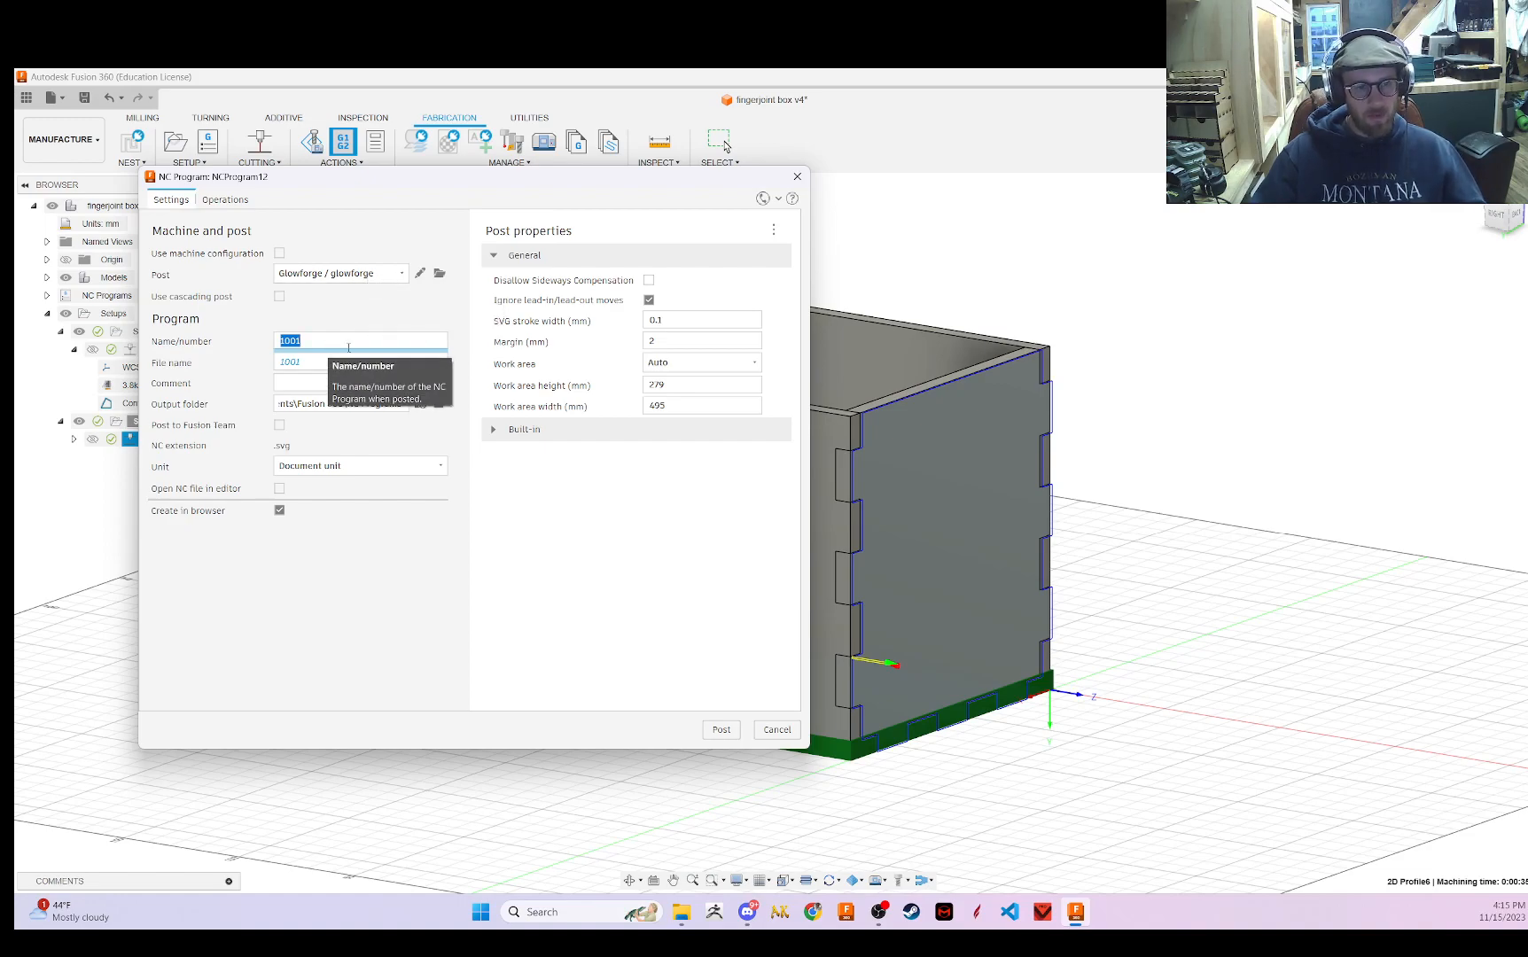
{"action": "type", "text": "Right"}
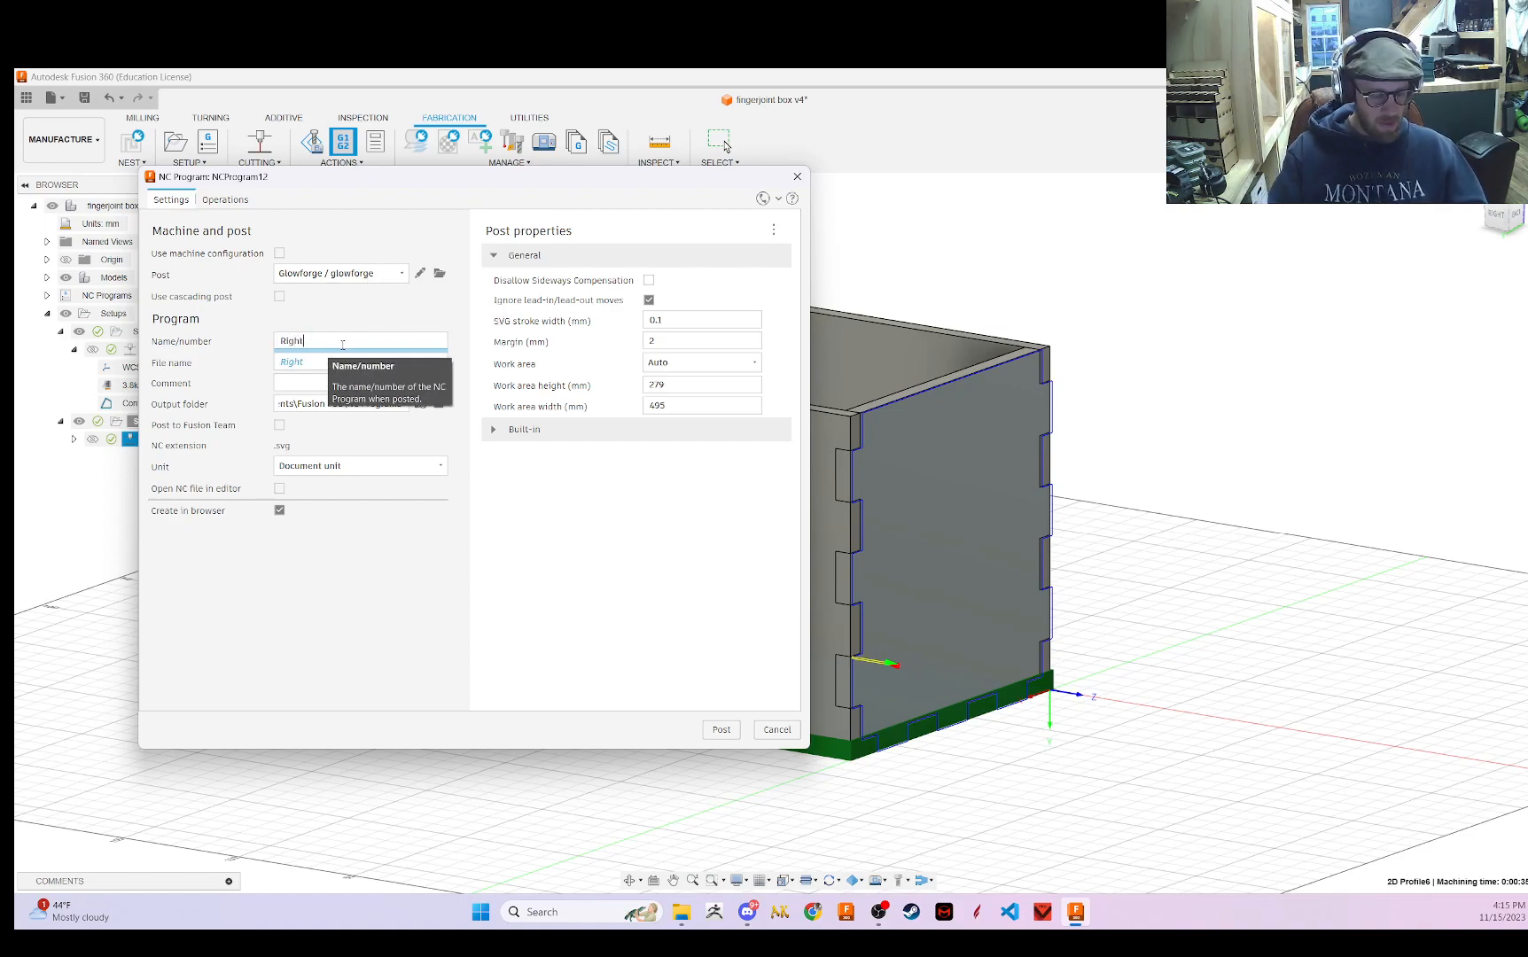
{"action": "left_click", "coordinate": [721, 729]}
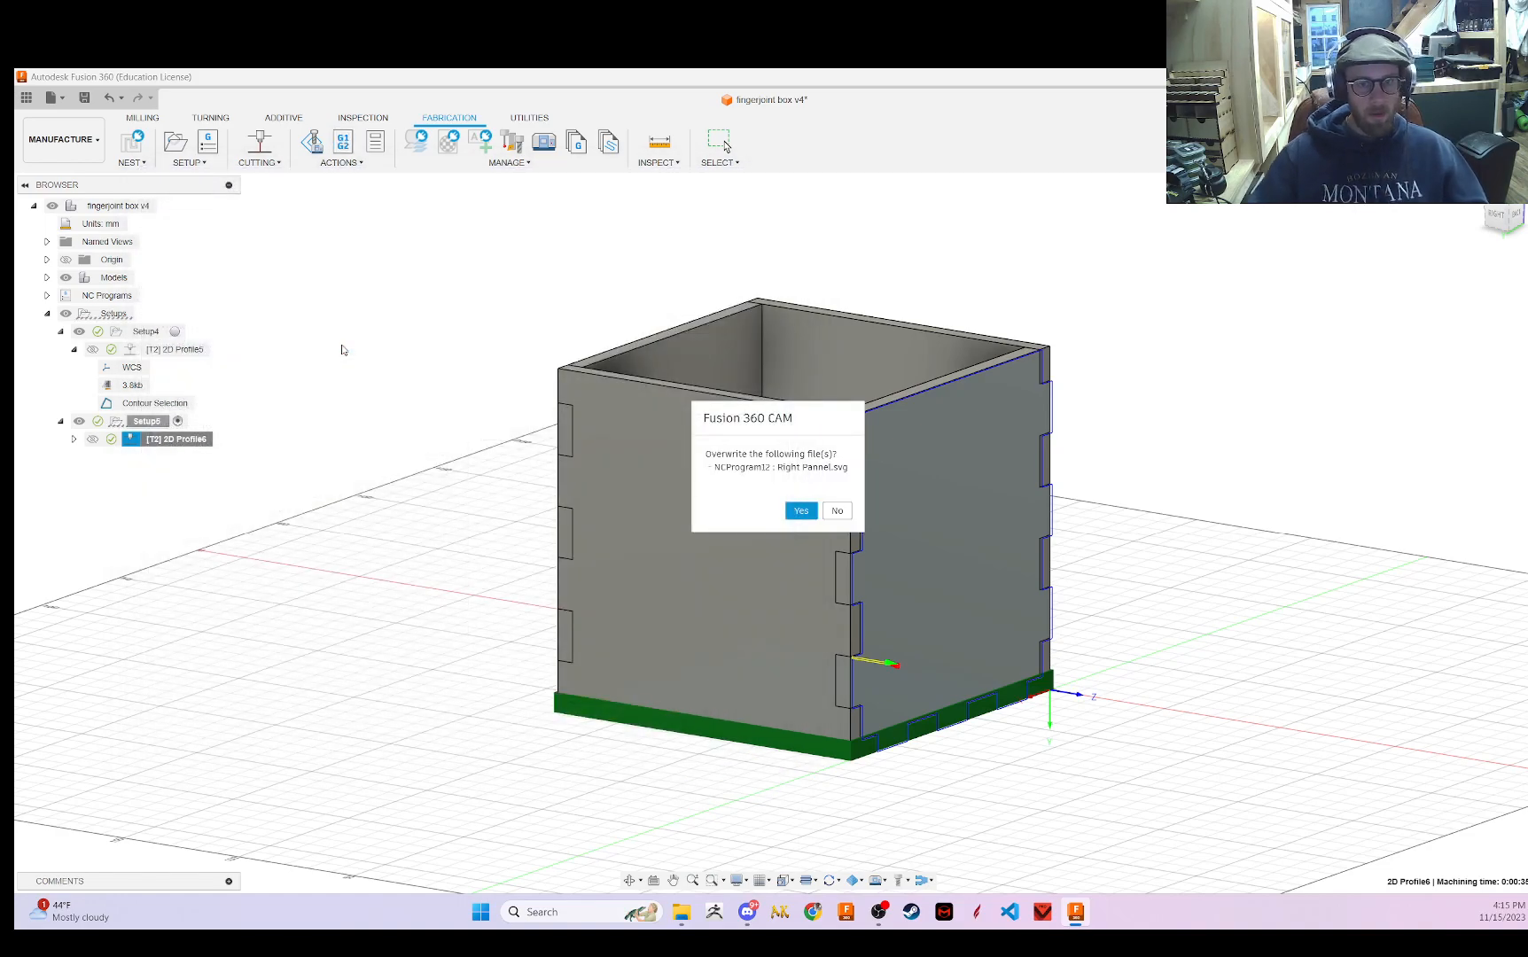
{"action": "left_click", "coordinate": [799, 510]}
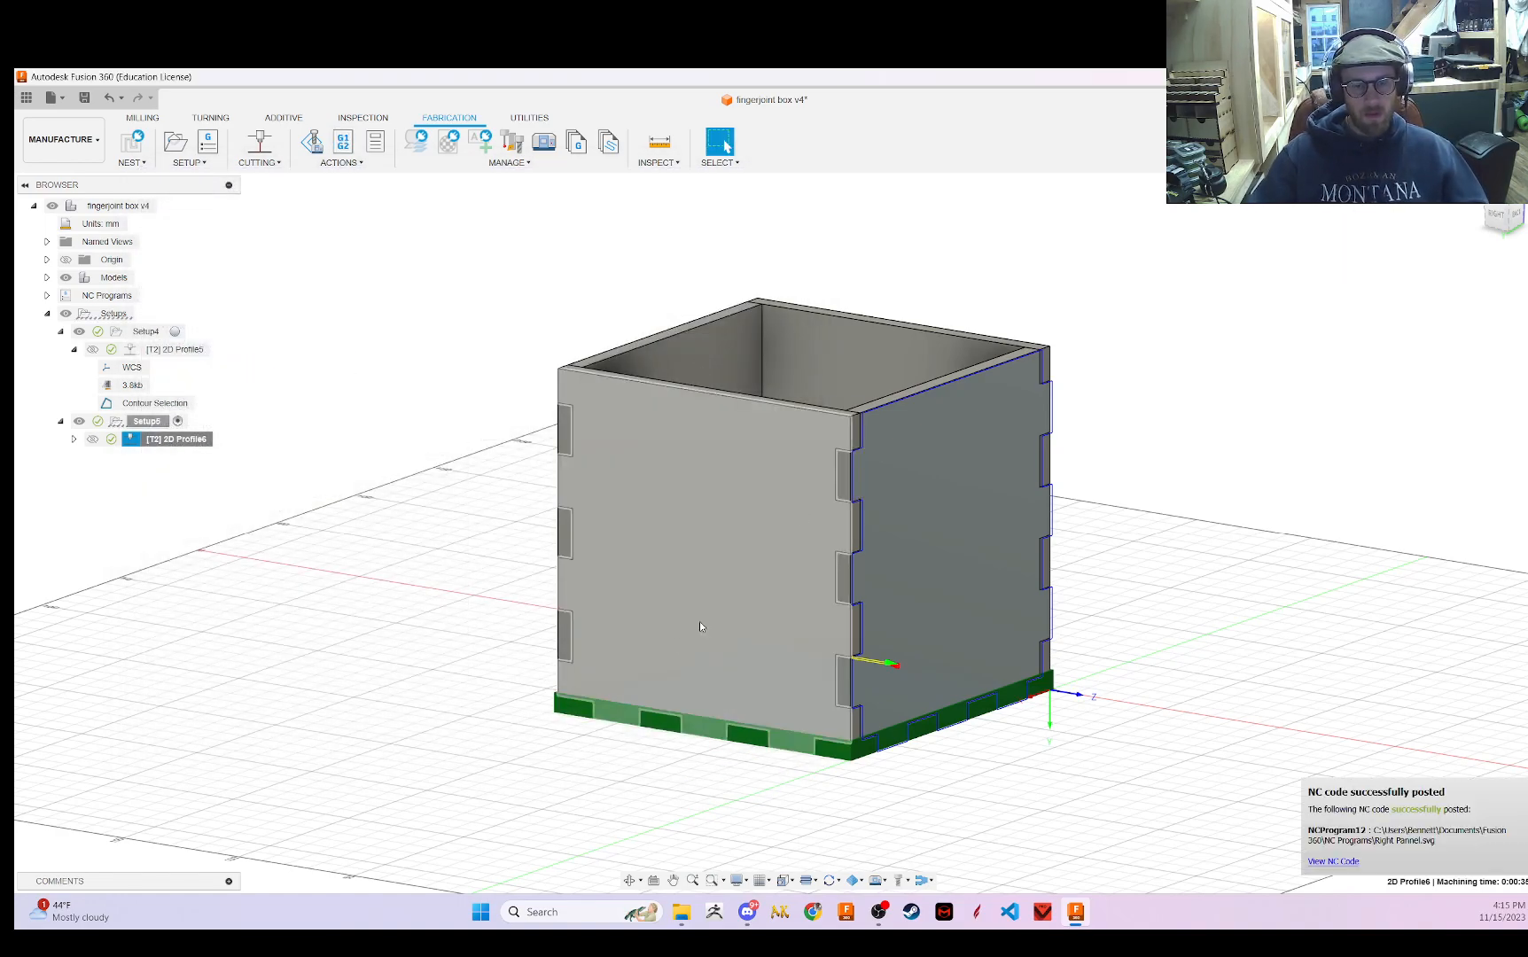
{"action": "left_click", "coordinate": [683, 912]}
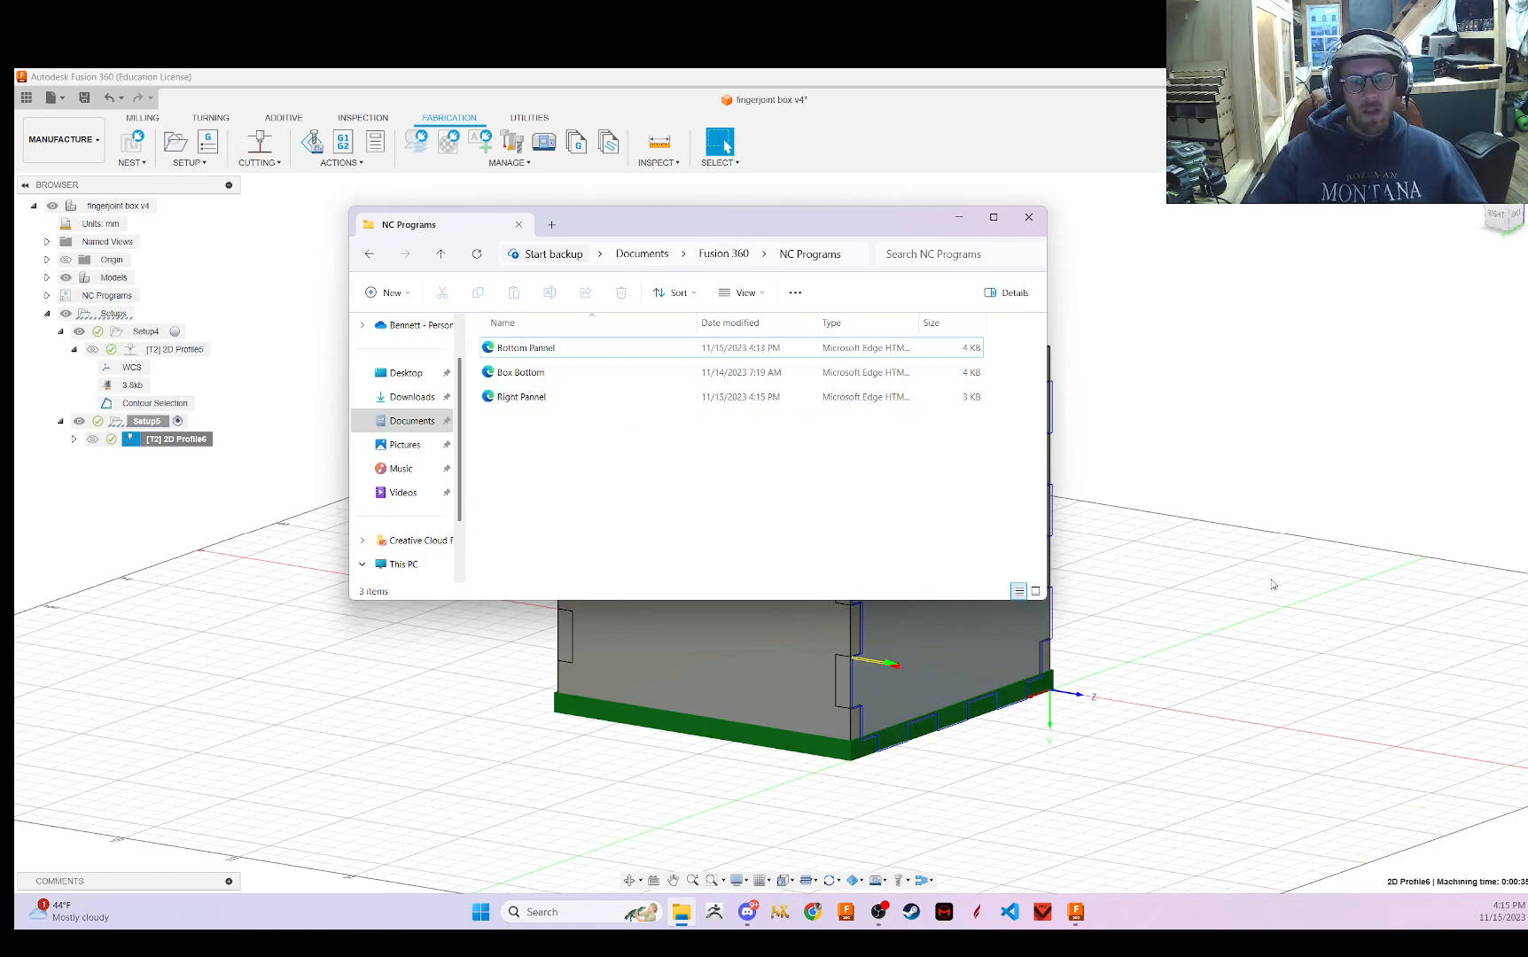
- Check the posted files in the NC Programs folder and open a new Chrome window
{"action": "left_click", "coordinate": [1027, 217]}
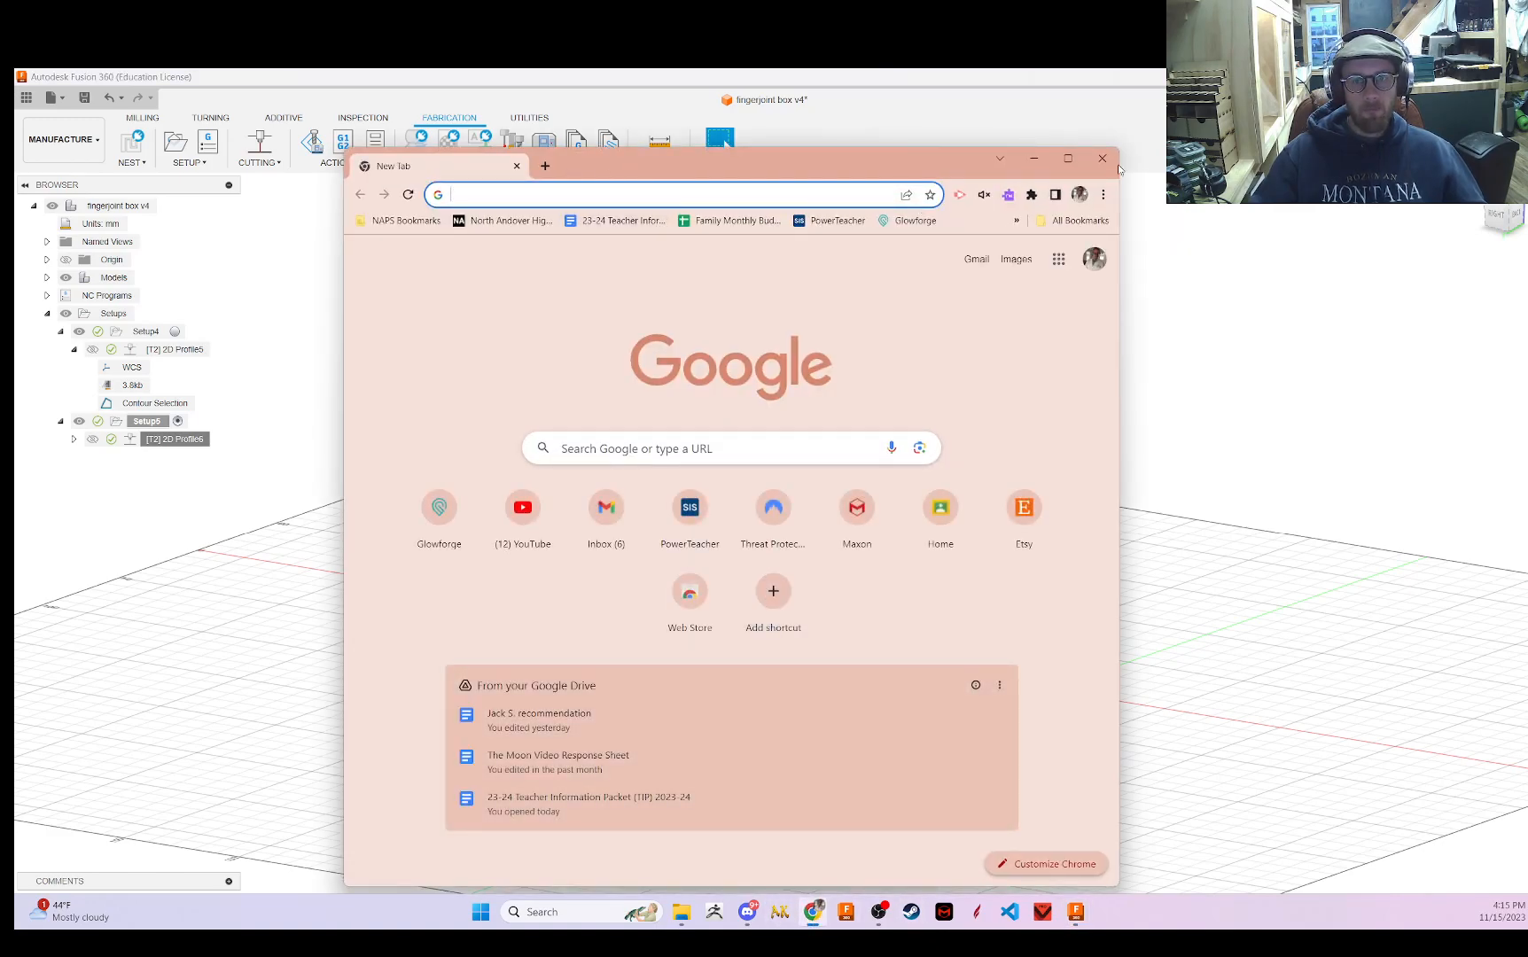
- Maximize Chrome and load app.glowforge.com
{"action": "left_click", "coordinate": [1067, 158]}
{"action": "type", "text": "app.glowforge.com"}
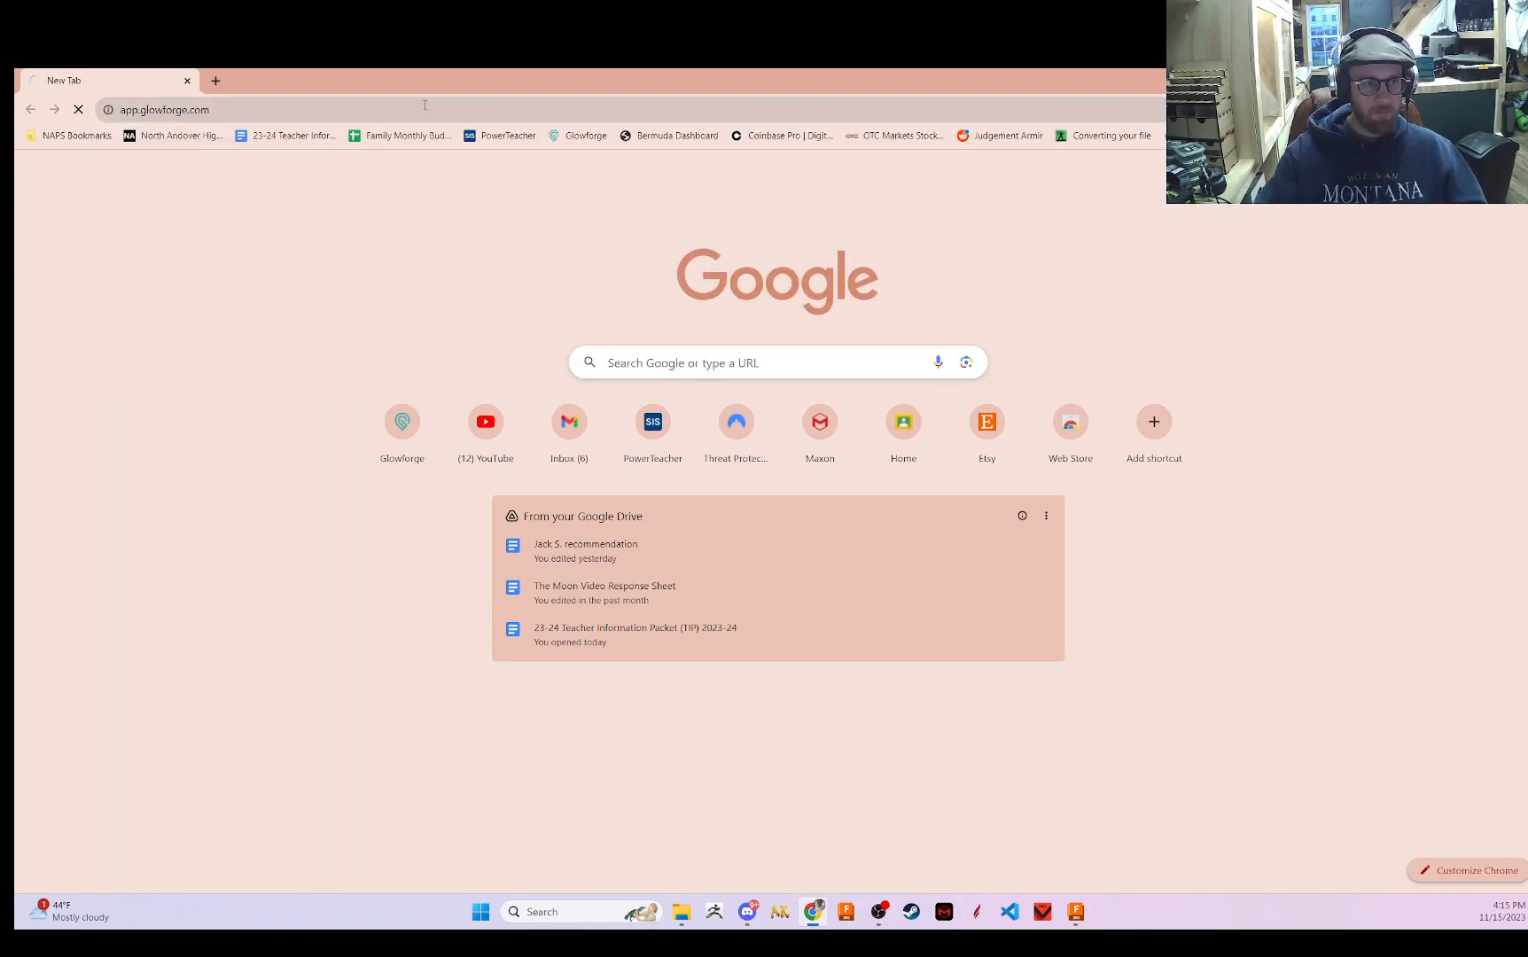
{"action": "left_click", "coordinate": [400, 421]}
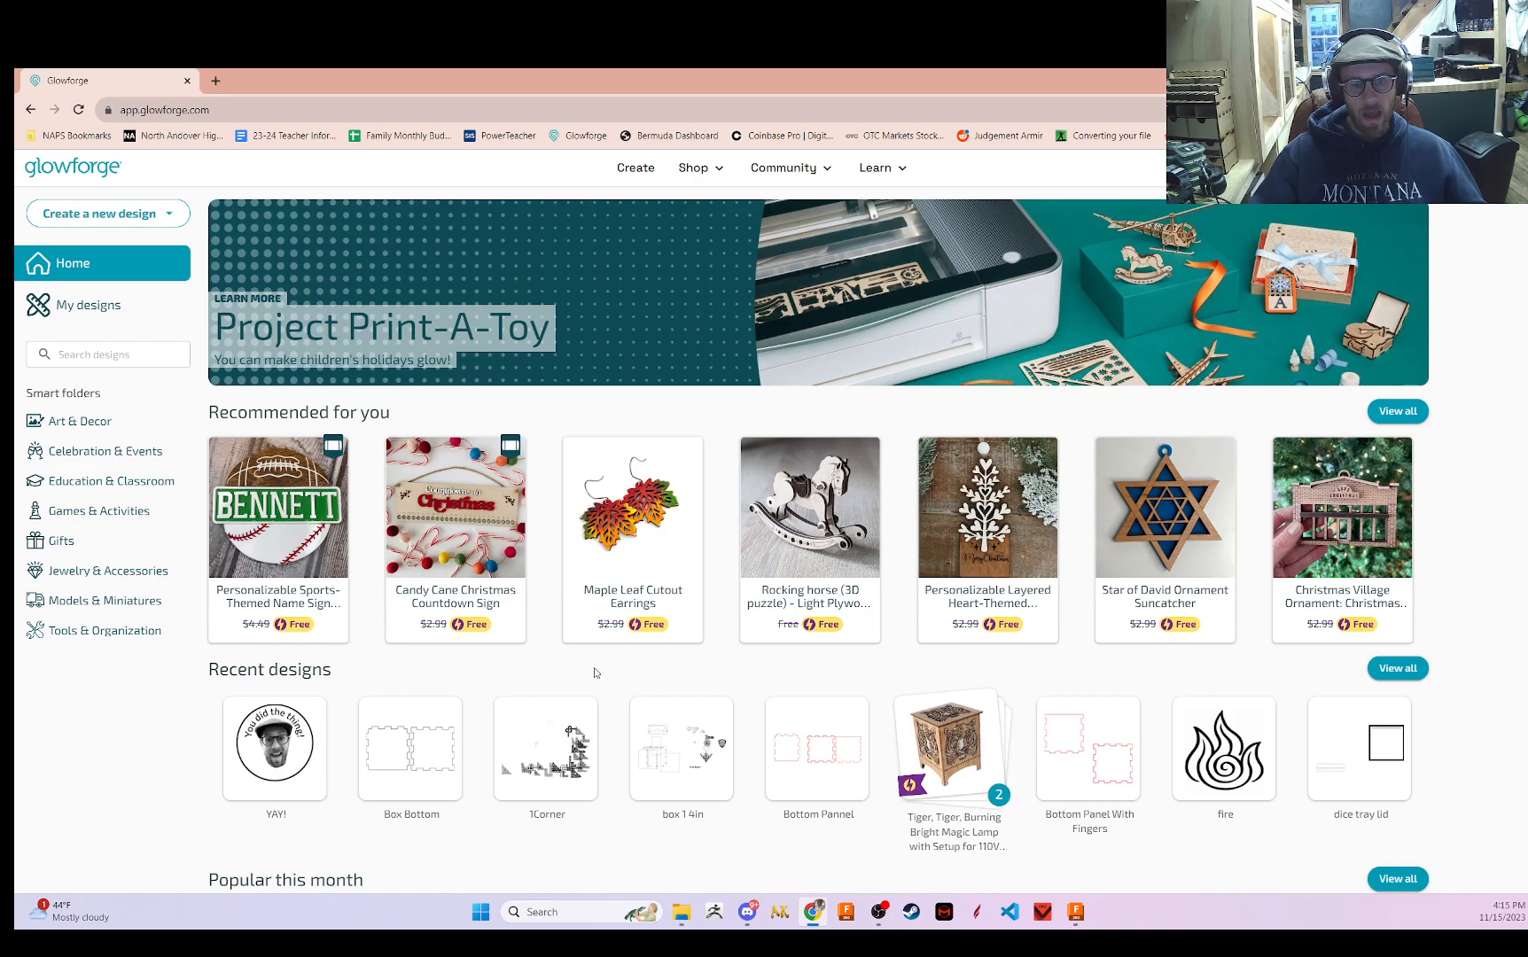
{"action": "mouse_move", "coordinate": [278, 507]}
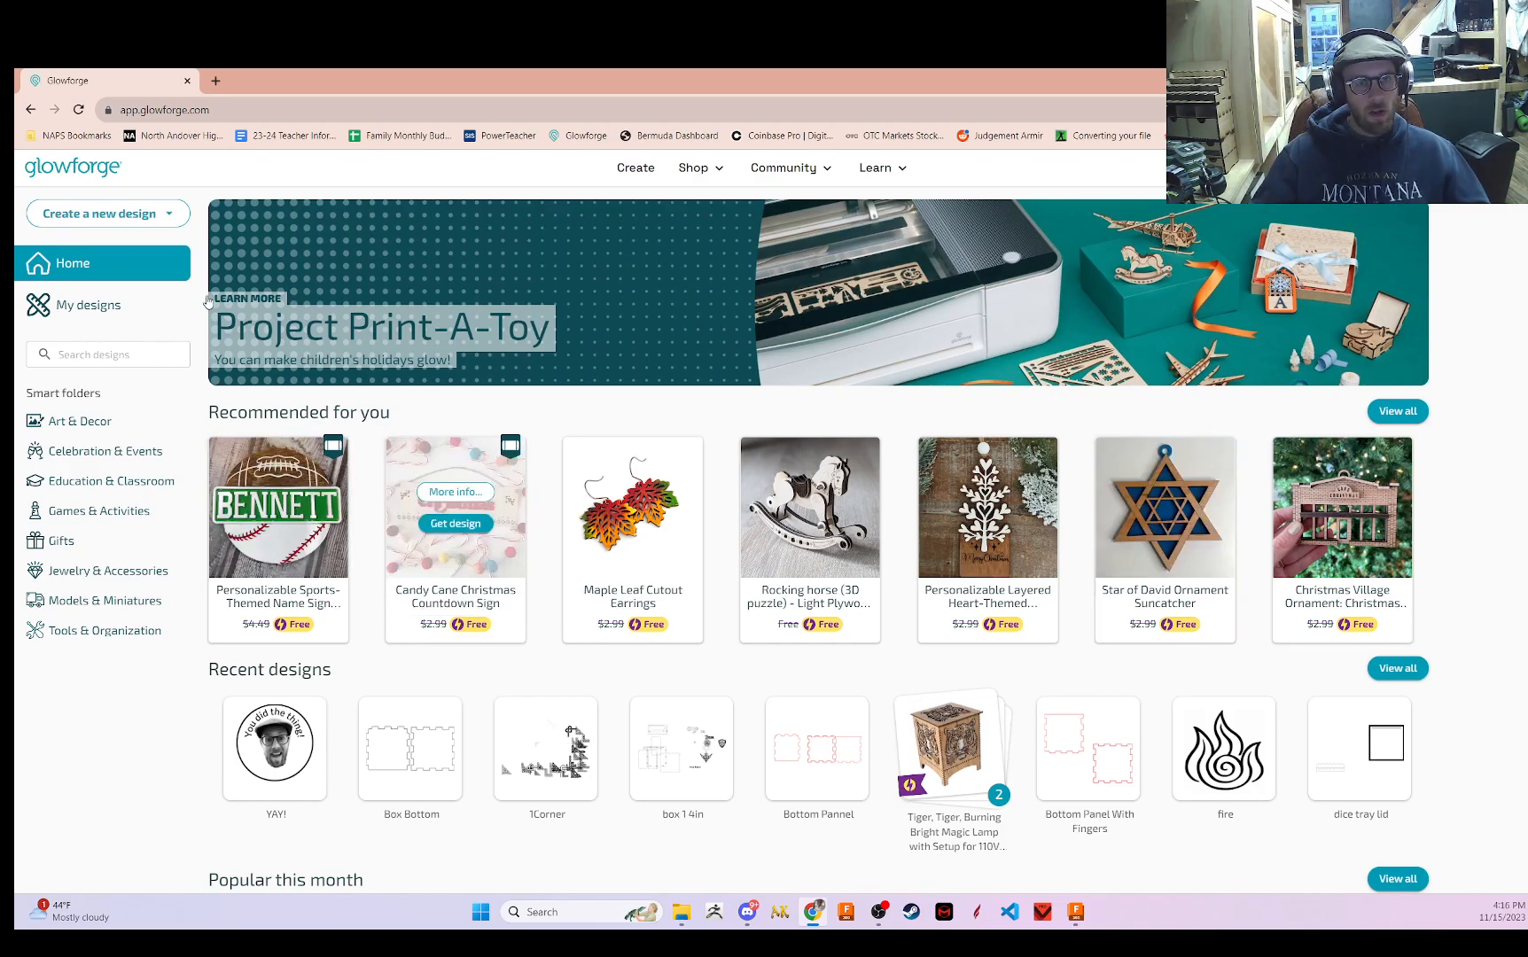
- Upload the Bottom Pannel SVG from Documents > Fusion 360 > NC Programs as a new design
{"action": "left_click", "coordinate": [107, 213]}
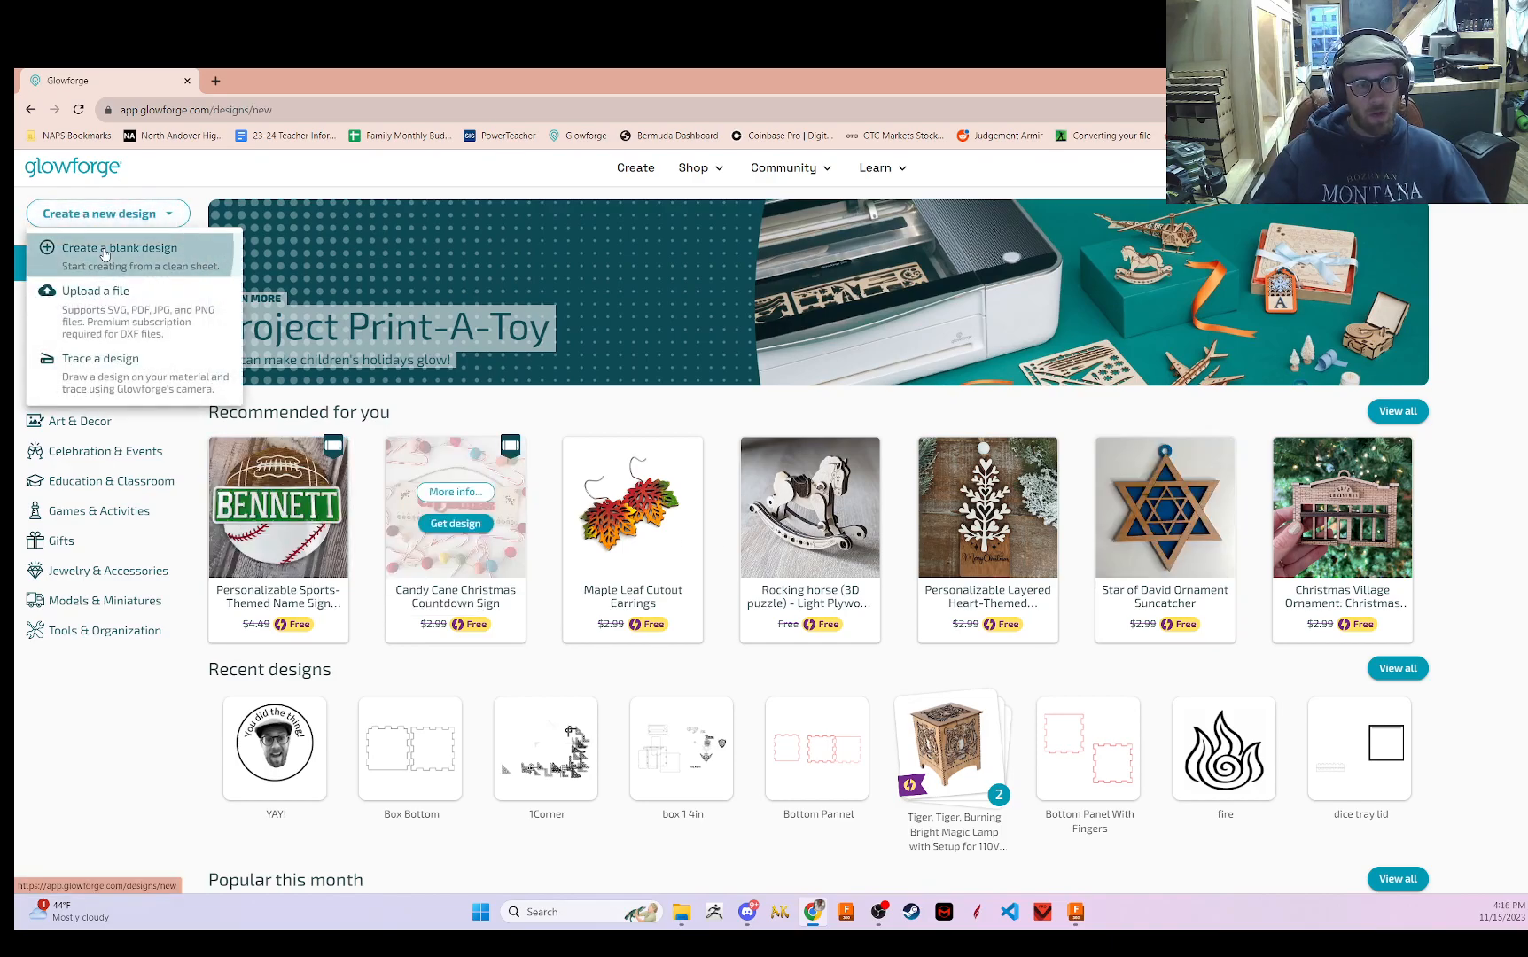
{"action": "left_click", "coordinate": [121, 247]}
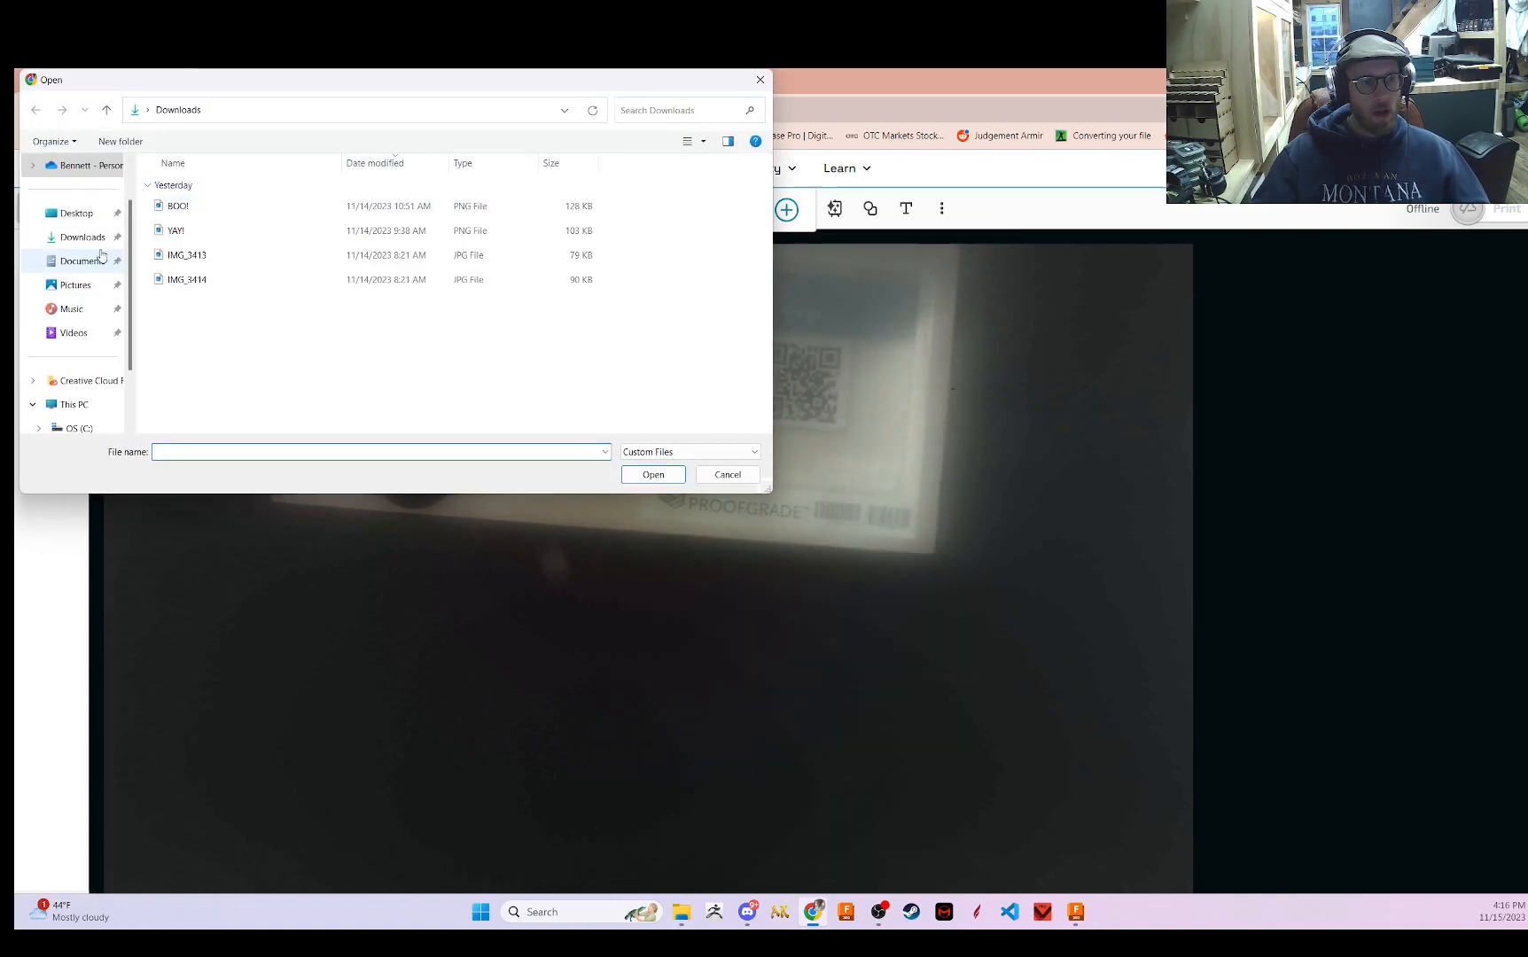
{"action": "left_click", "coordinate": [82, 260]}
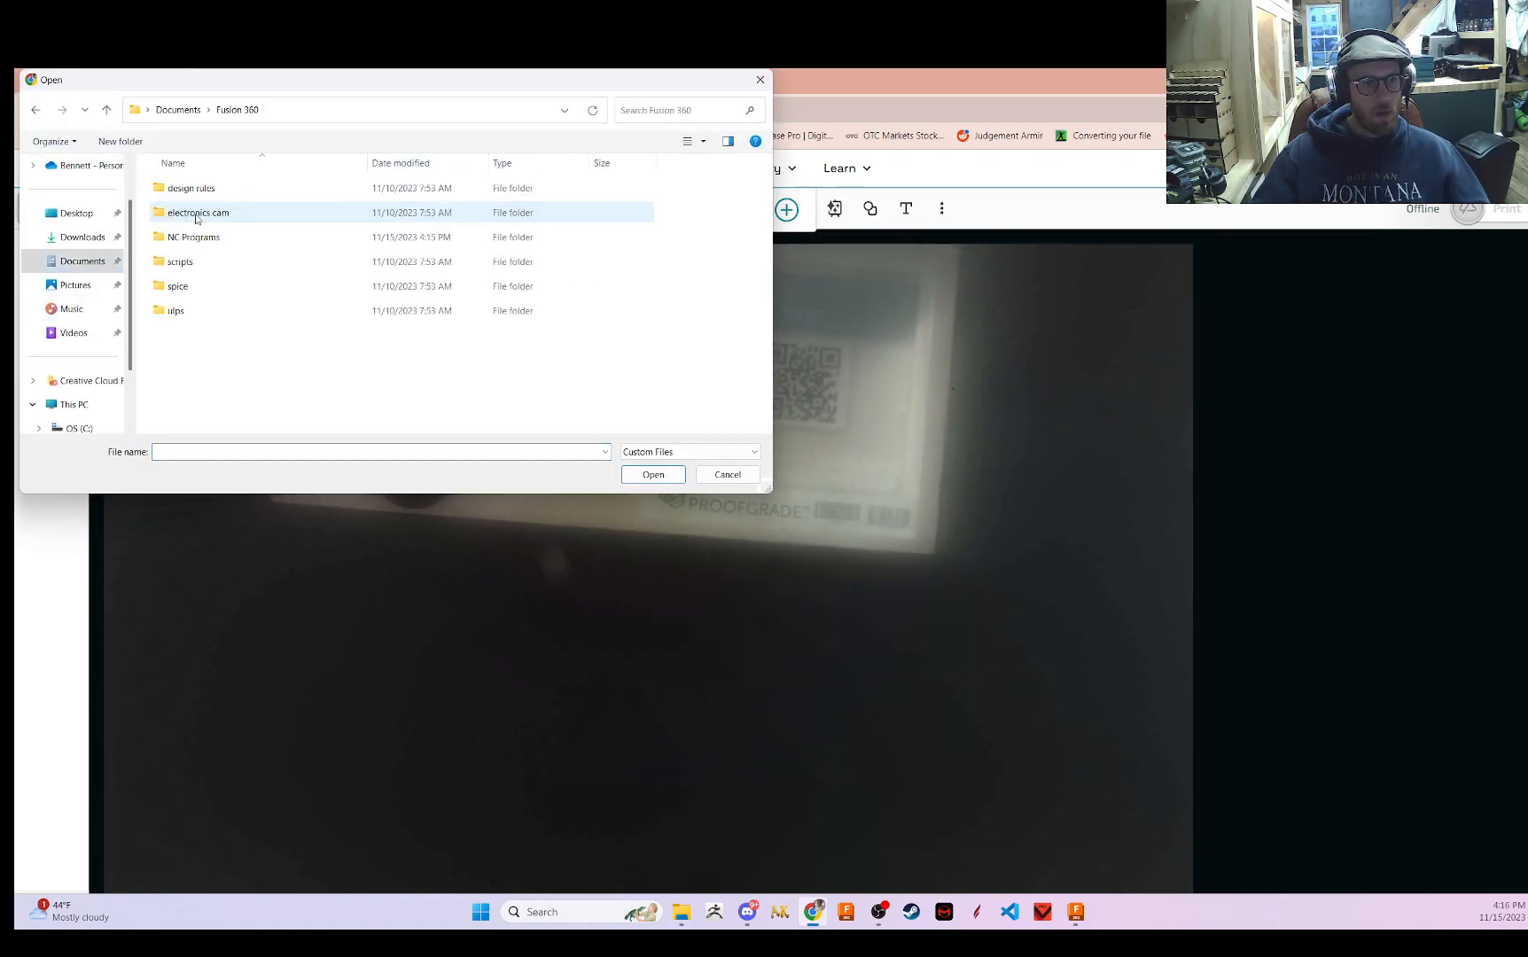
{"action": "double_click", "coordinate": [194, 237]}
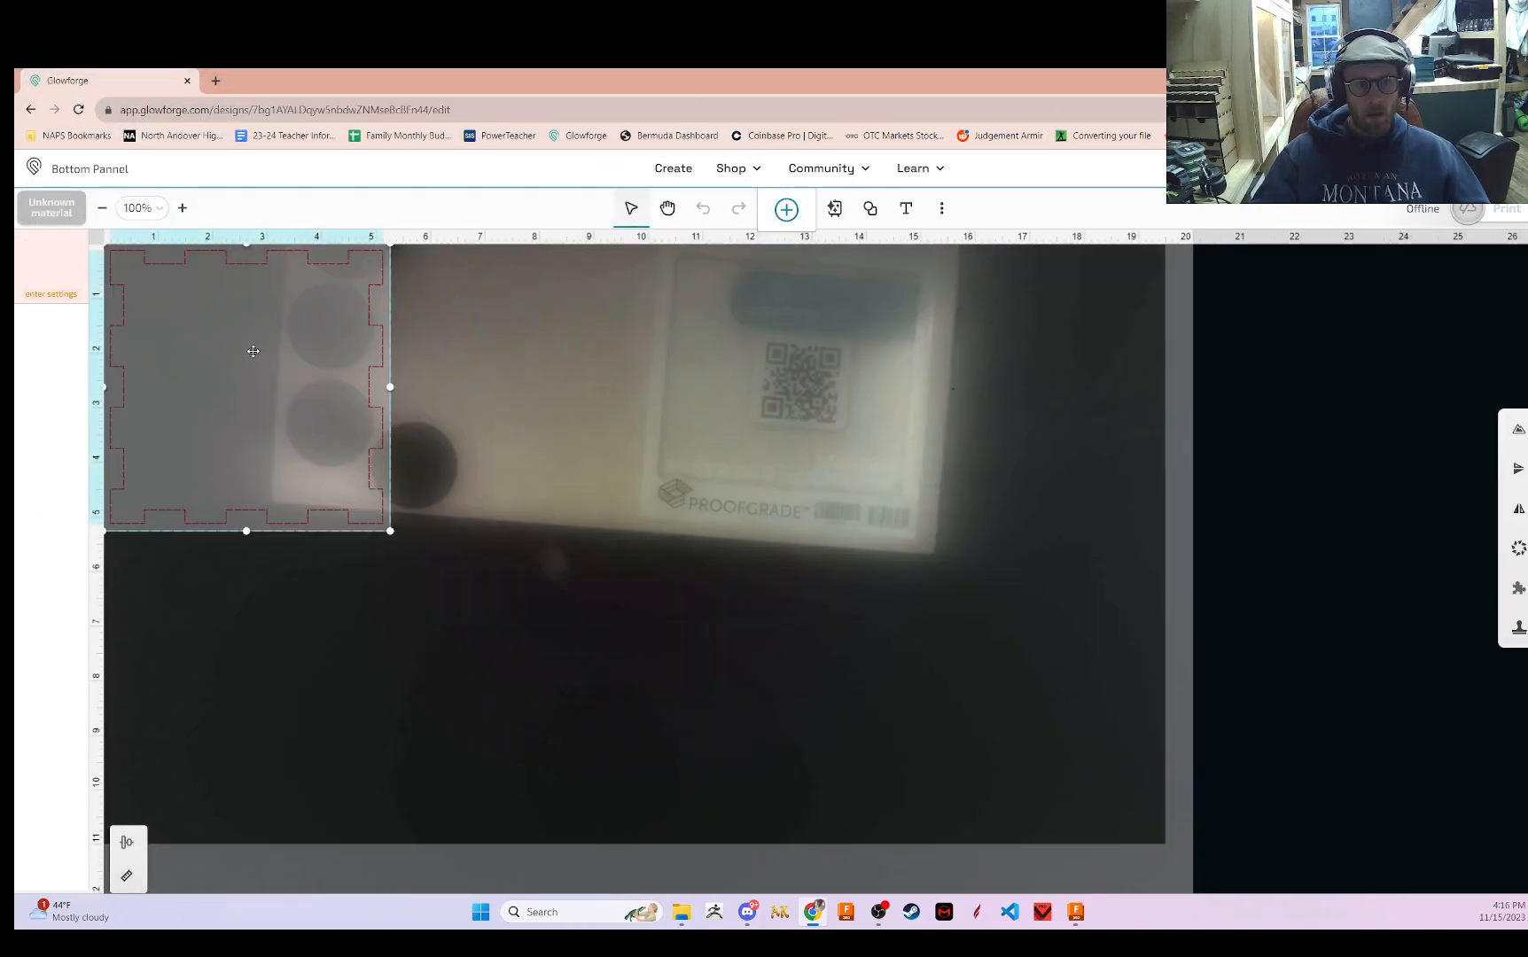
- Drag the bottom panel toward the bed centre and choose Thick Draftboard as material
{"action": "left_click_drag", "start_coordinate": [247, 387], "coordinate": [629, 477]}
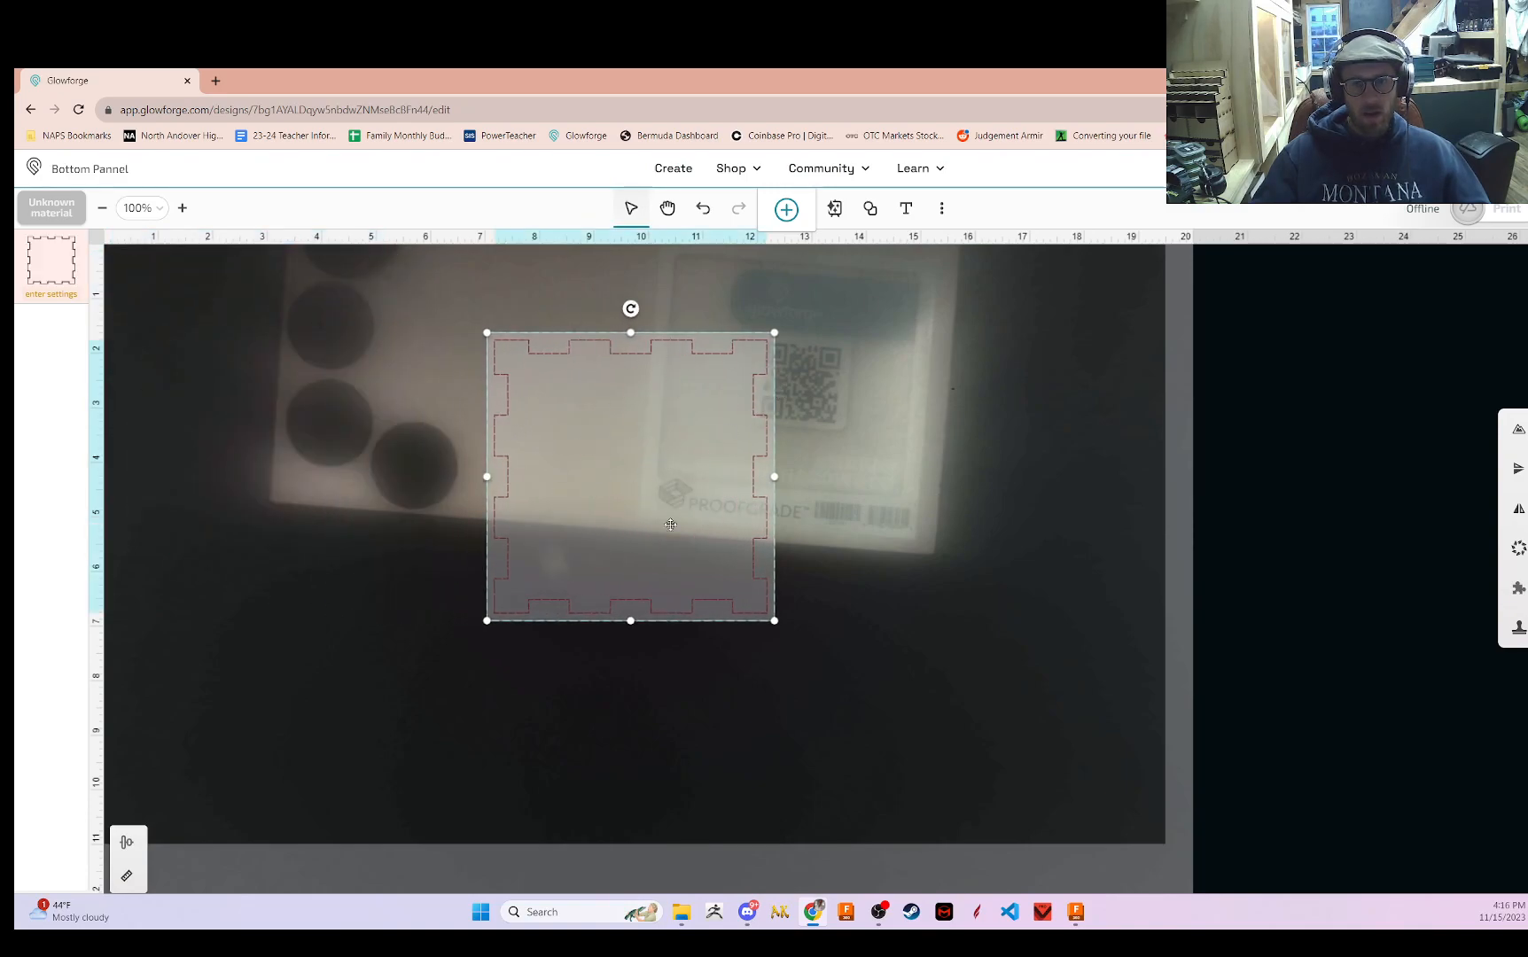
{"action": "mouse_move", "coordinate": [344, 427]}
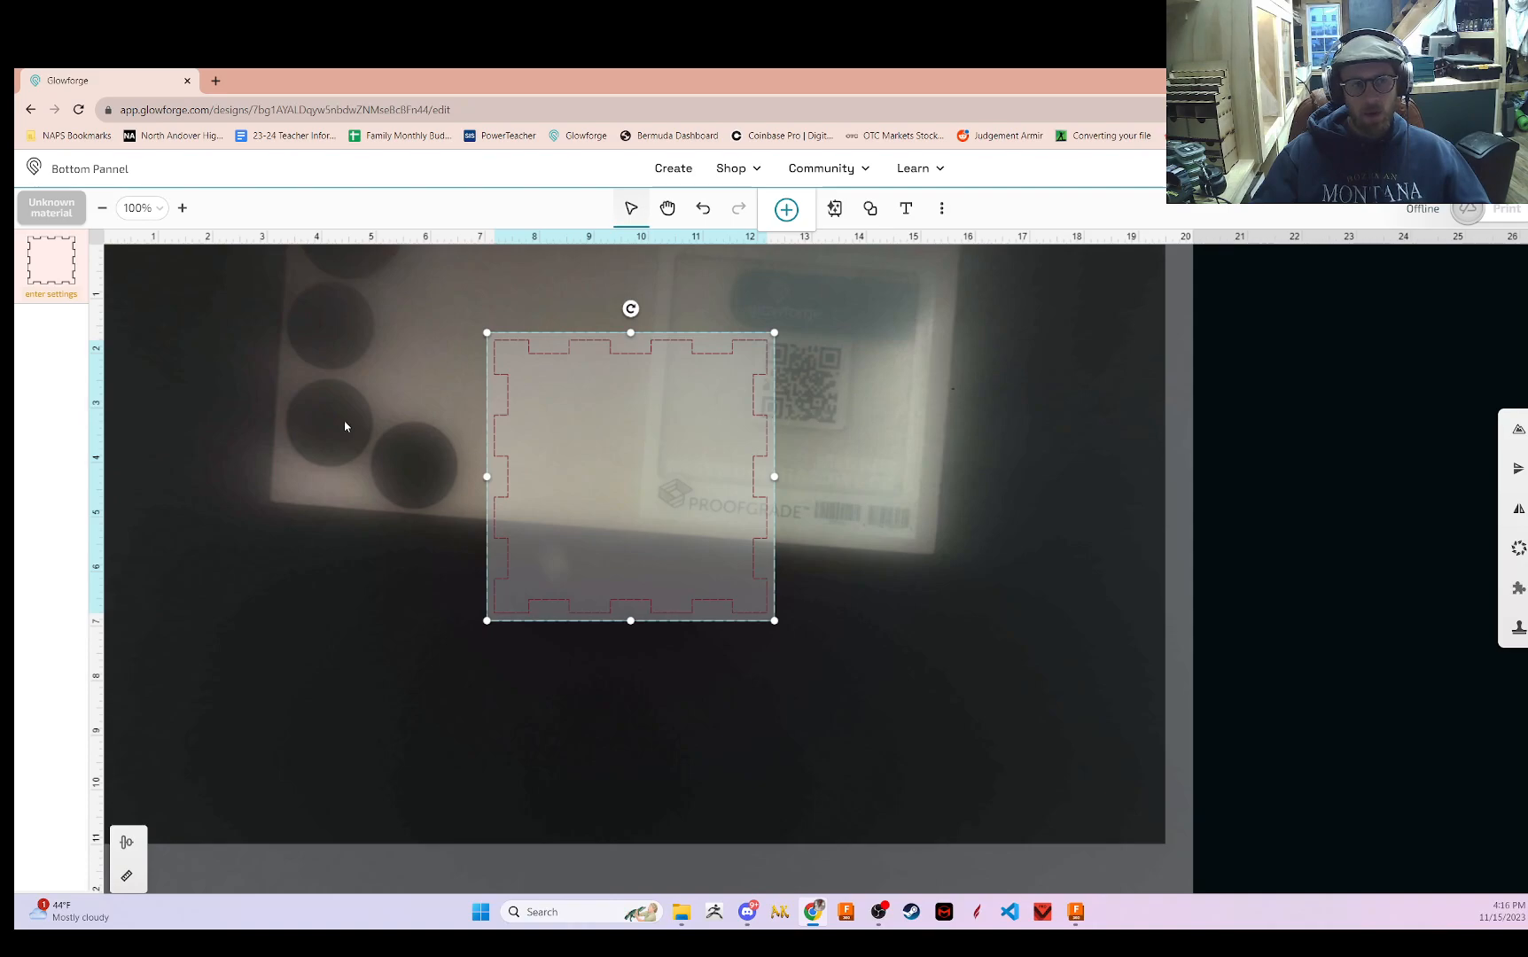
{"action": "left_click", "coordinate": [51, 208]}
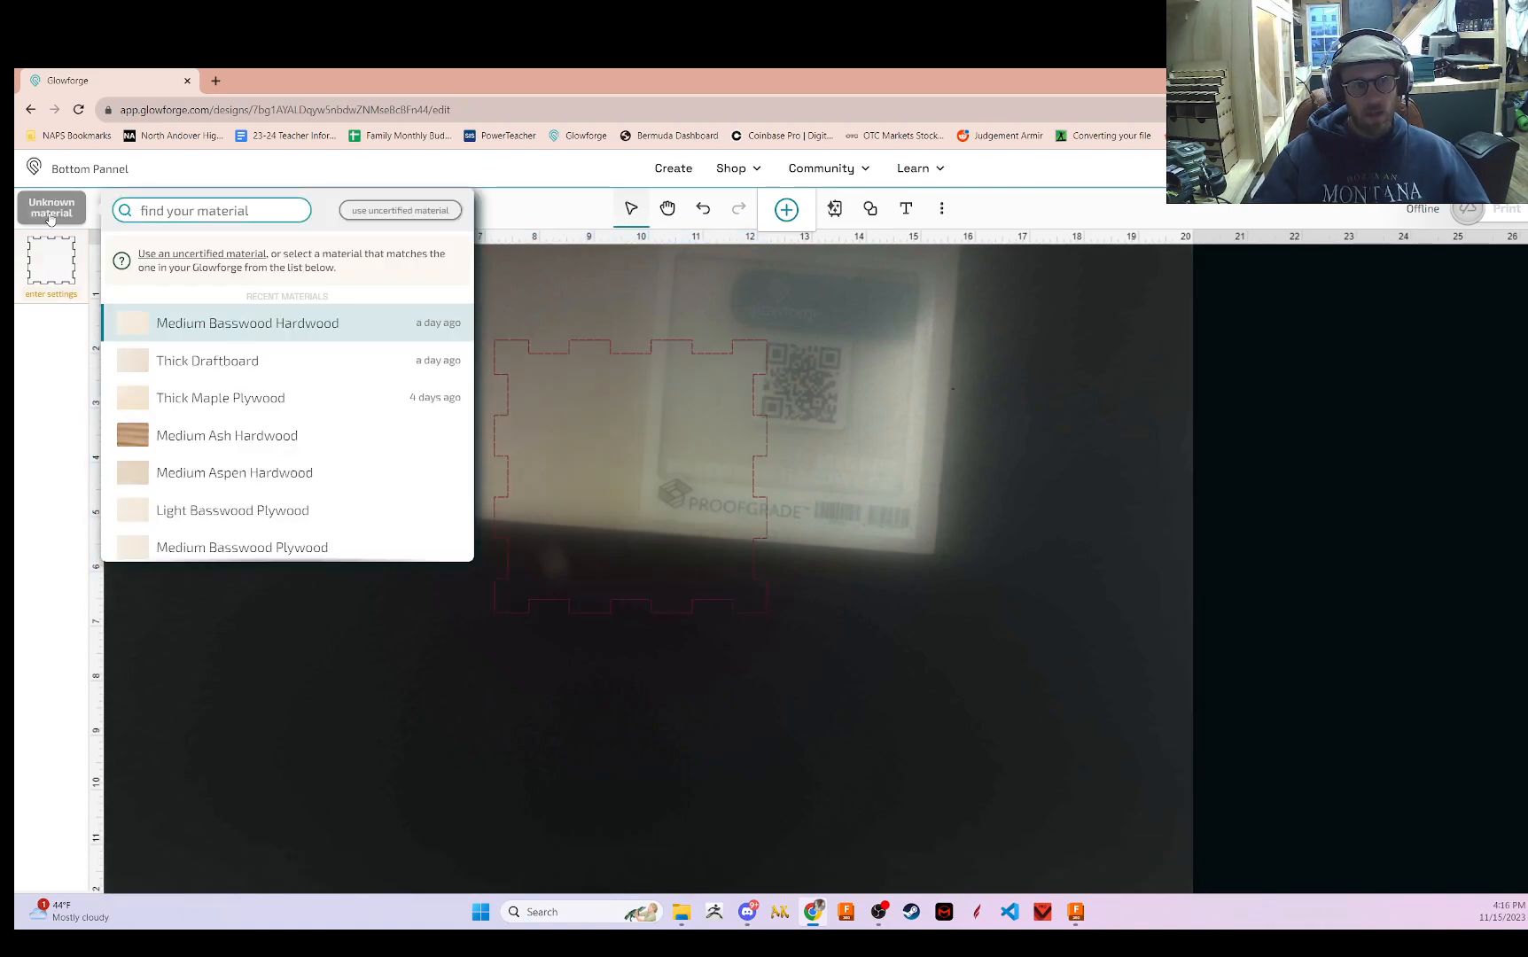
{"action": "mouse_move", "coordinate": [219, 361]}
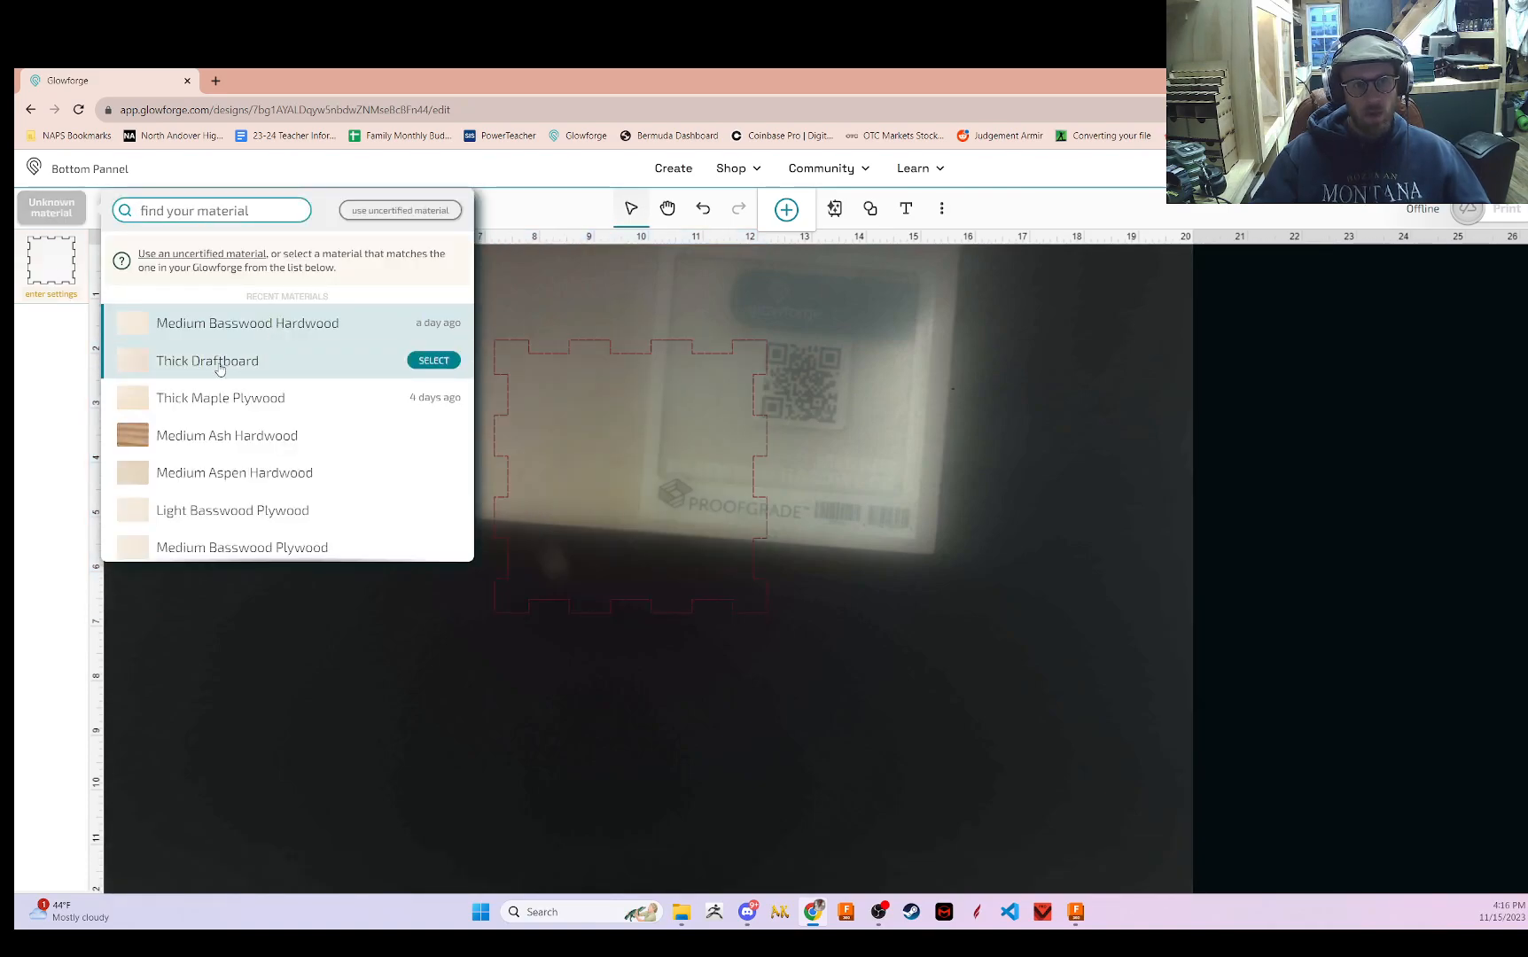
{"action": "left_click", "coordinate": [433, 360]}
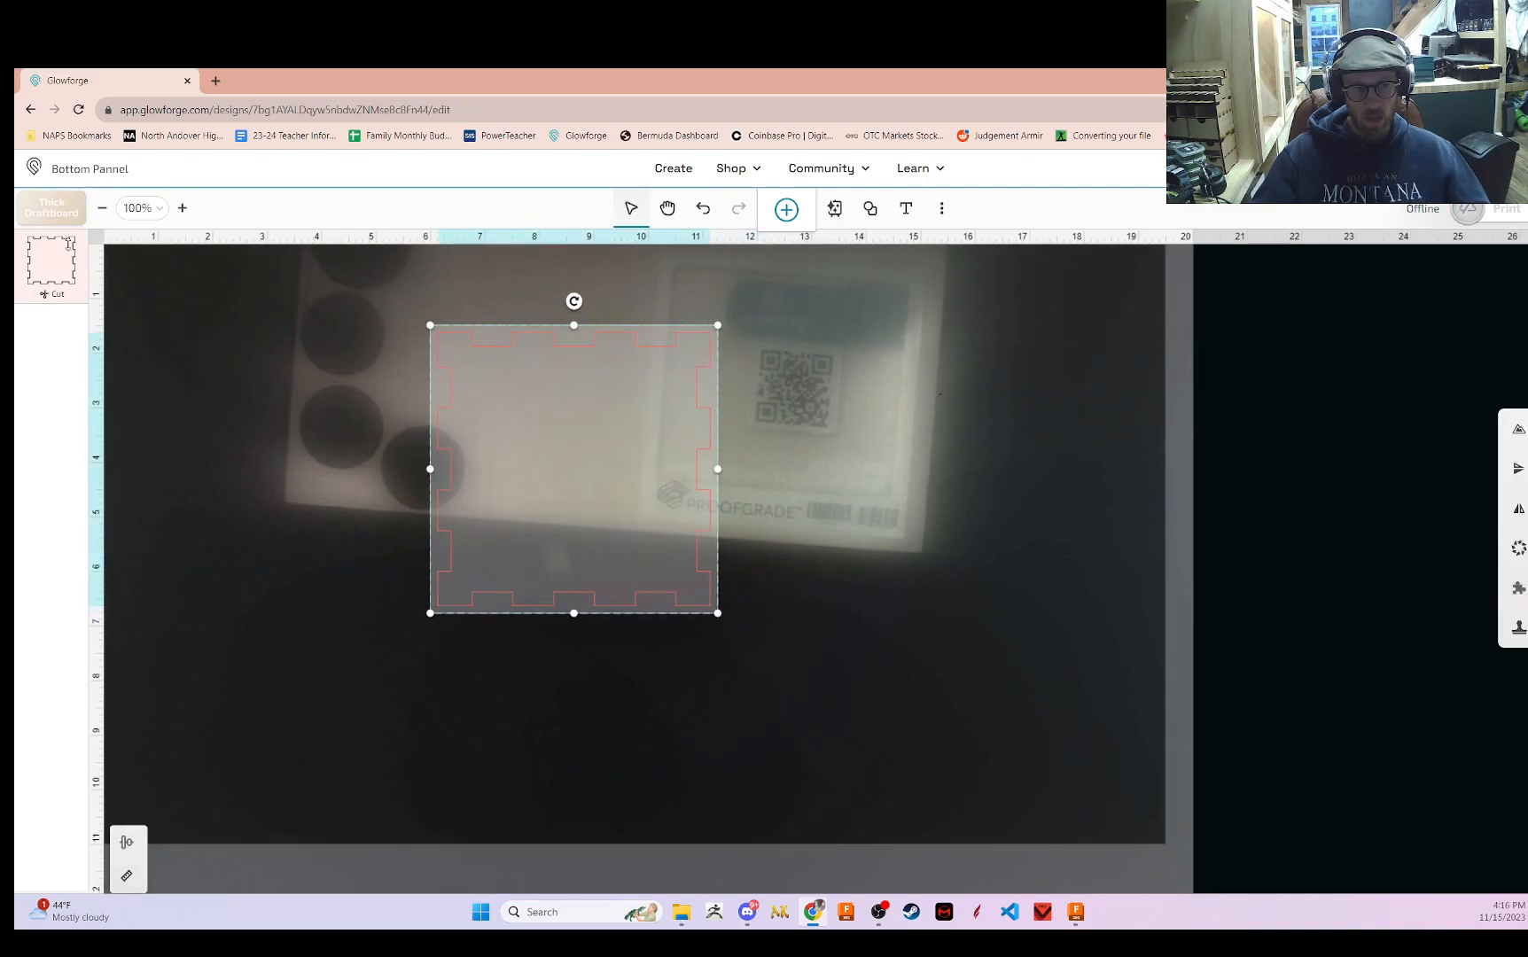
- Drag the bottom panel into the open lower-right bed area, clear of the Proofgrade board
{"action": "left_click_drag", "start_coordinate": [573, 469], "coordinate": [614, 464]}
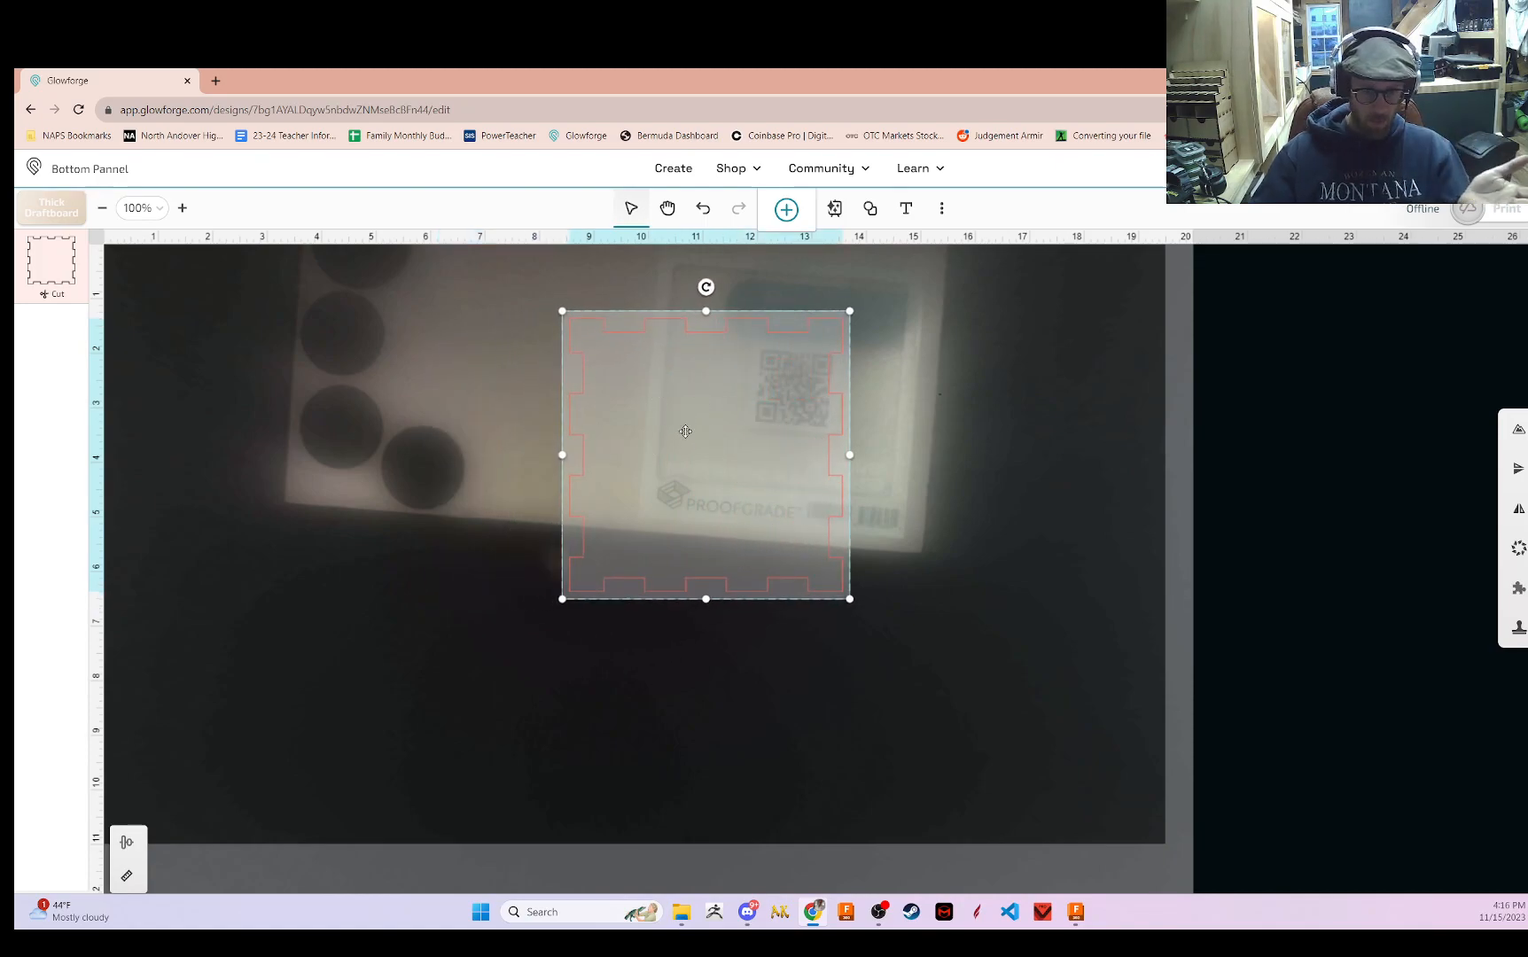
{"action": "left_click_drag", "start_coordinate": [685, 431], "coordinate": [936, 633]}
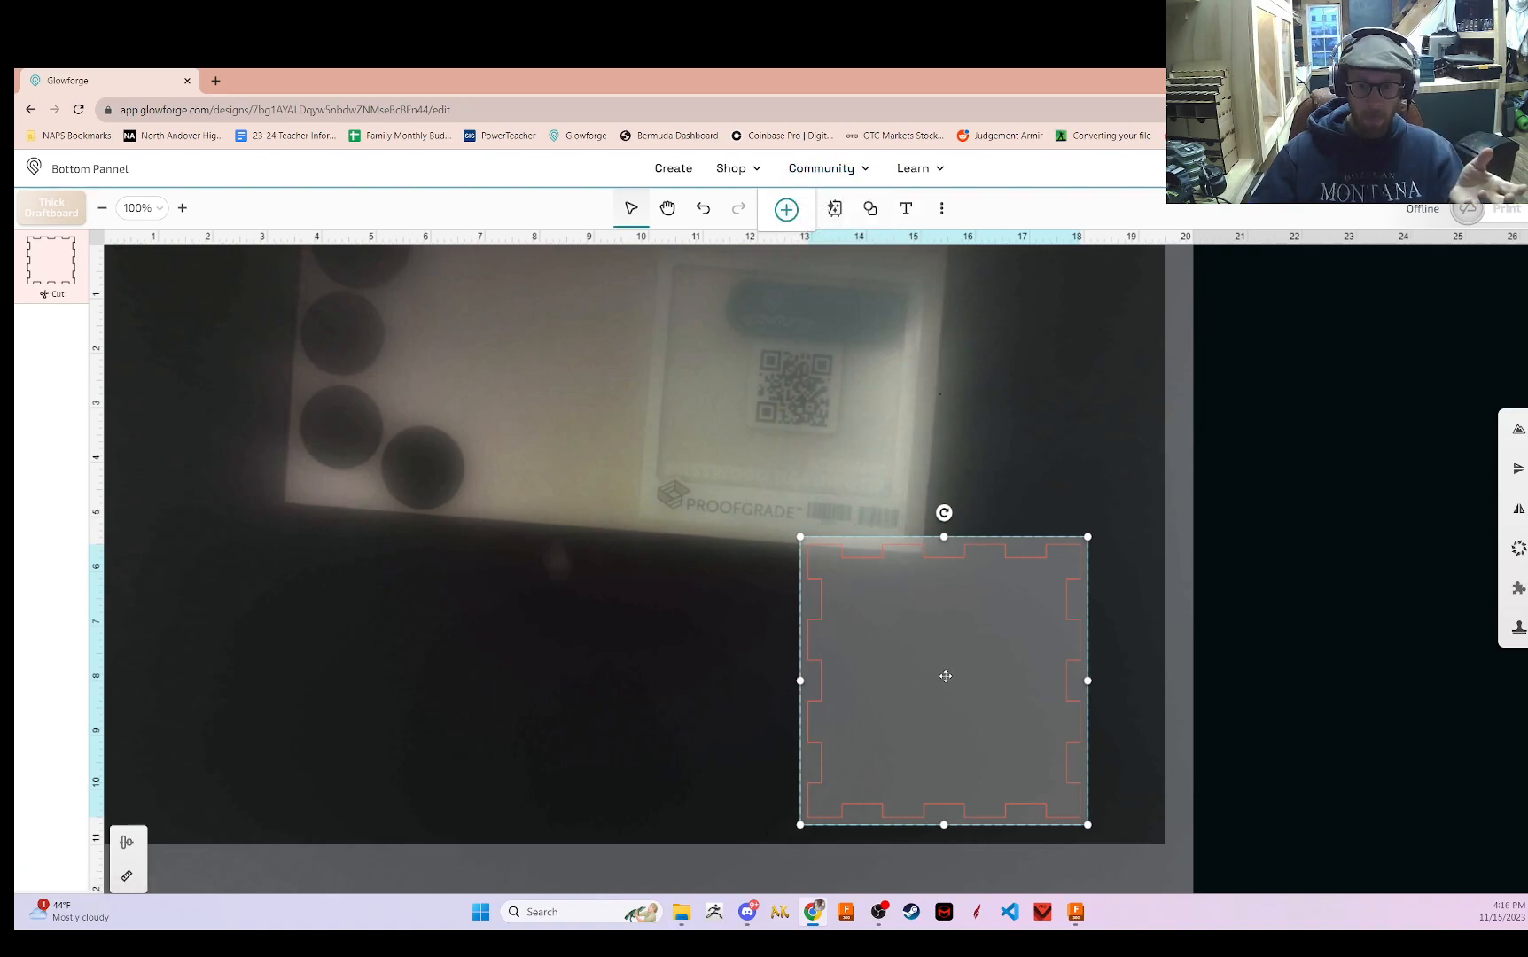
{"action": "left_click_drag", "start_coordinate": [942, 681], "coordinate": [1011, 686]}
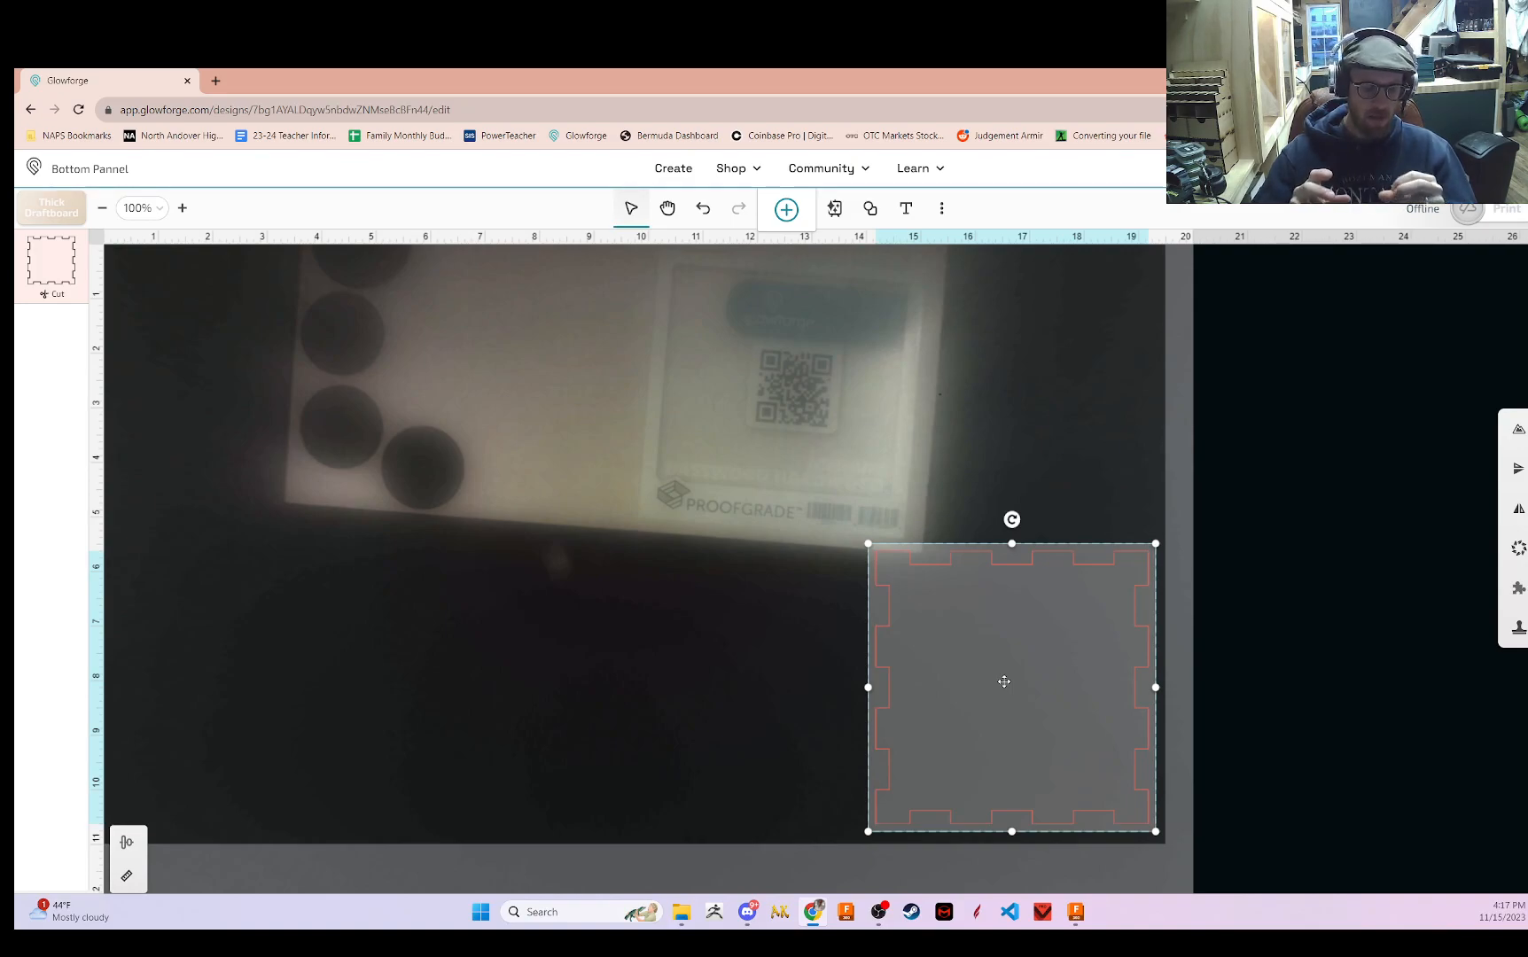
{"action": "mouse_move", "coordinate": [900, 302]}
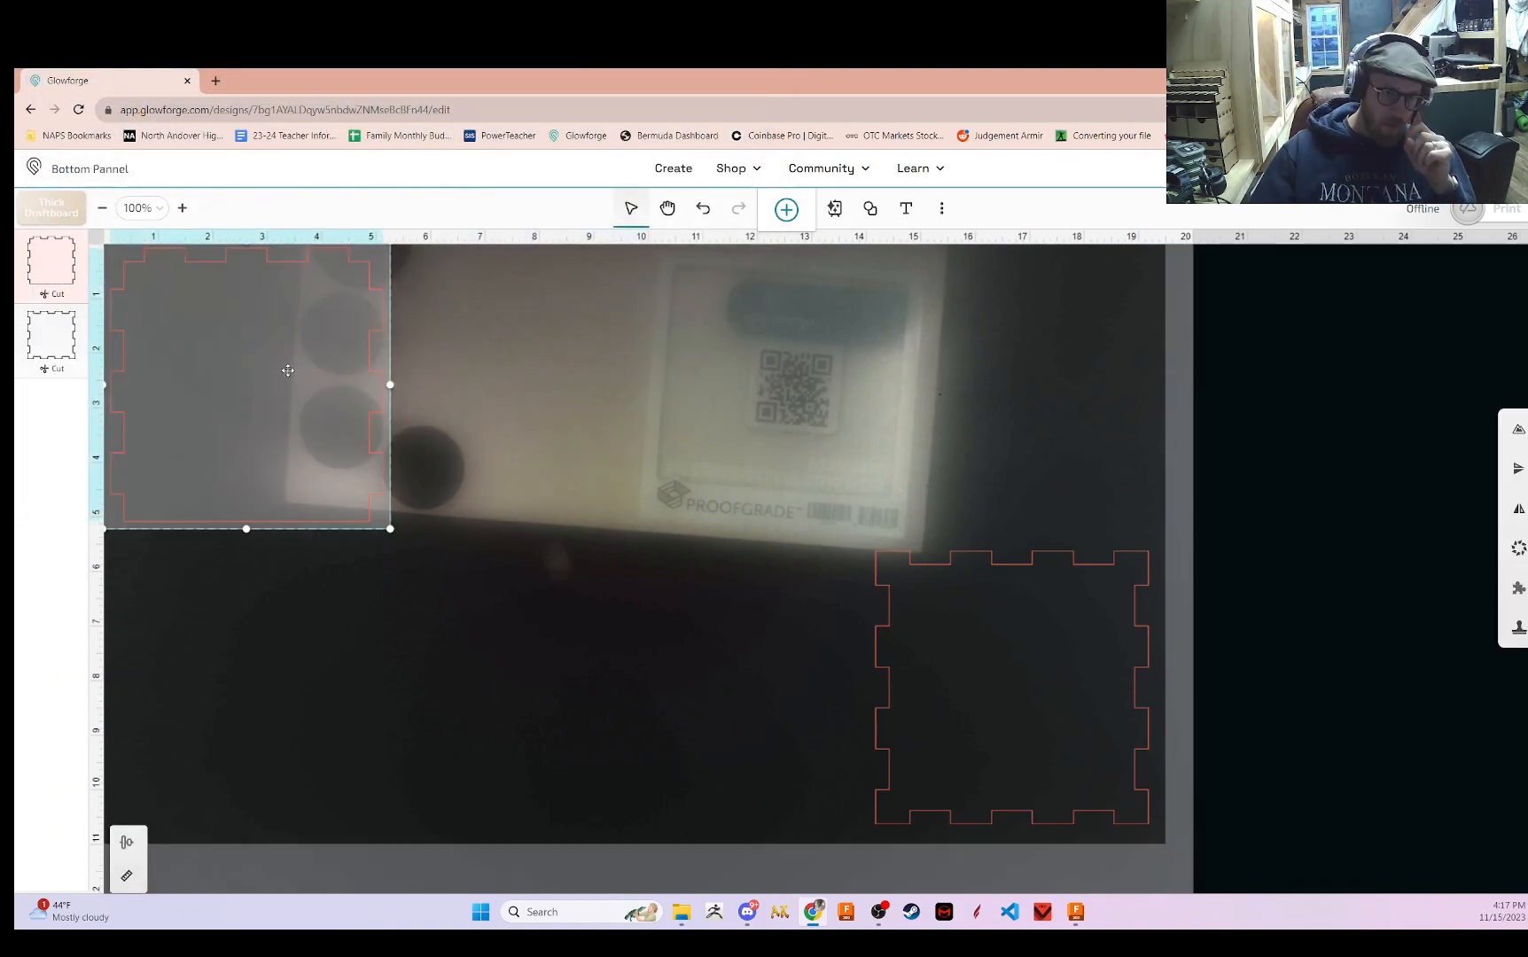
- Drag the uploaded second panel just left of the bottom panel near the bed's bottom
{"action": "left_click_drag", "start_coordinate": [288, 370], "coordinate": [773, 658]}
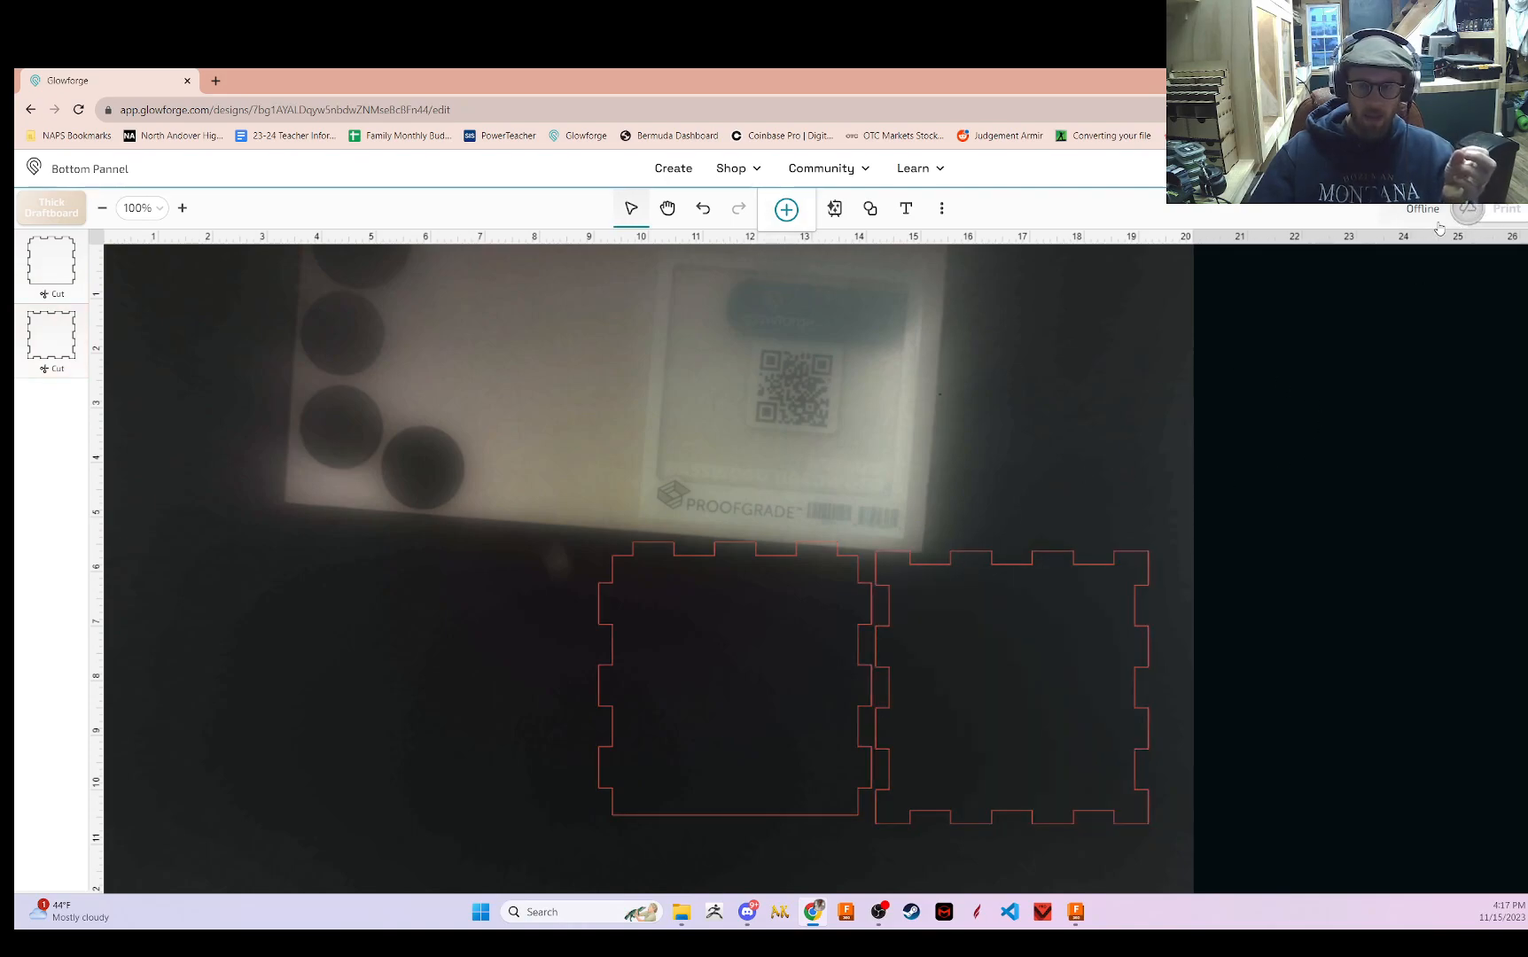
{"action": "mouse_move", "coordinate": [1404, 307]}
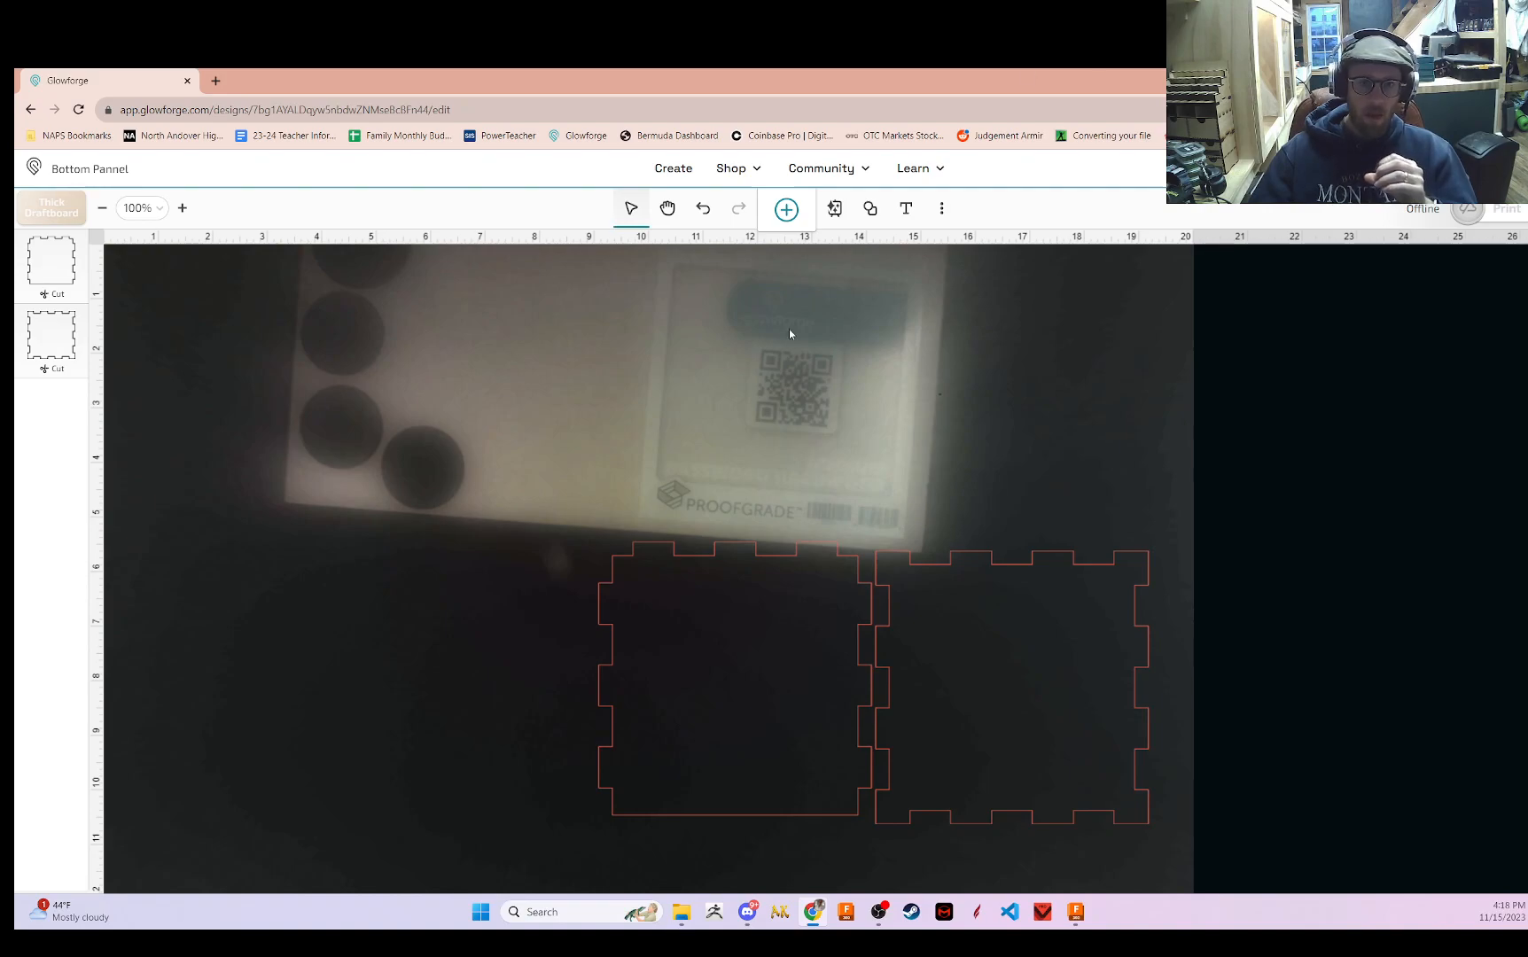
{"action": "mouse_move", "coordinate": [745, 297]}
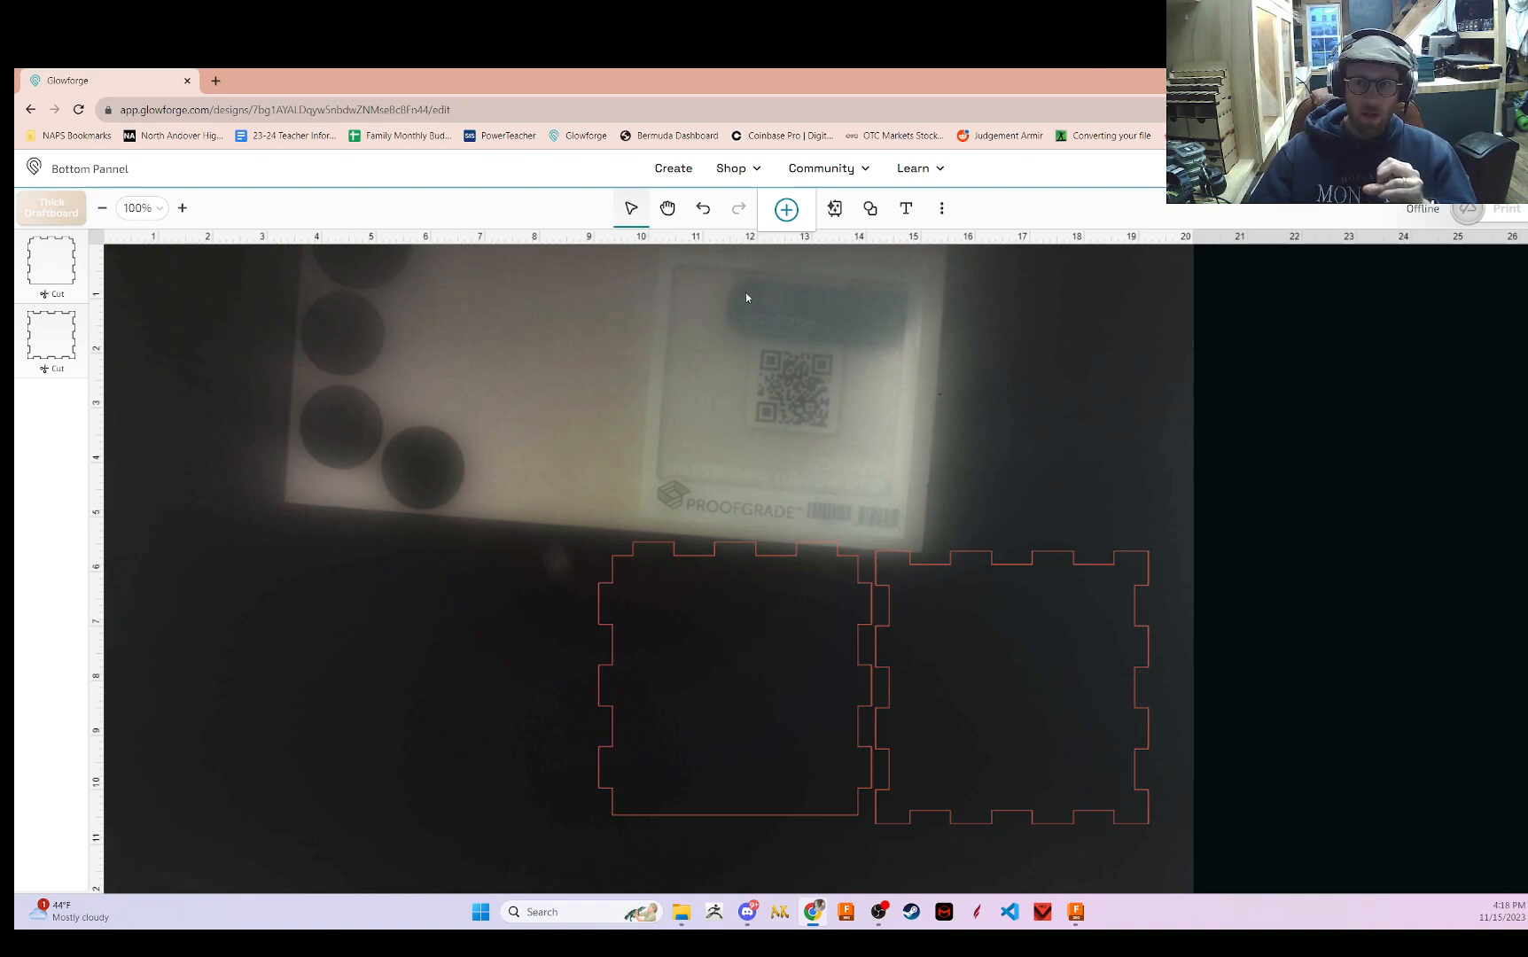
{"action": "mouse_move", "coordinate": [799, 286]}
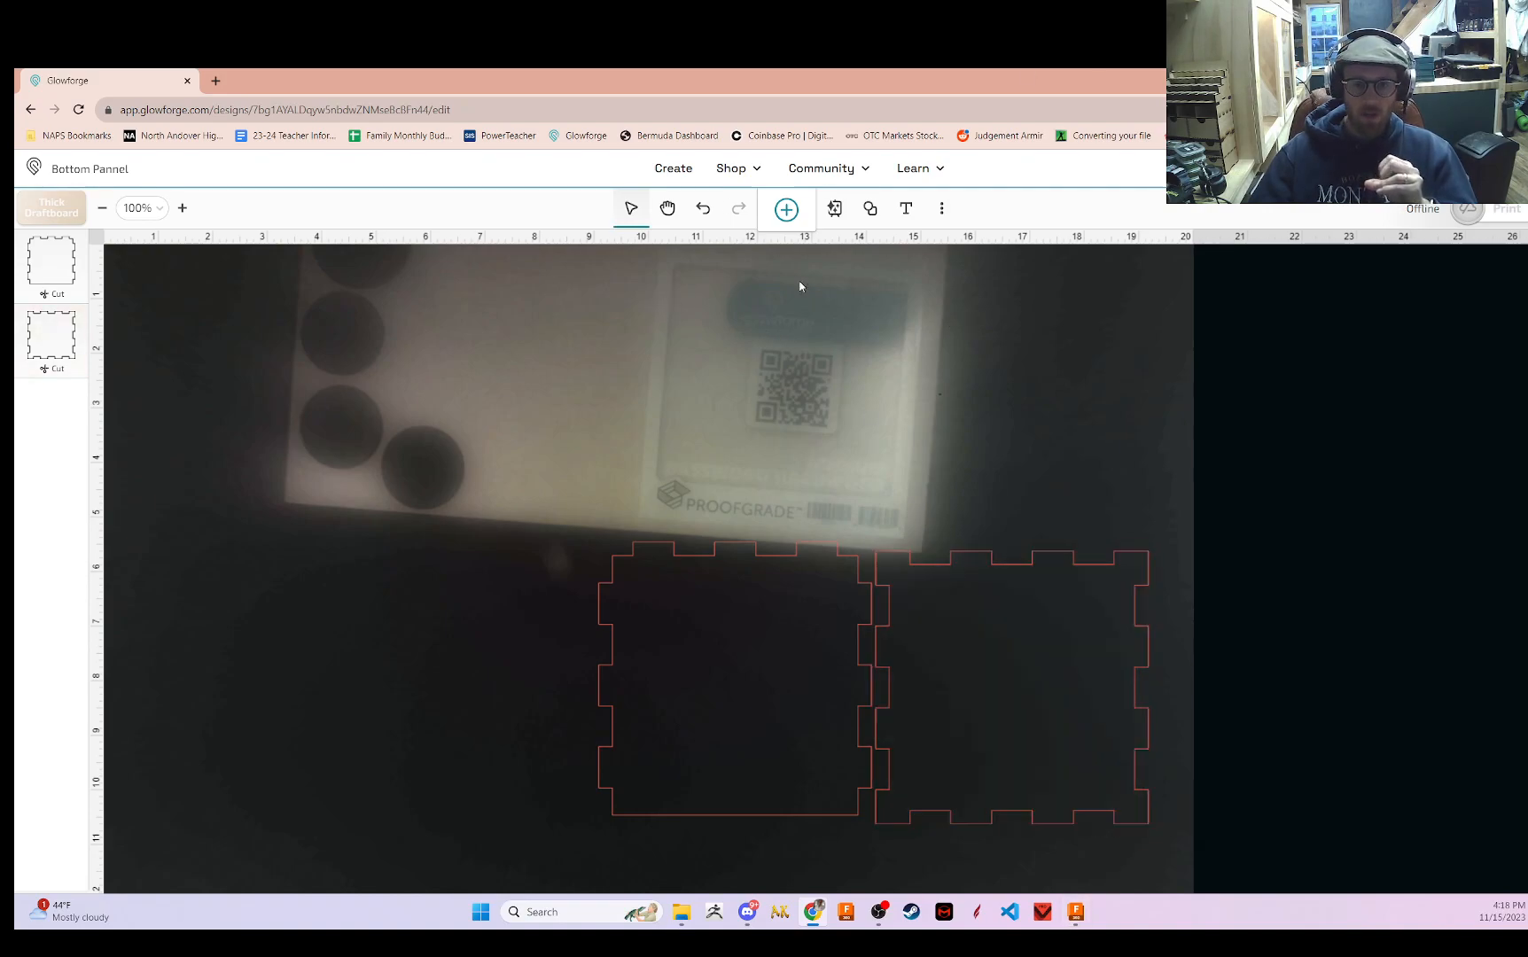